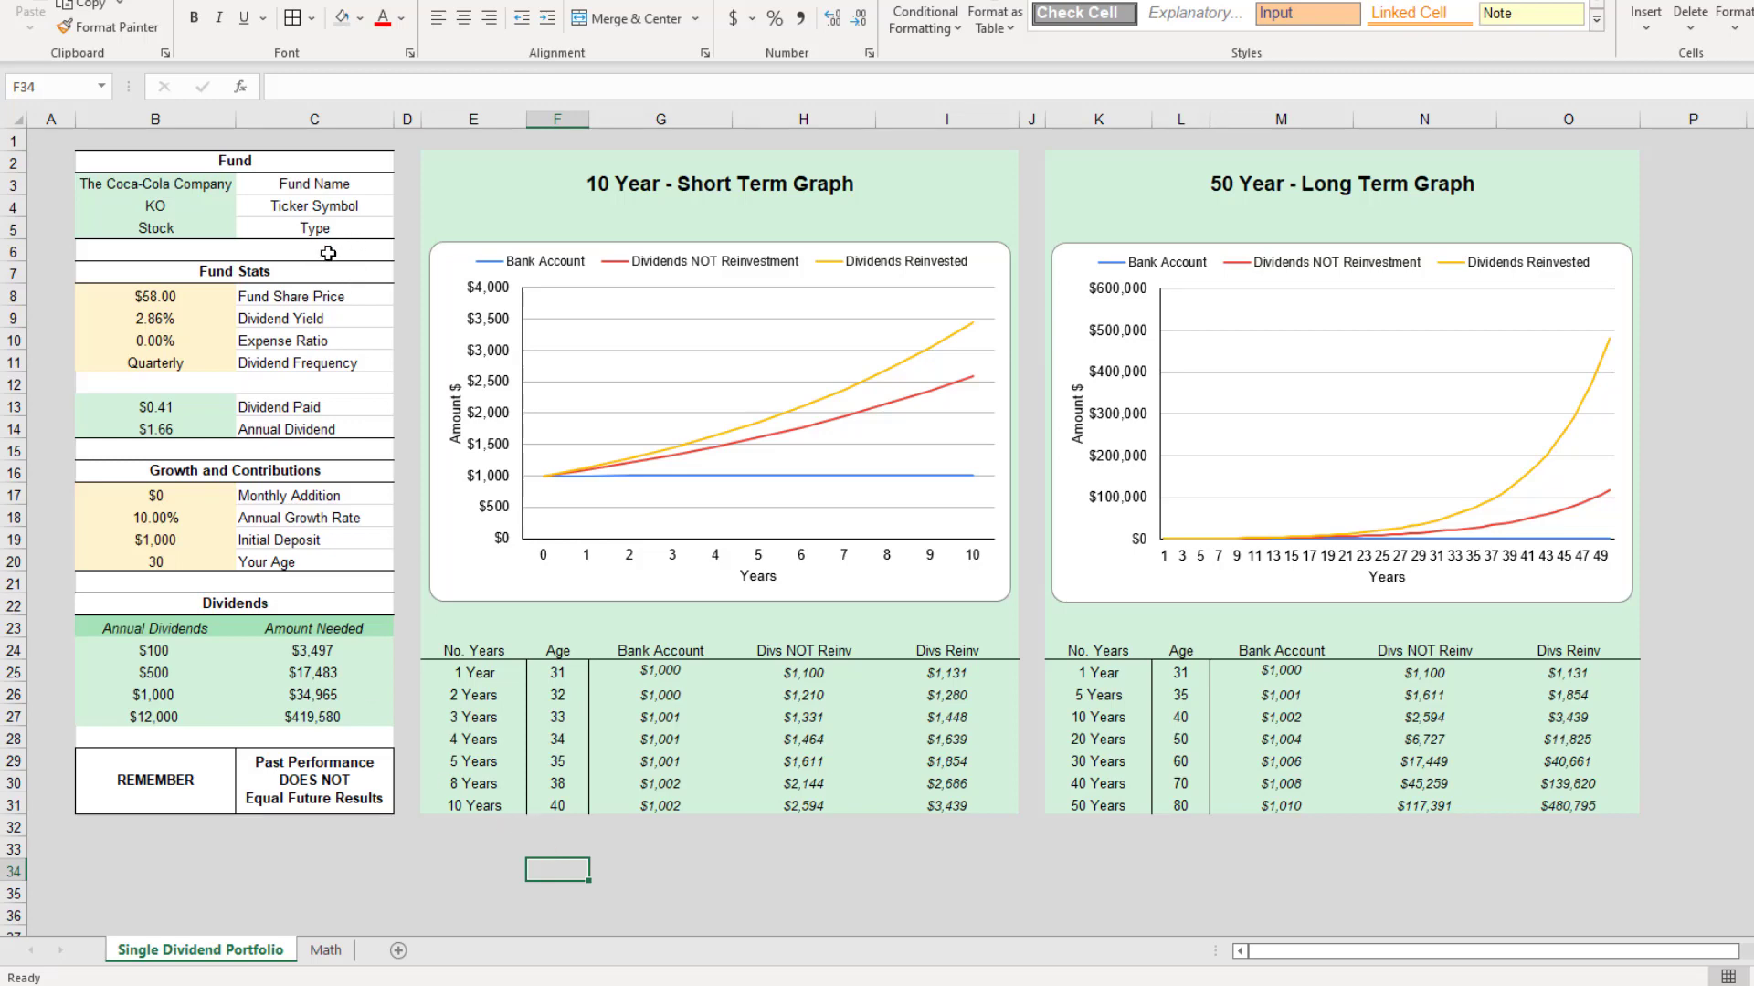
pyautogui.moveTo(195, 182)
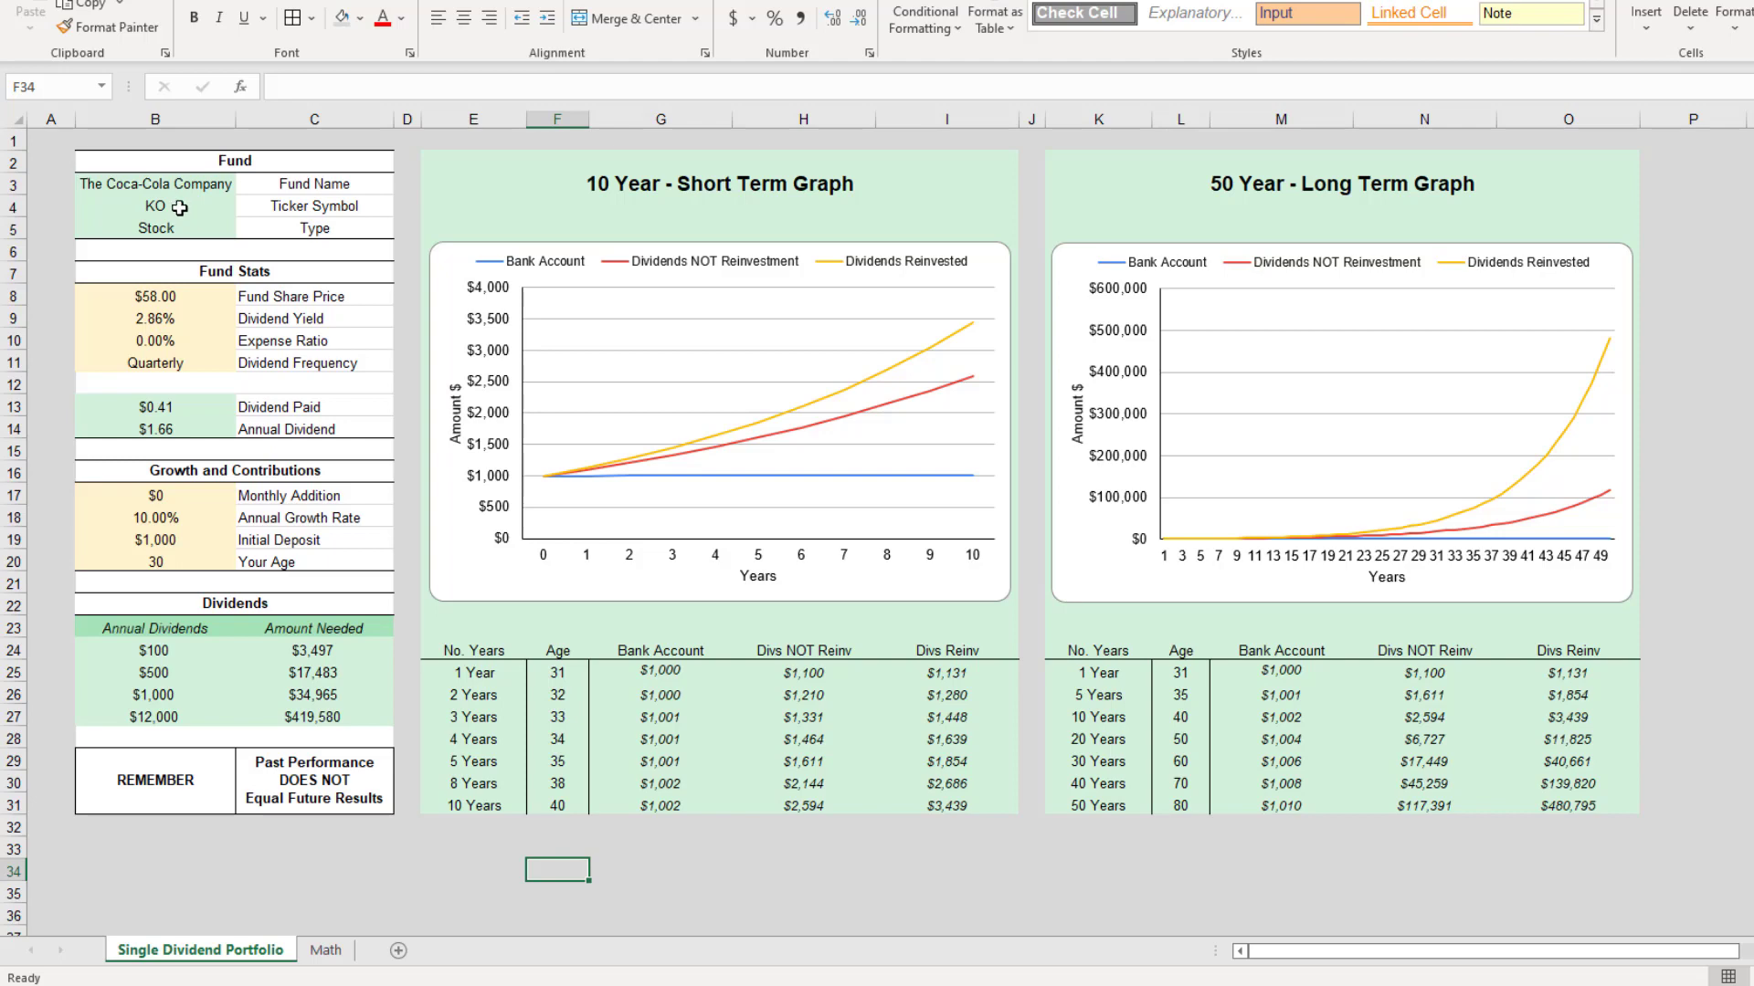
pyautogui.moveTo(200, 251)
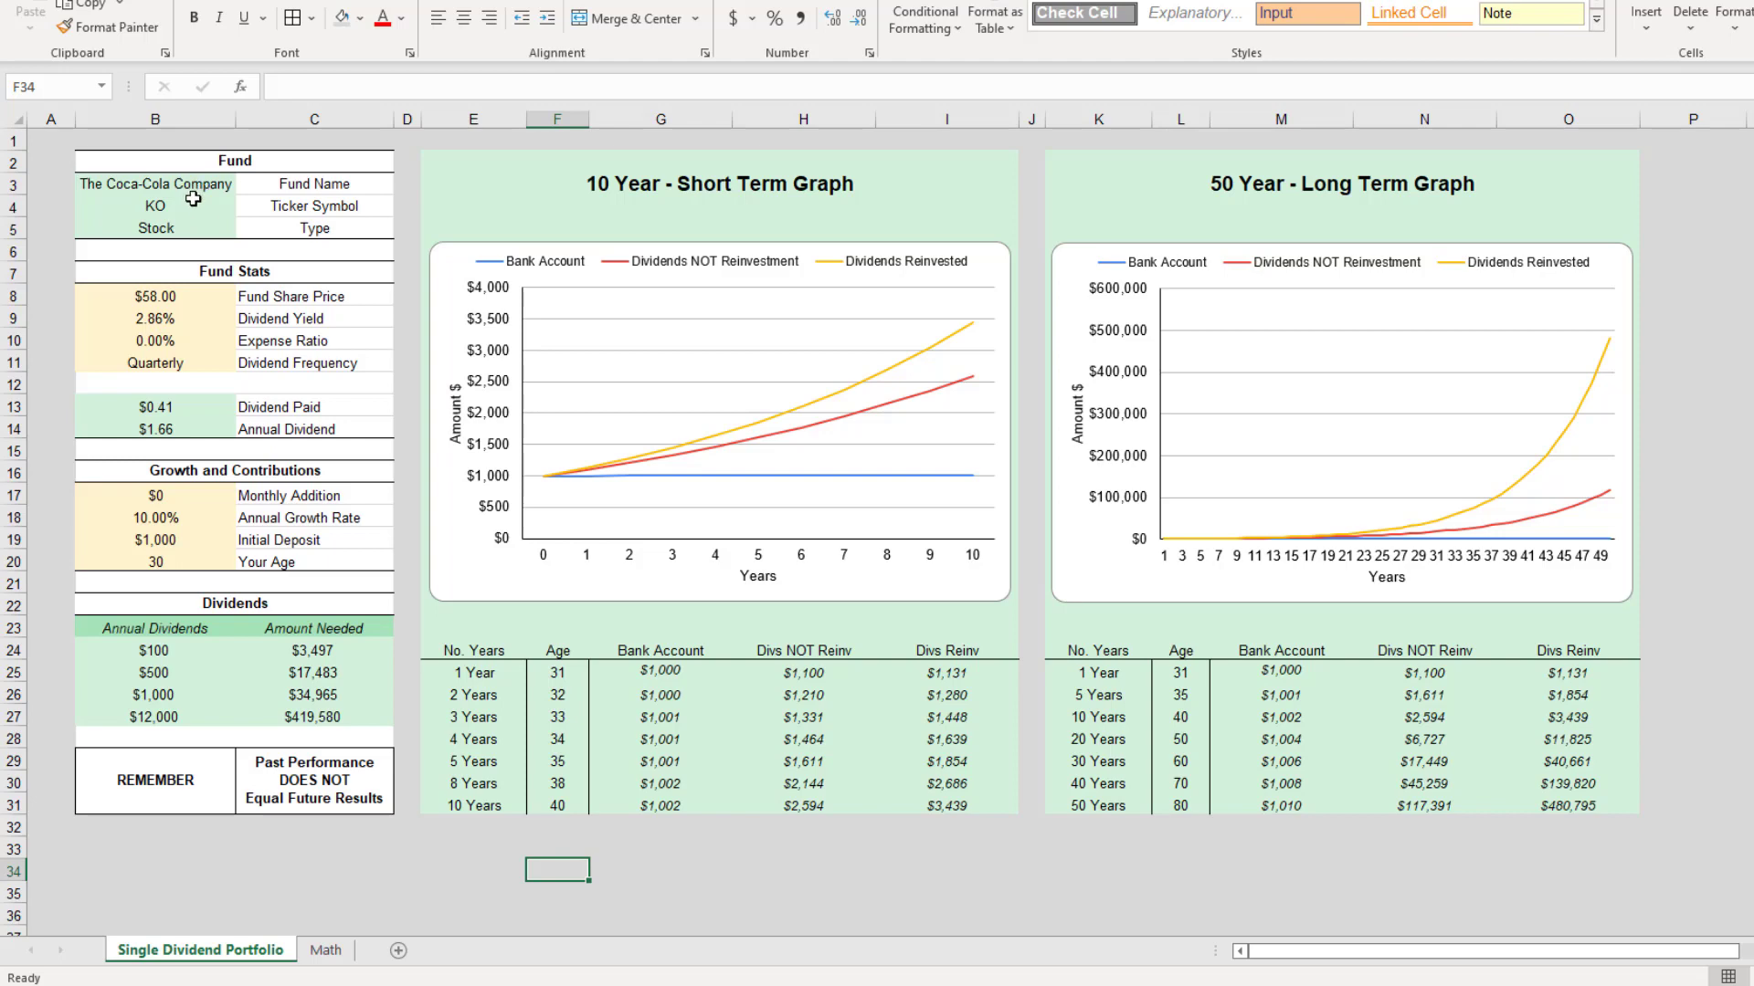
pyautogui.moveTo(207, 291)
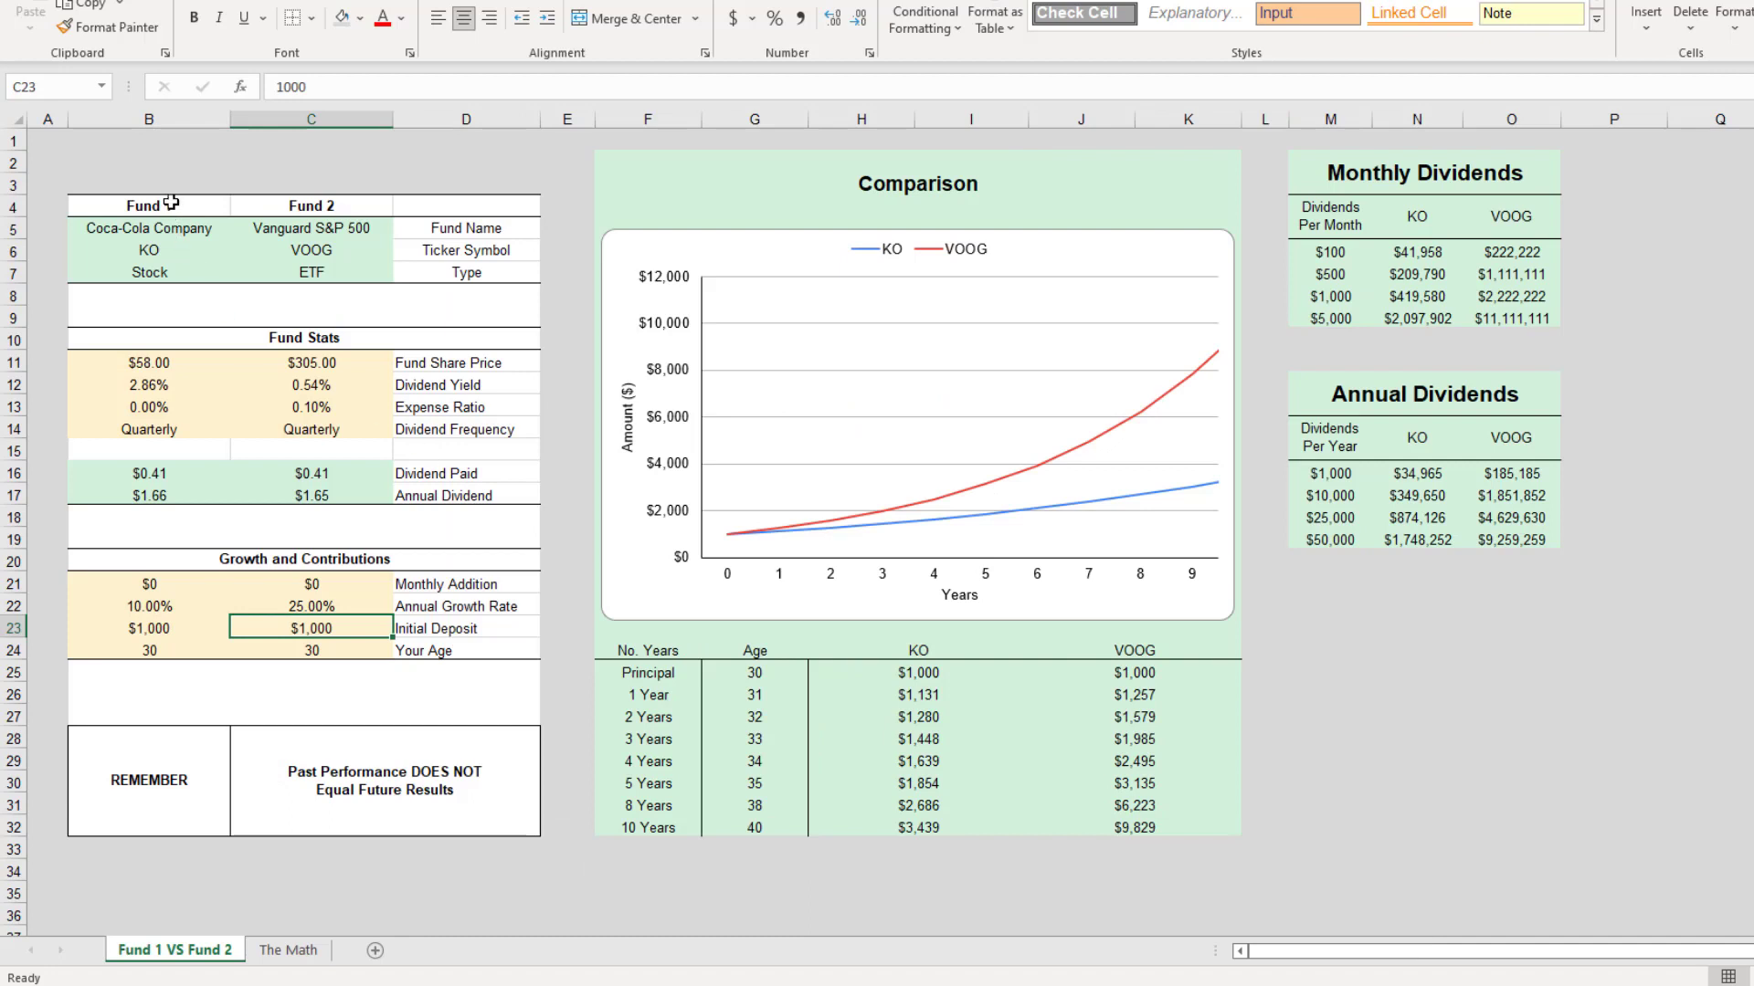
# - Select the KO ticker and extend the Seeking Alpha price chart from 5 years to 10 years (+67.86%)
pyautogui.click(148, 204)
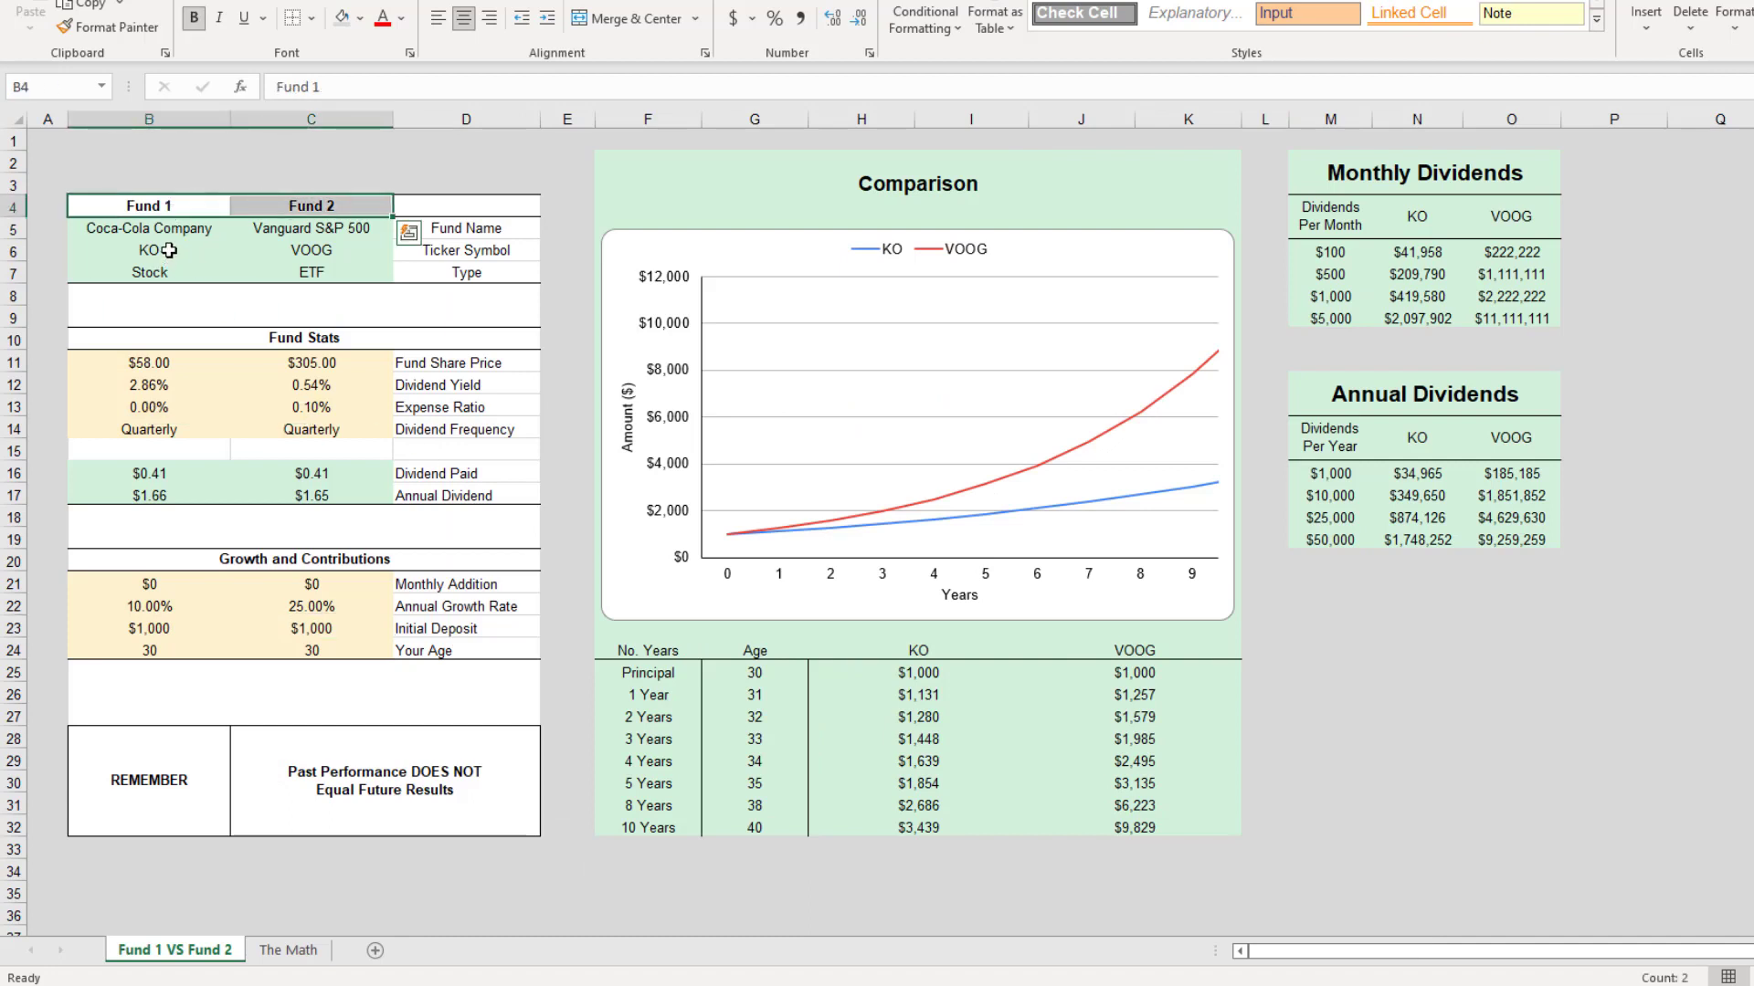
pyautogui.click(148, 250)
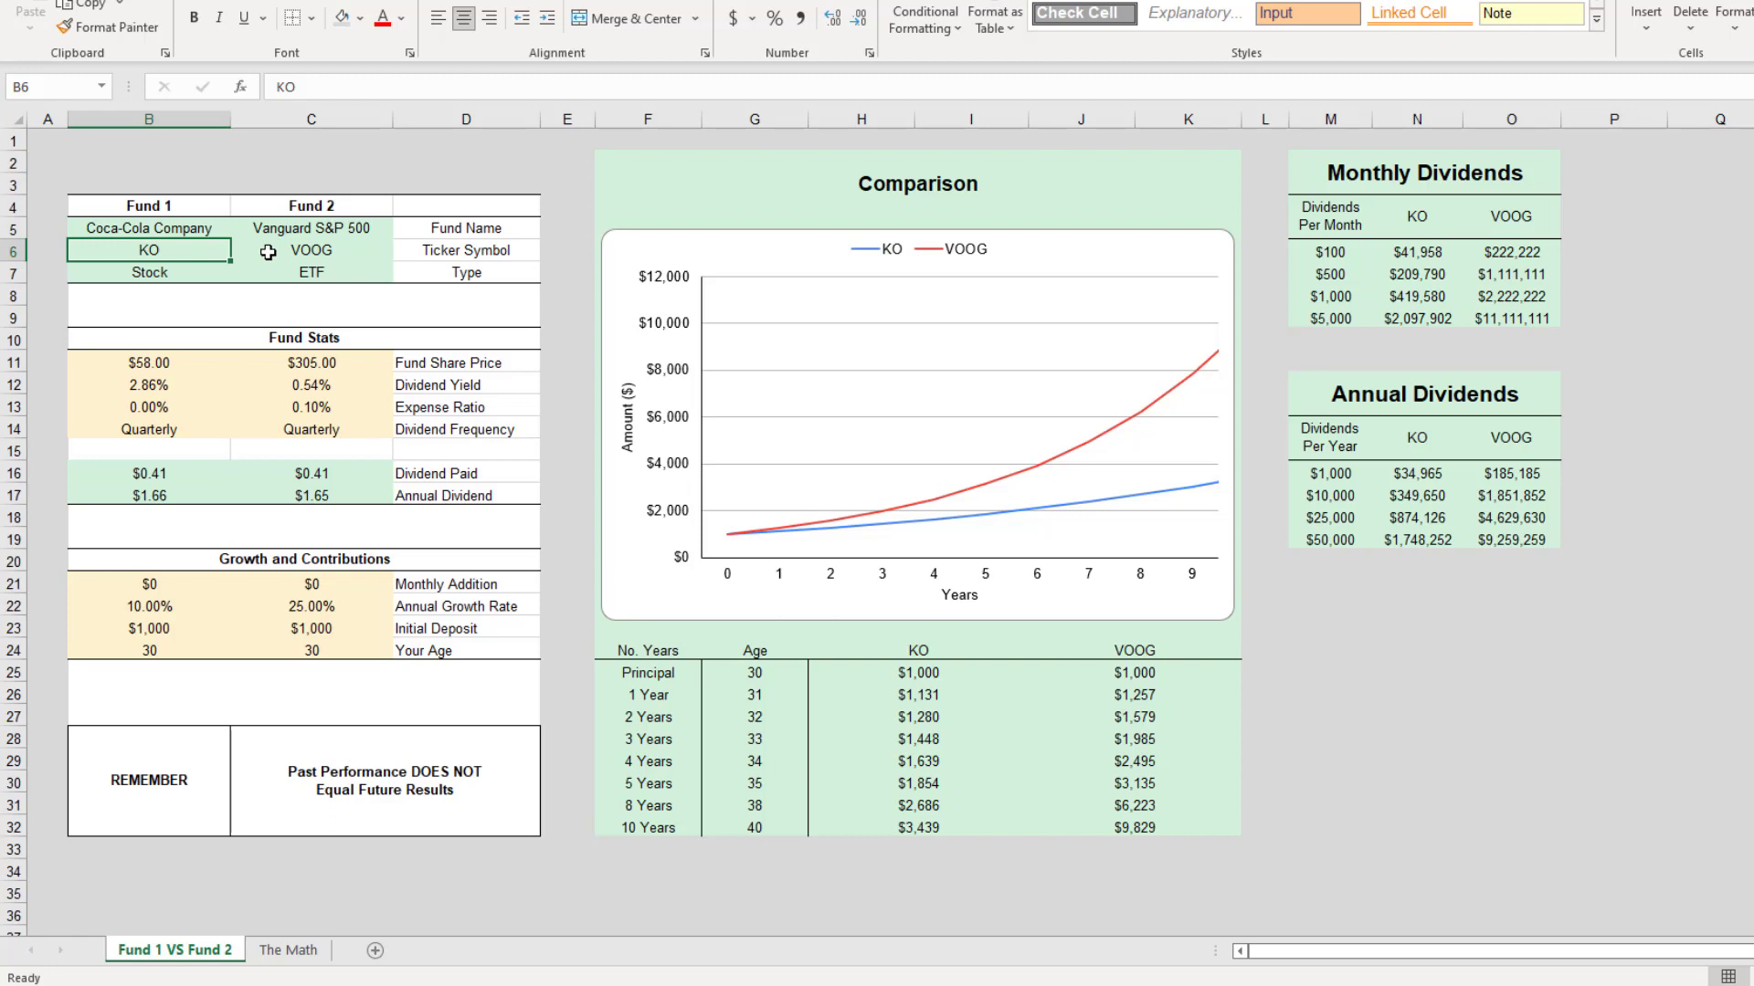
pyautogui.click(310, 250)
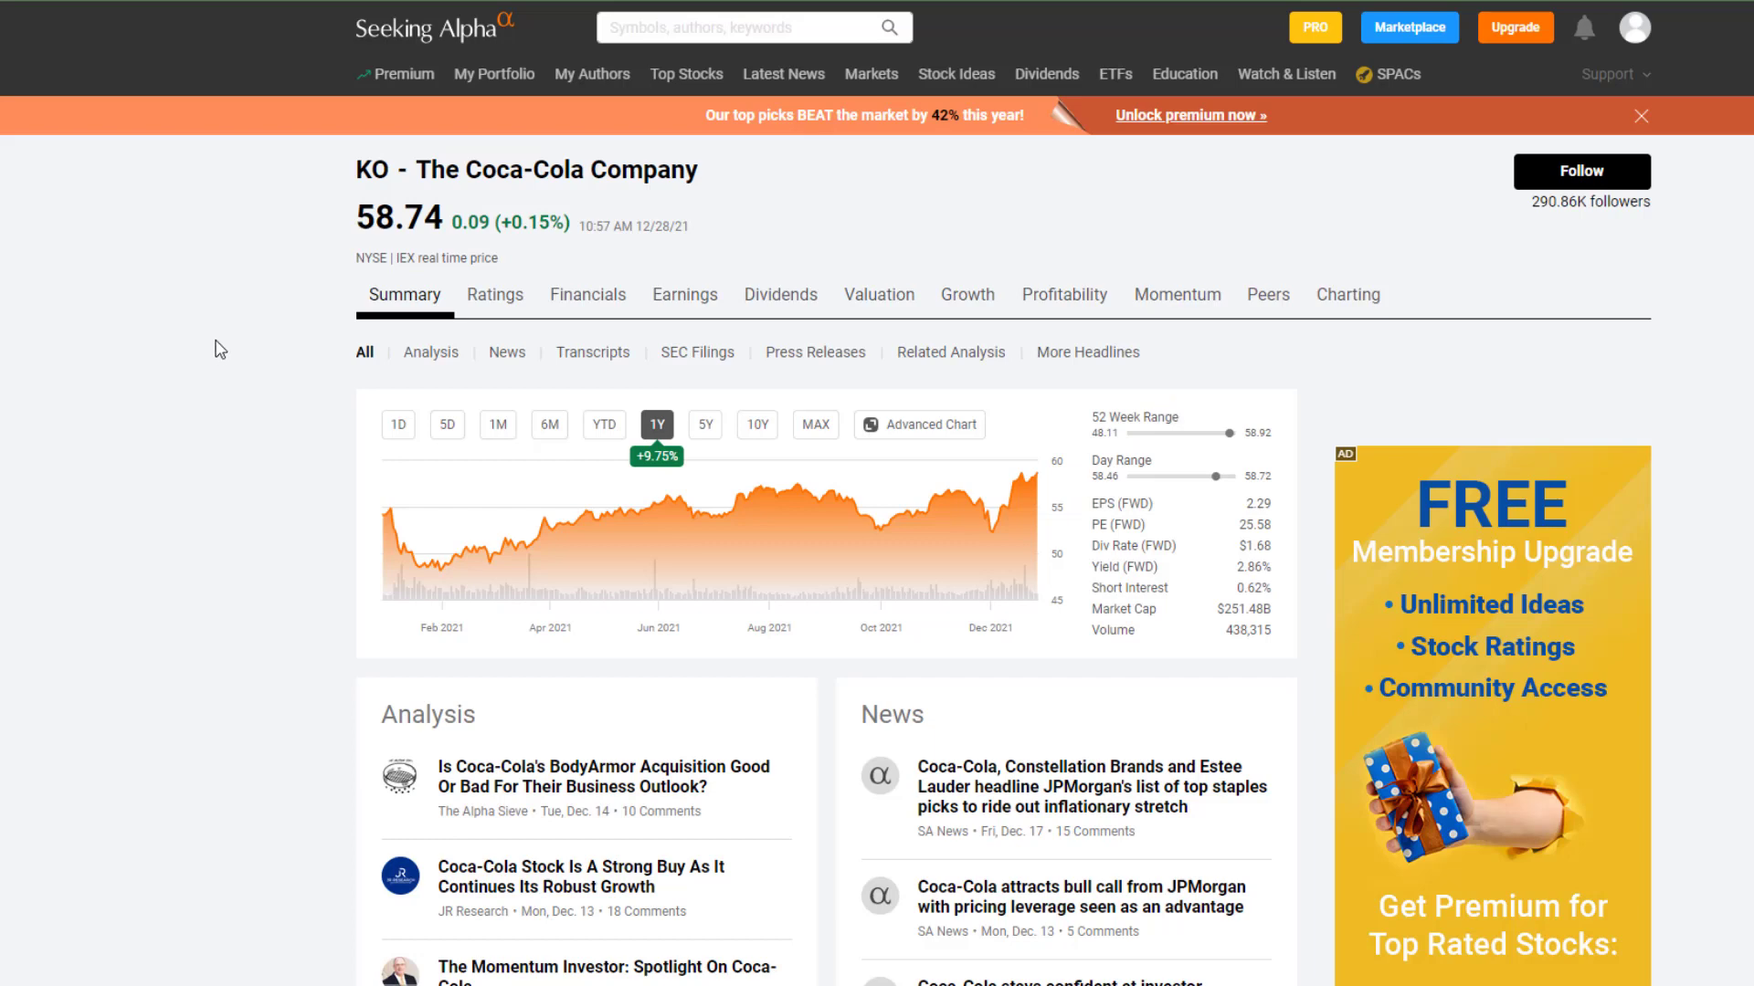
pyautogui.moveTo(339, 223)
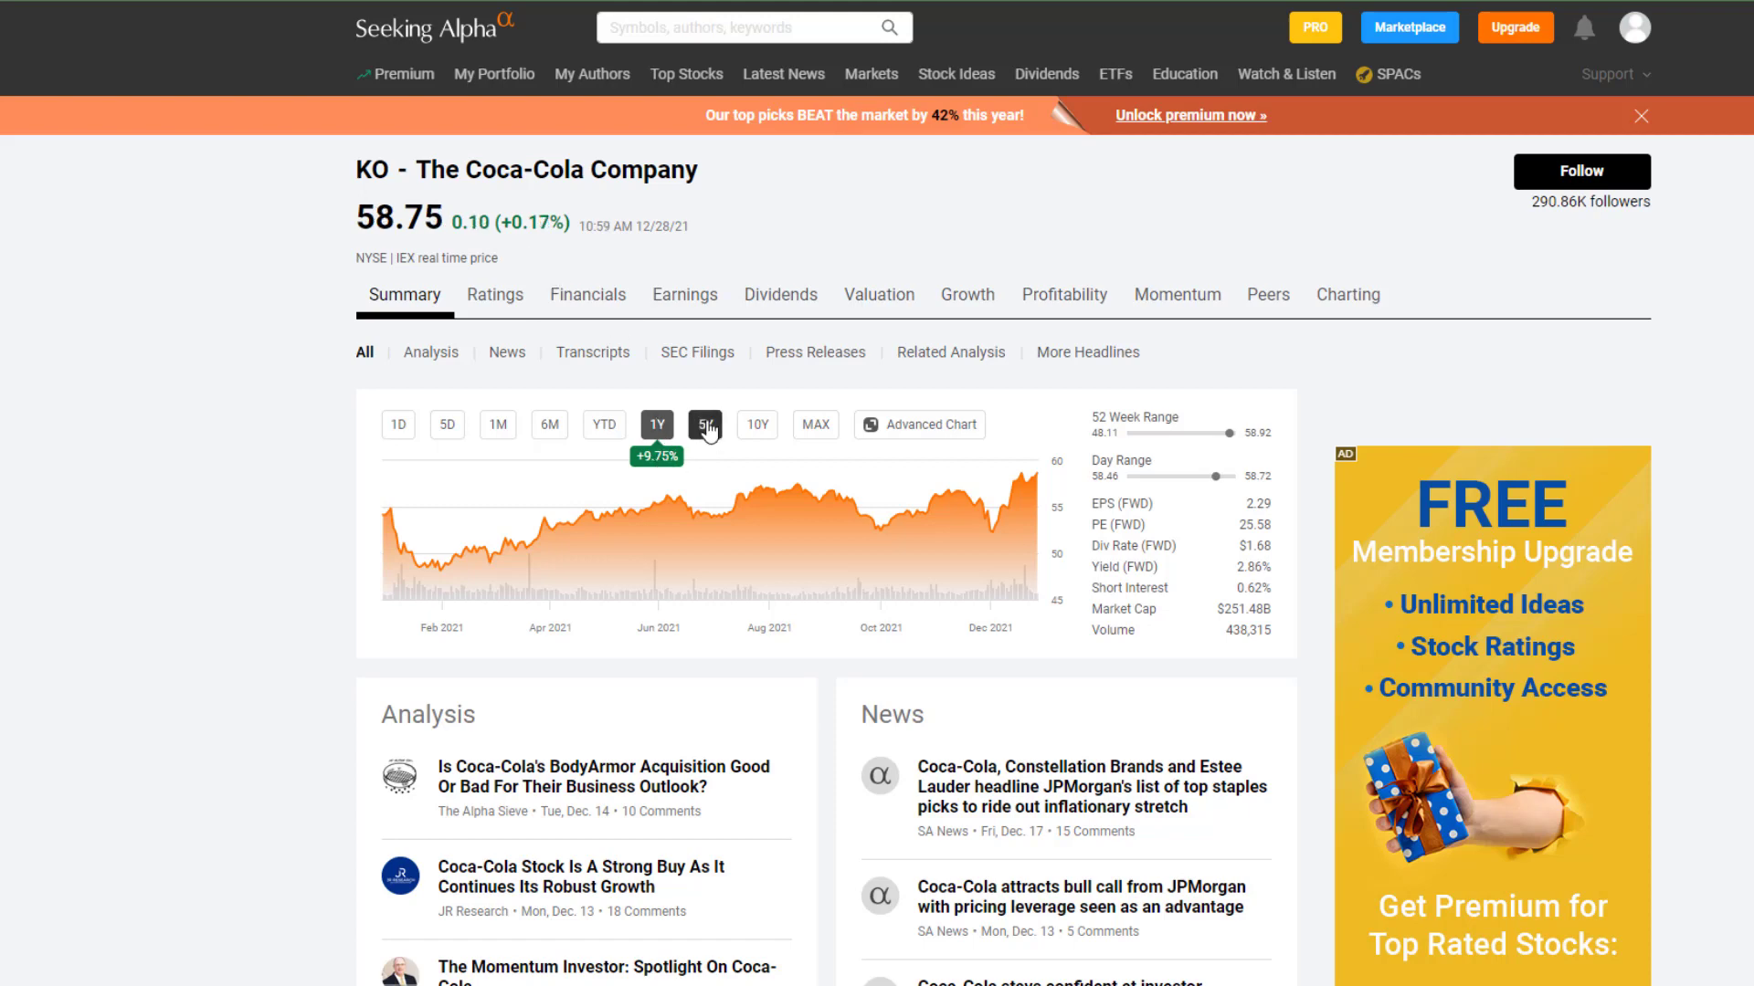
pyautogui.click(705, 424)
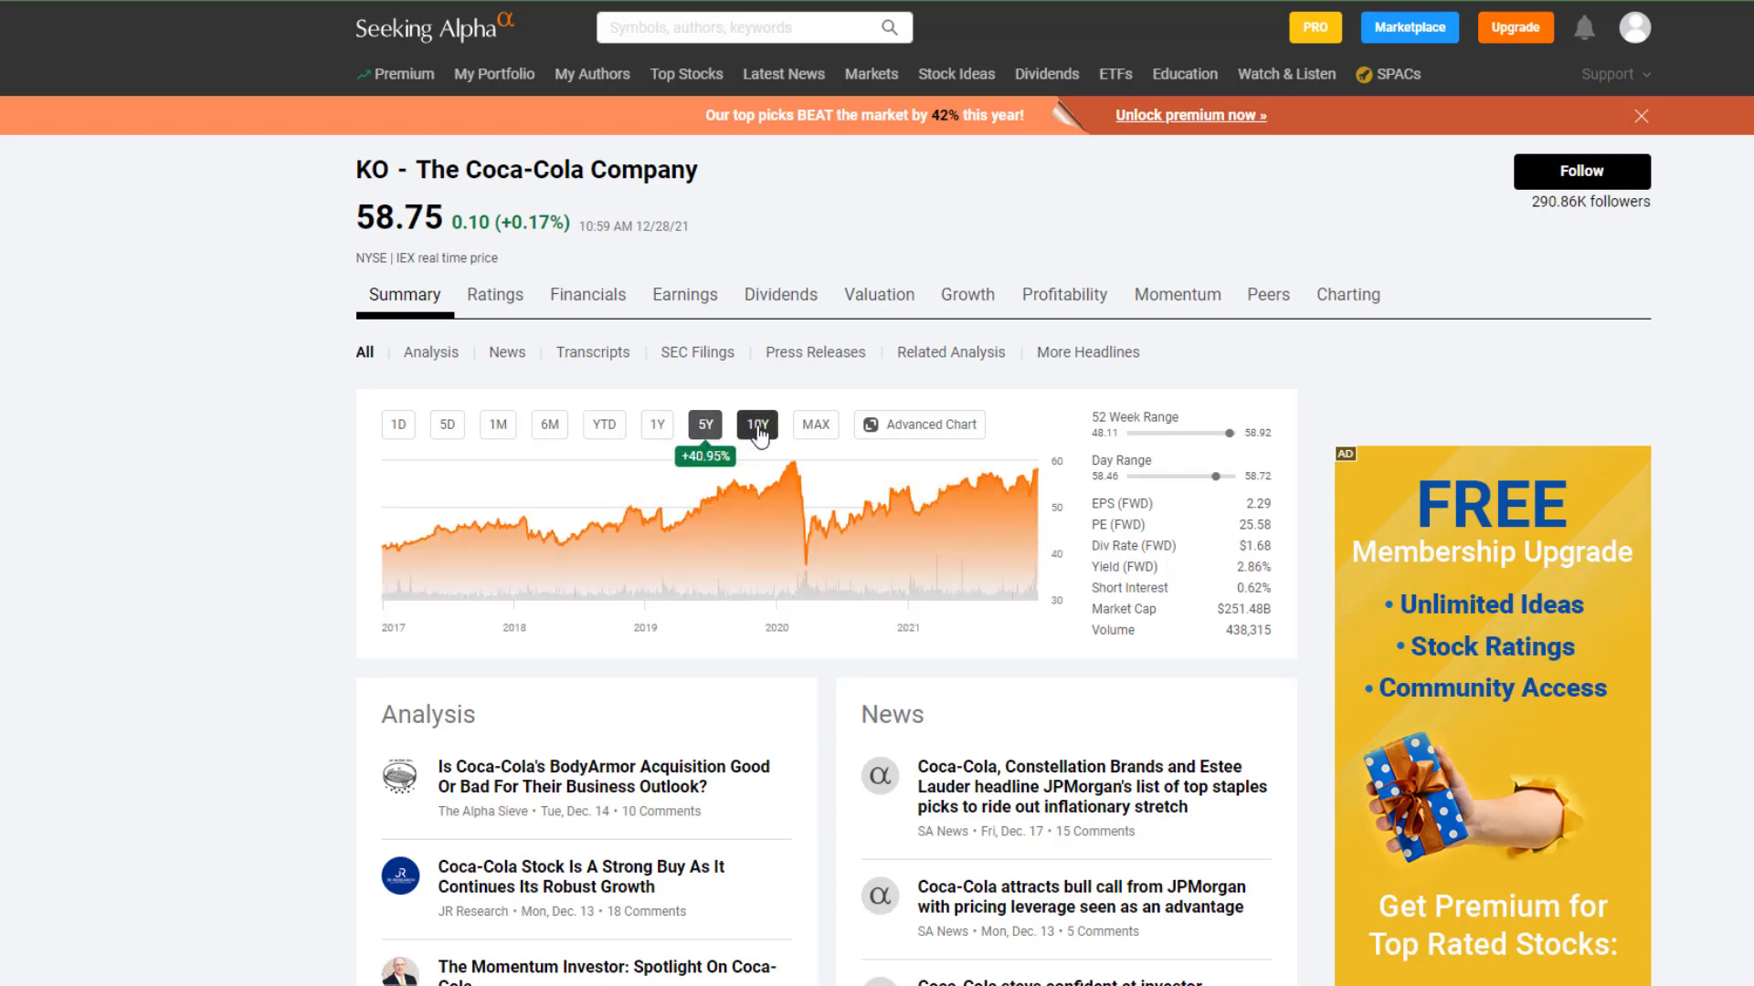
pyautogui.click(756, 423)
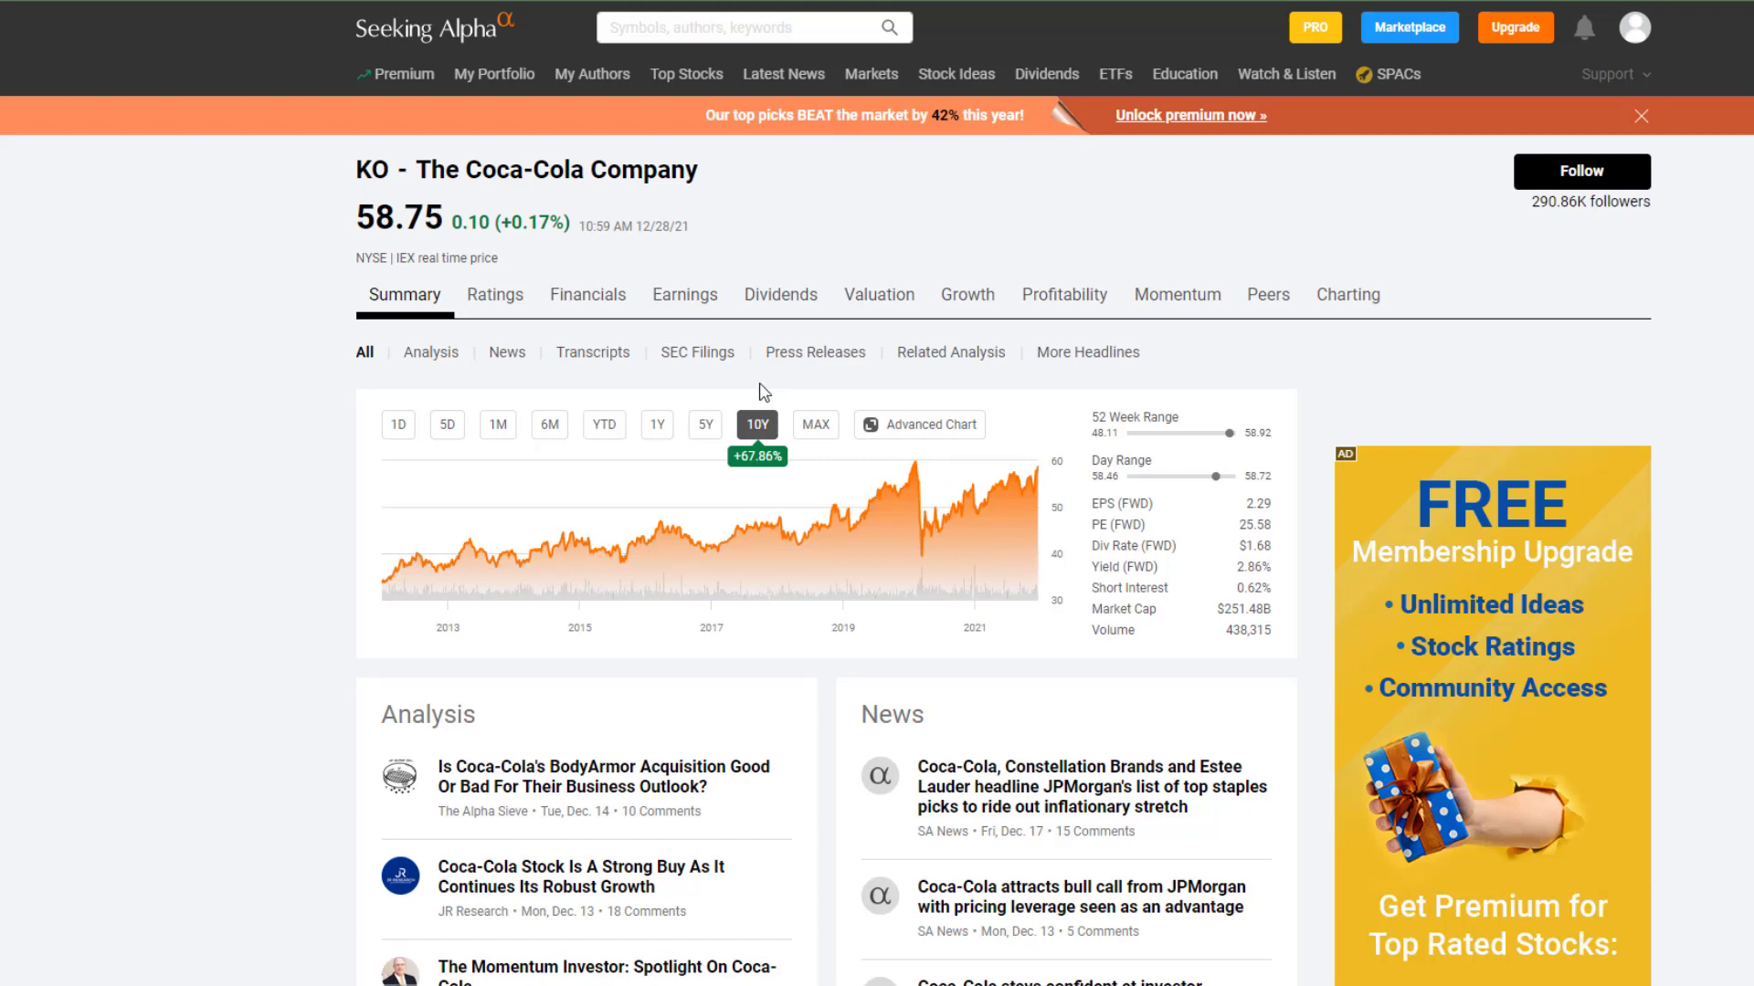
pyautogui.moveTo(1085, 575)
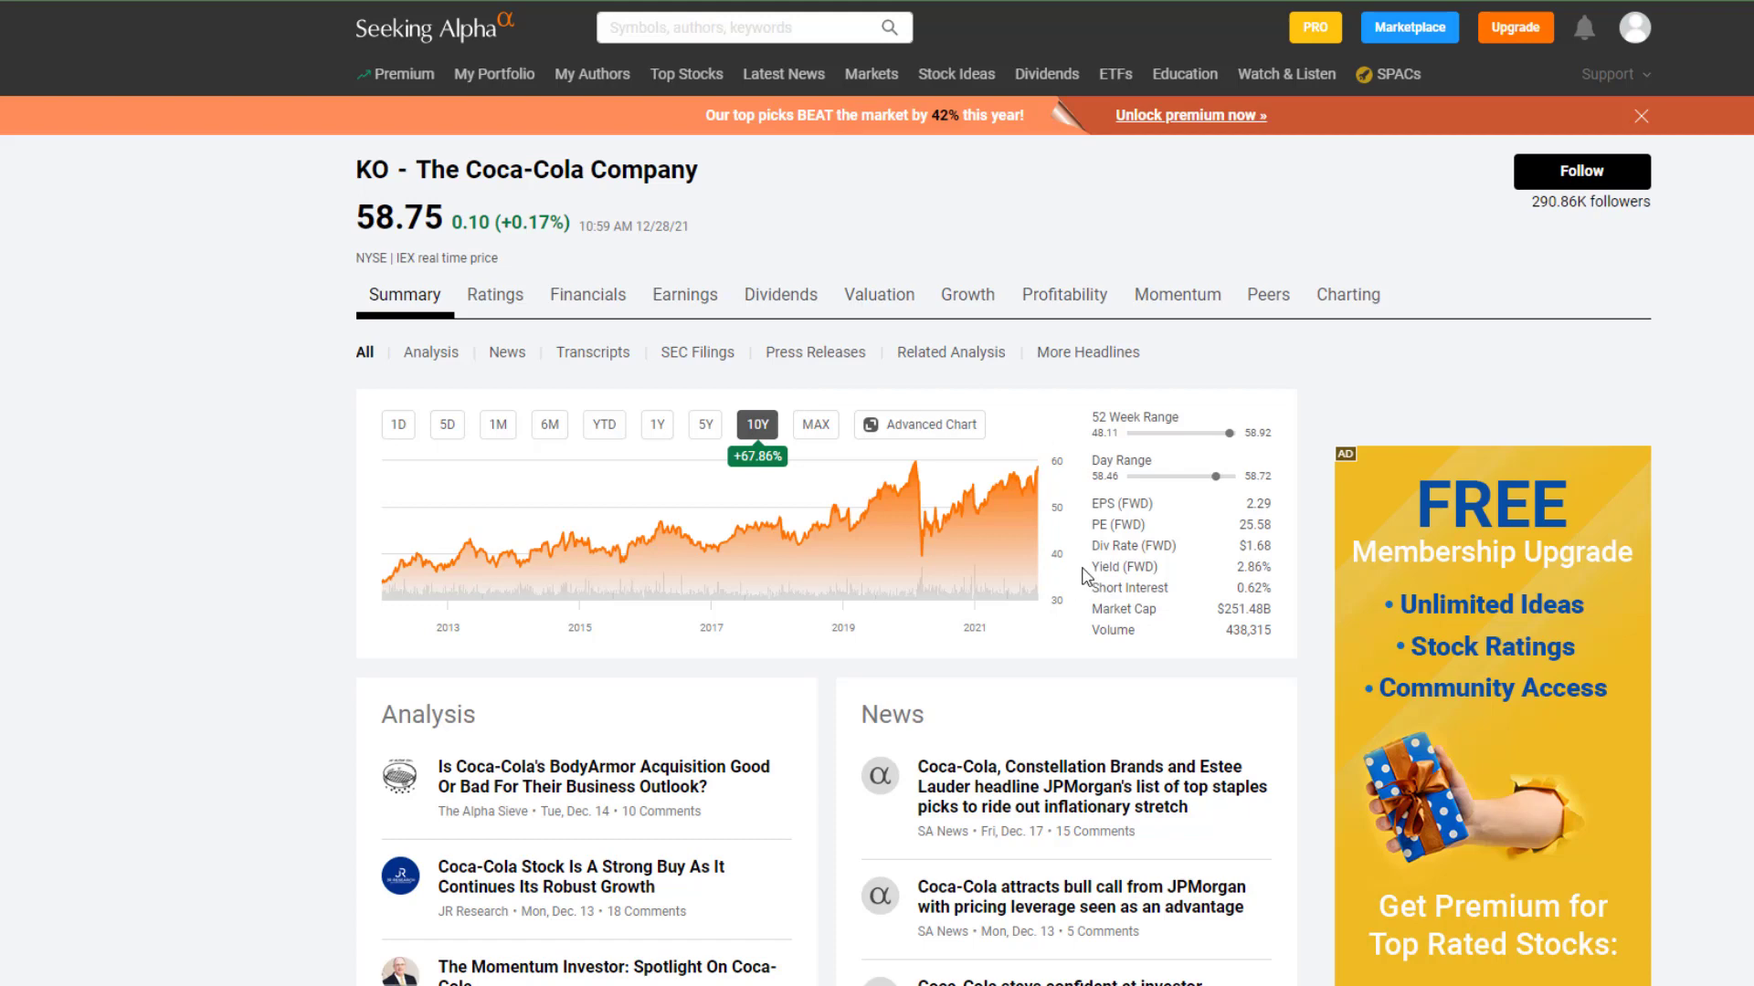
pyautogui.moveTo(1233, 579)
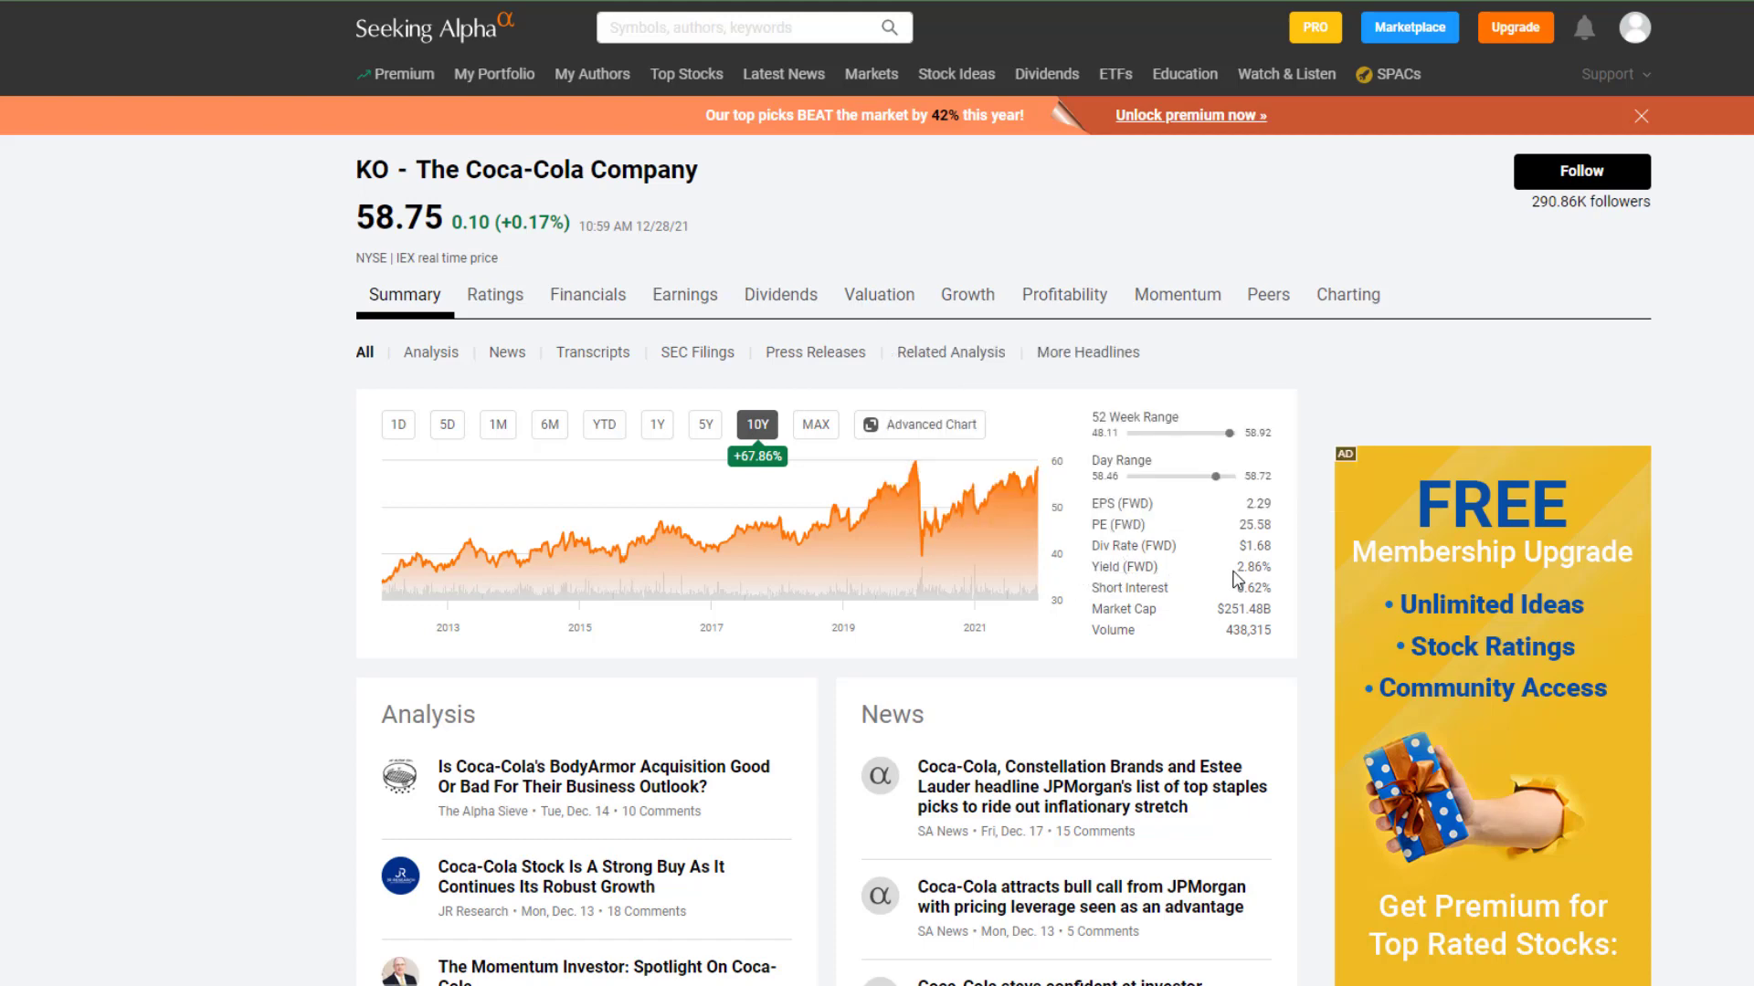
pyautogui.moveTo(1132, 546)
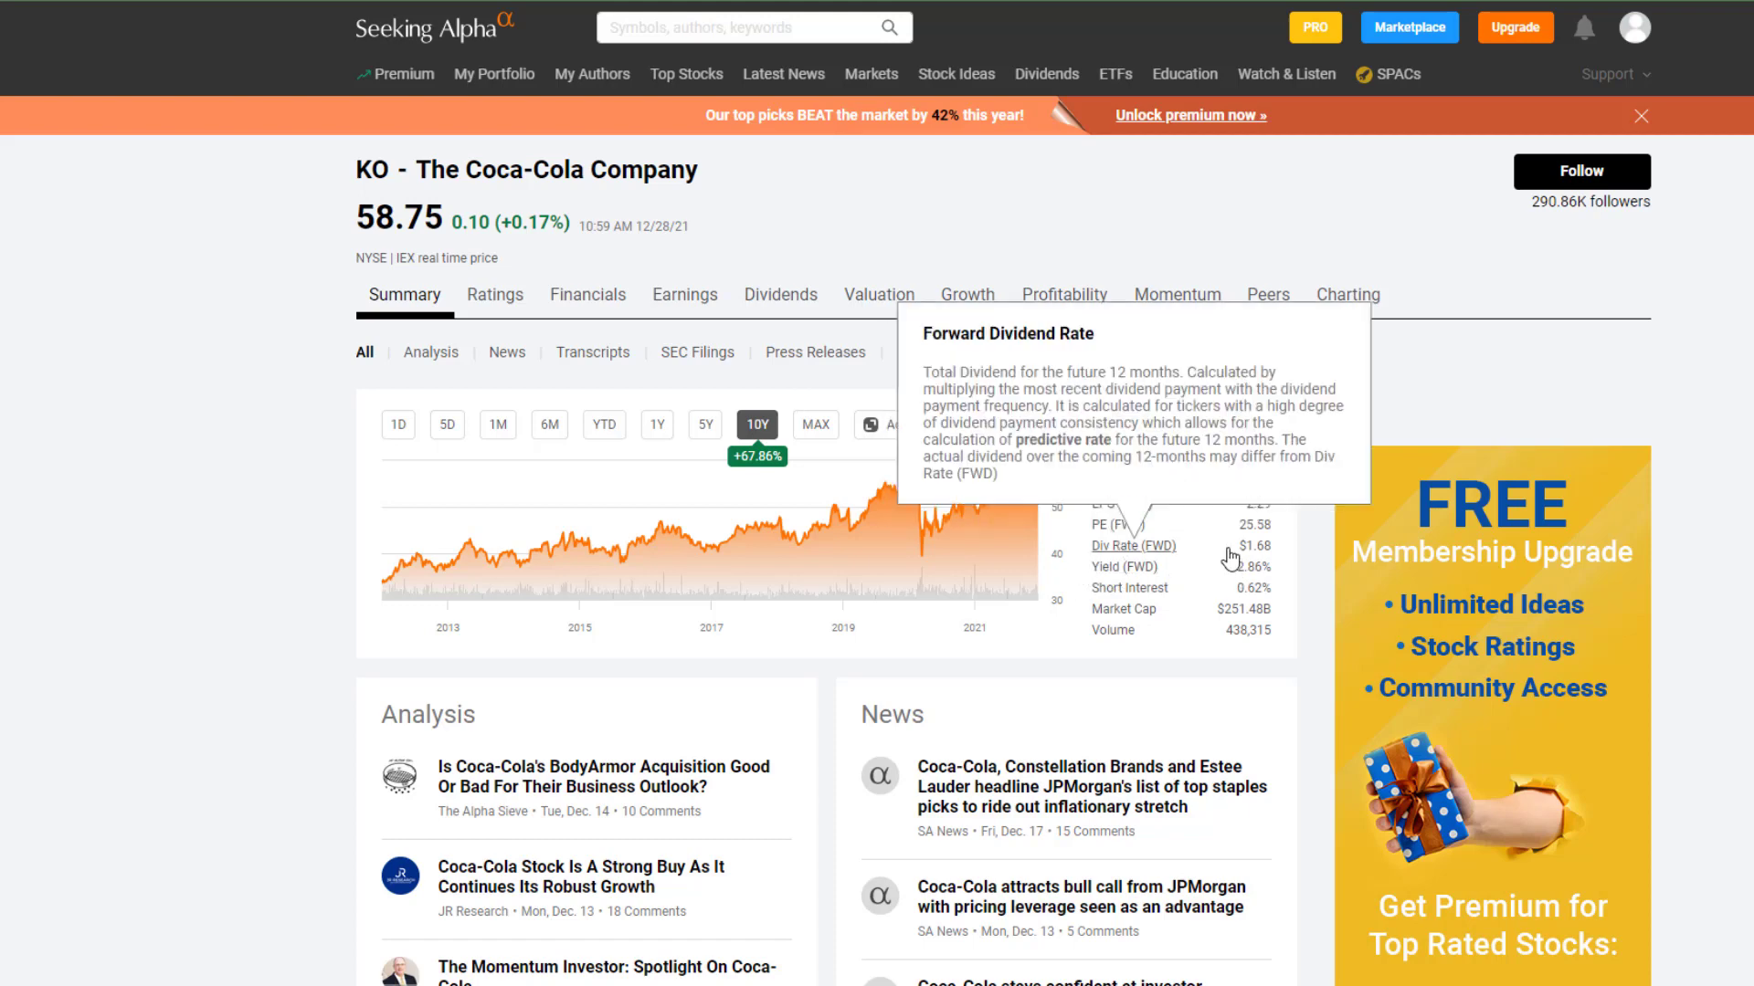
pyautogui.moveTo(1229, 555)
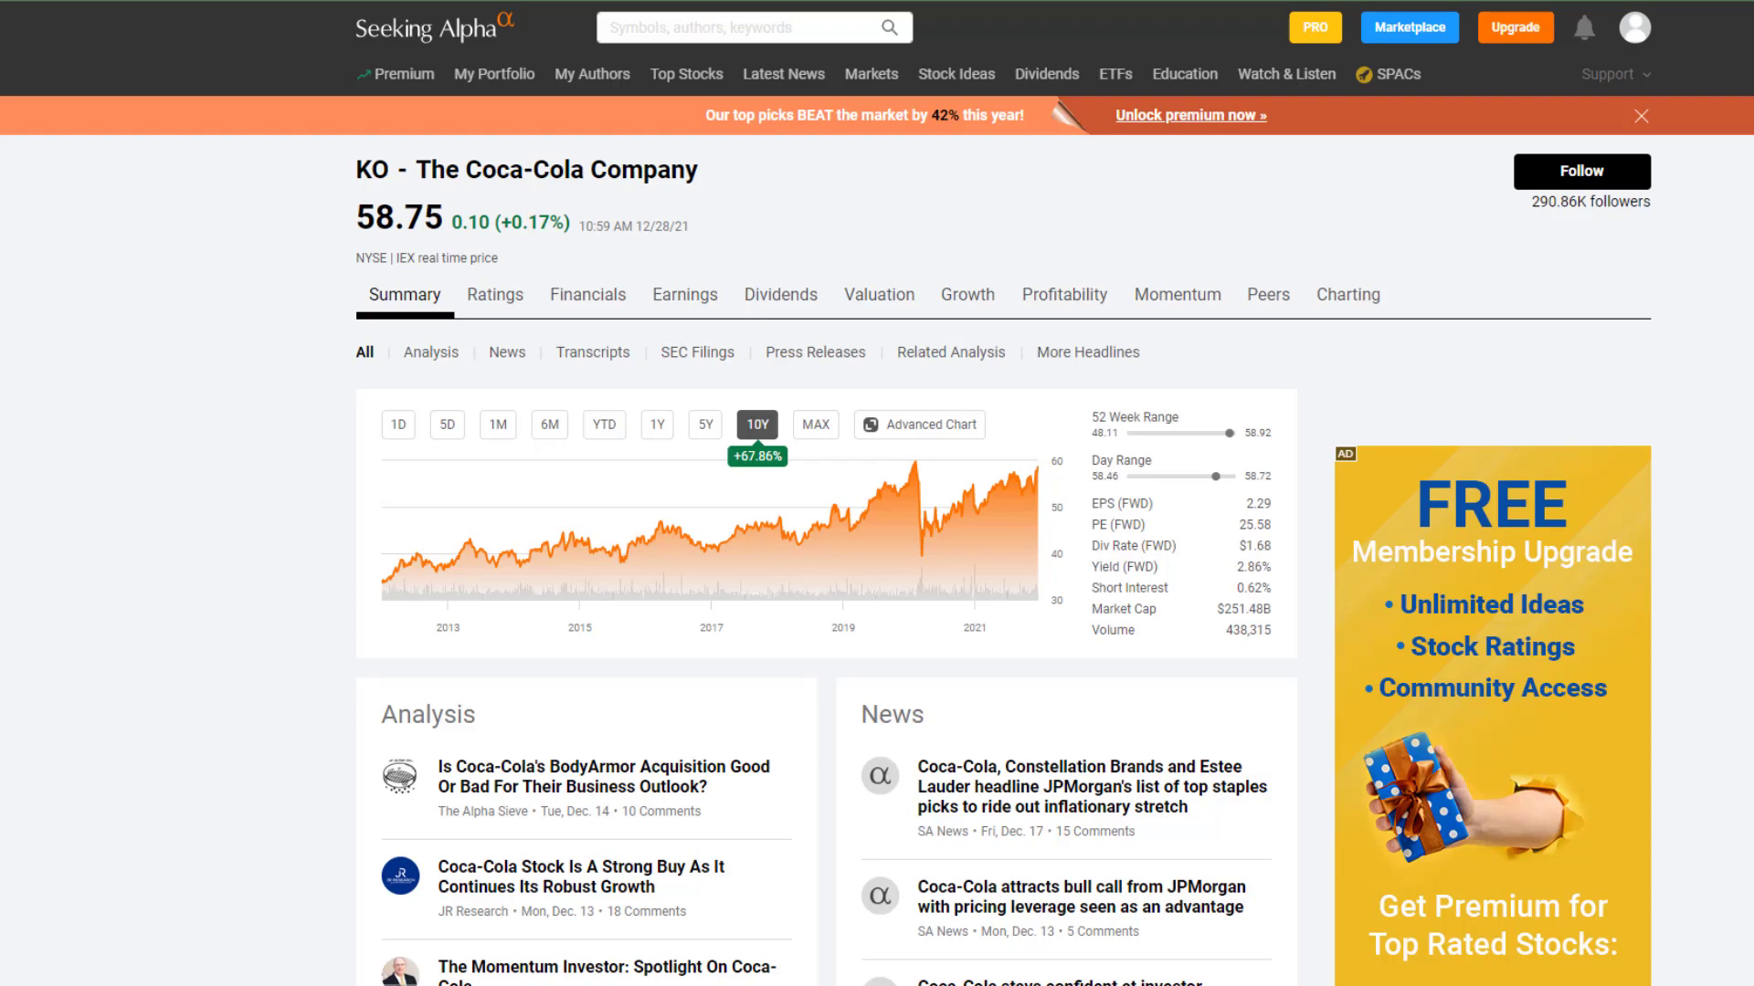
# - Show Coca-Cola's Dividends section with the MAX range for the full payout history
pyautogui.click(780, 294)
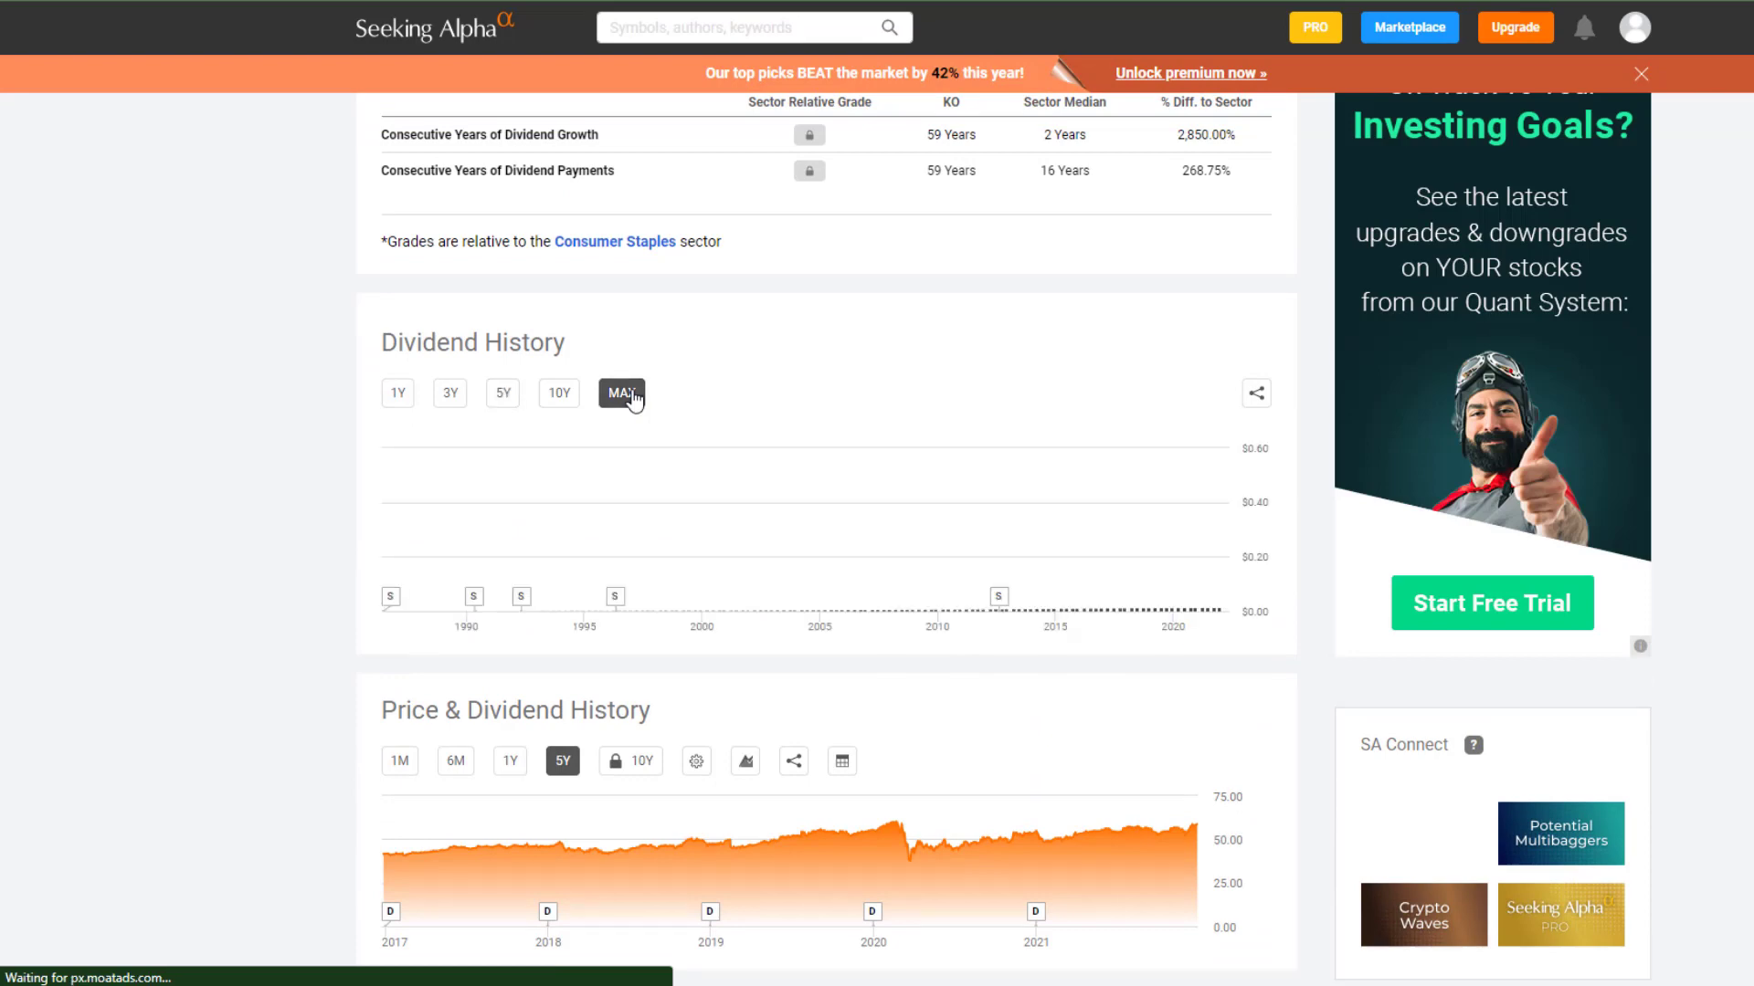
pyautogui.click(621, 392)
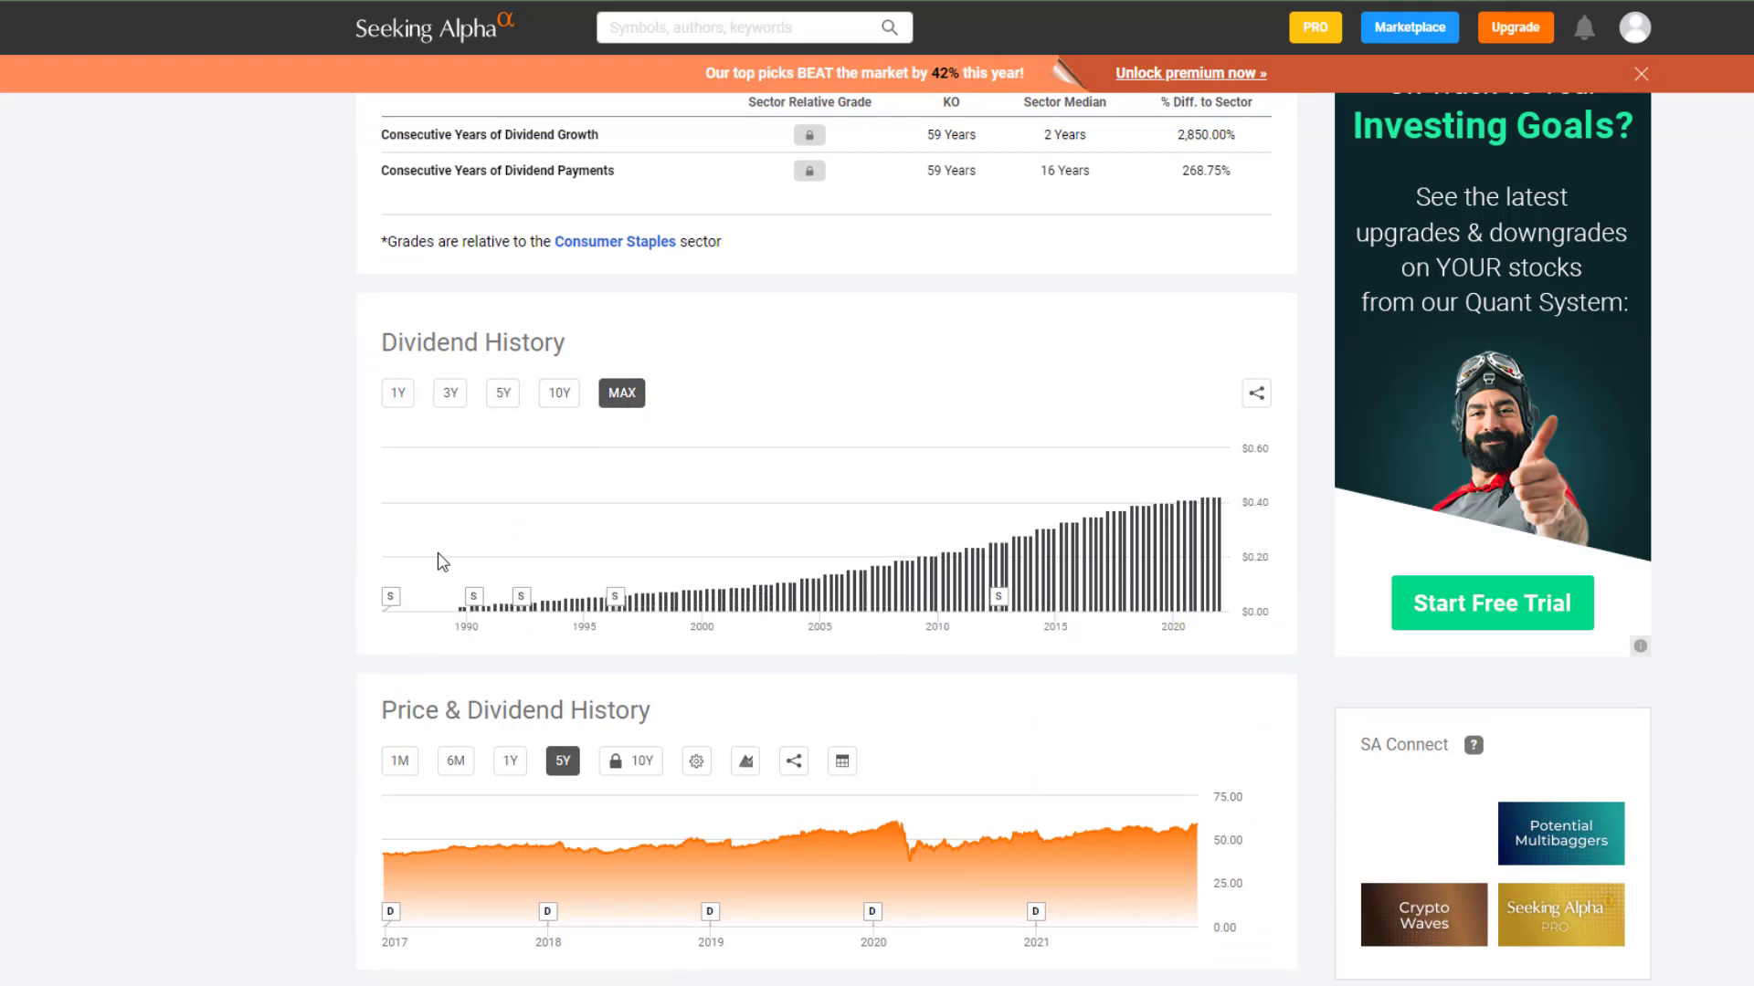
pyautogui.moveTo(614, 596)
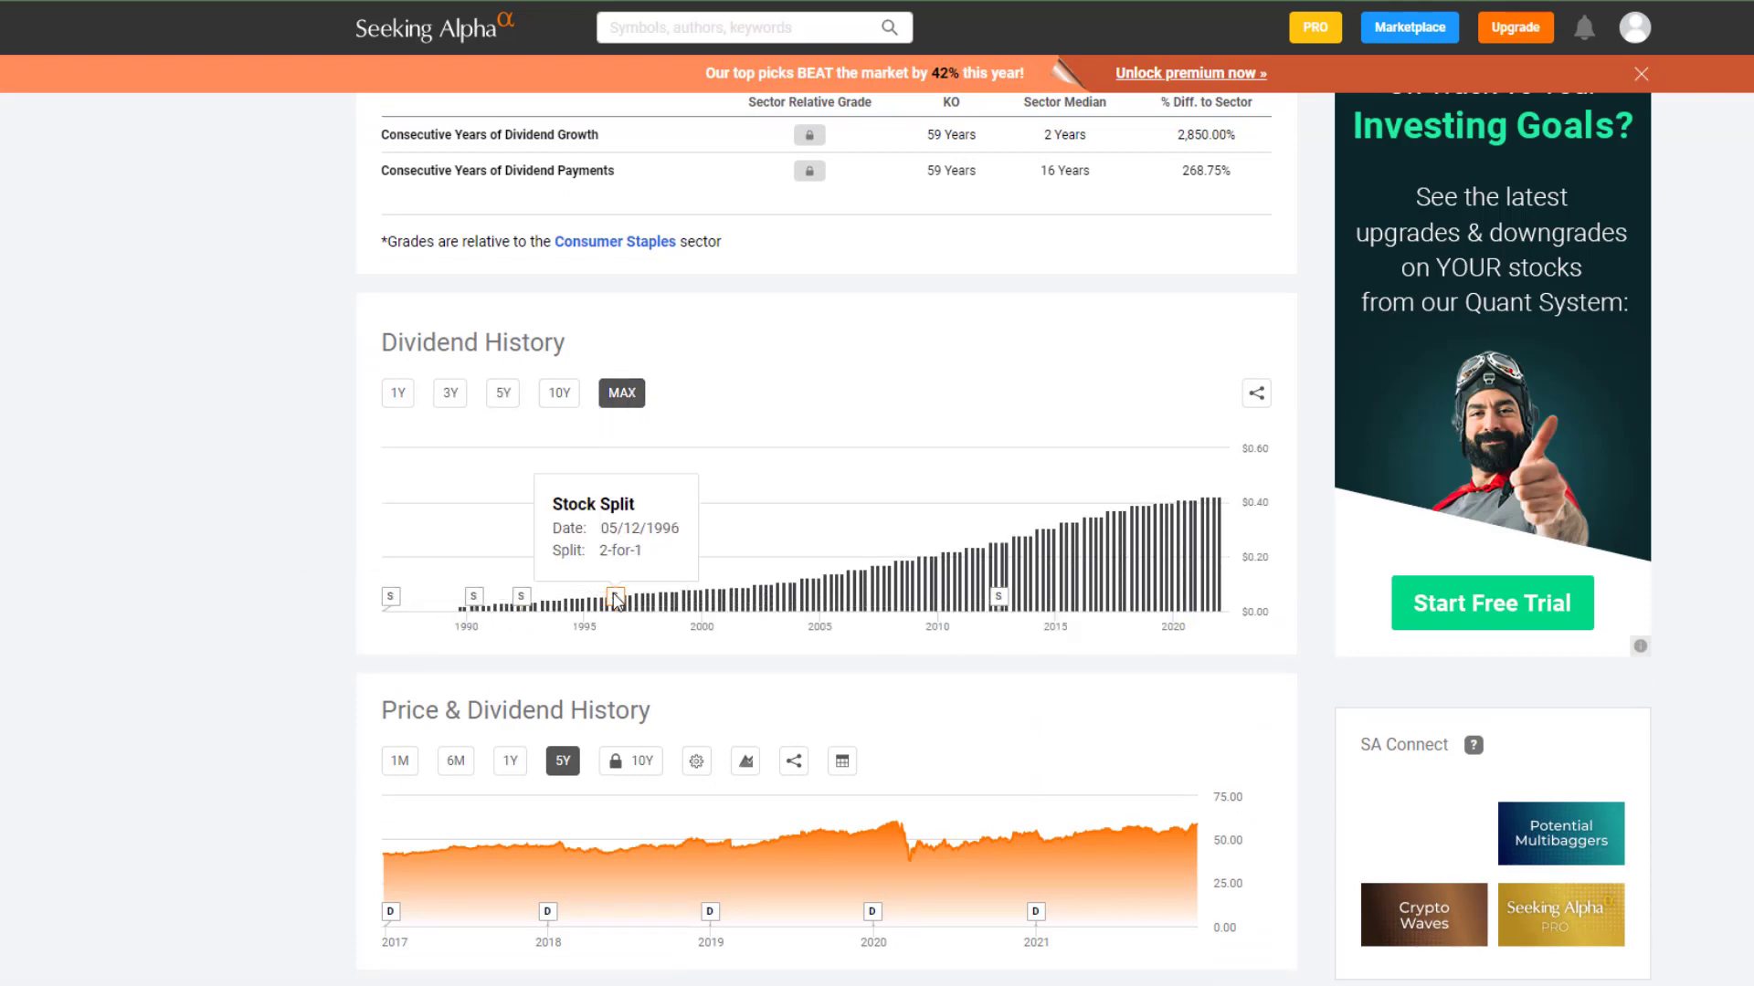
pyautogui.moveTo(714, 610)
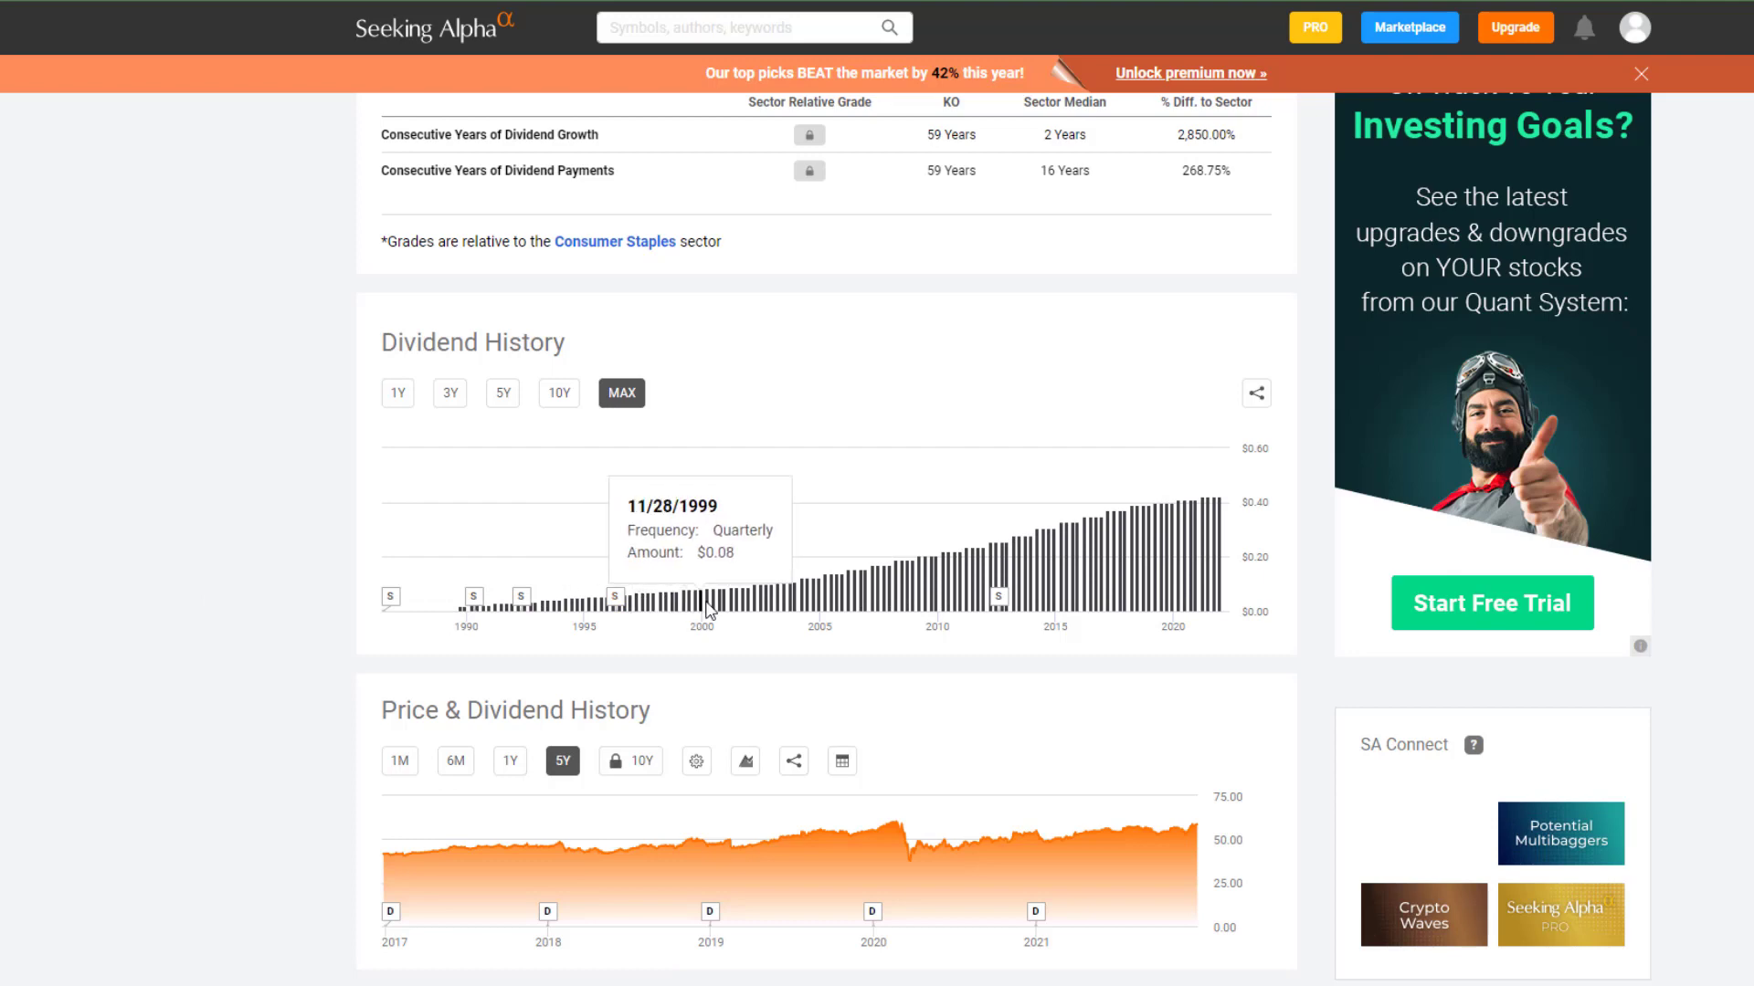
pyautogui.moveTo(814, 599)
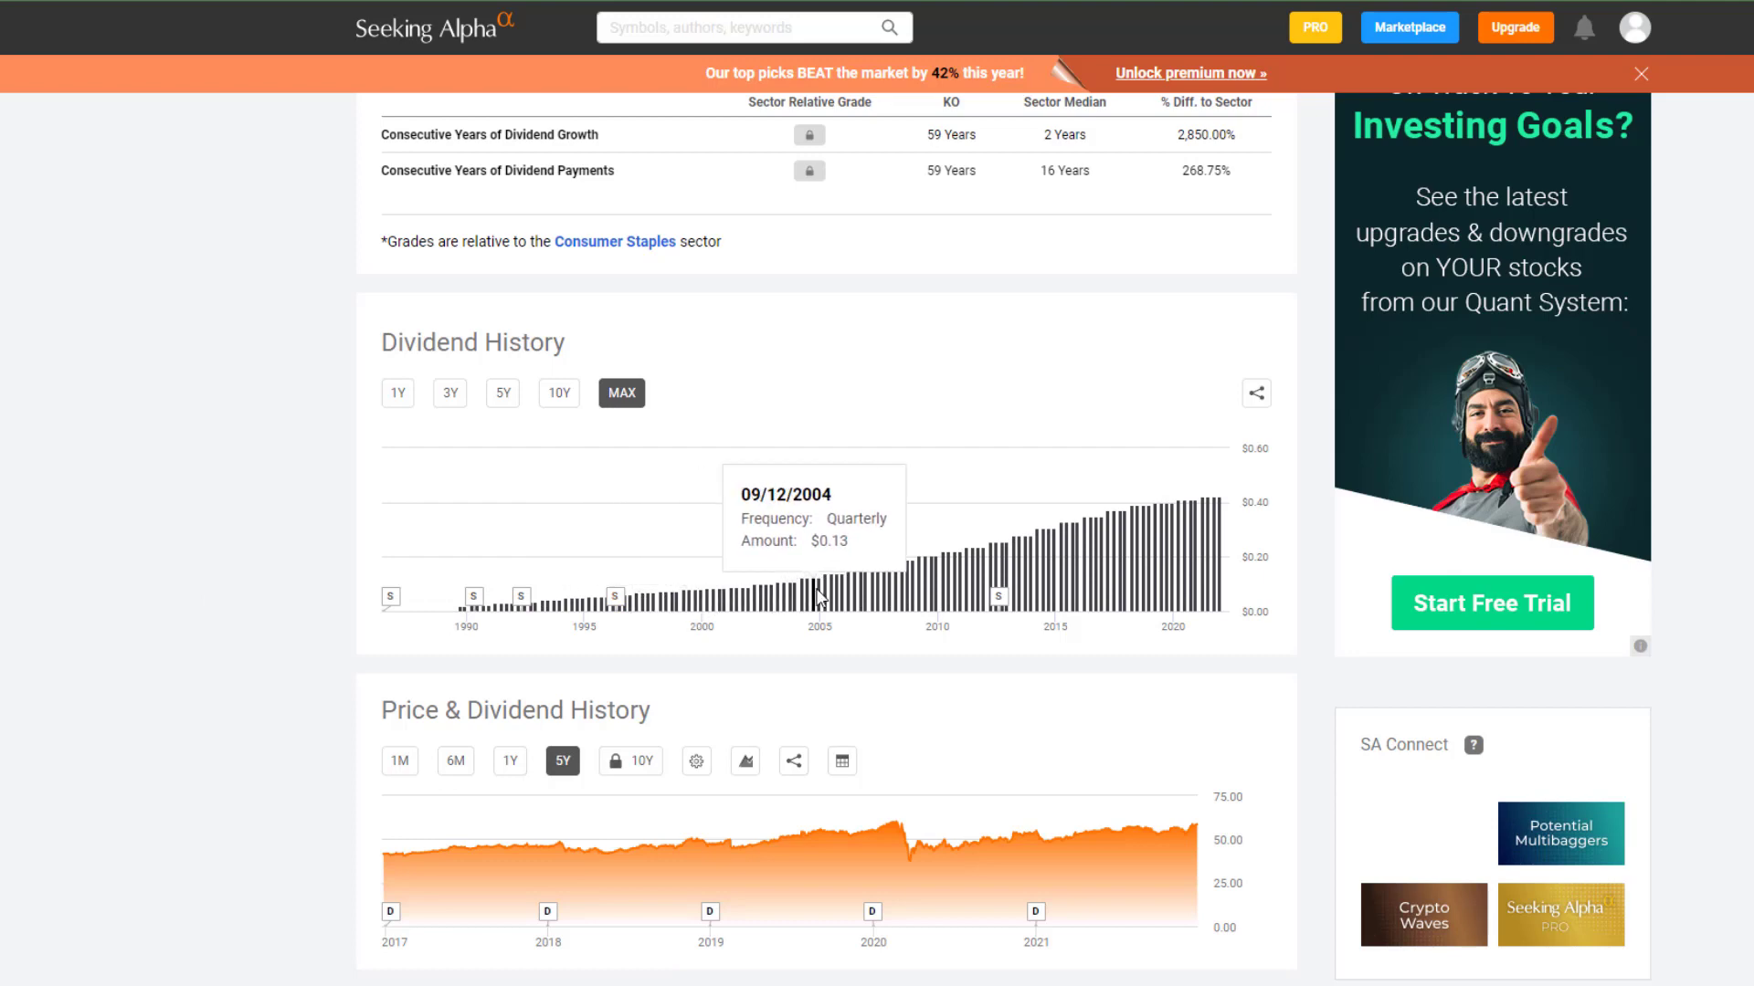
pyautogui.moveTo(915, 587)
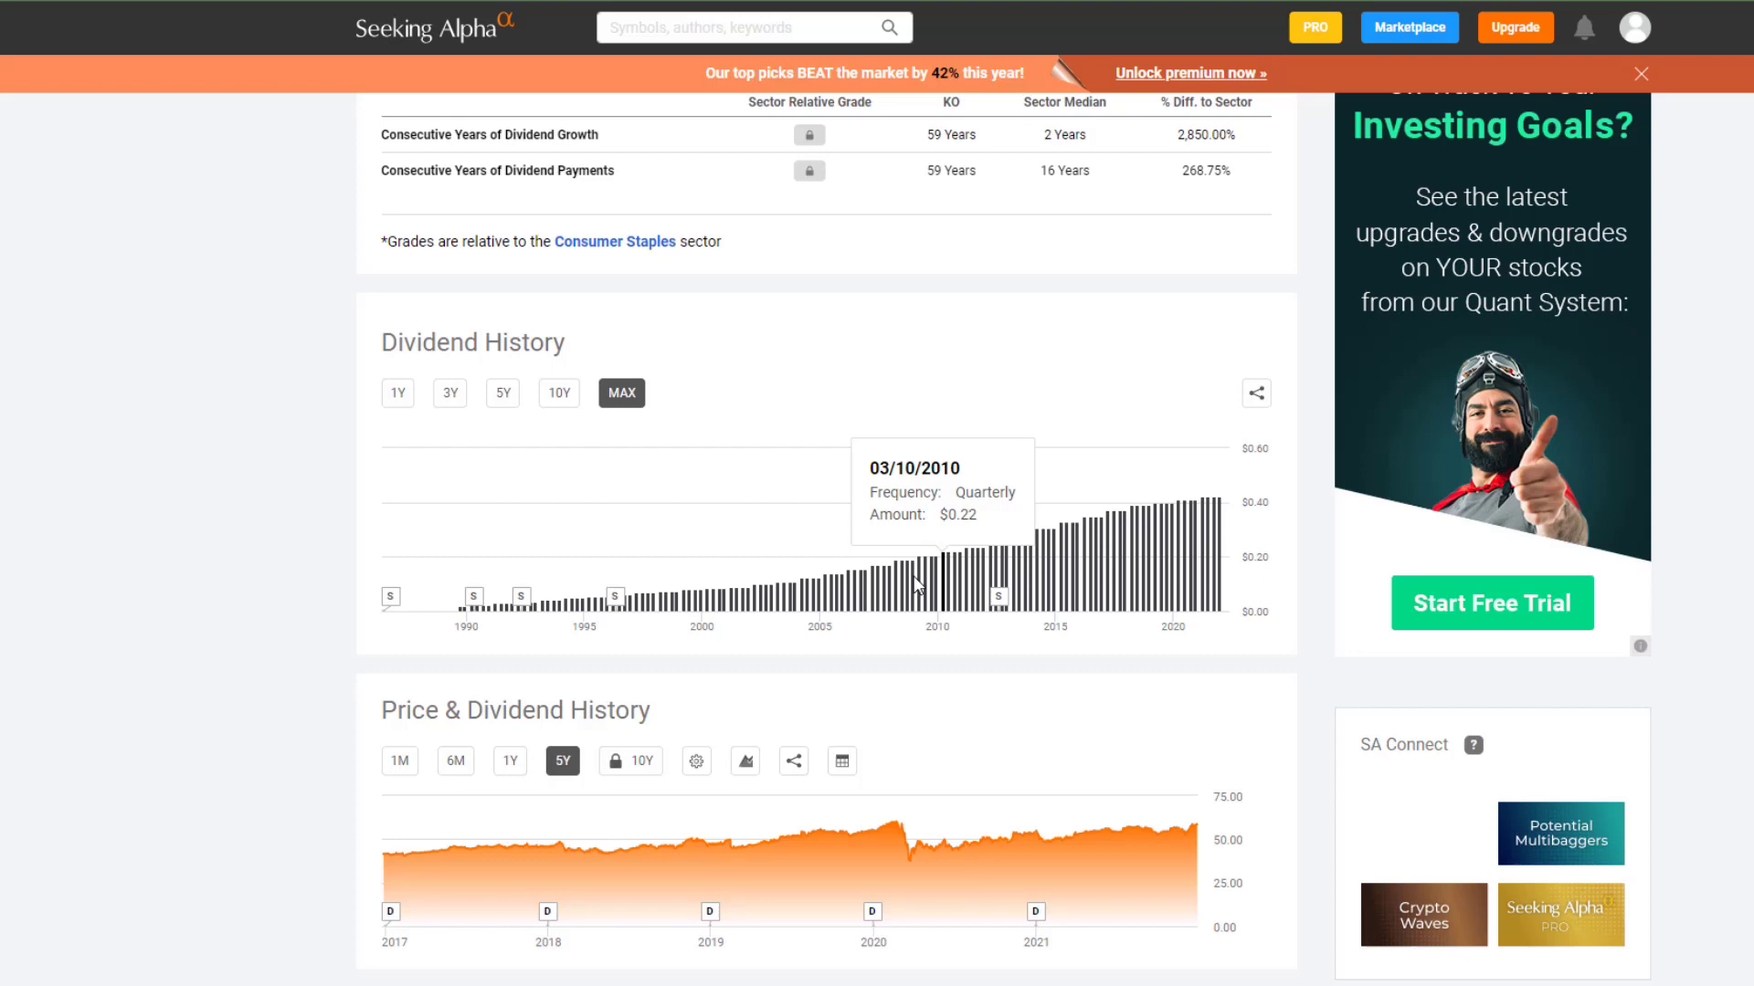
pyautogui.moveTo(462, 613)
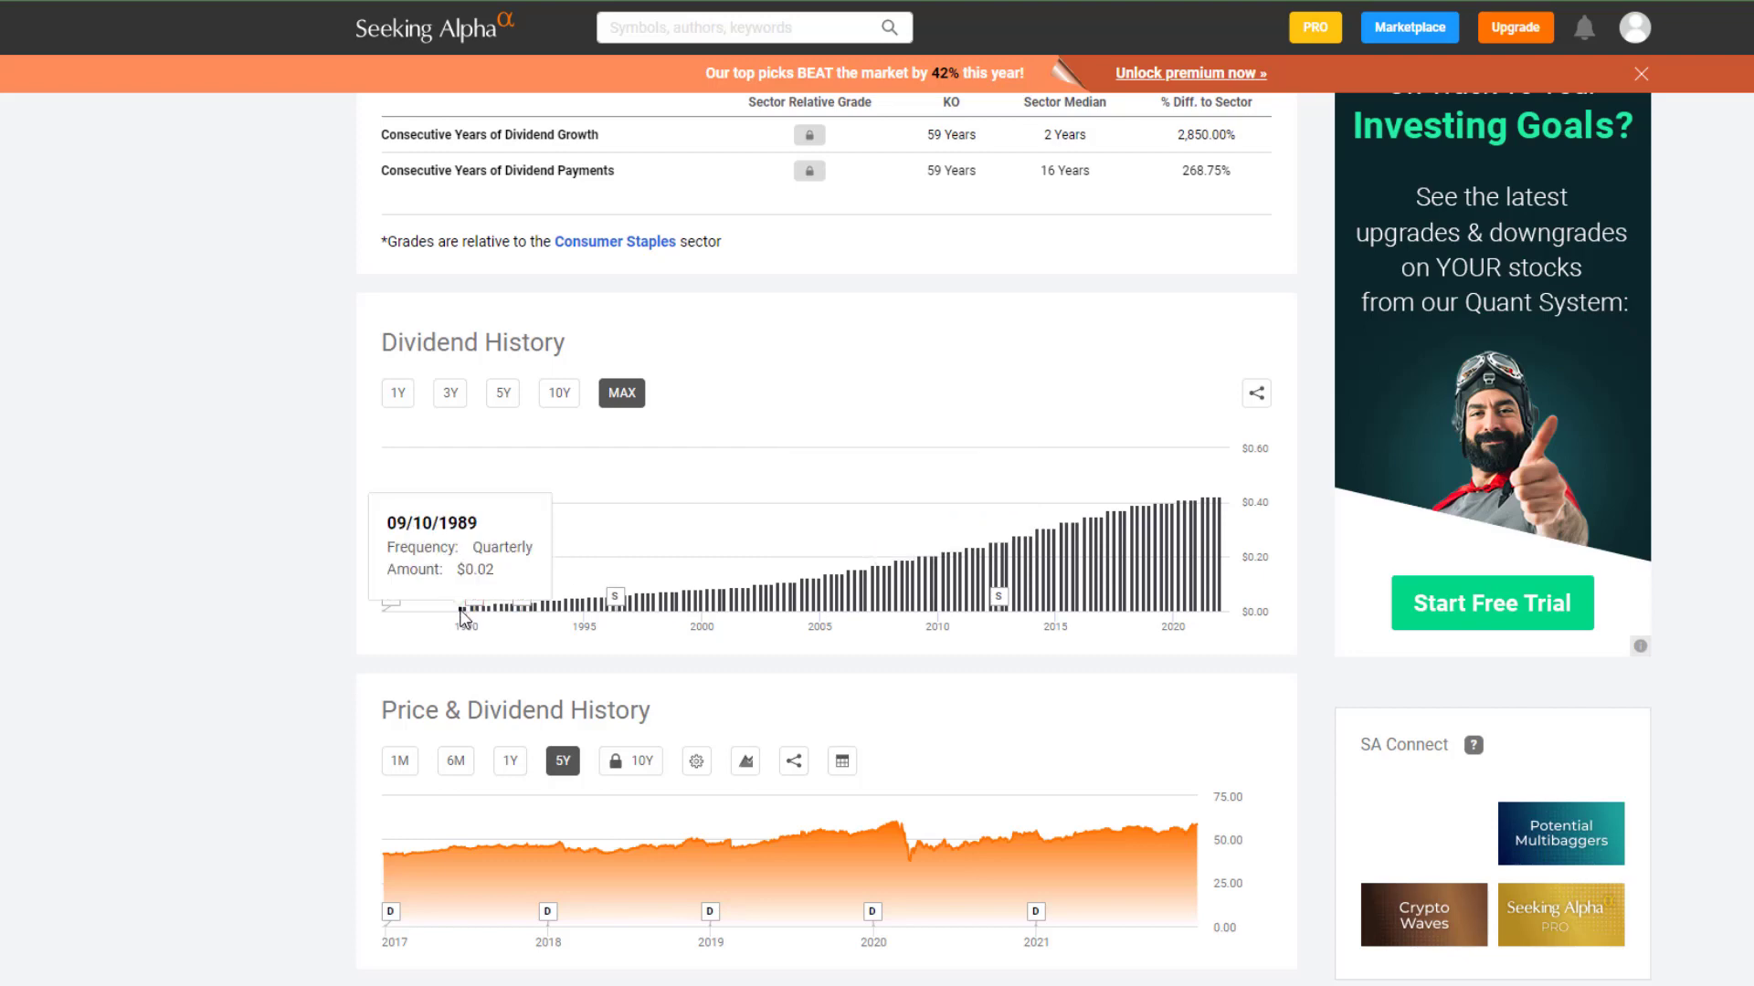
pyautogui.moveTo(307, 551)
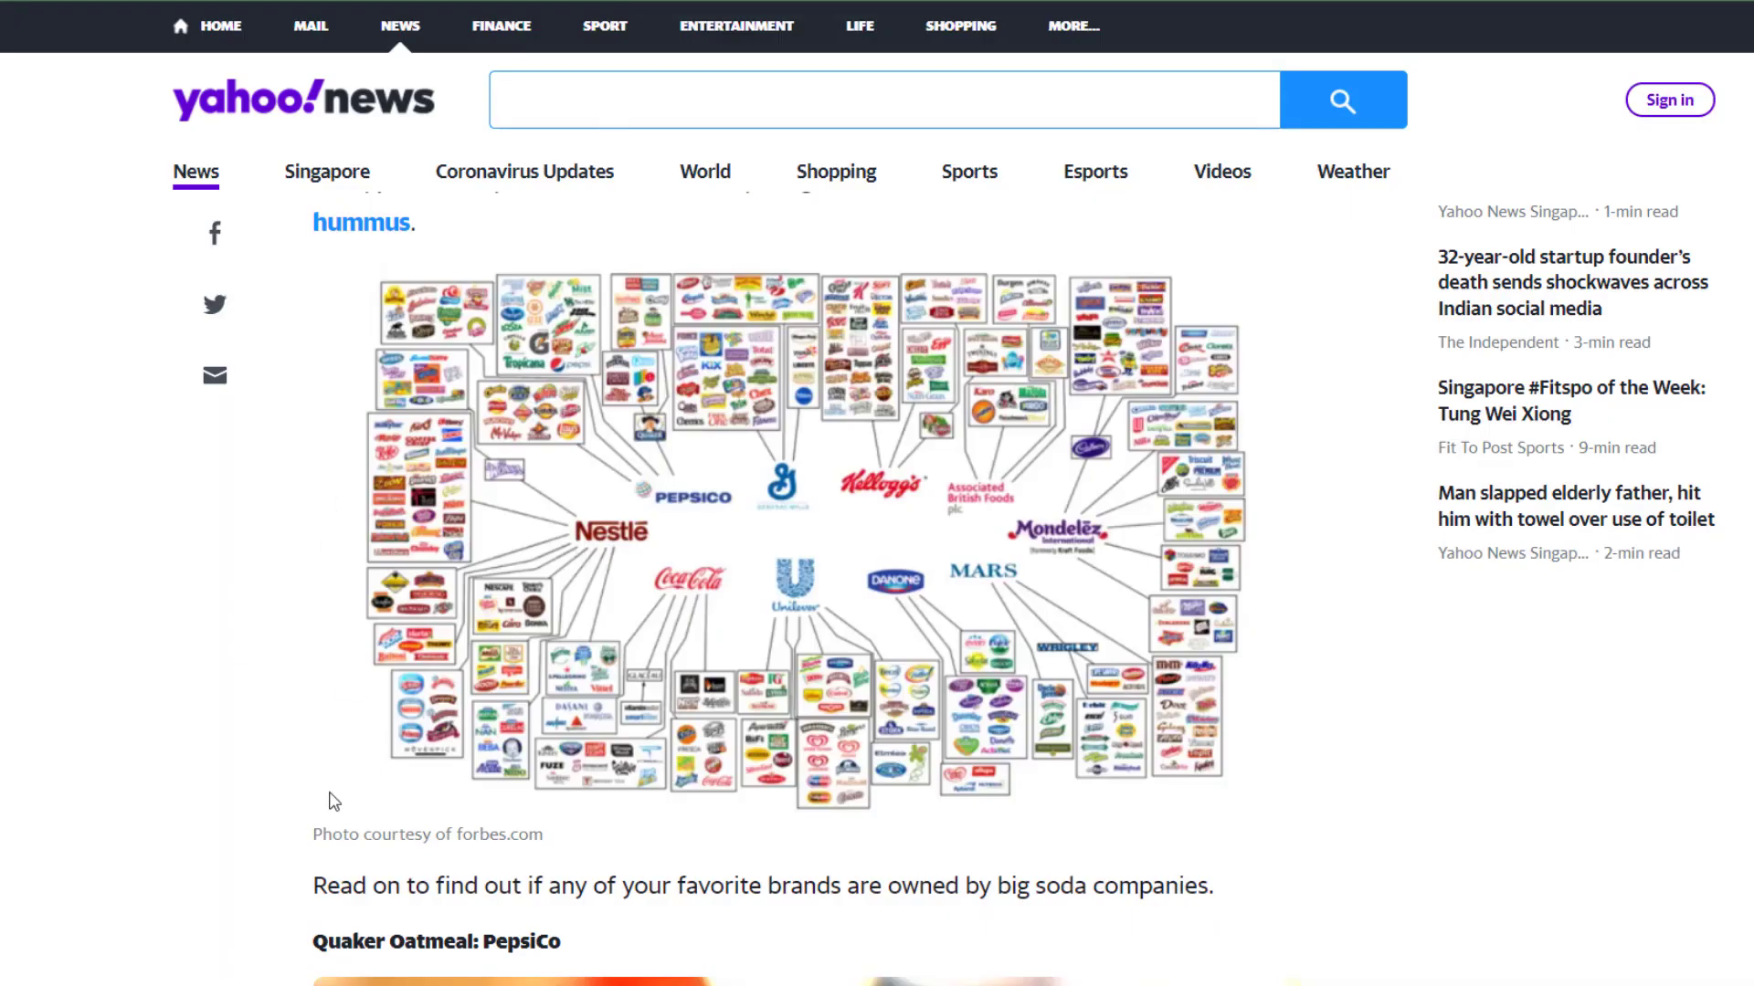
pyautogui.moveTo(714, 829)
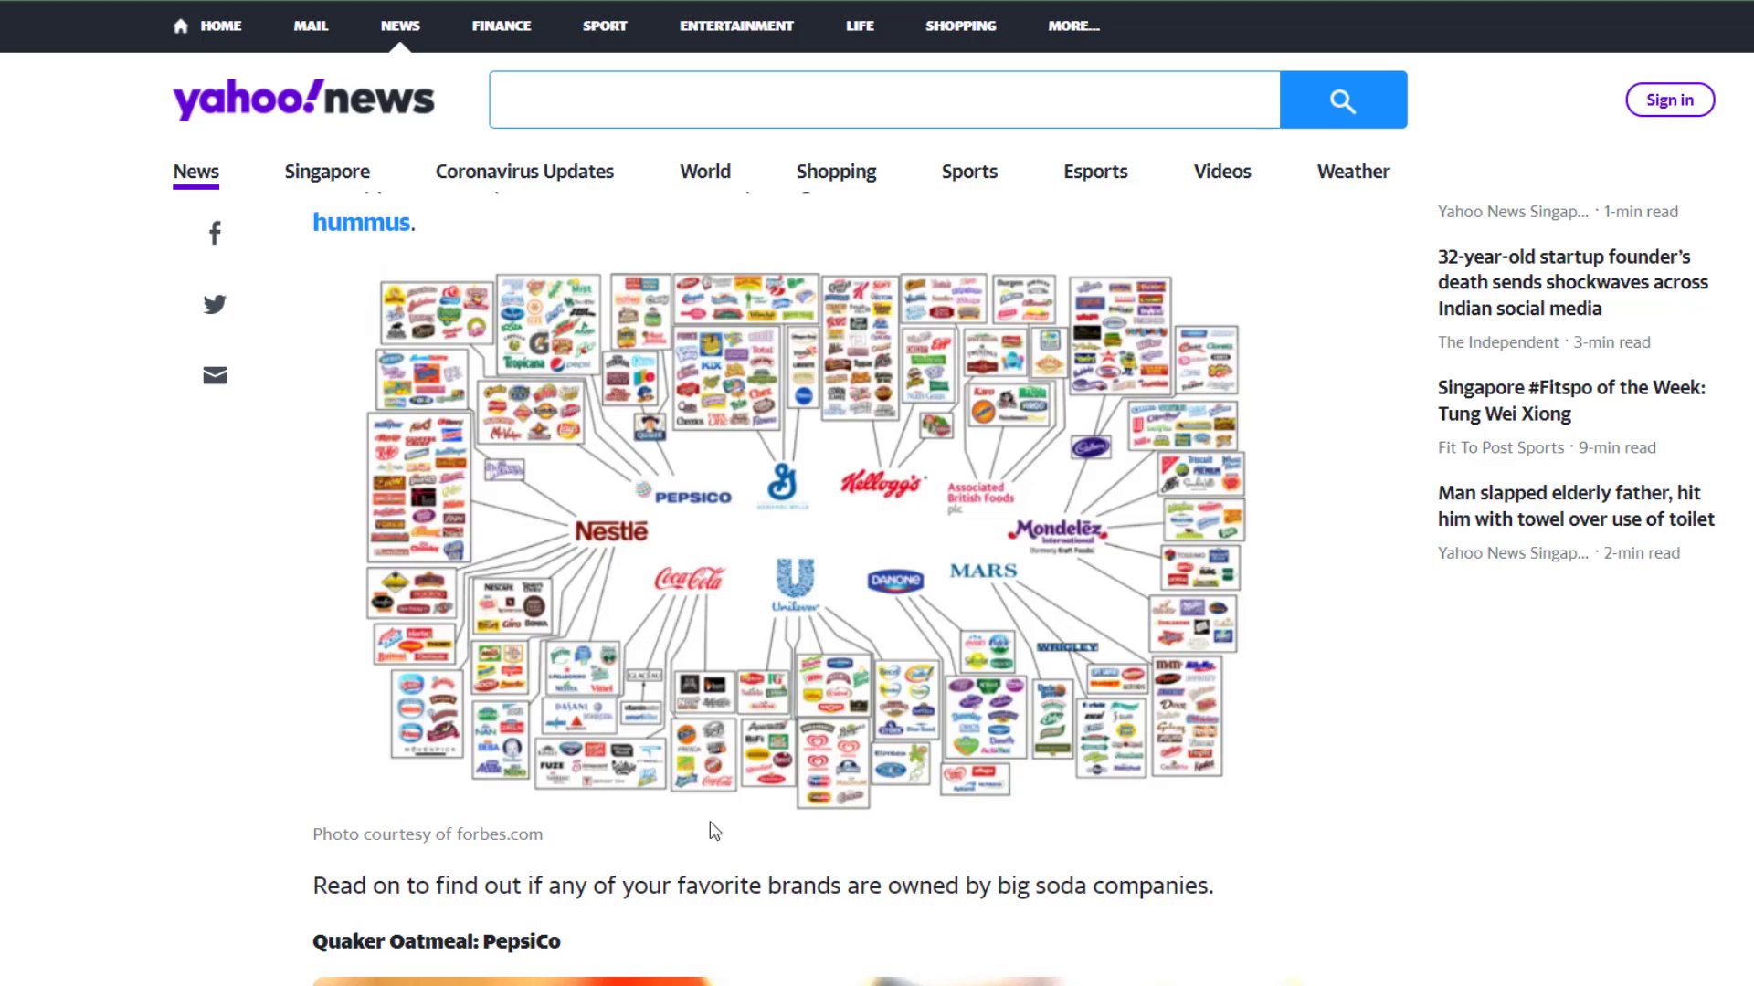
pyautogui.moveTo(340, 840)
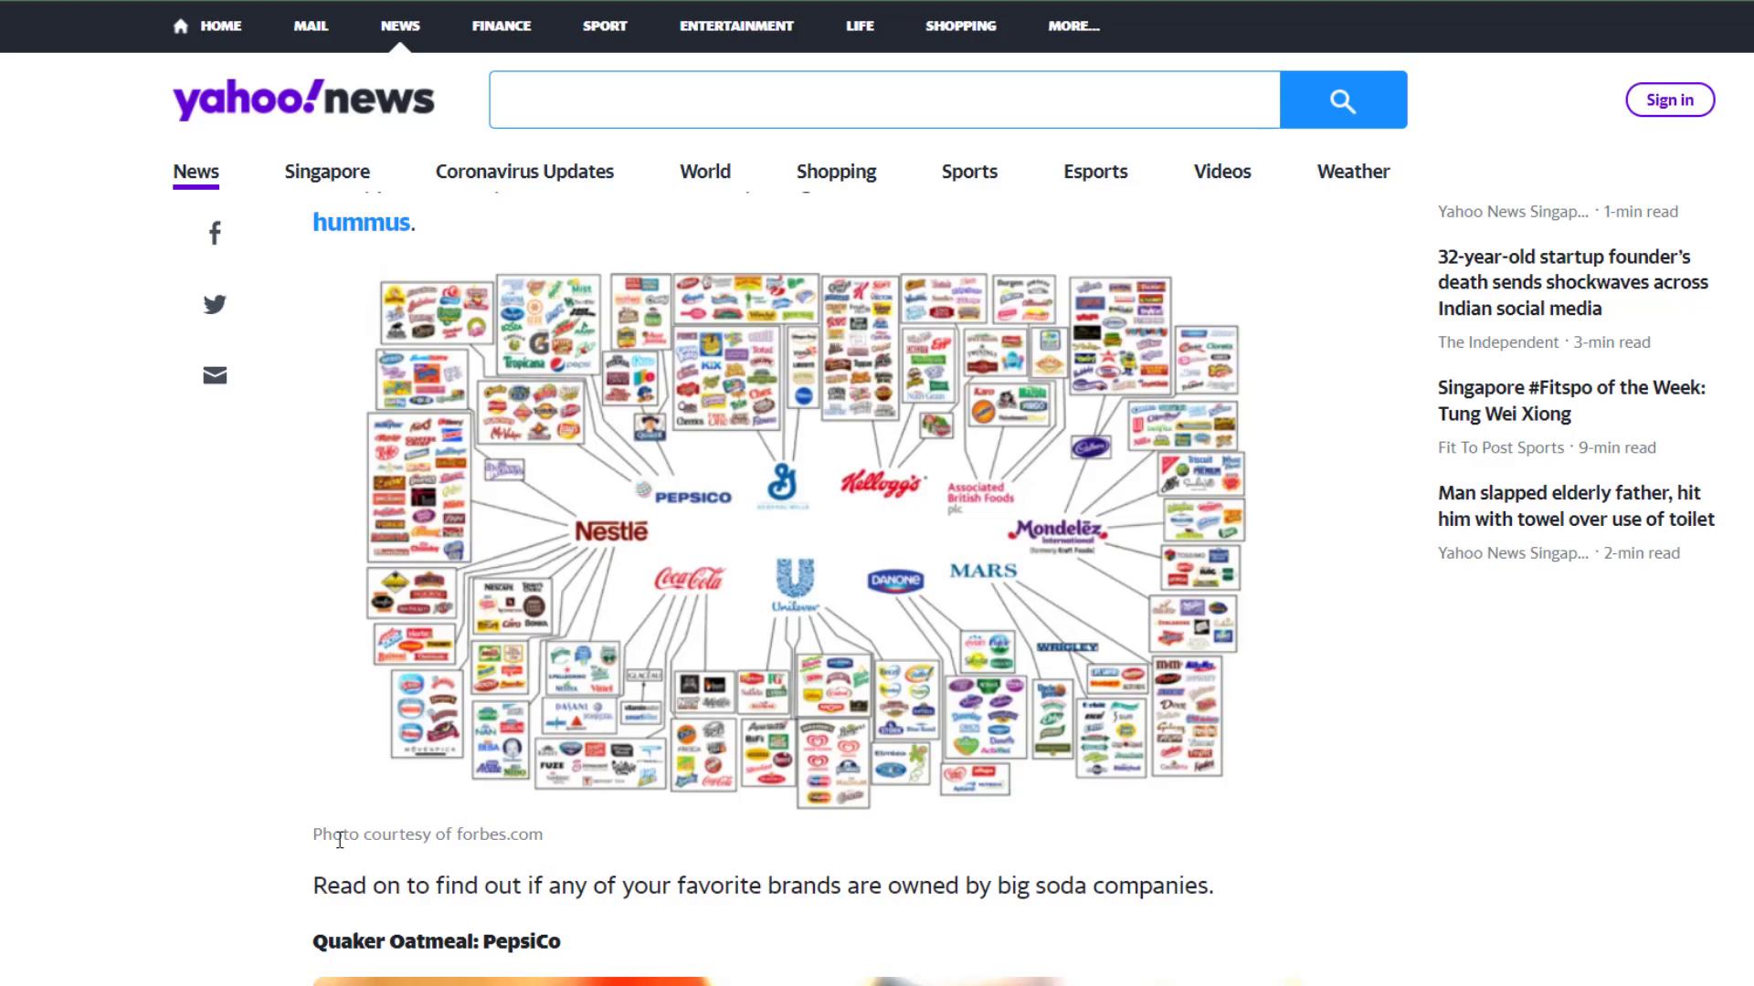
pyautogui.moveTo(460, 840)
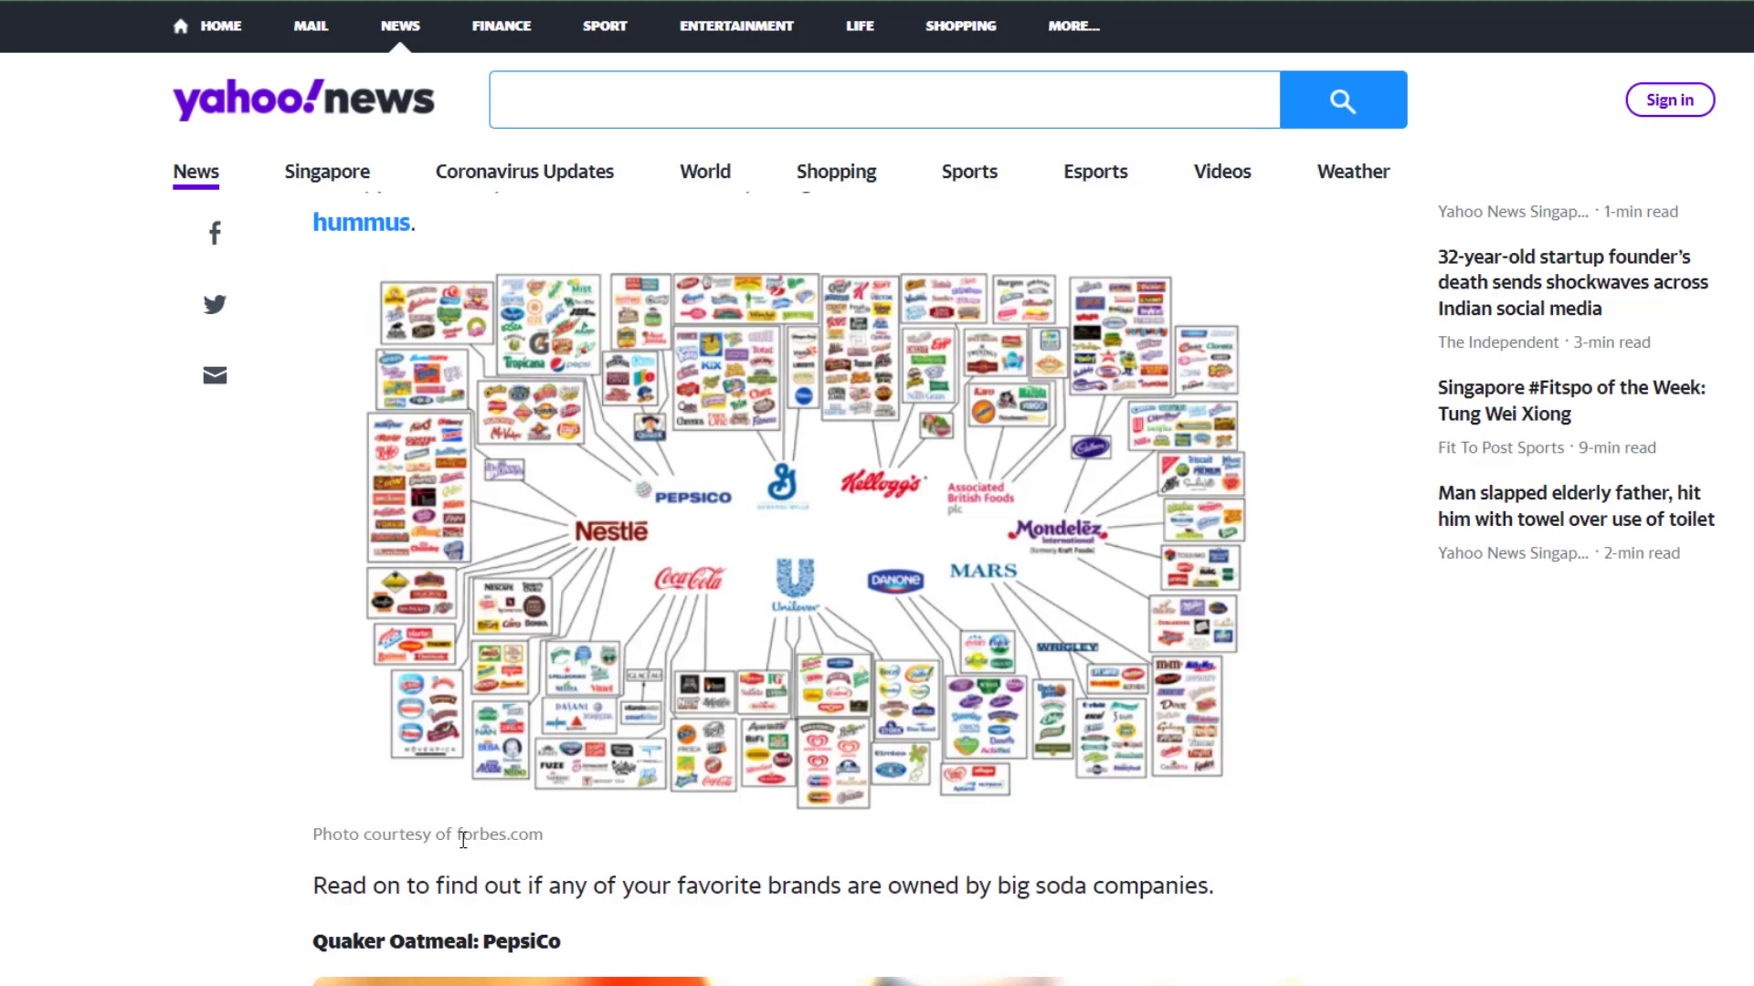
pyautogui.moveTo(608, 714)
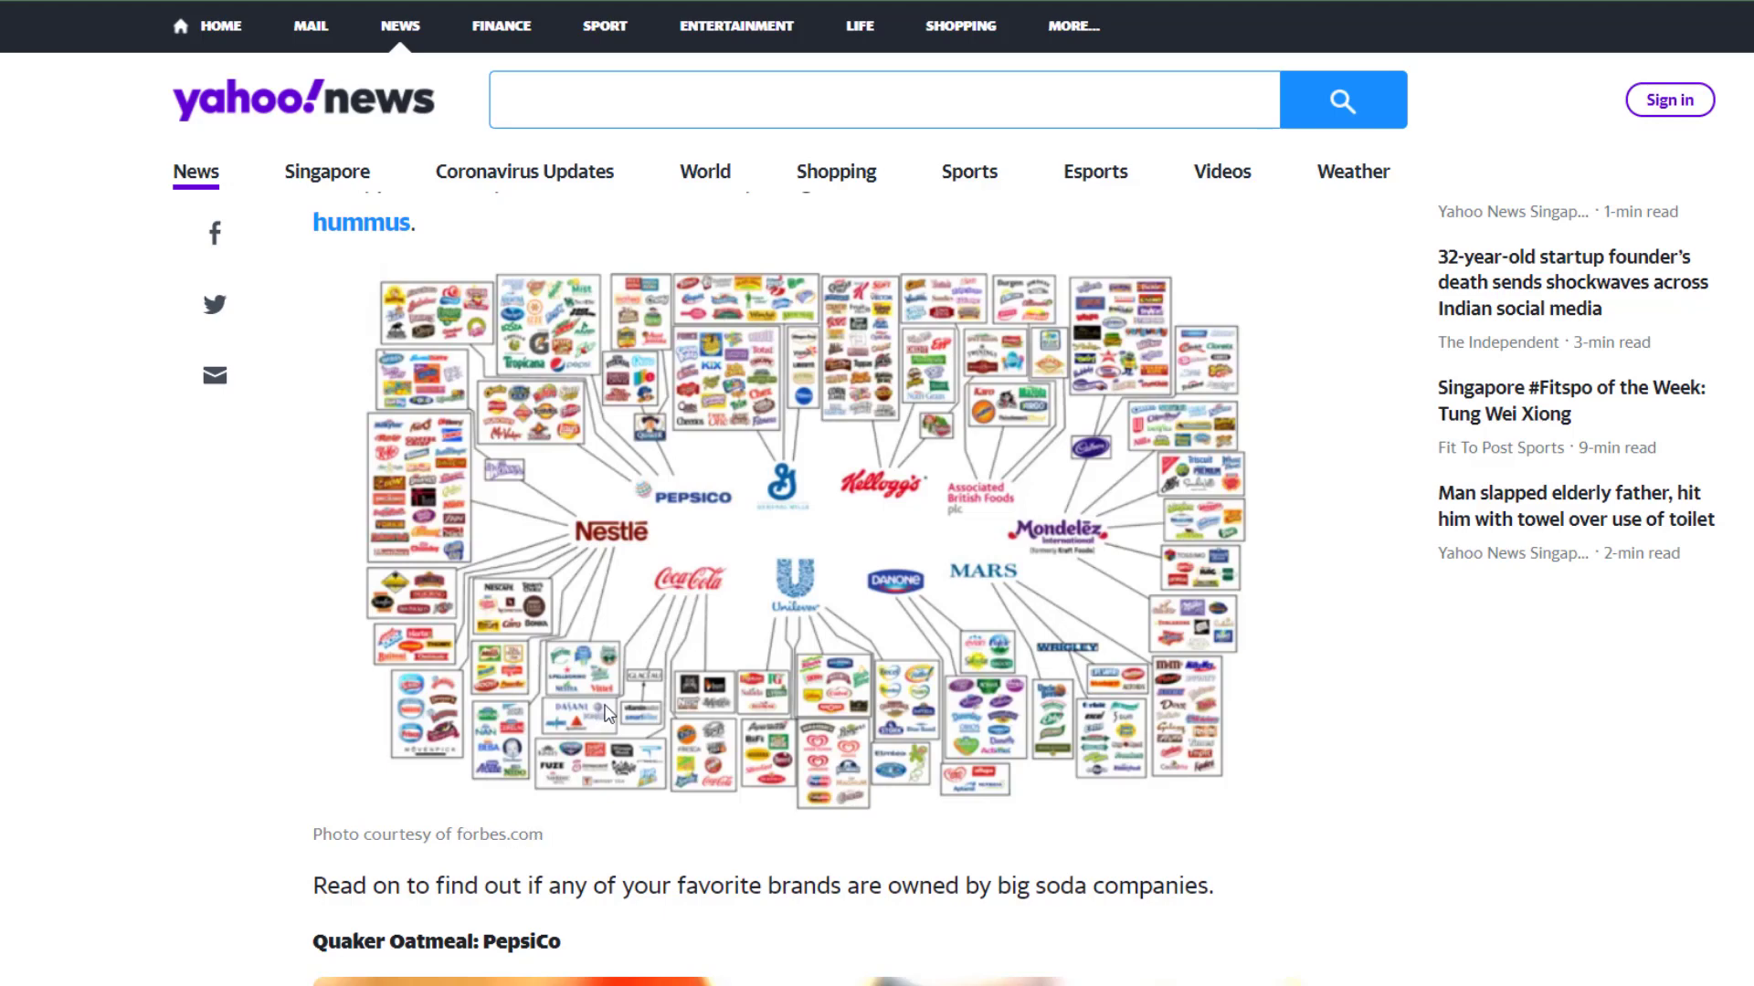
pyautogui.moveTo(643, 720)
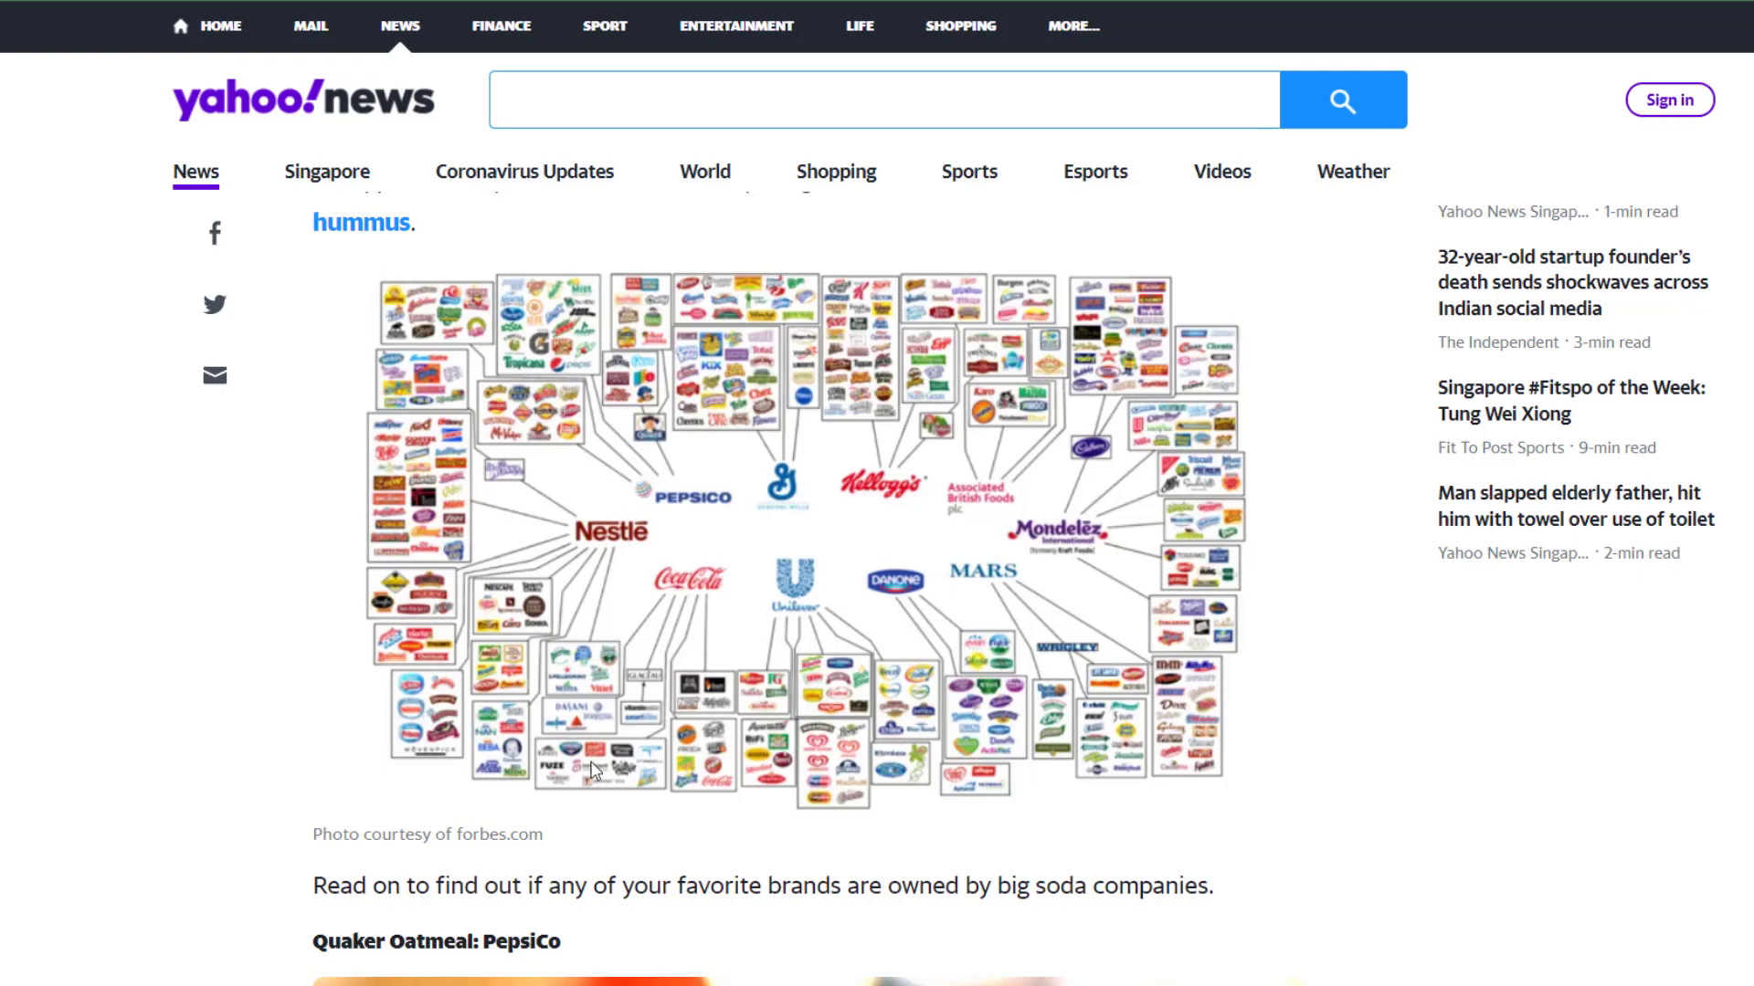
pyautogui.moveTo(632, 754)
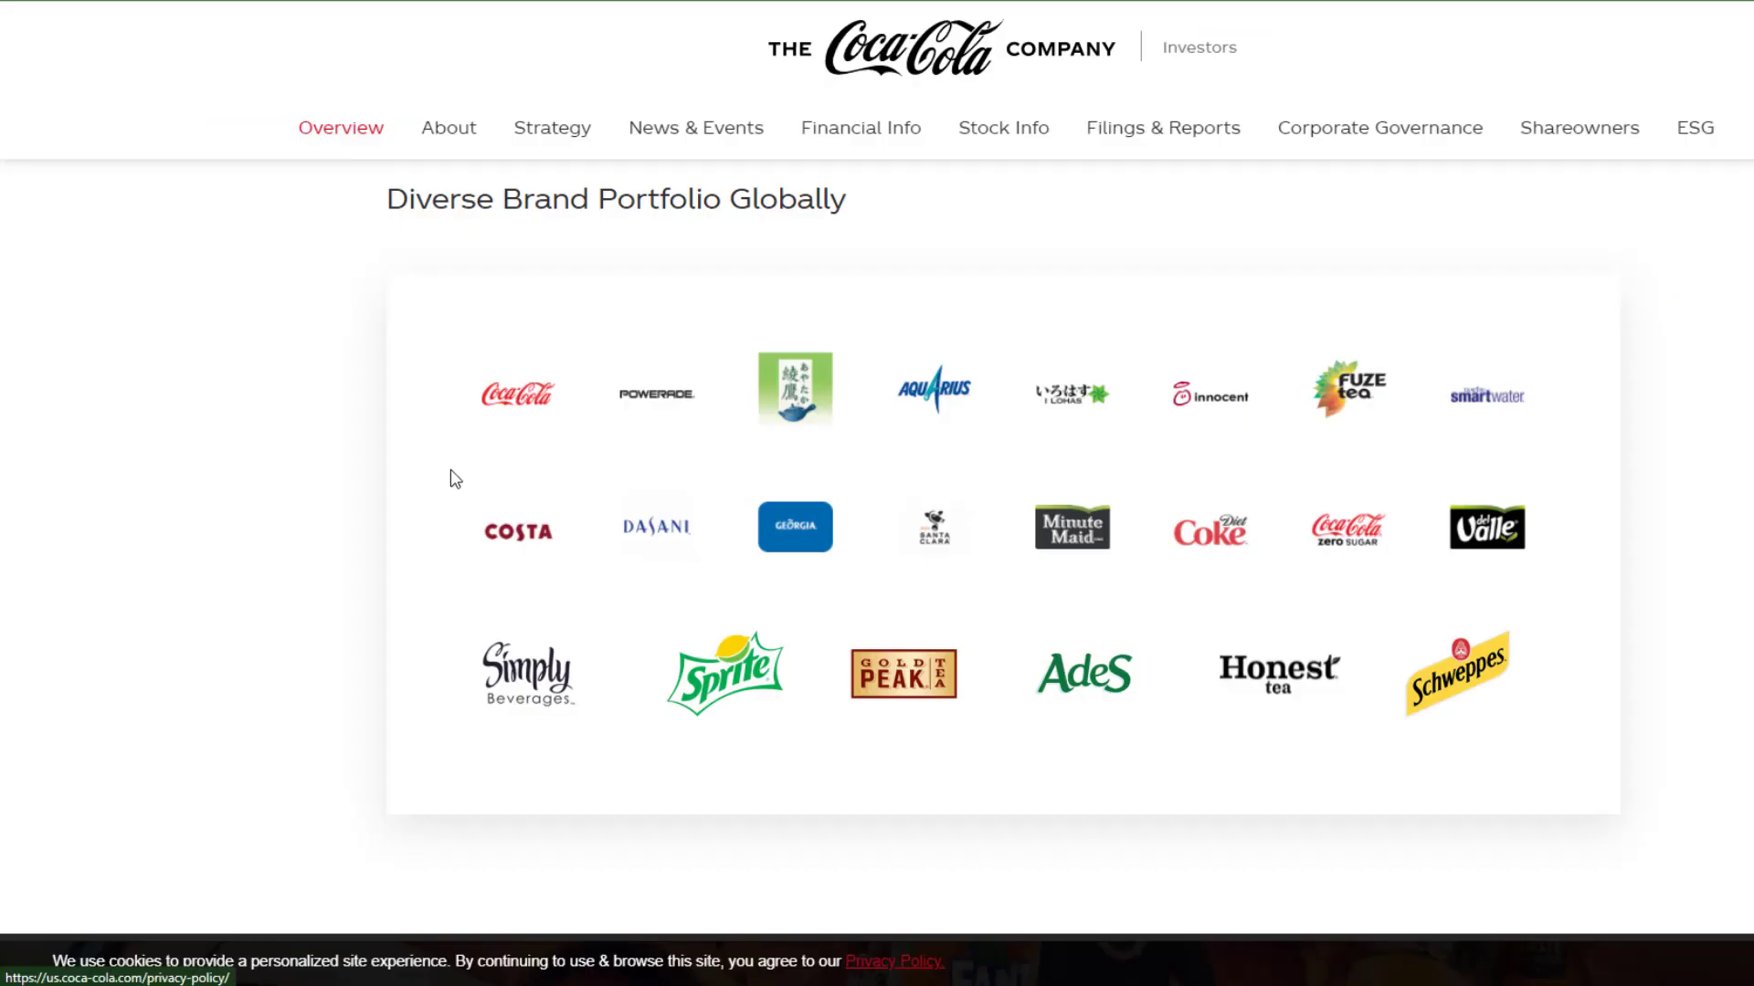
pyautogui.moveTo(638, 372)
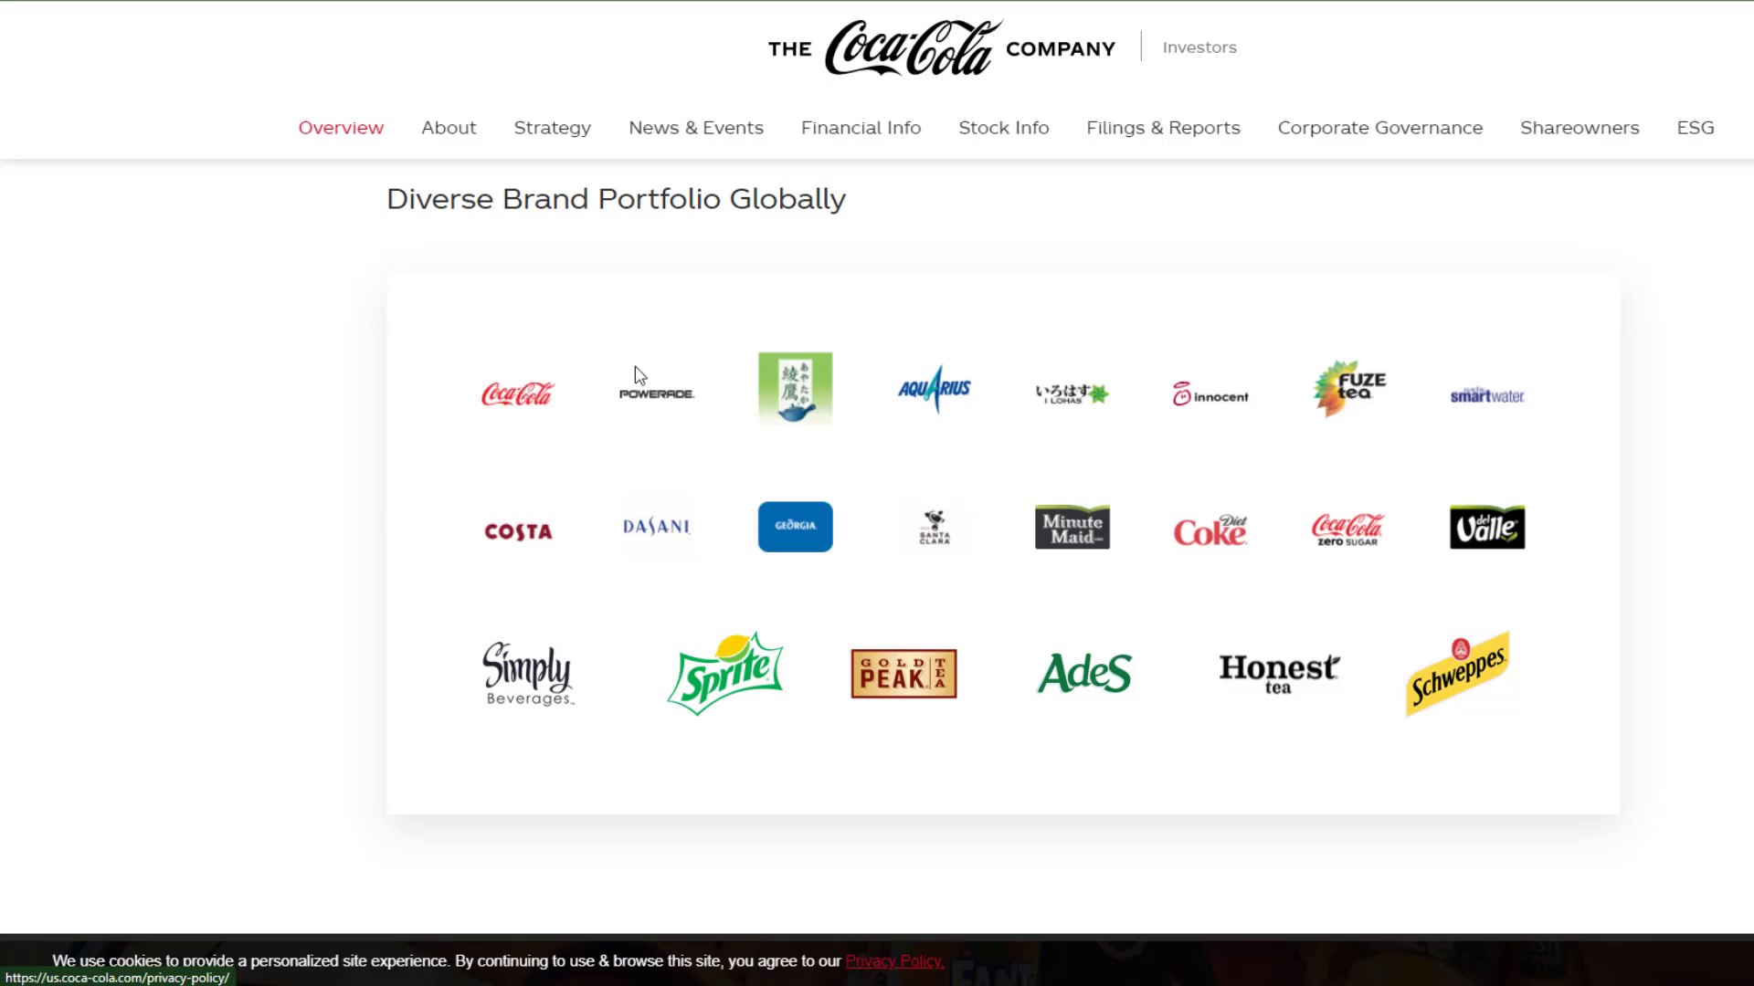
pyautogui.moveTo(1127, 322)
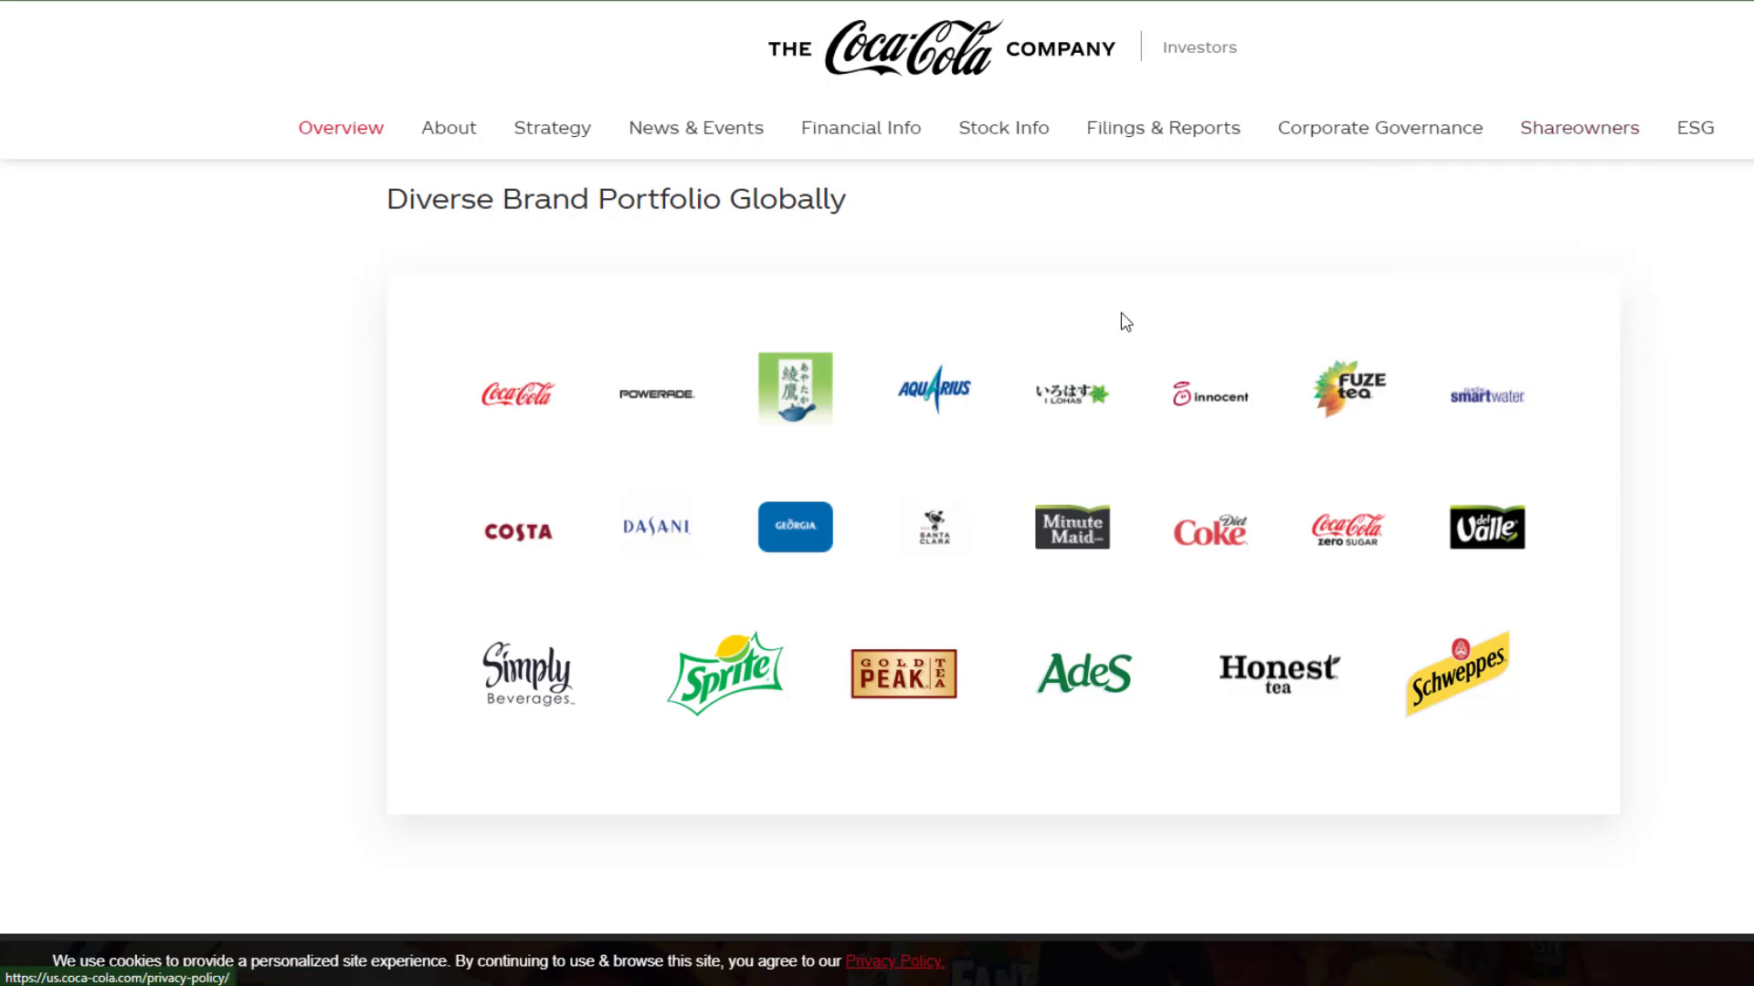
pyautogui.moveTo(1449, 370)
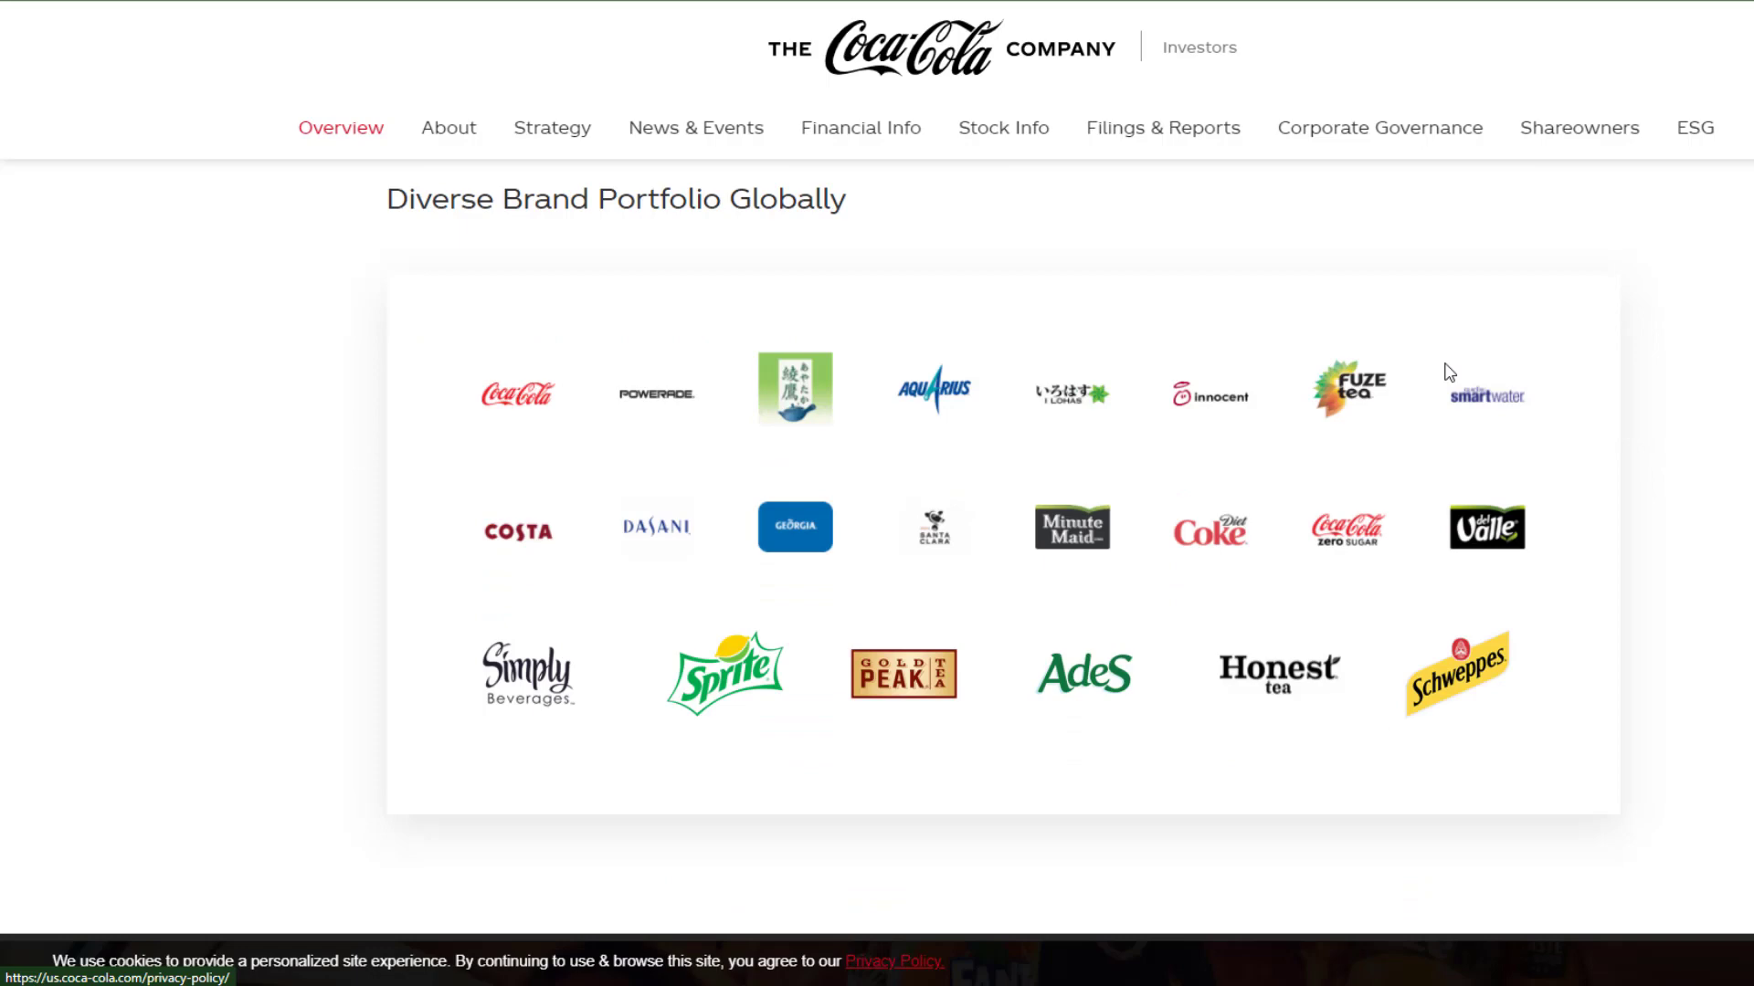
pyautogui.moveTo(840, 588)
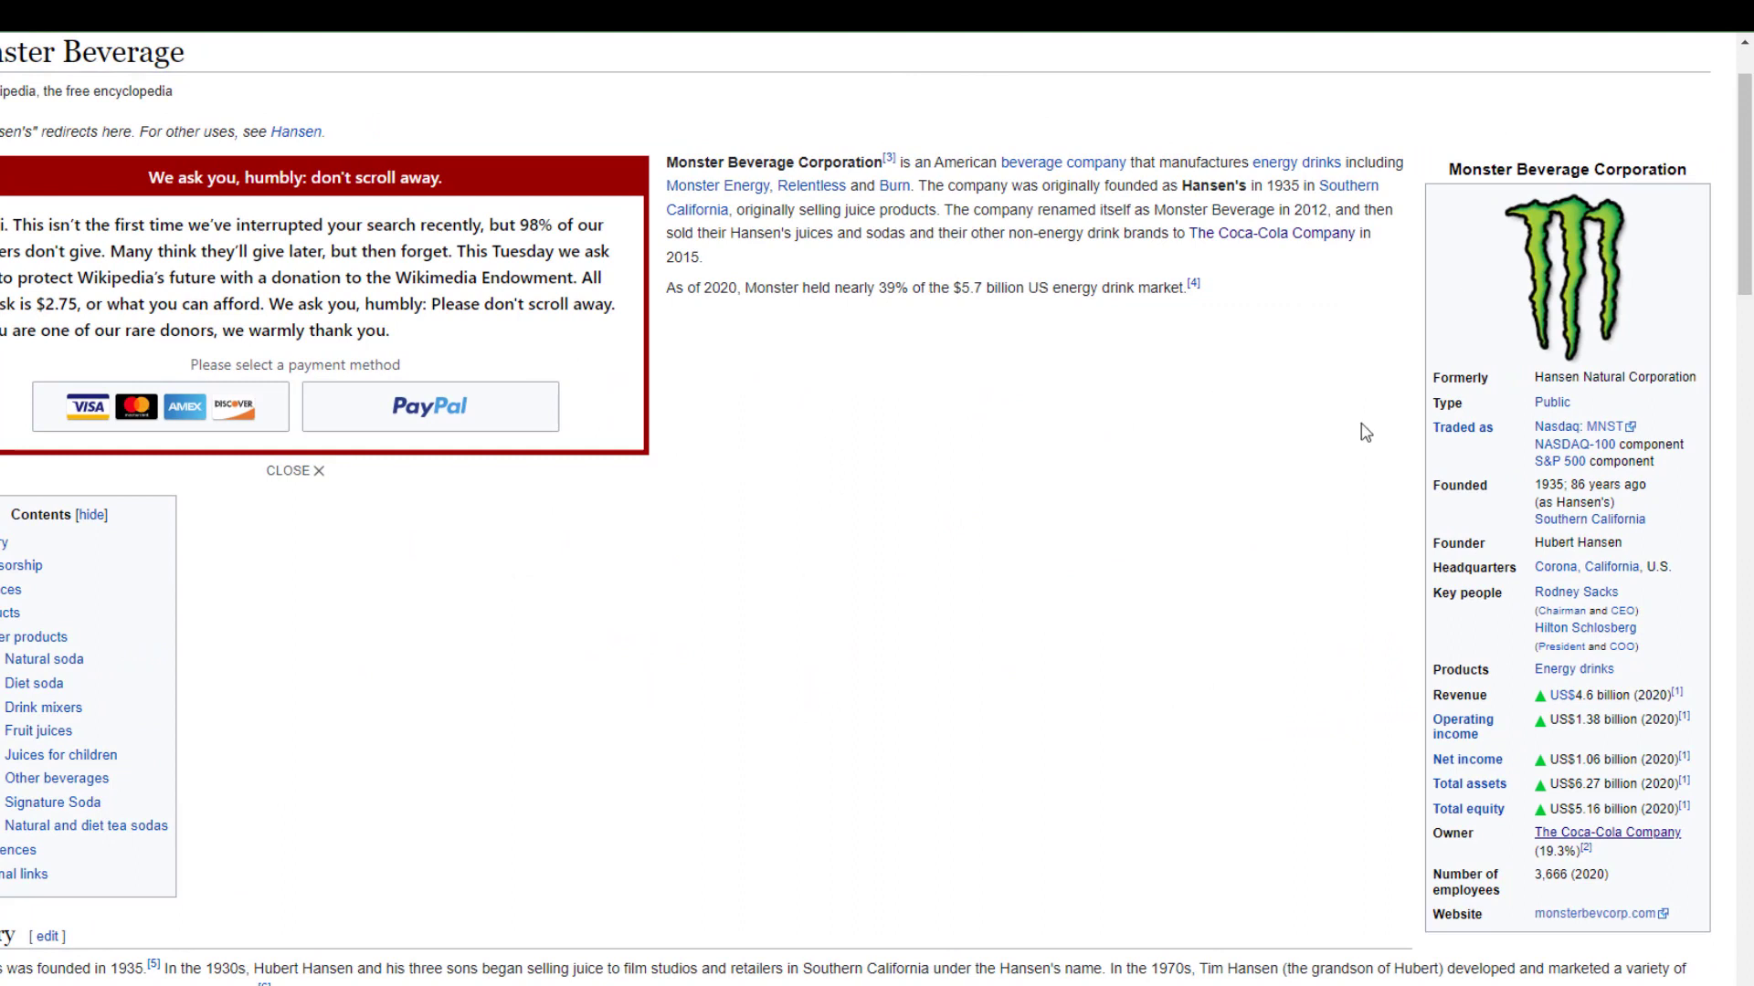
pyautogui.moveTo(1602, 435)
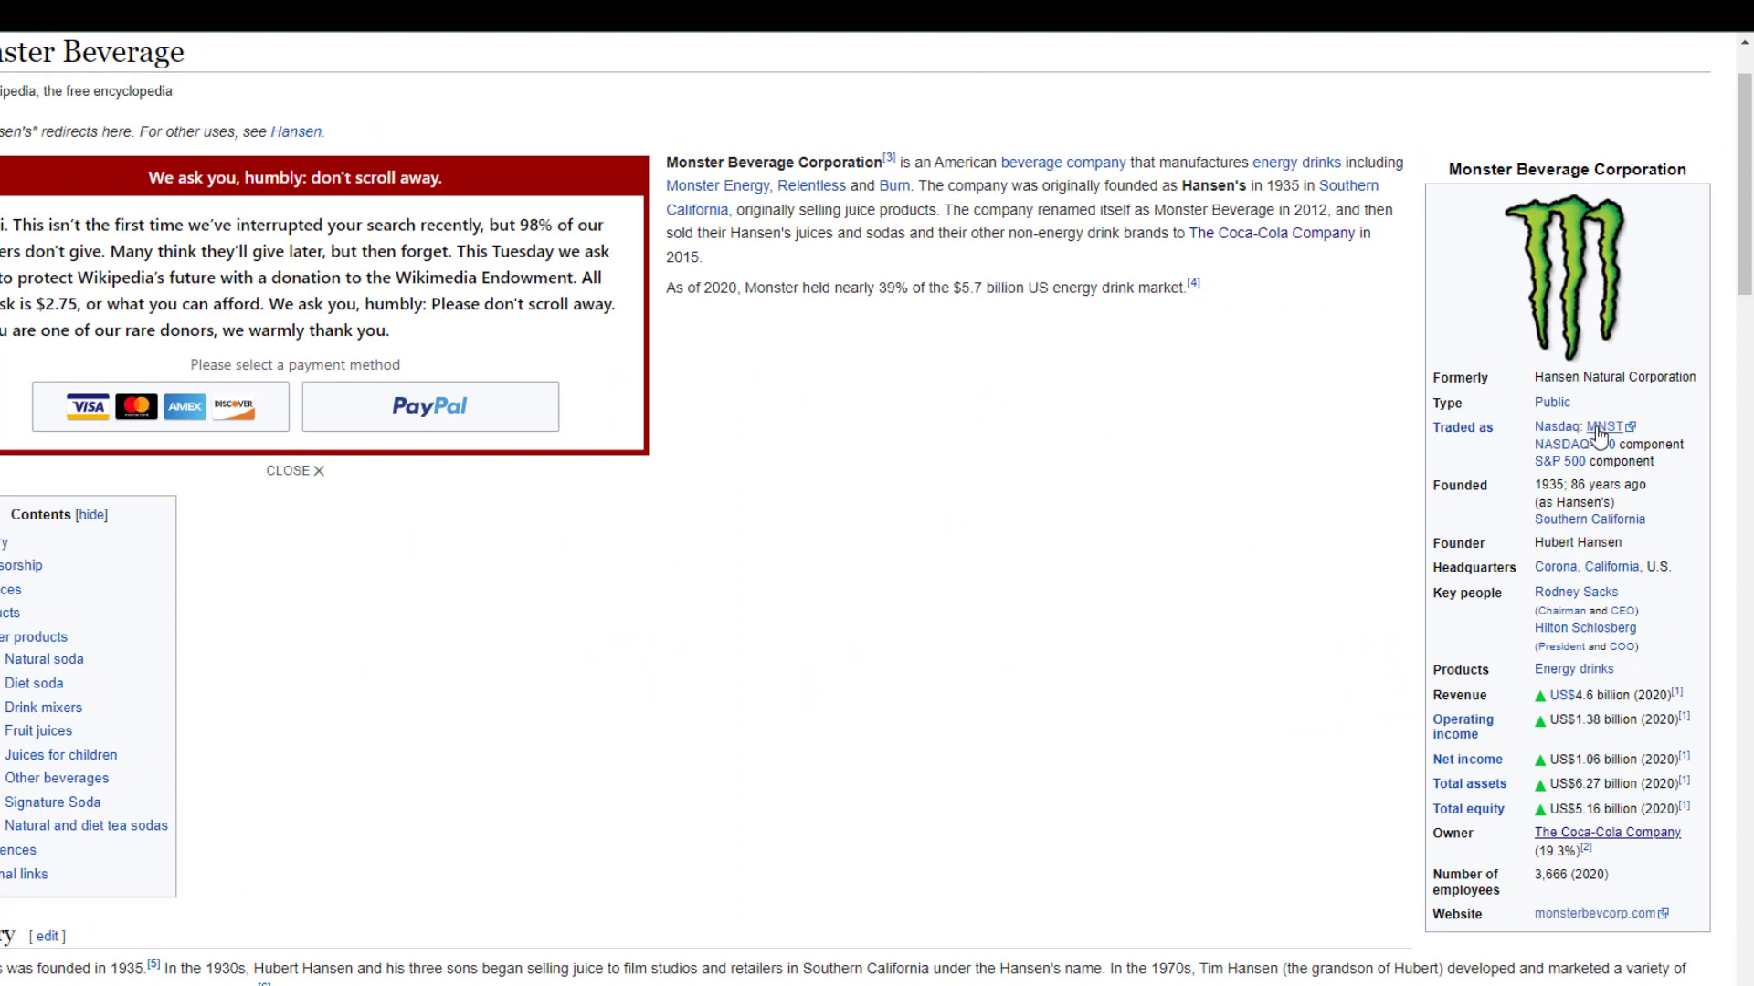
pyautogui.moveTo(1443, 831)
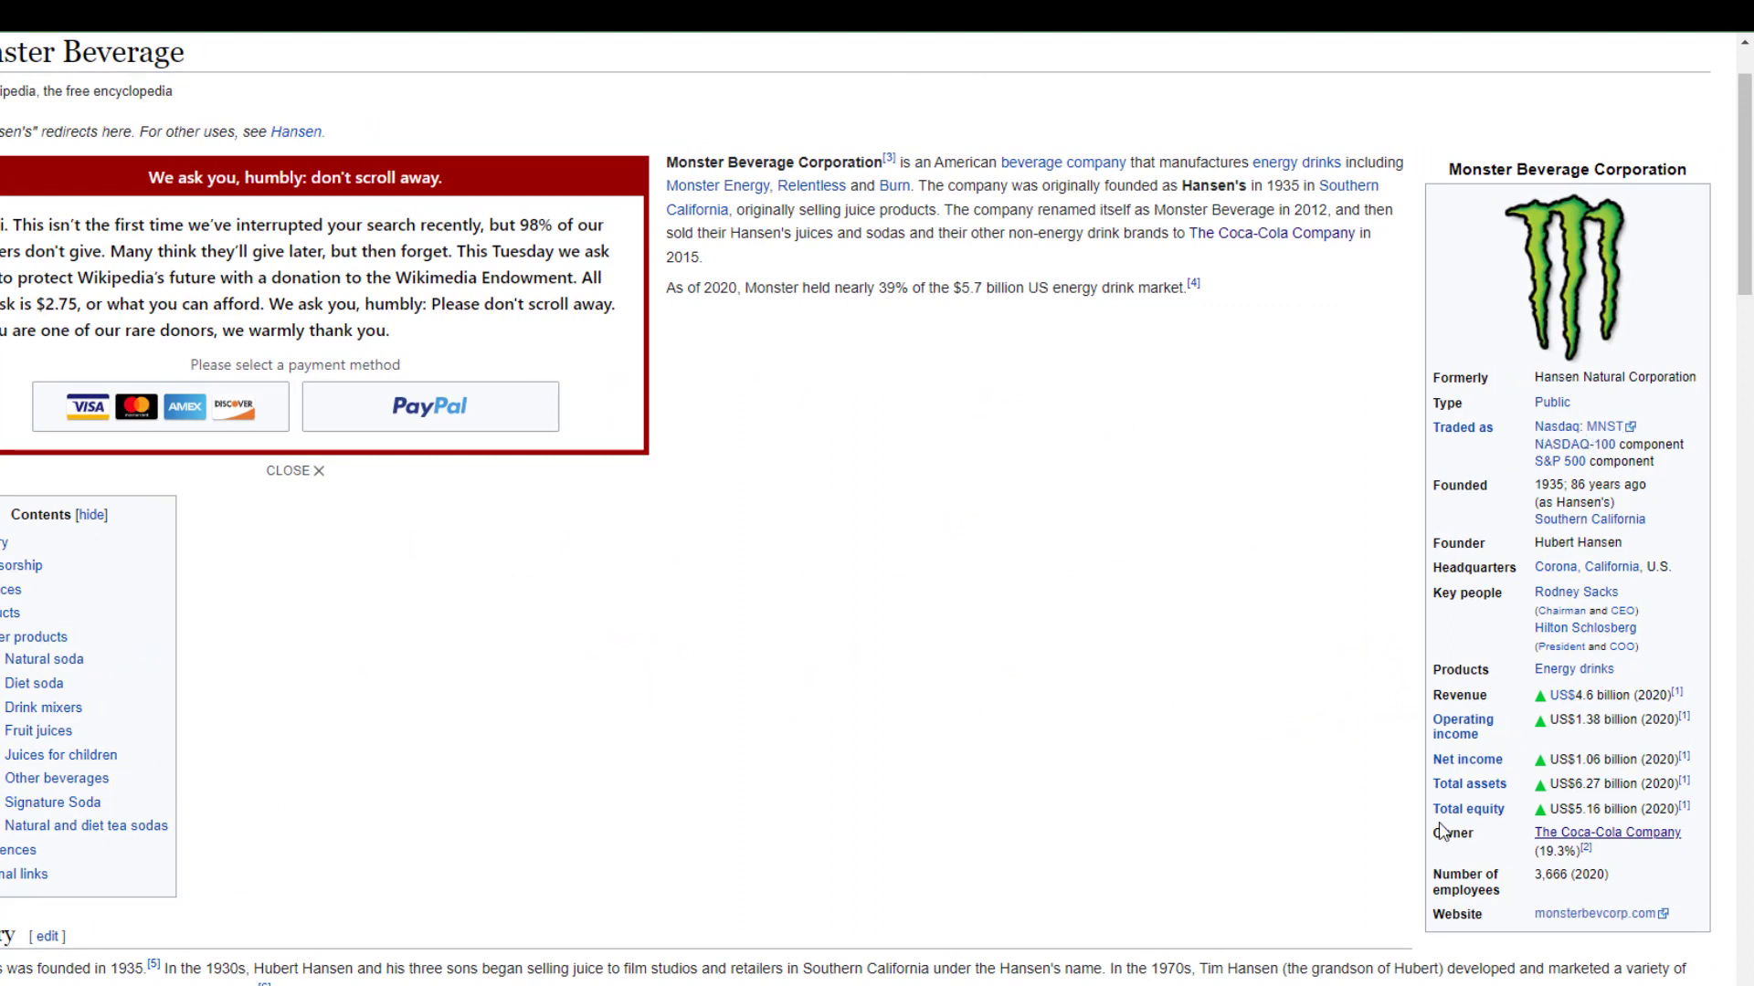
pyautogui.moveTo(1606, 833)
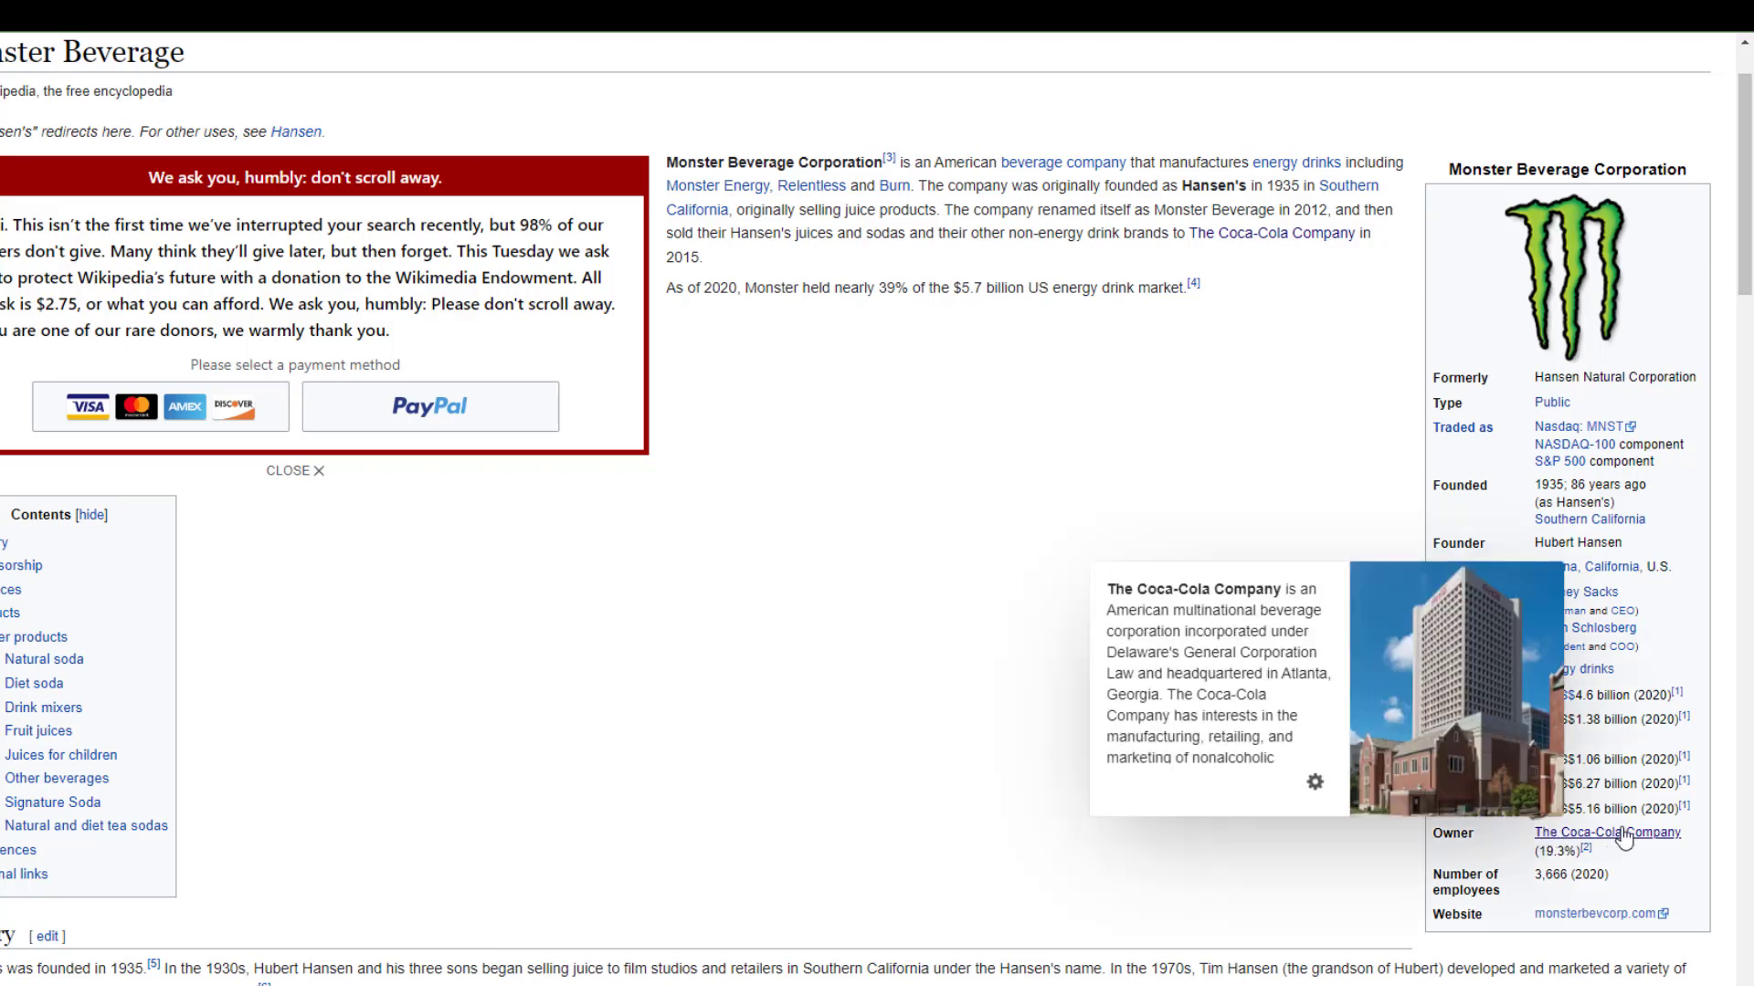
pyautogui.moveTo(941, 749)
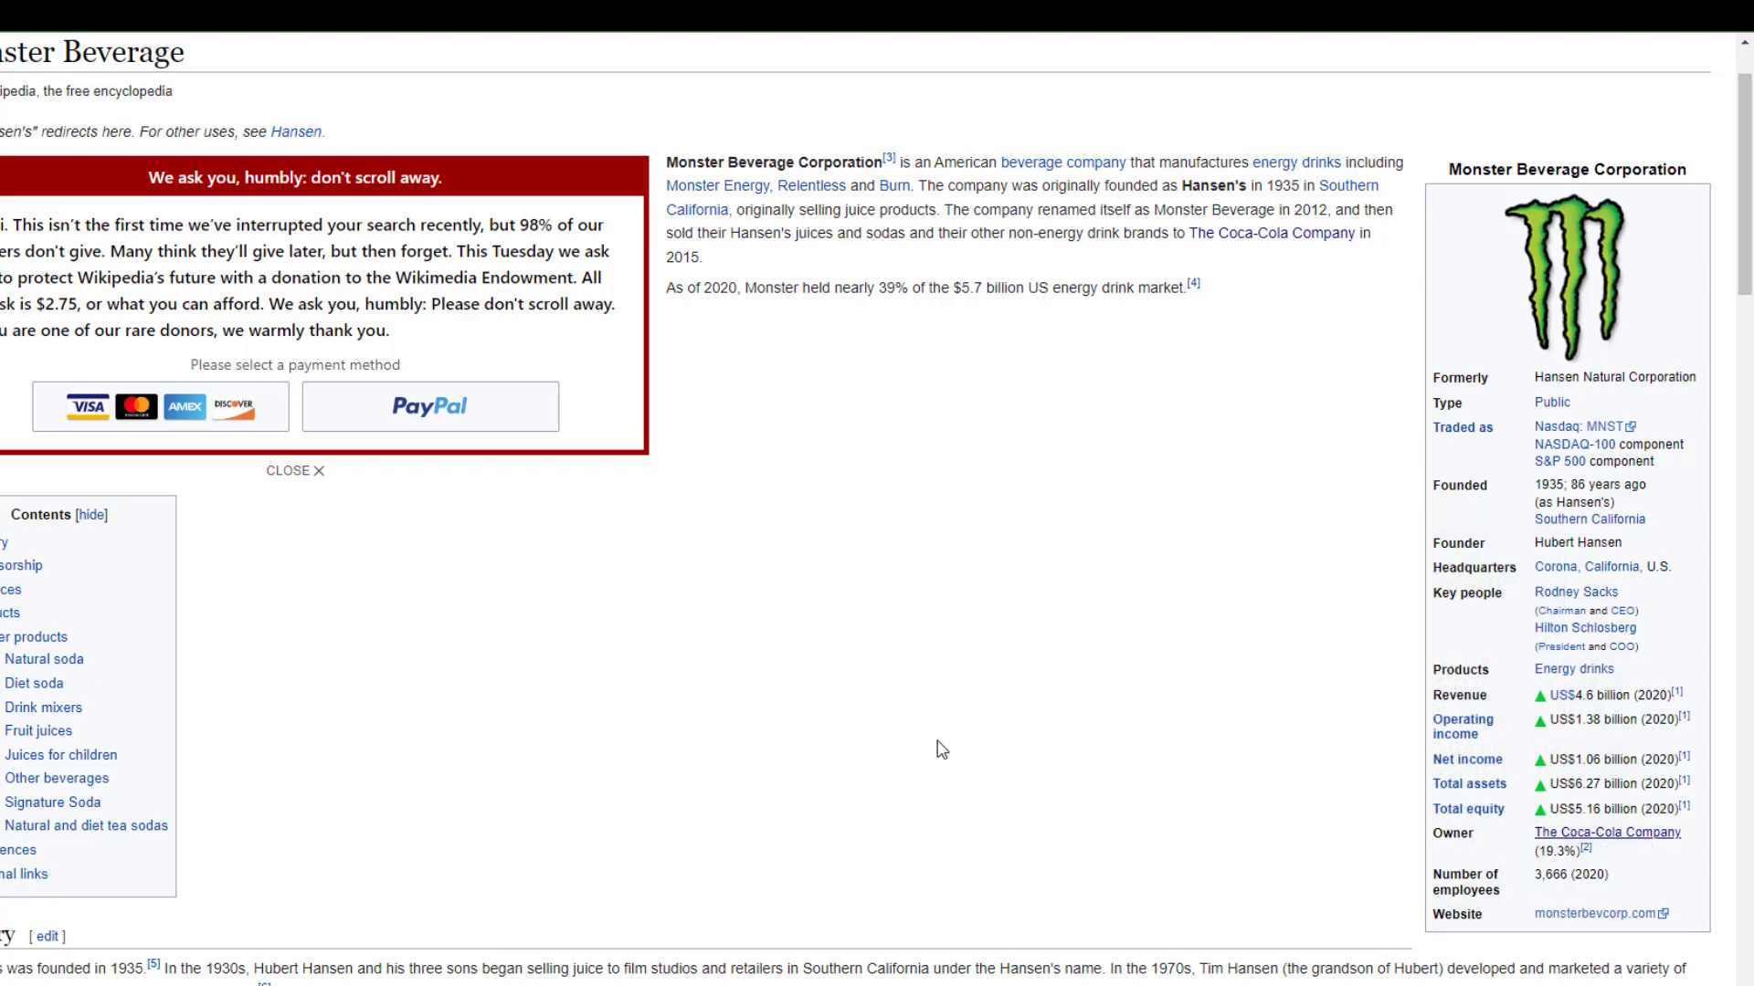
pyautogui.moveTo(930, 722)
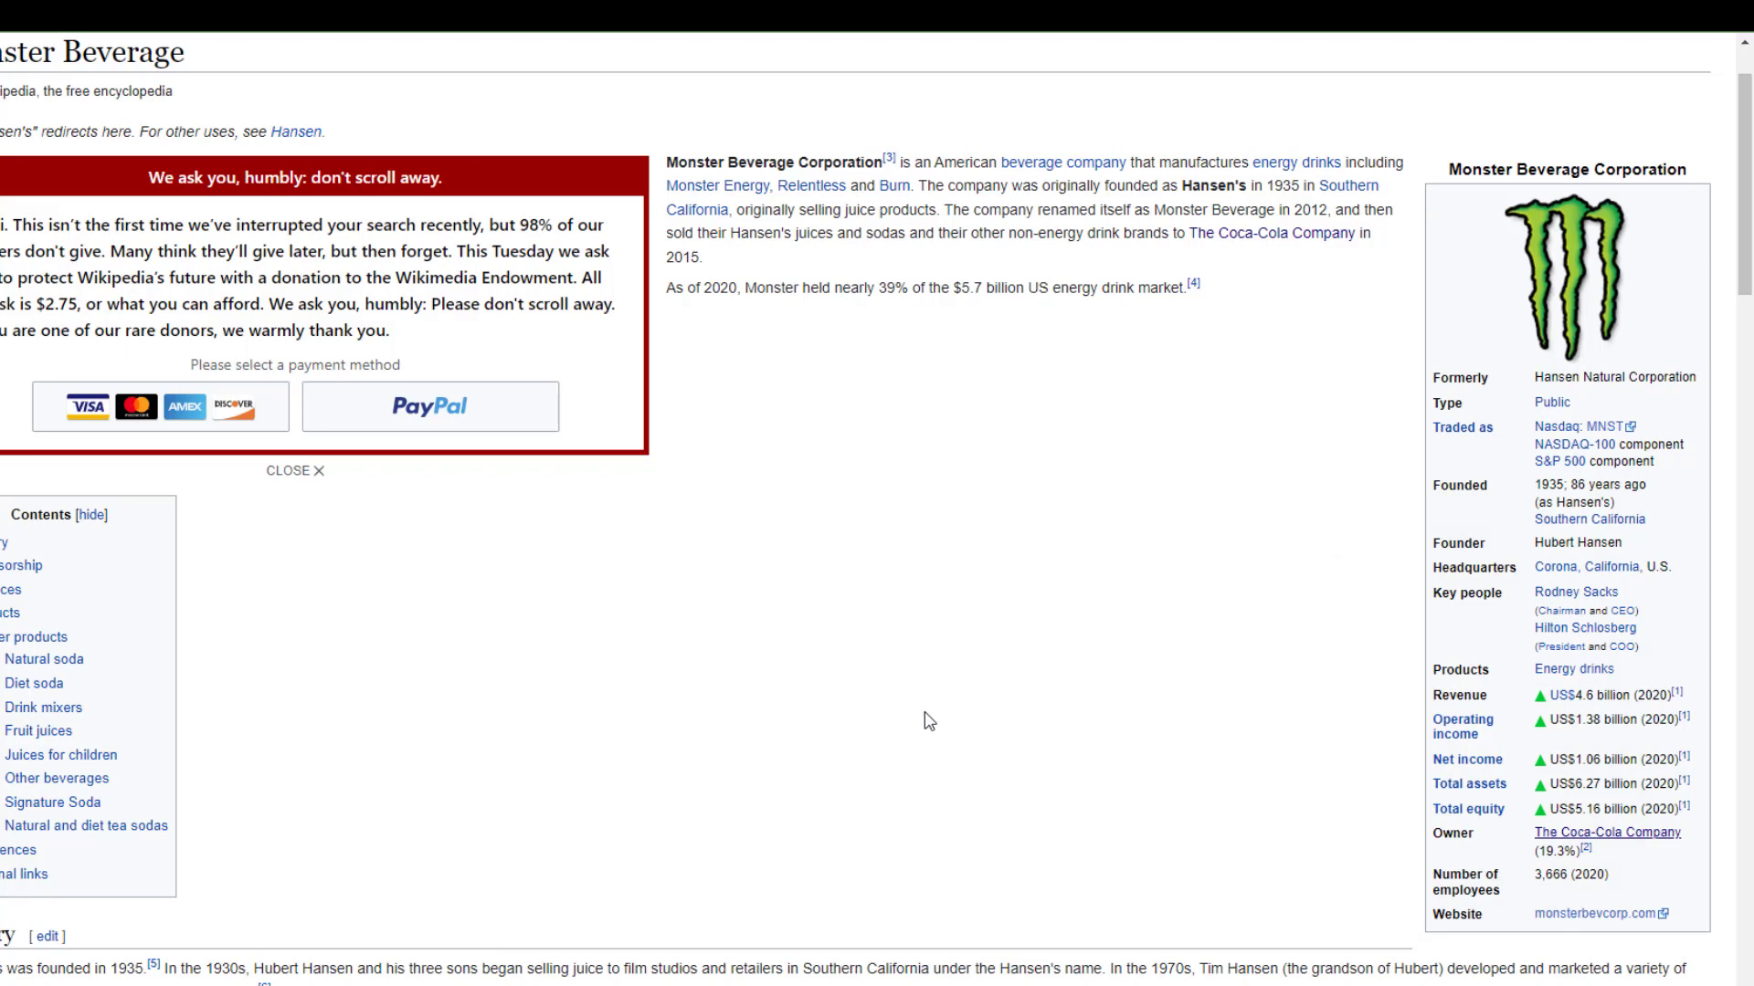
pyautogui.moveTo(881, 590)
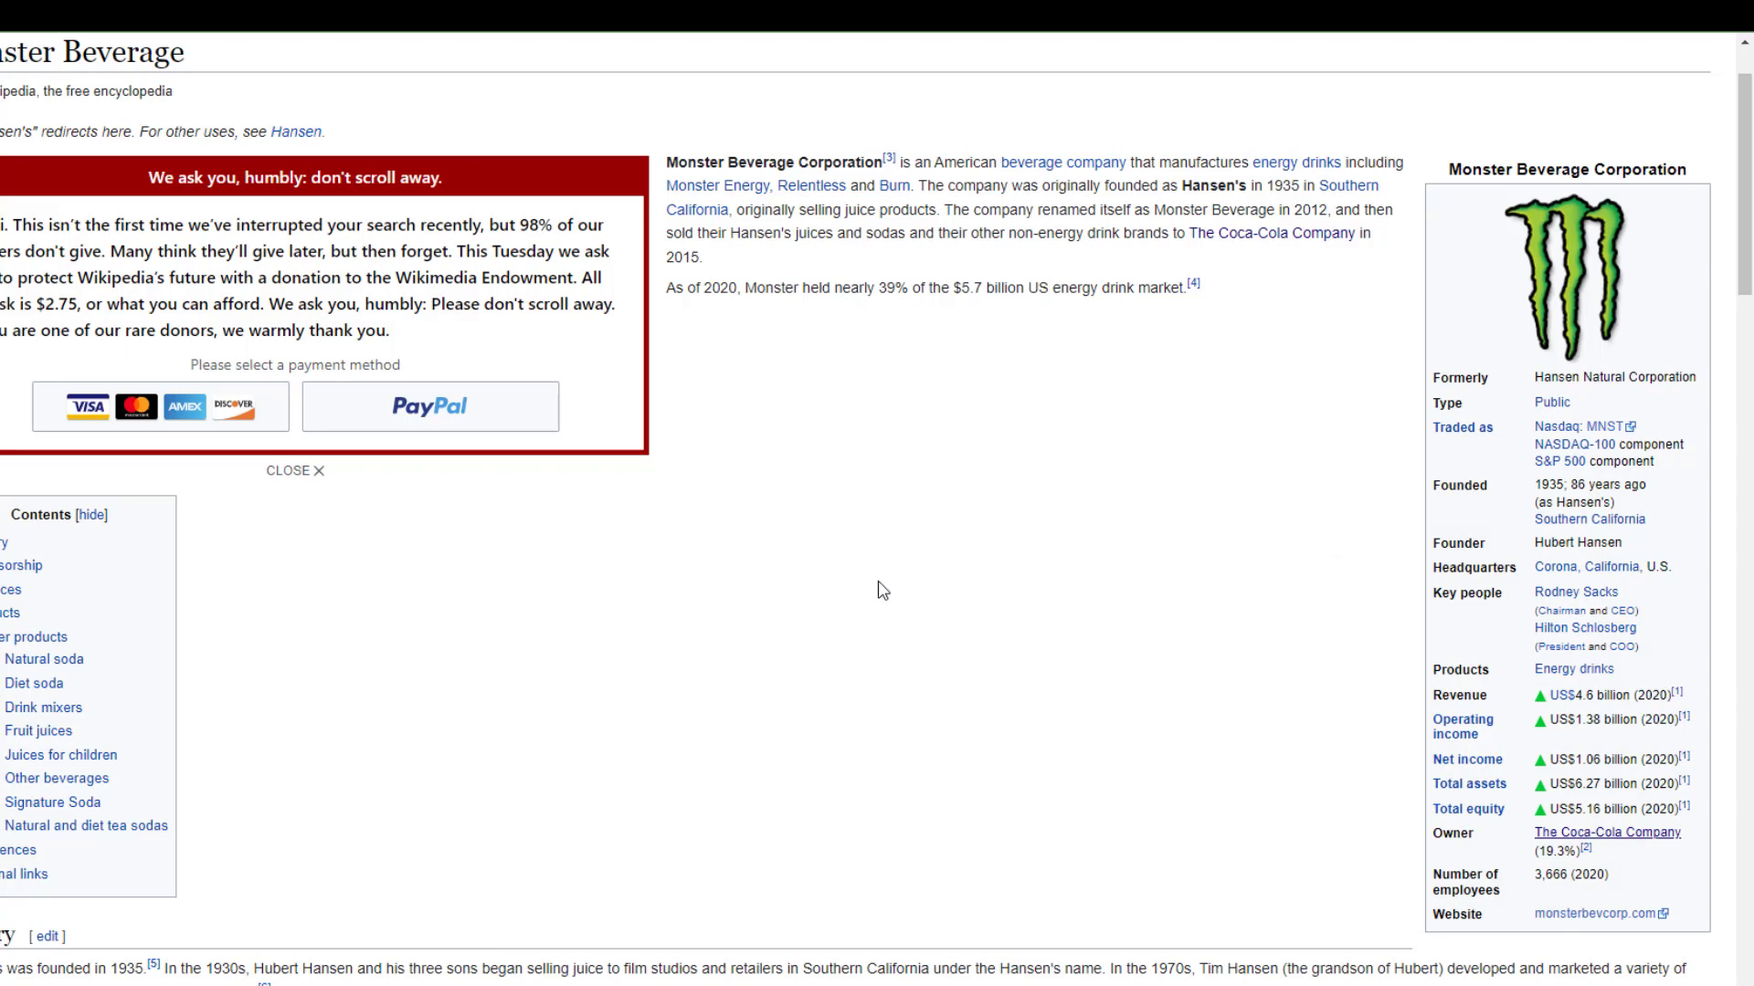
pyautogui.moveTo(1495, 709)
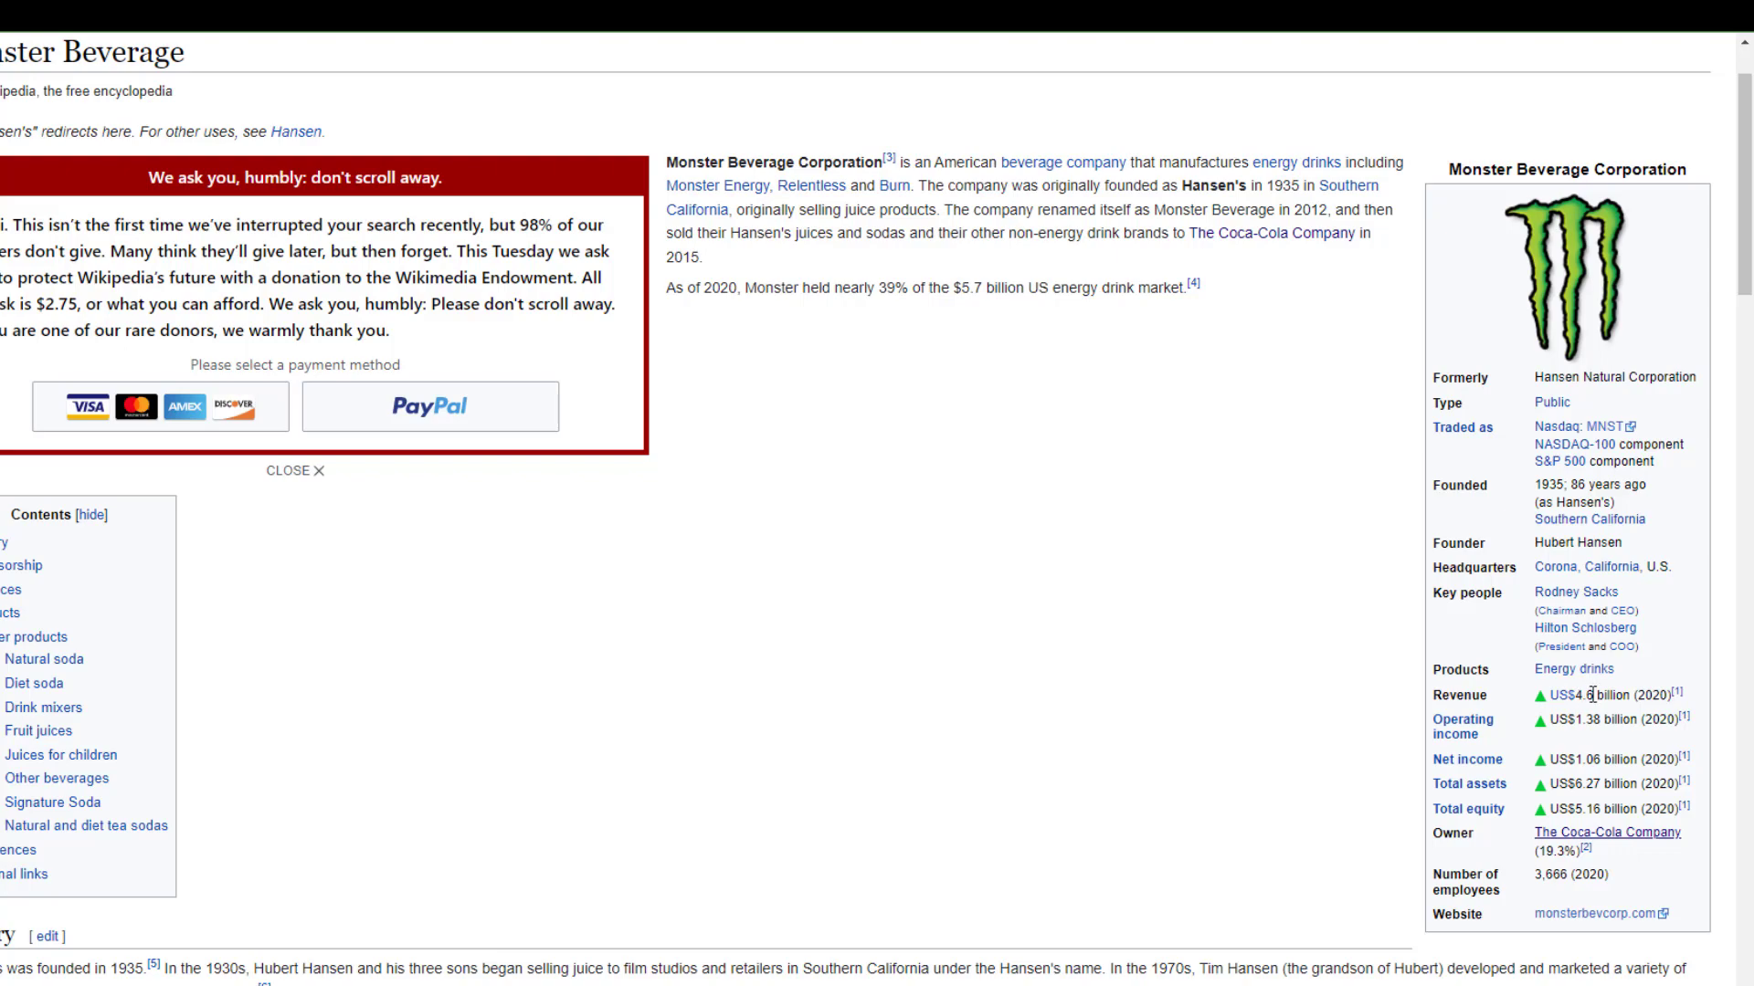
pyautogui.moveTo(1073, 696)
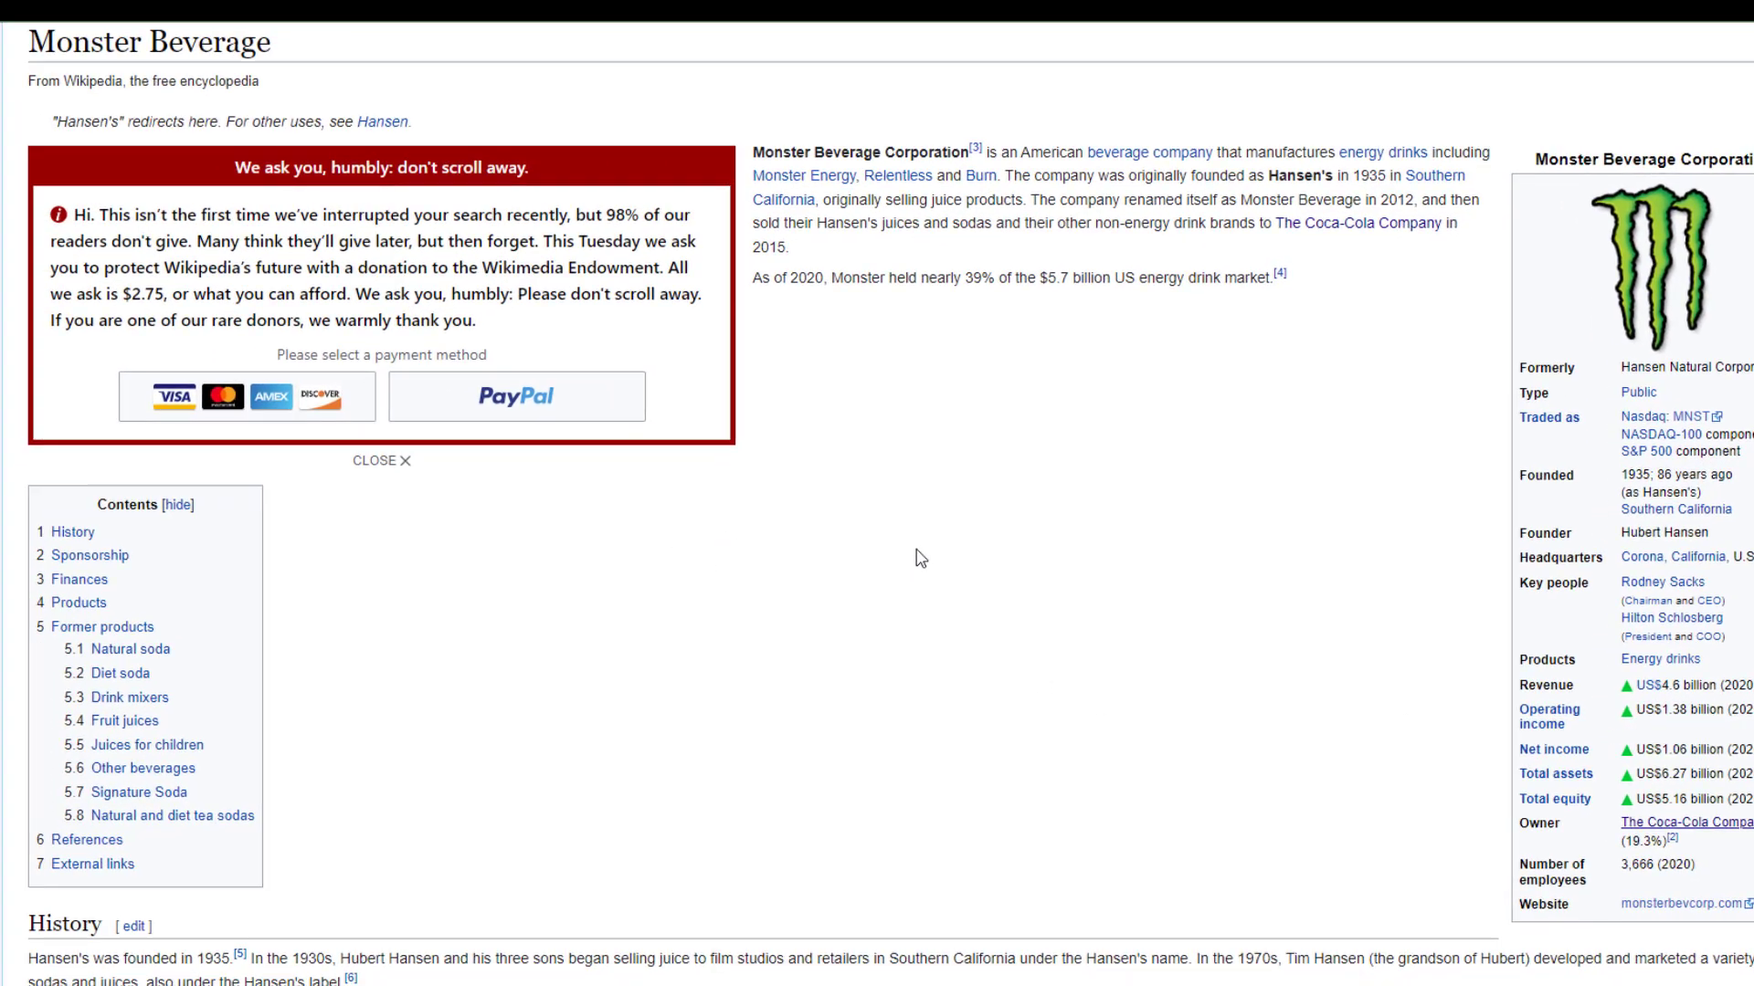
# - Switch to the calculator workbook and review KO's share price, yield, expense ratio and frequency inputs
pyautogui.press('alt+tab')
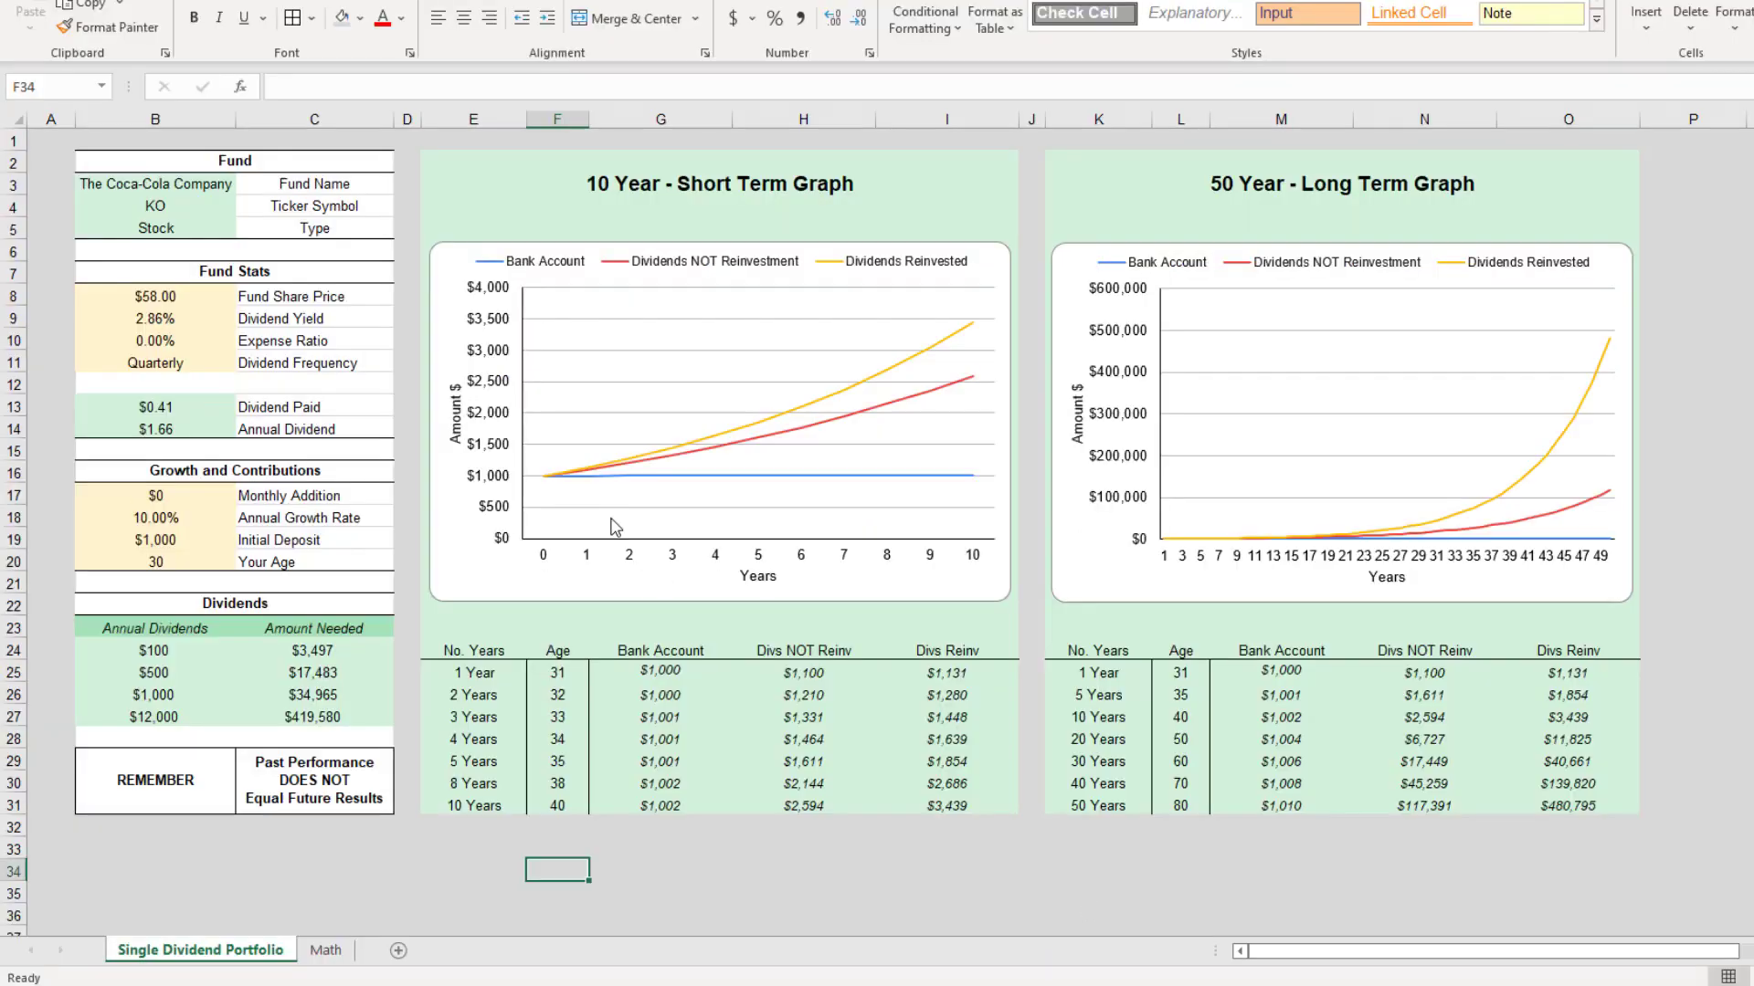
pyautogui.moveTo(199, 206)
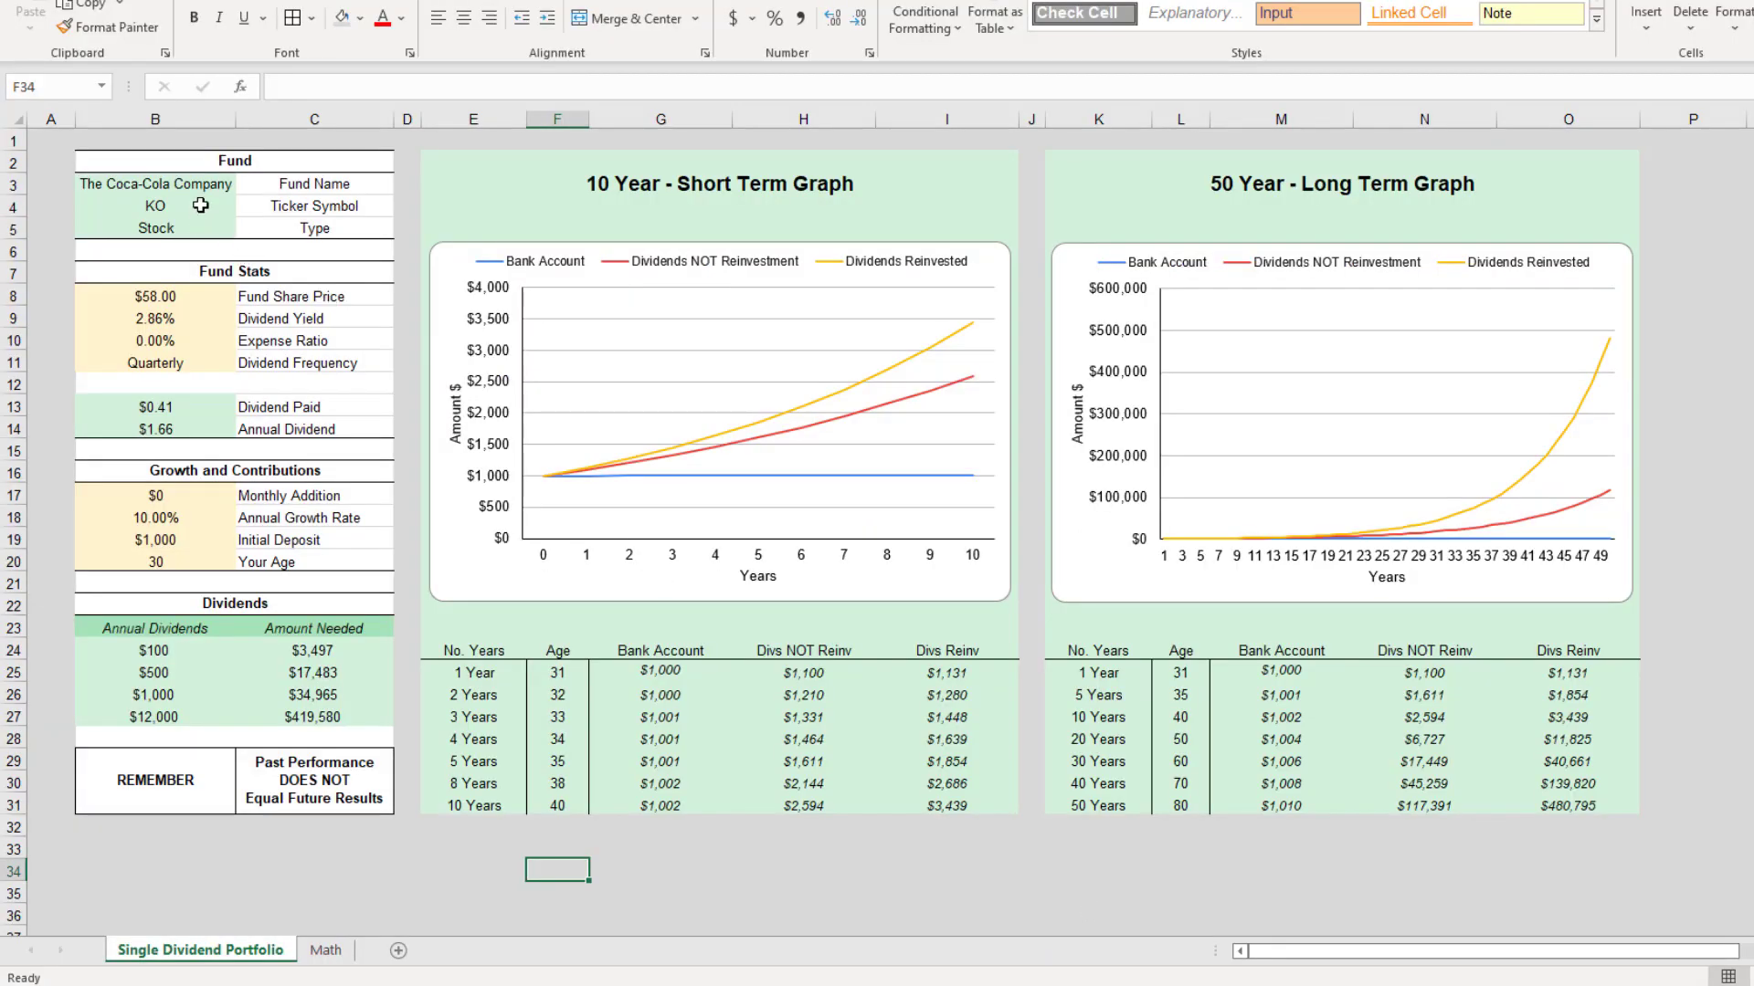
pyautogui.click(153, 296)
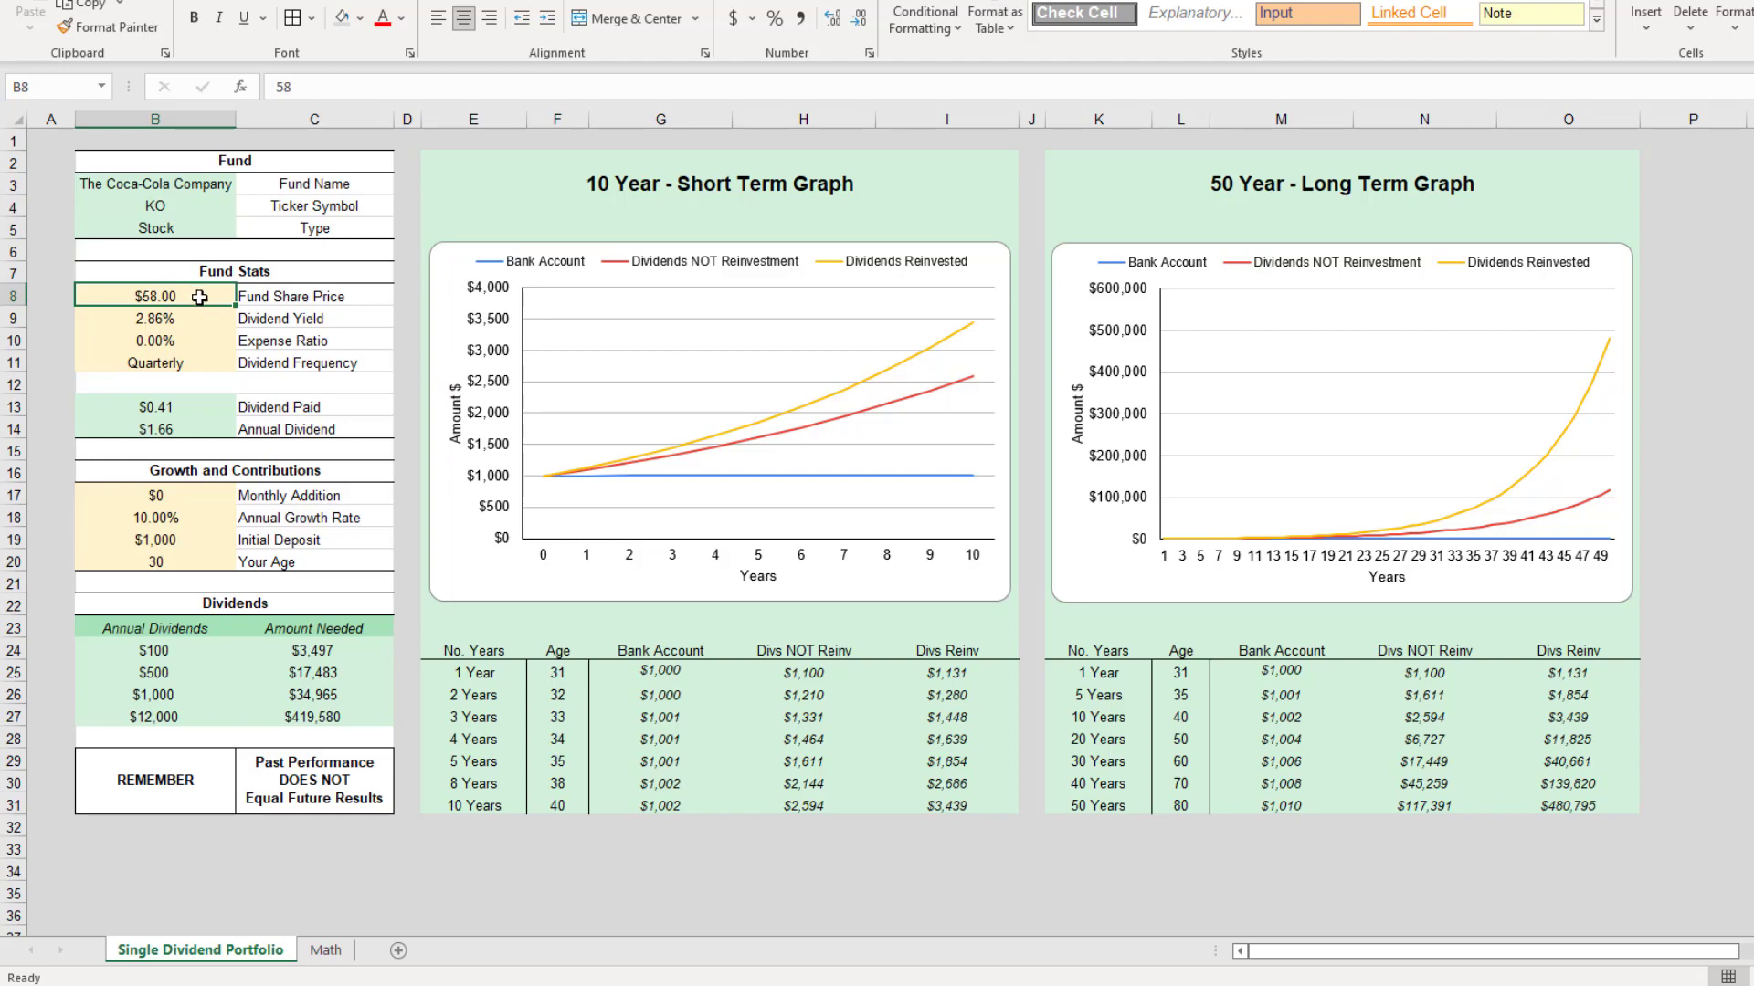
pyautogui.click(154, 318)
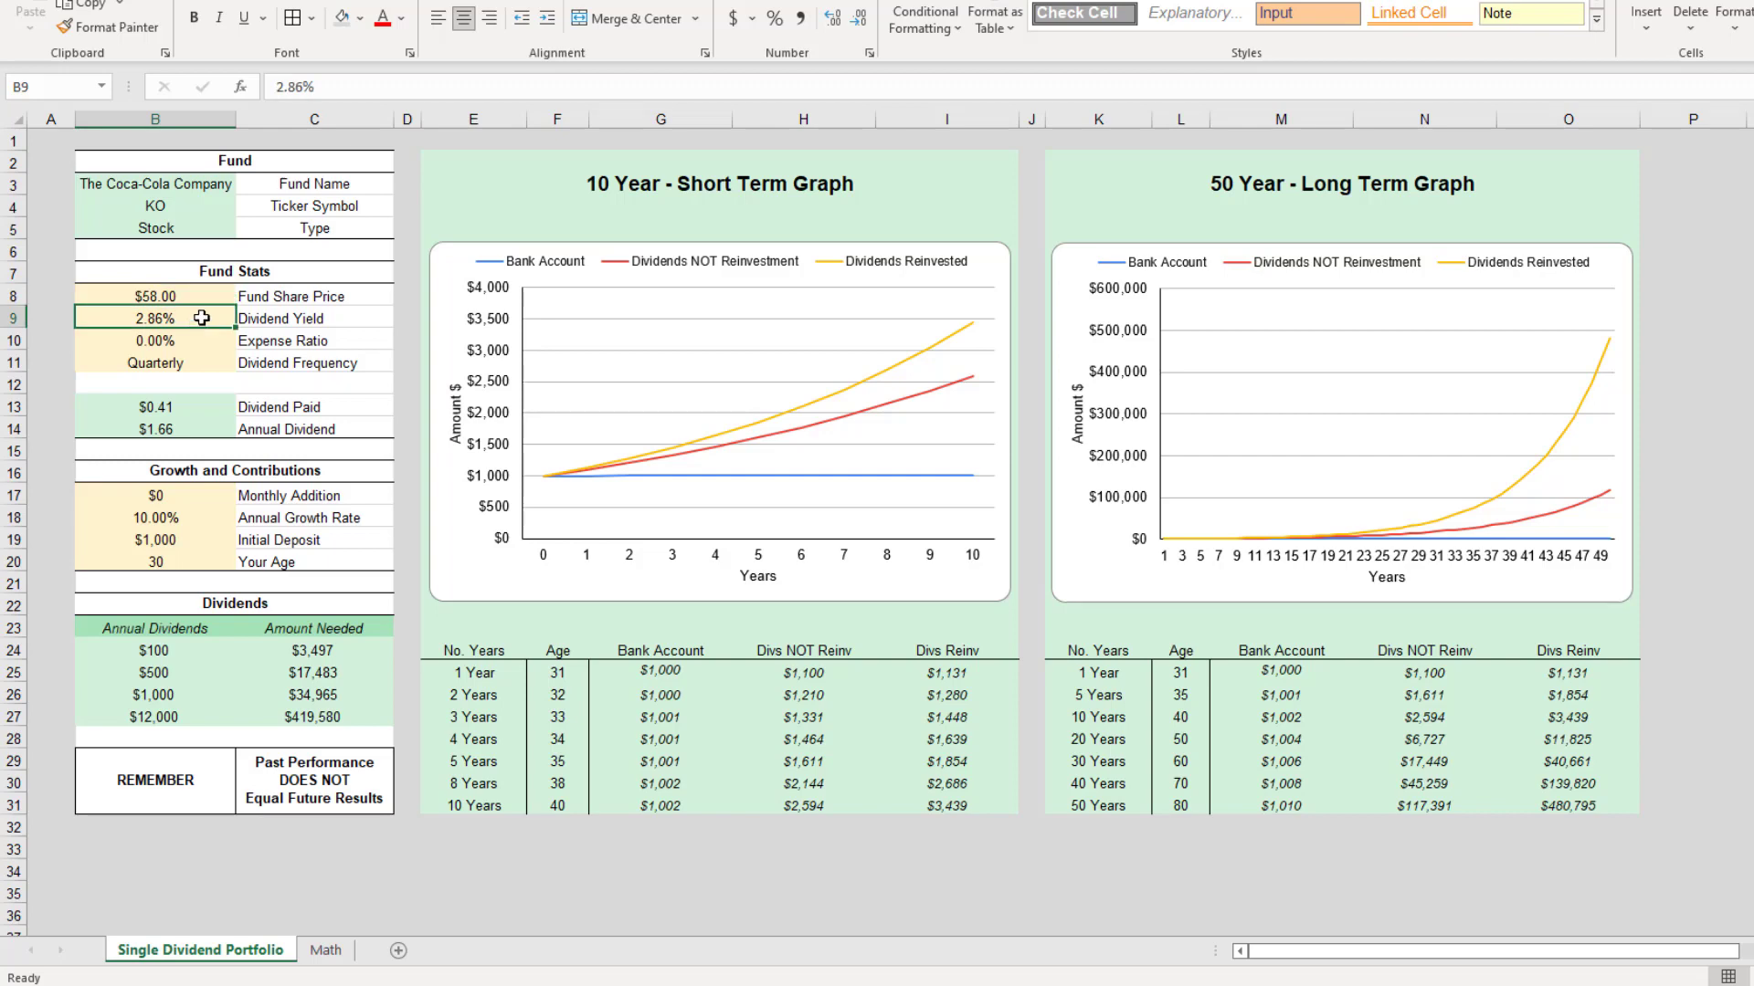
pyautogui.click(154, 340)
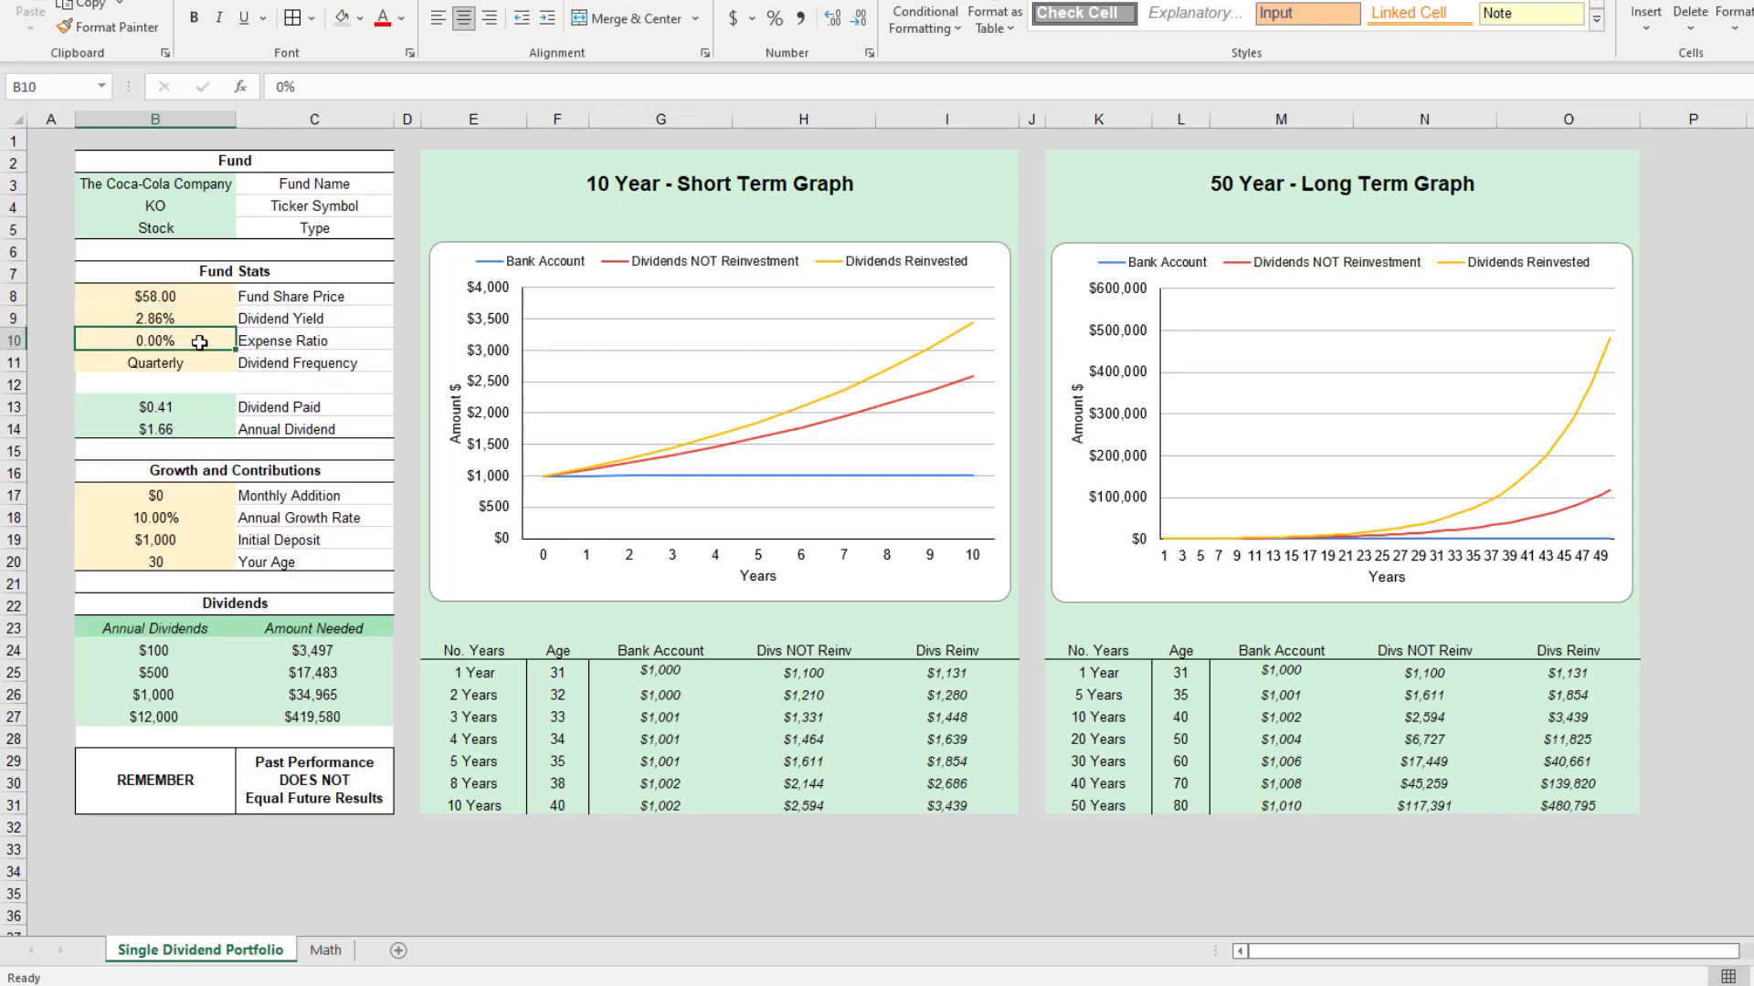
pyautogui.click(153, 362)
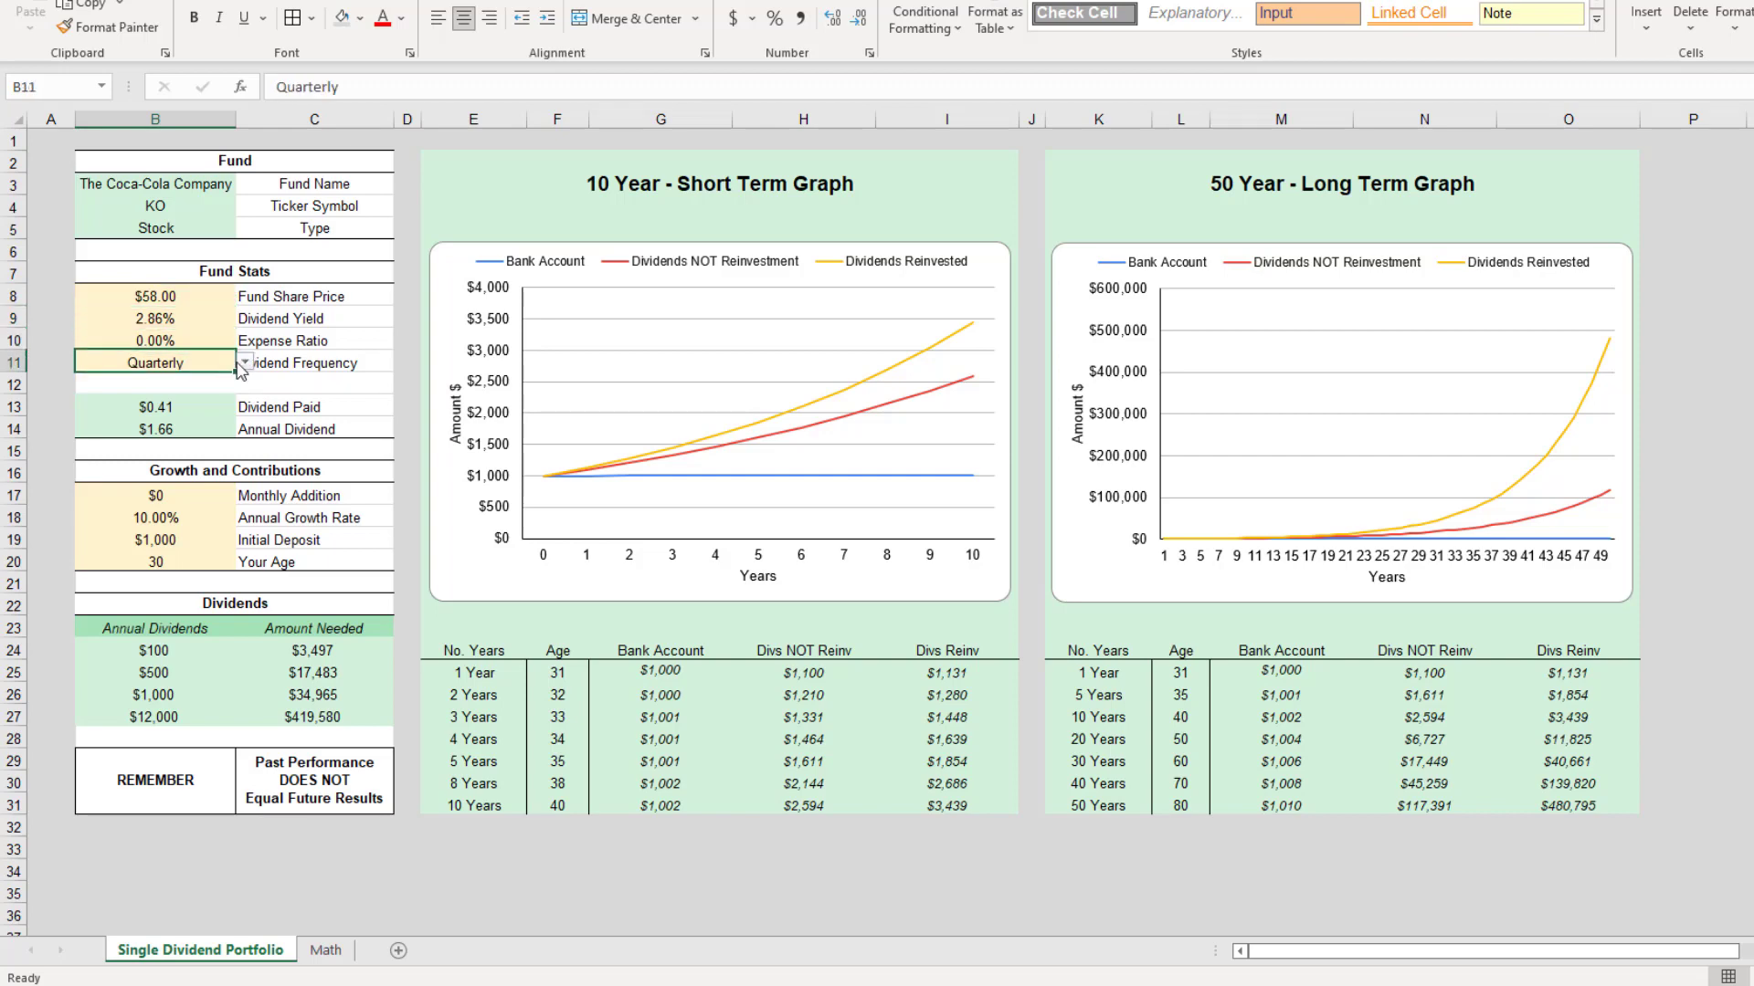
pyautogui.moveTo(198, 407)
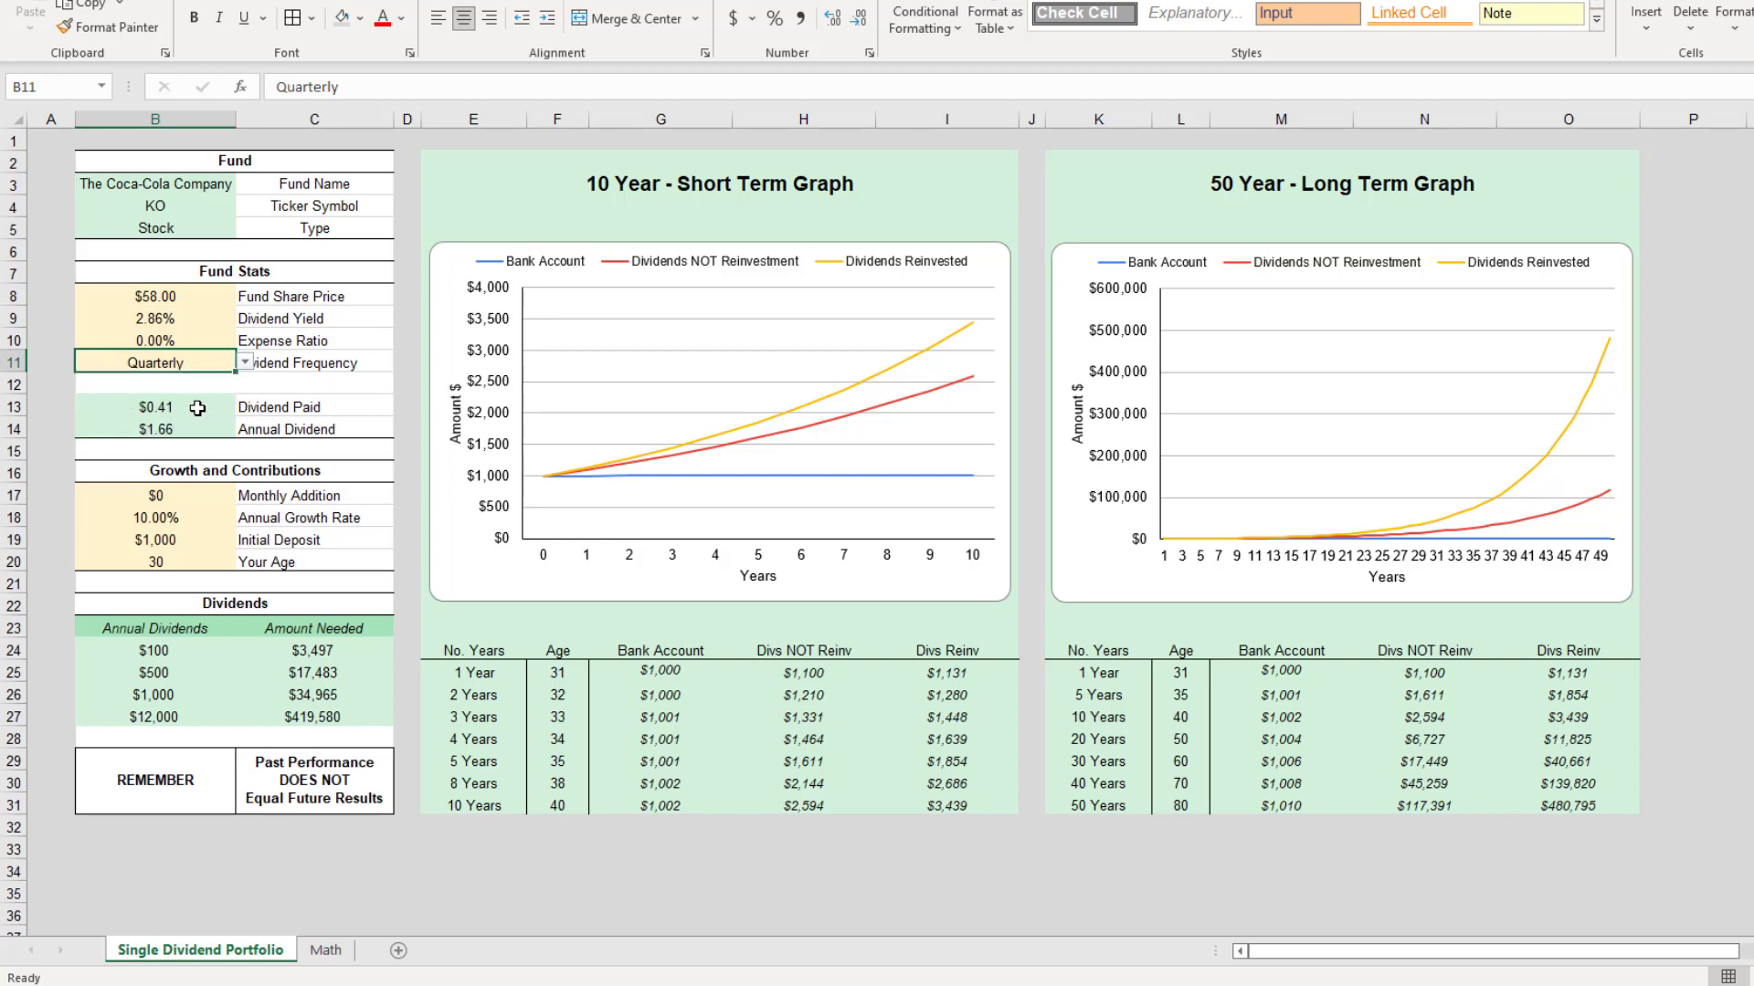
# - Inspect the Dividend Paid and Annual Dividend formulas in B13 and B14
pyautogui.click(153, 406)
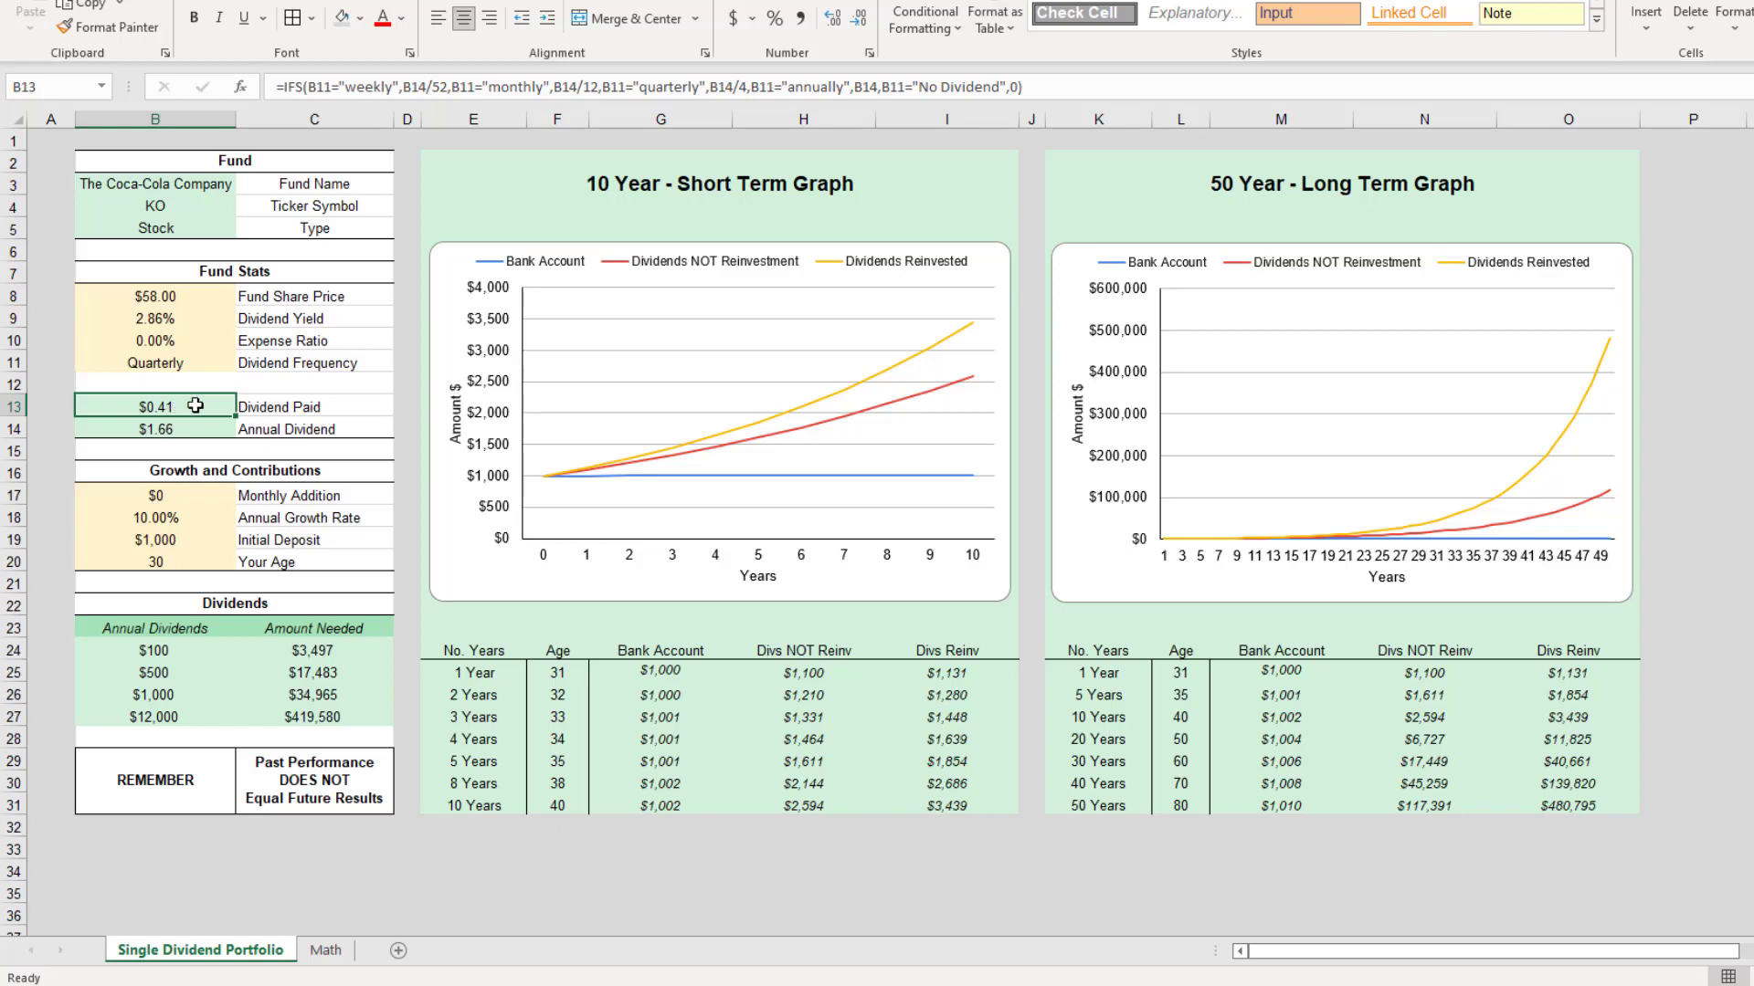
pyautogui.click(154, 428)
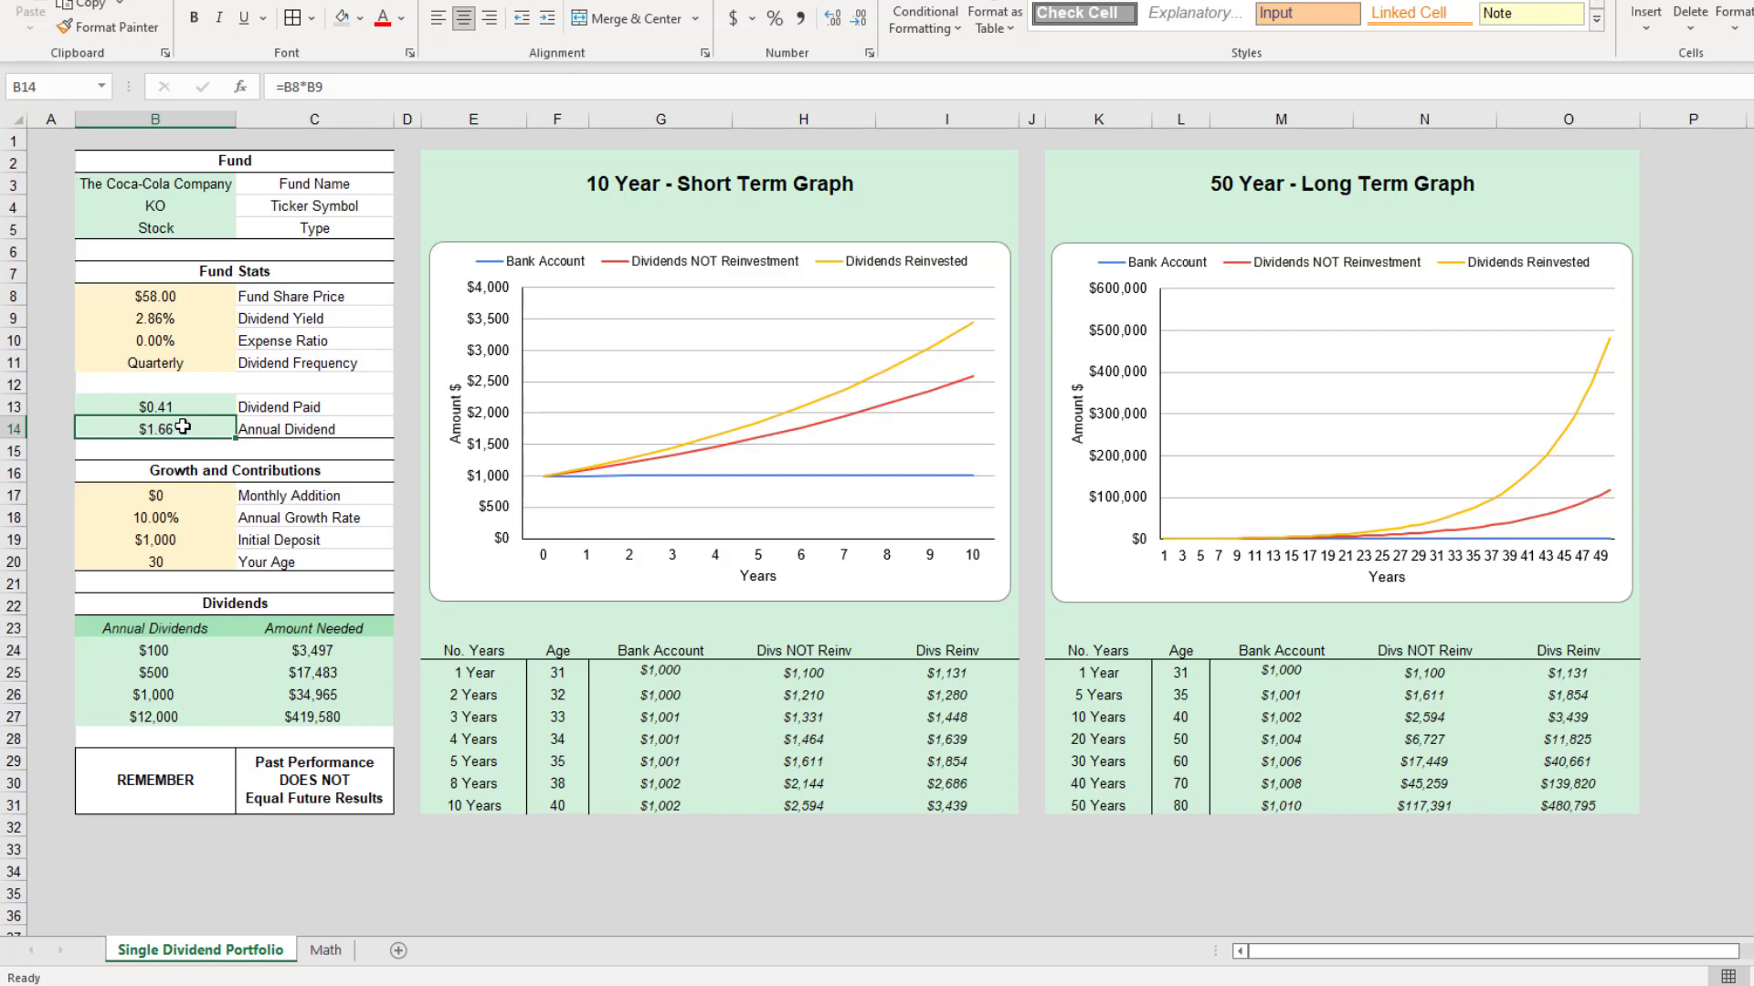
pyautogui.moveTo(207, 506)
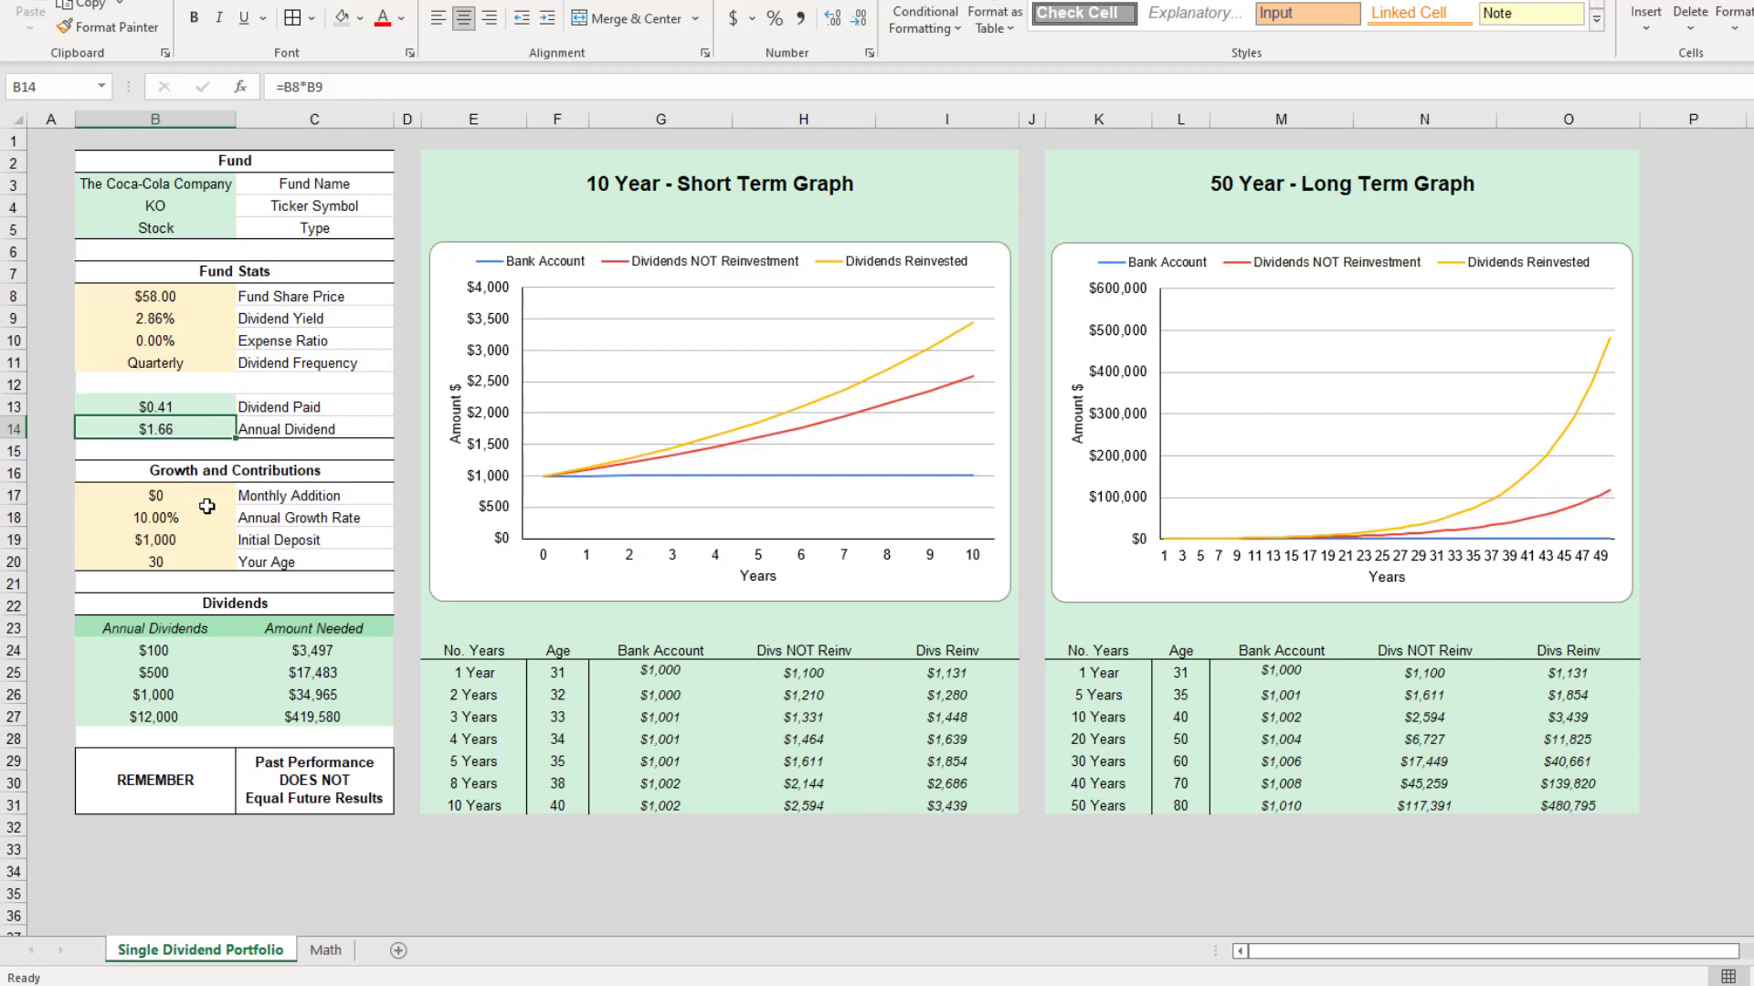
pyautogui.click(154, 539)
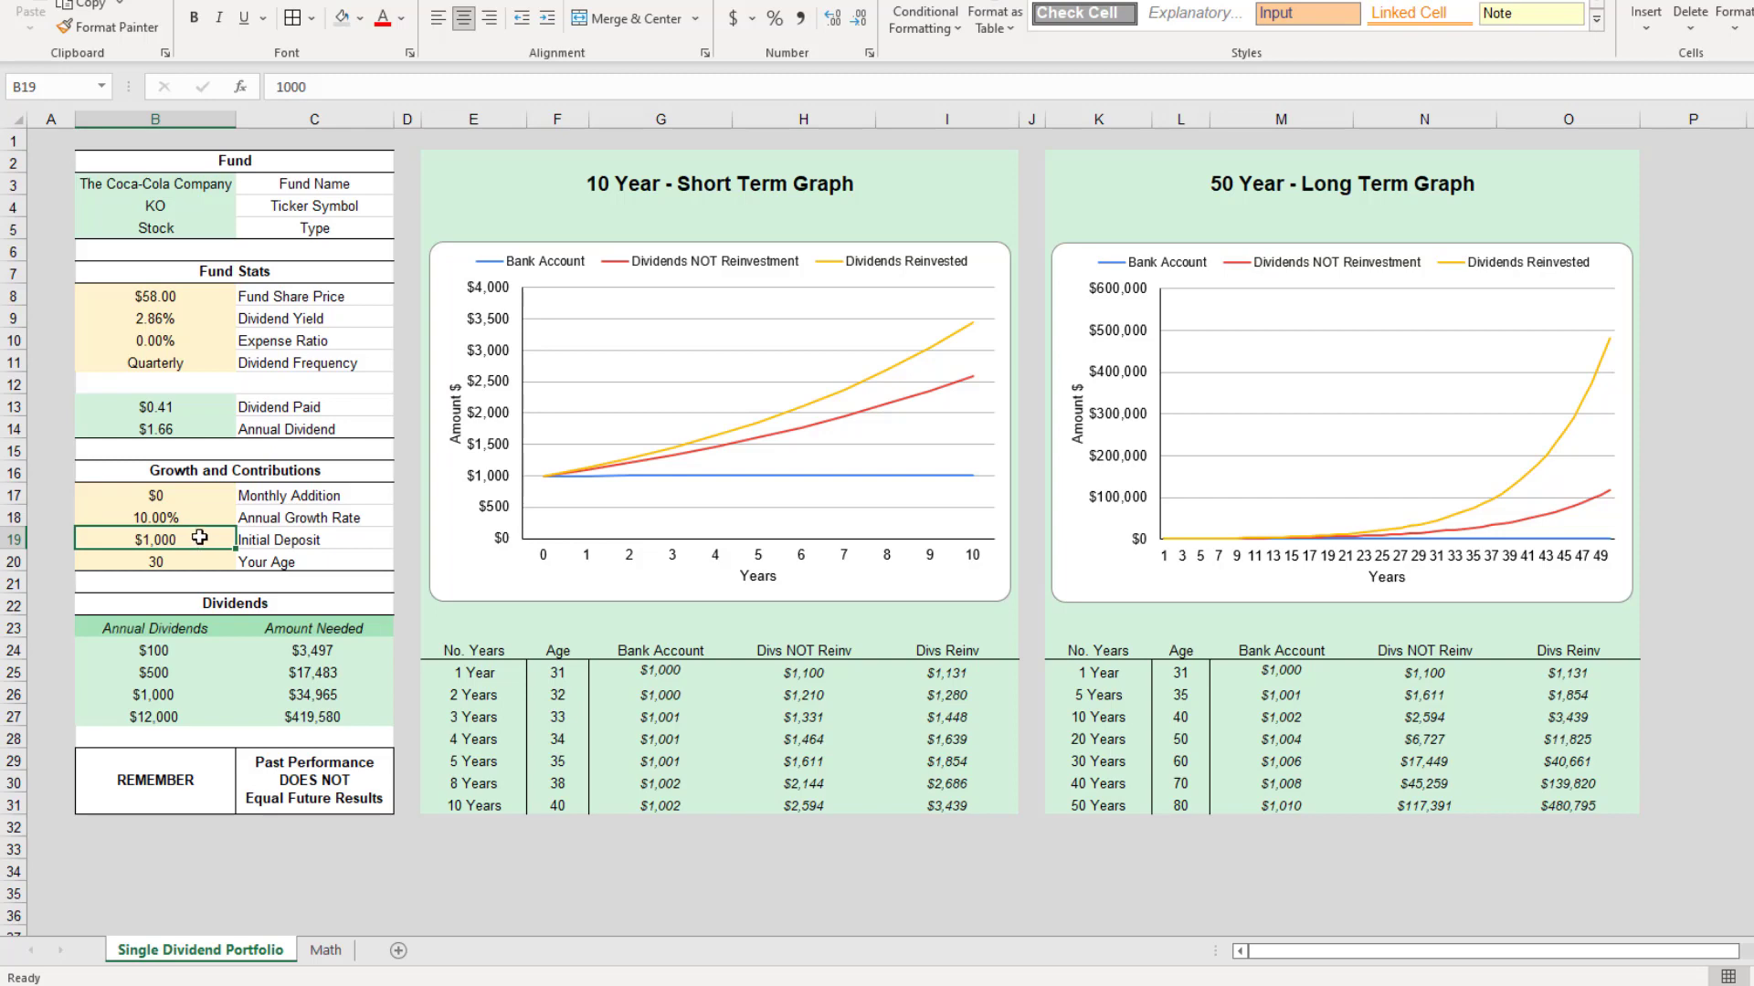
pyautogui.moveTo(893, 815)
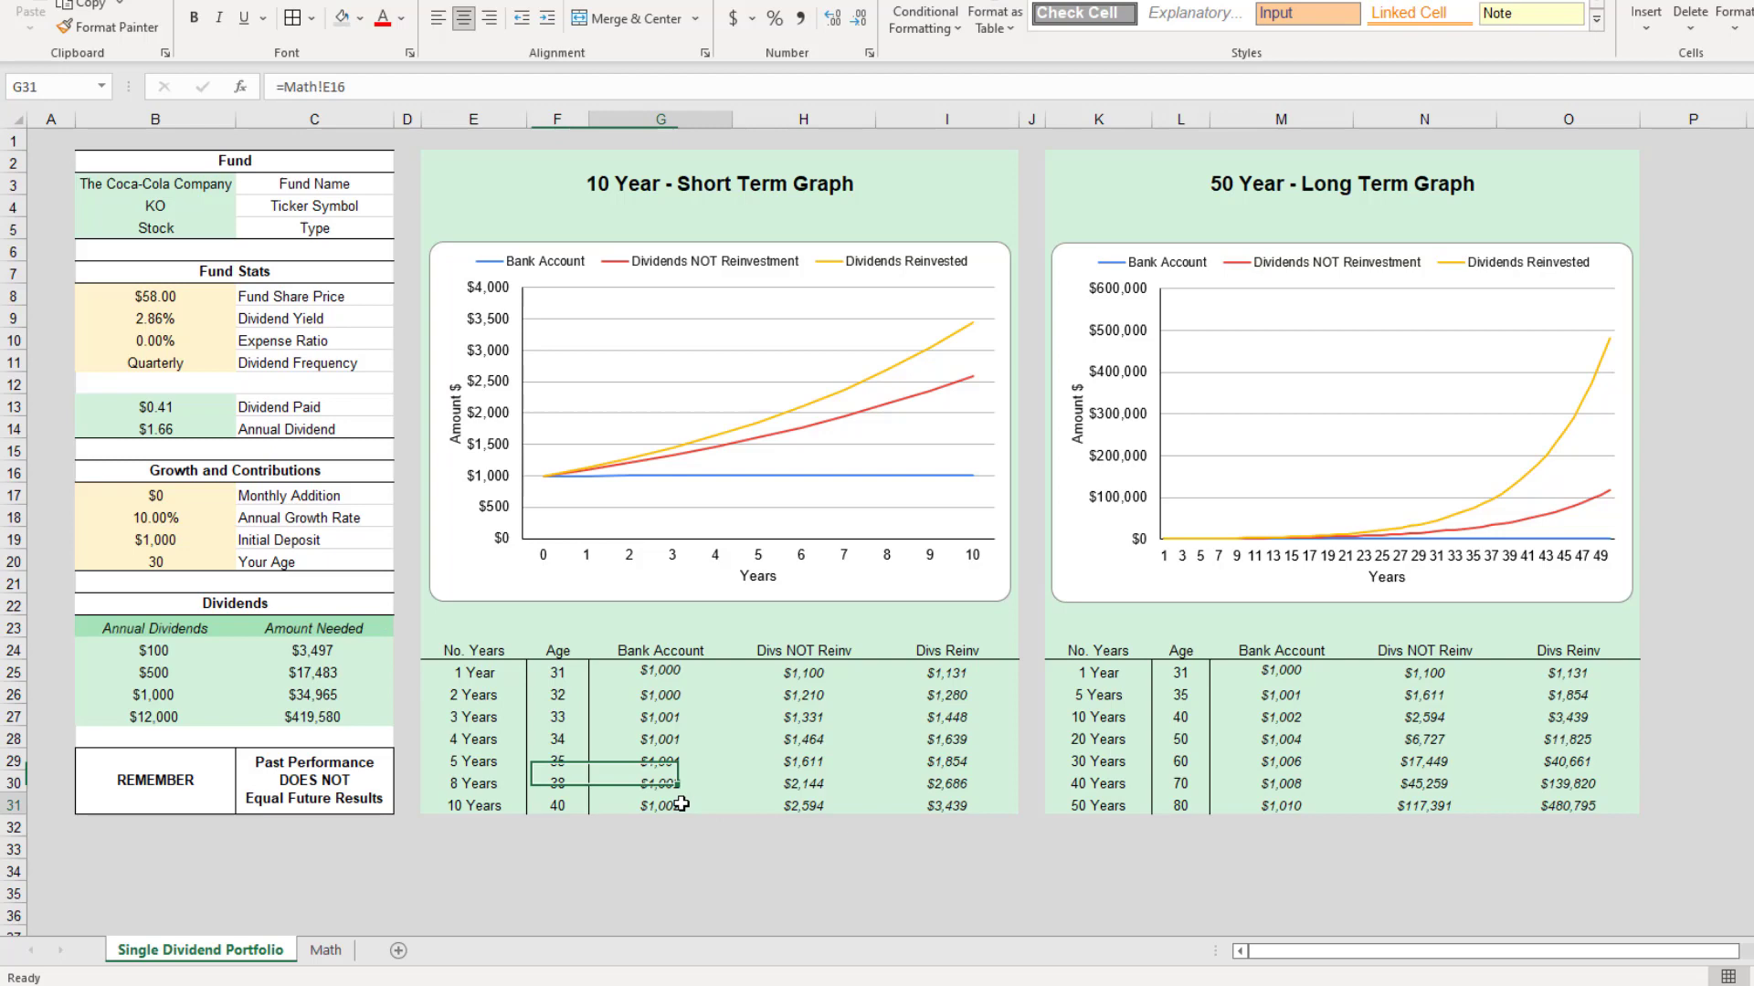
pyautogui.click(946, 804)
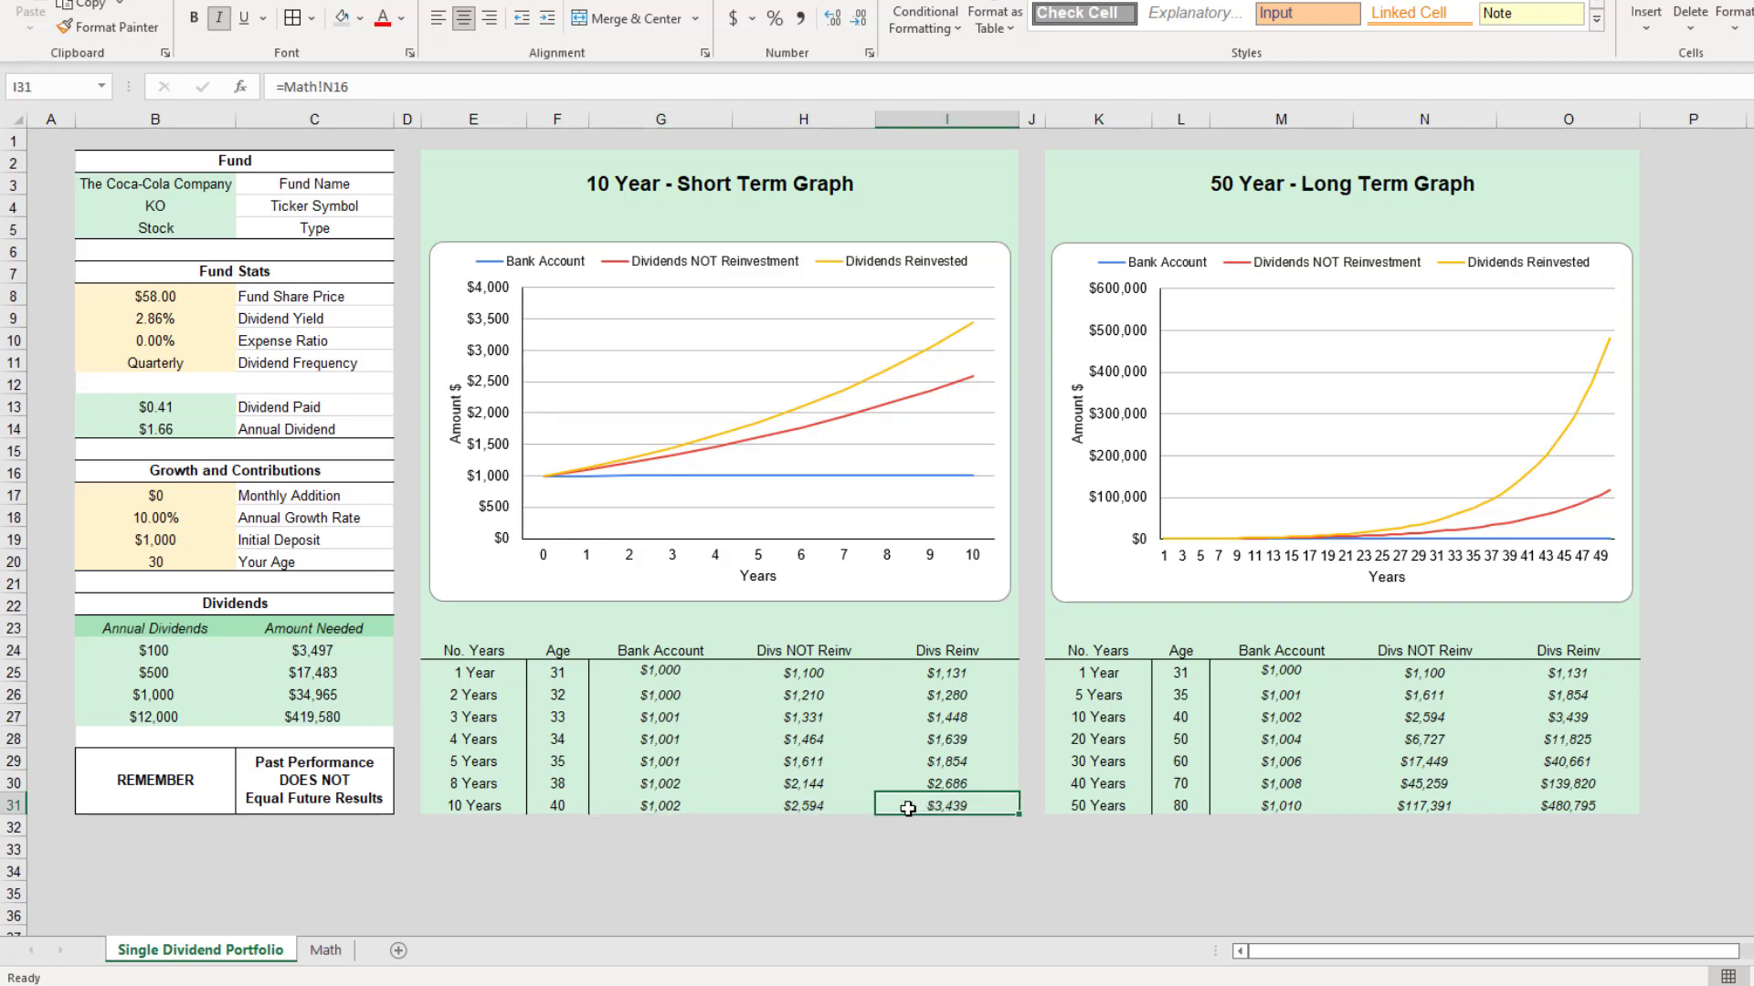
pyautogui.click(154, 517)
pyautogui.write('5')
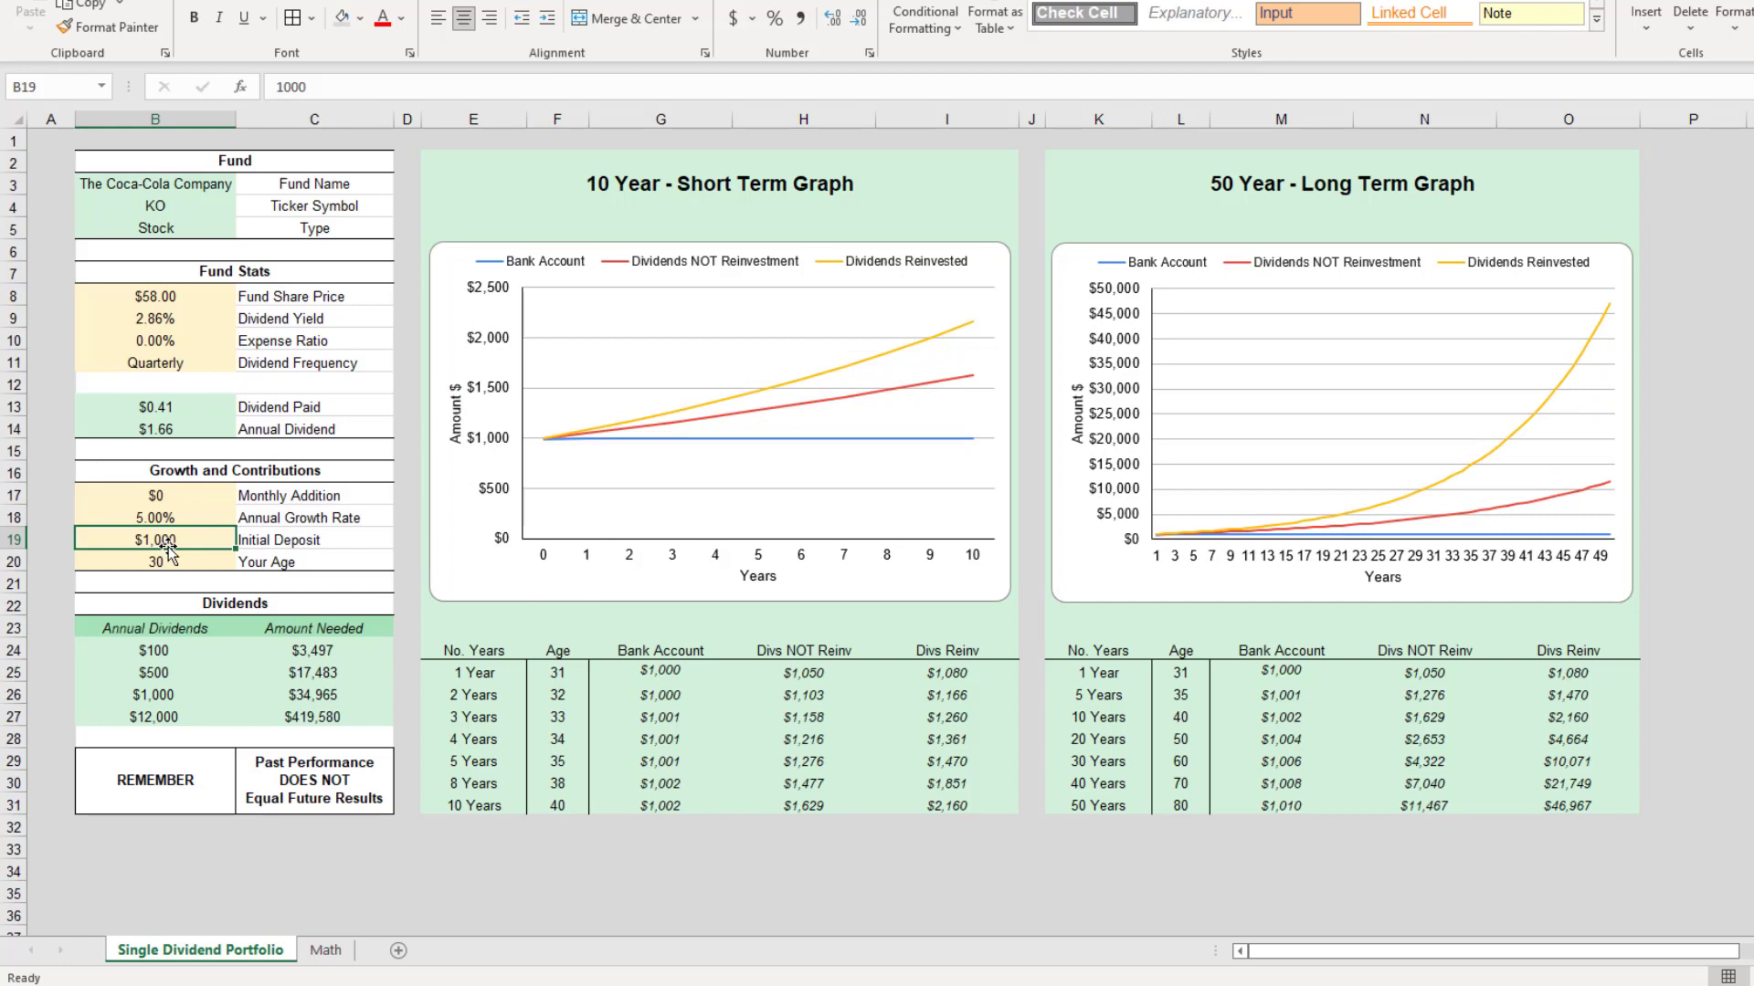
pyautogui.moveTo(913, 810)
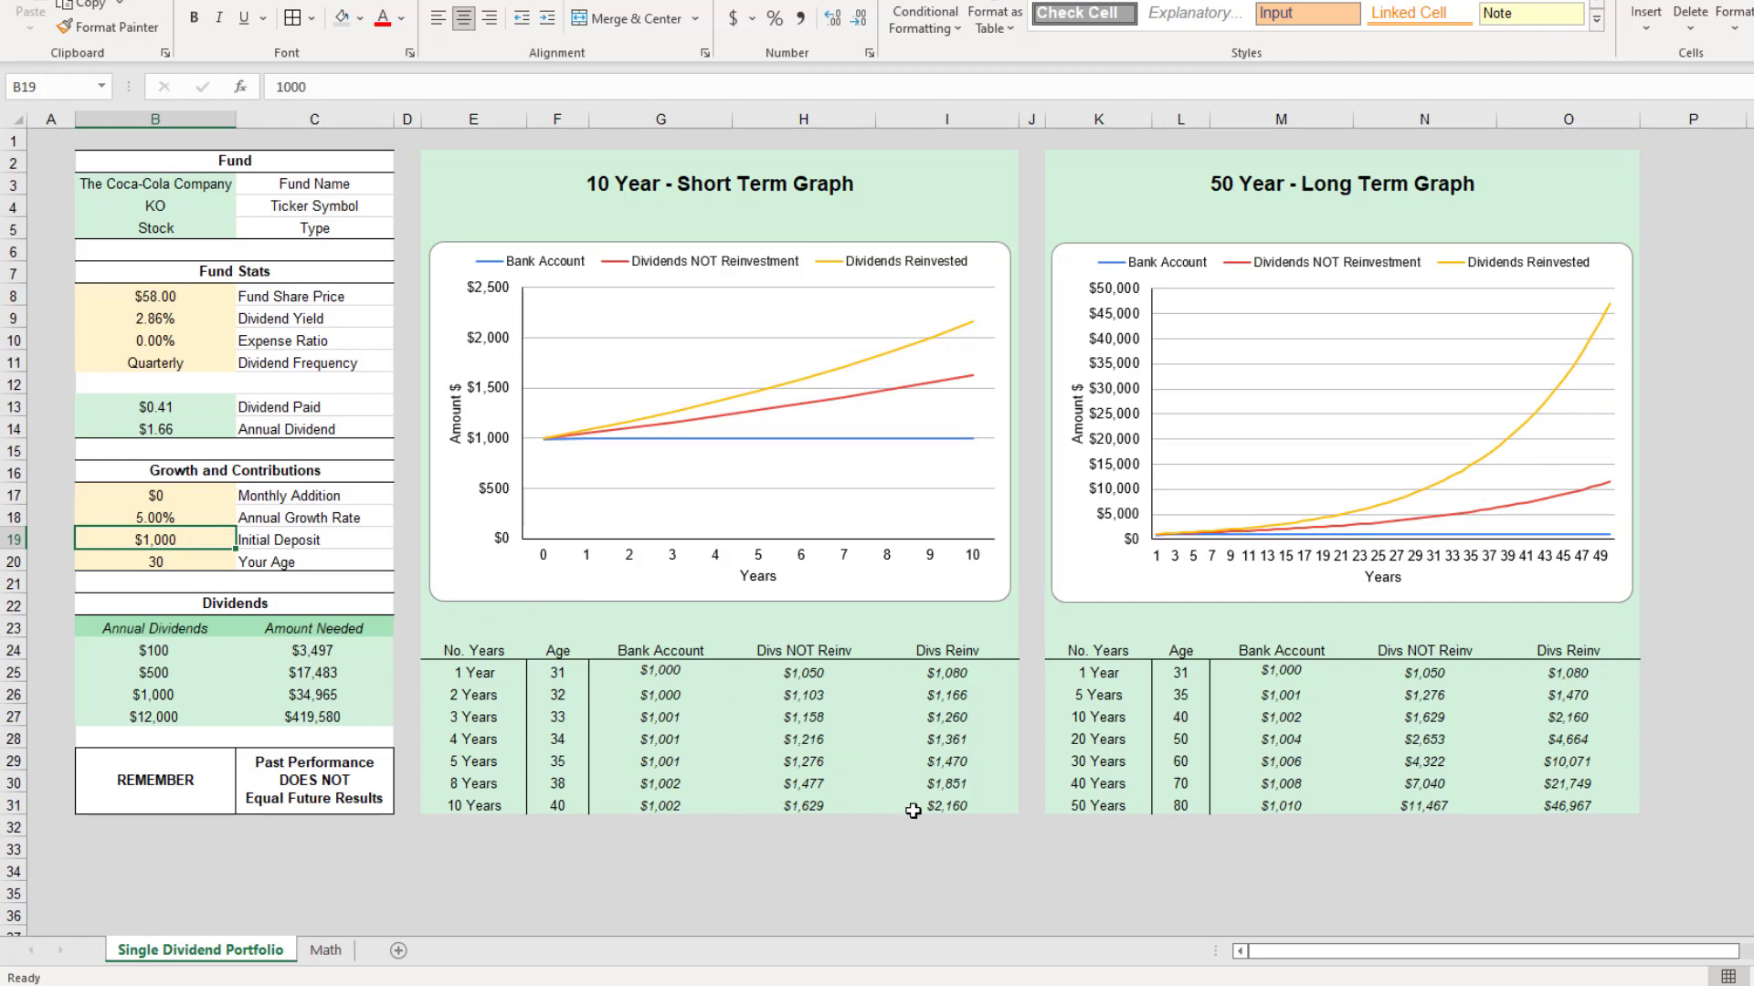
pyautogui.moveTo(751, 723)
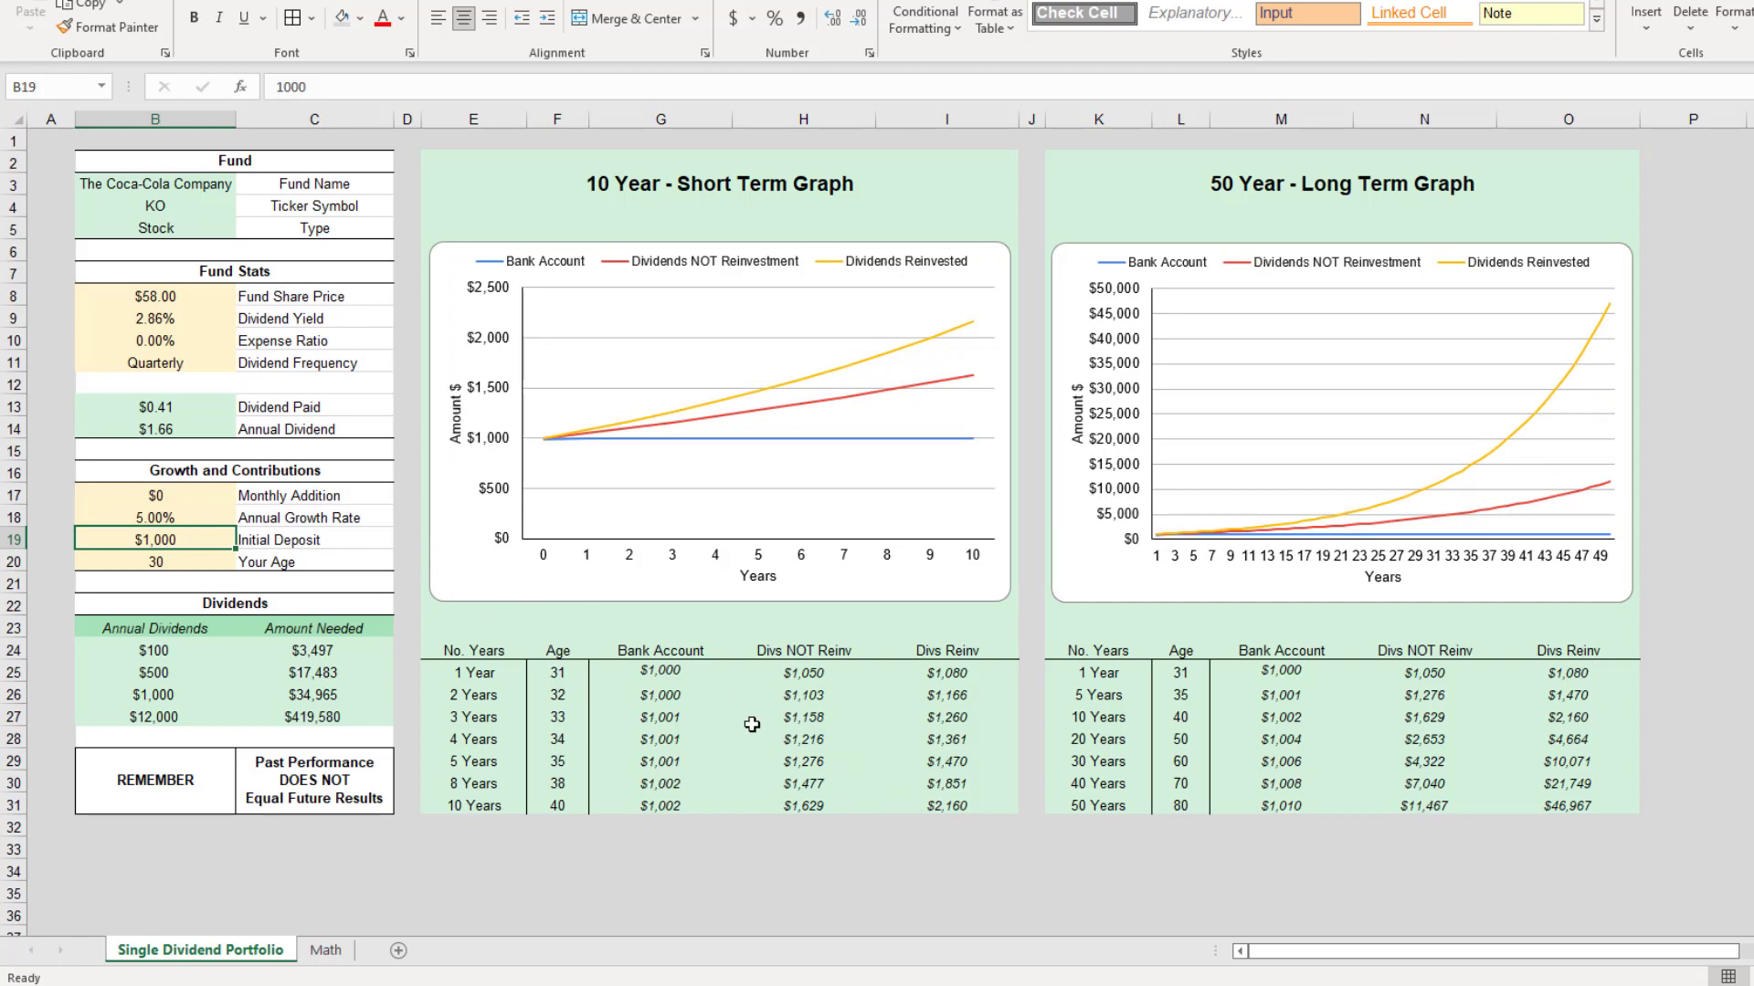
pyautogui.write('100')
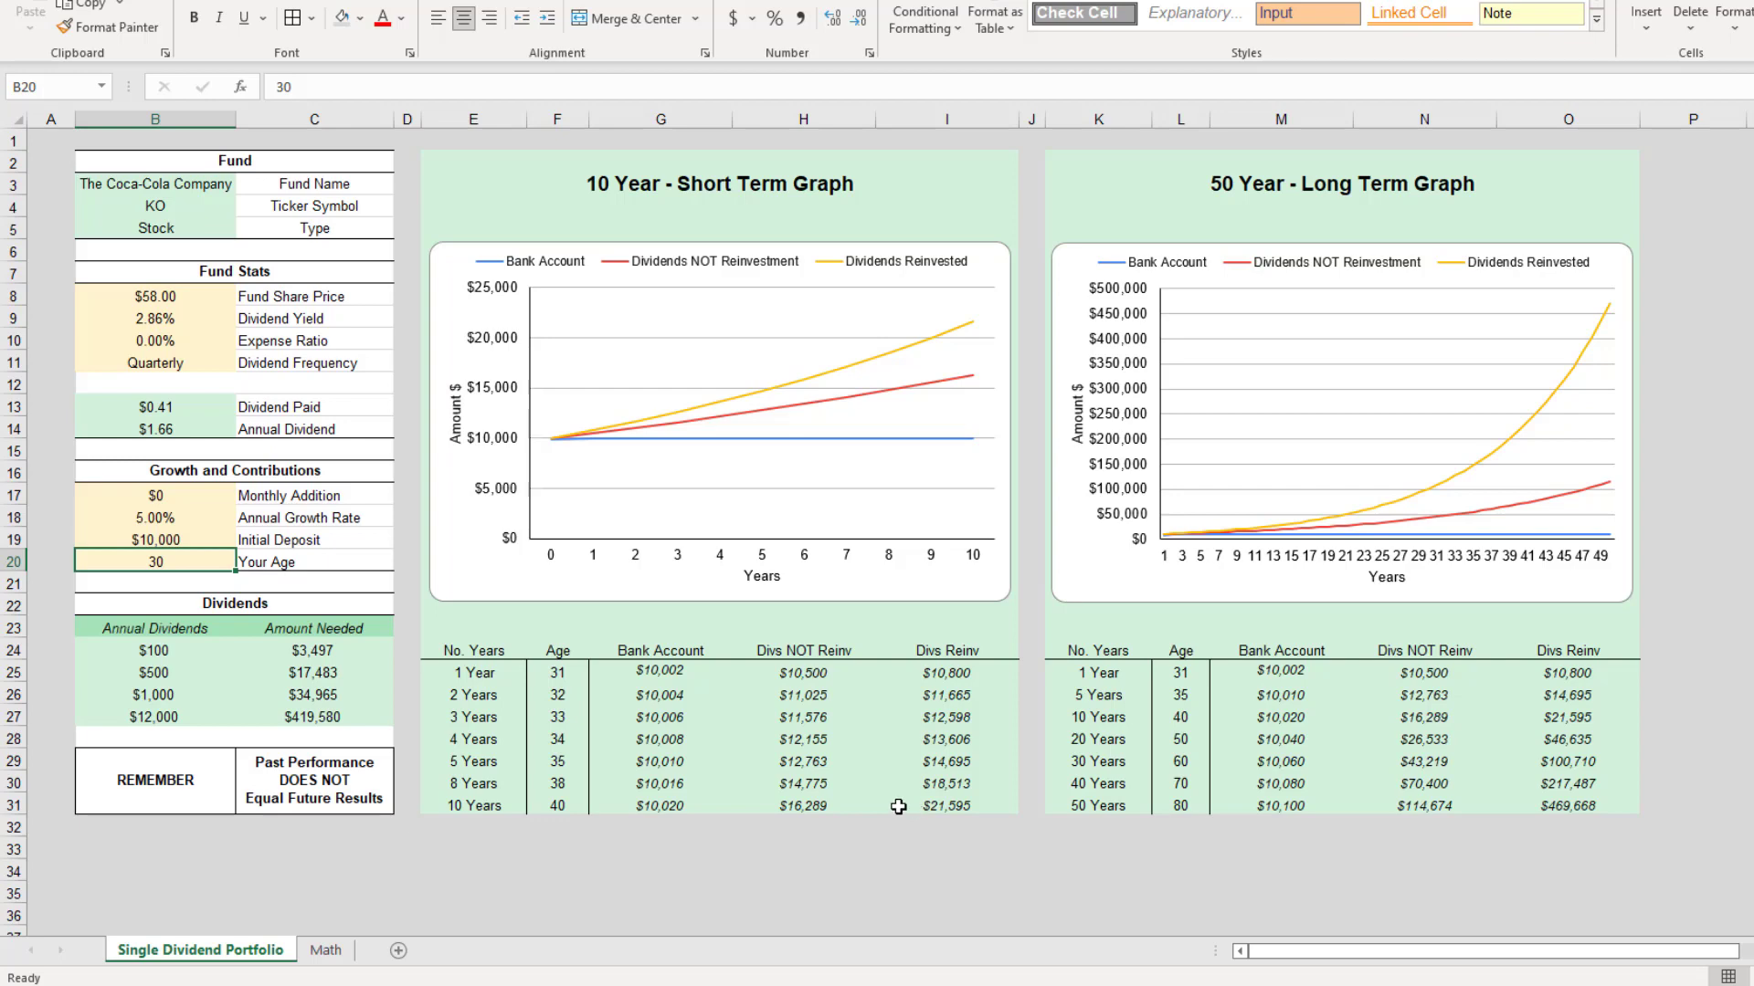
pyautogui.moveTo(711, 810)
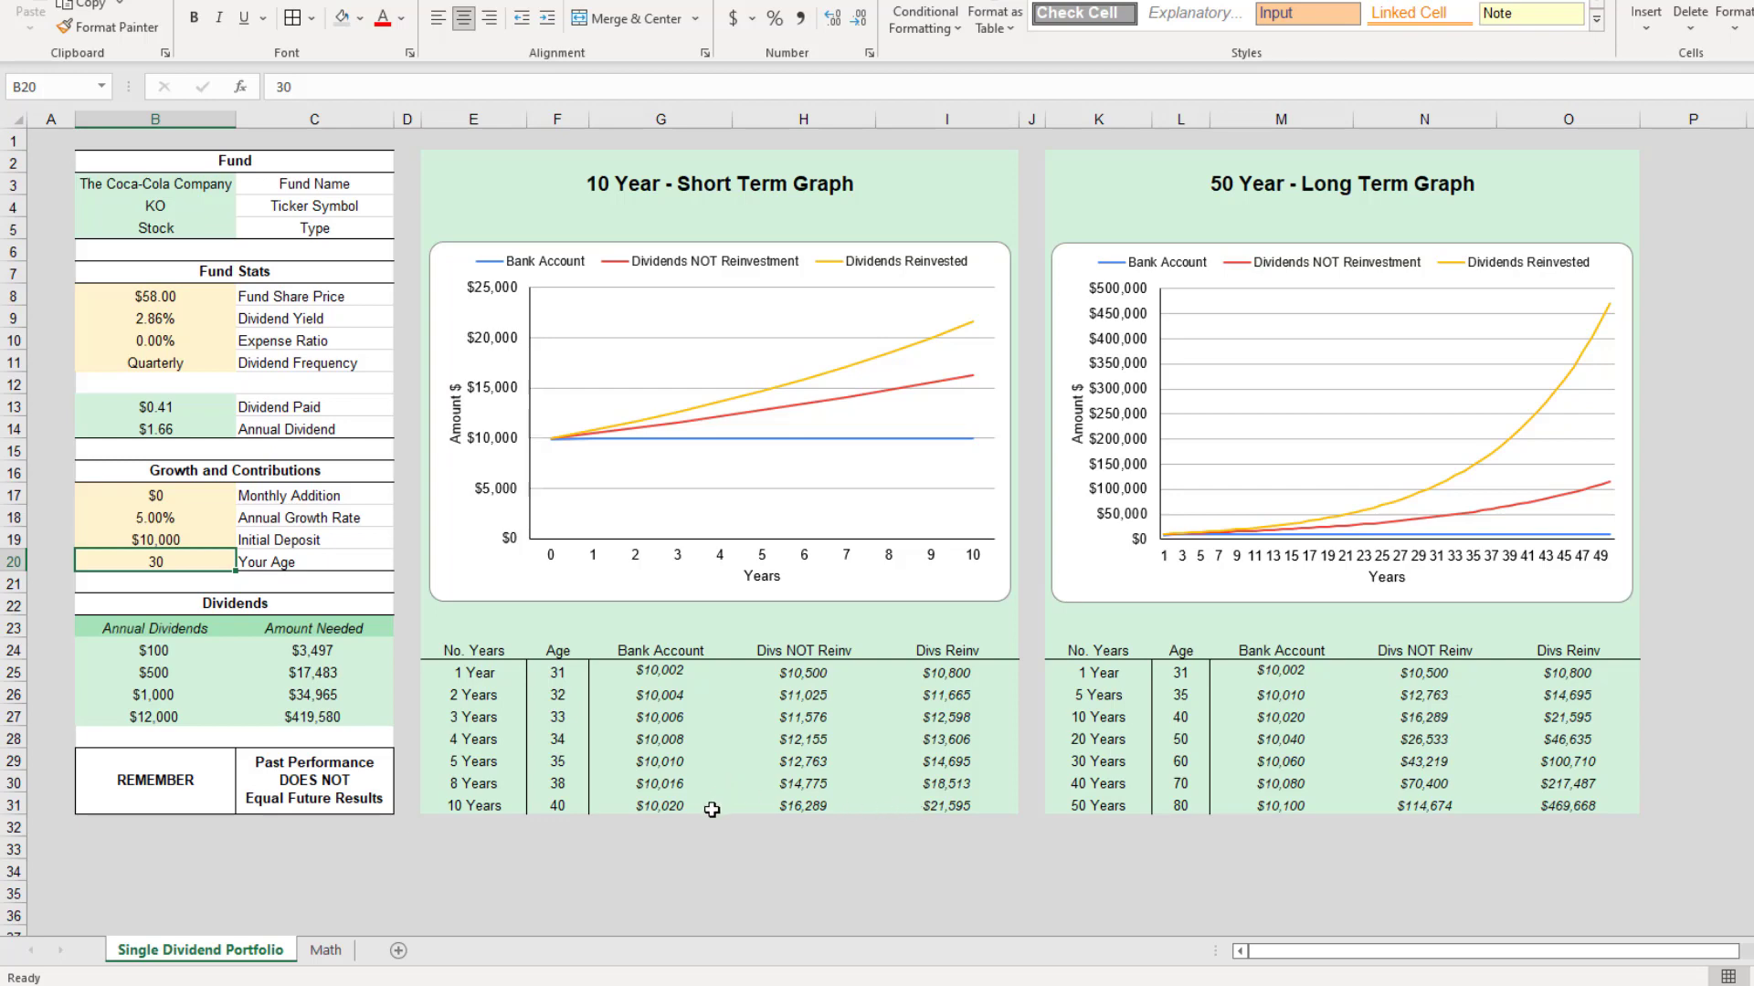
pyautogui.click(660, 802)
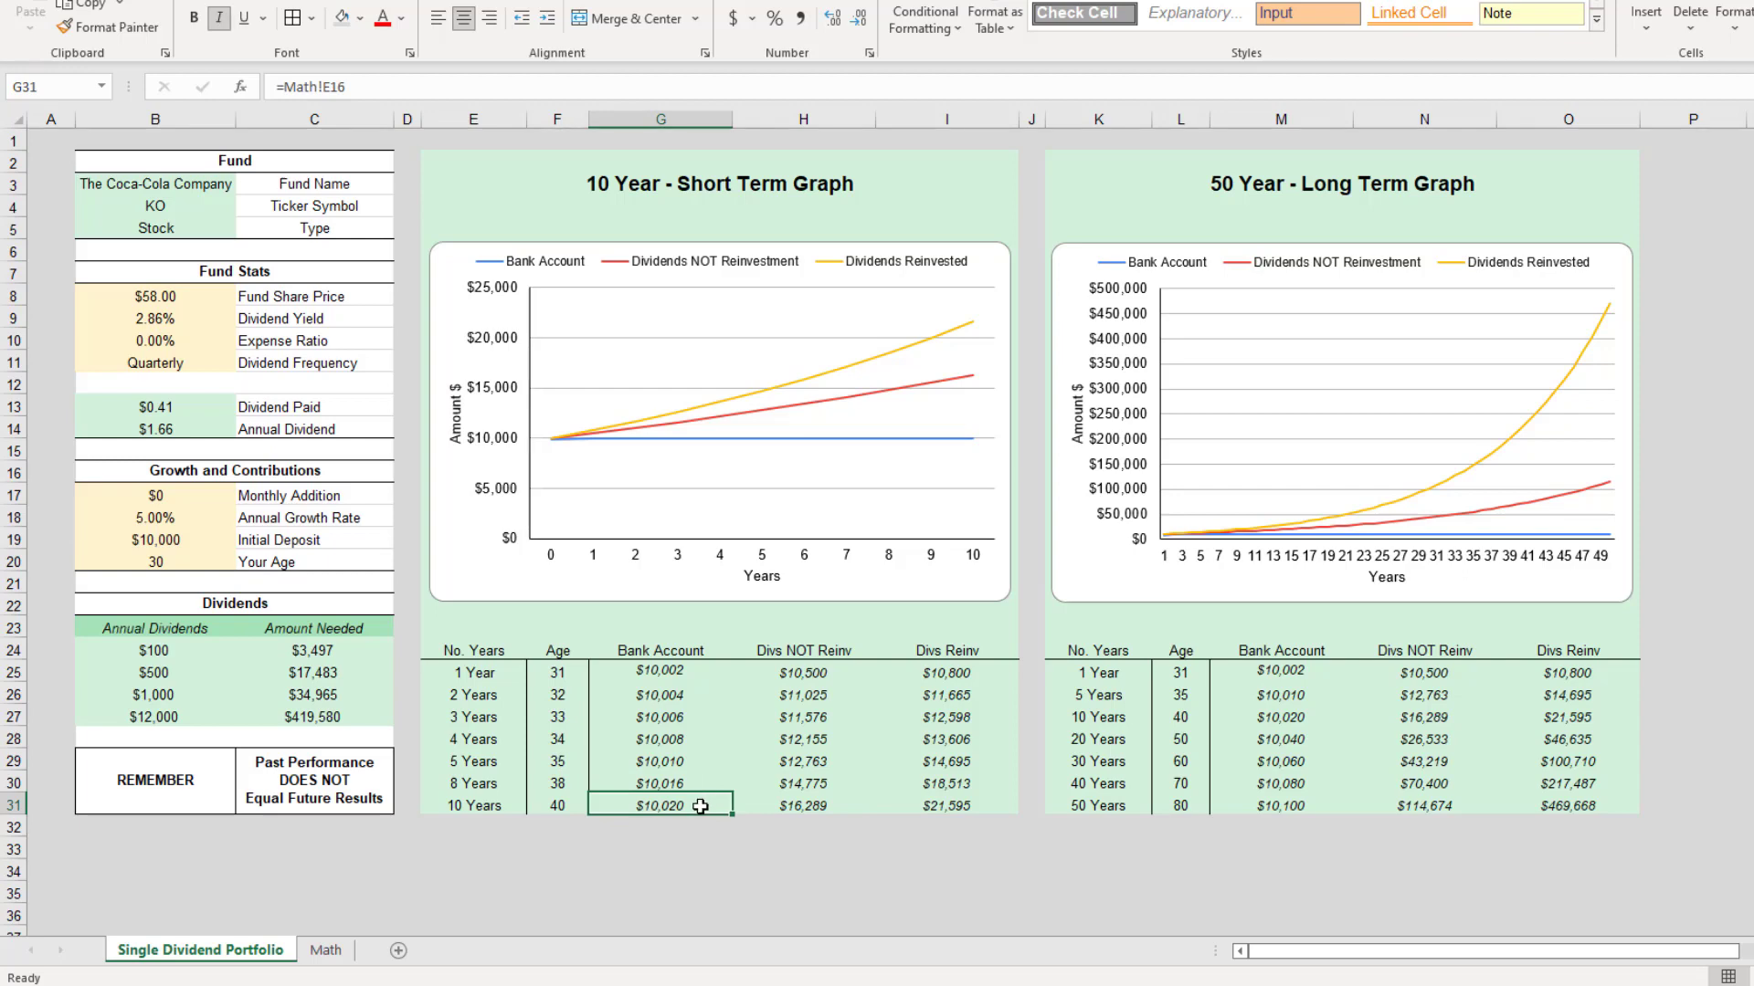
pyautogui.moveTo(815, 806)
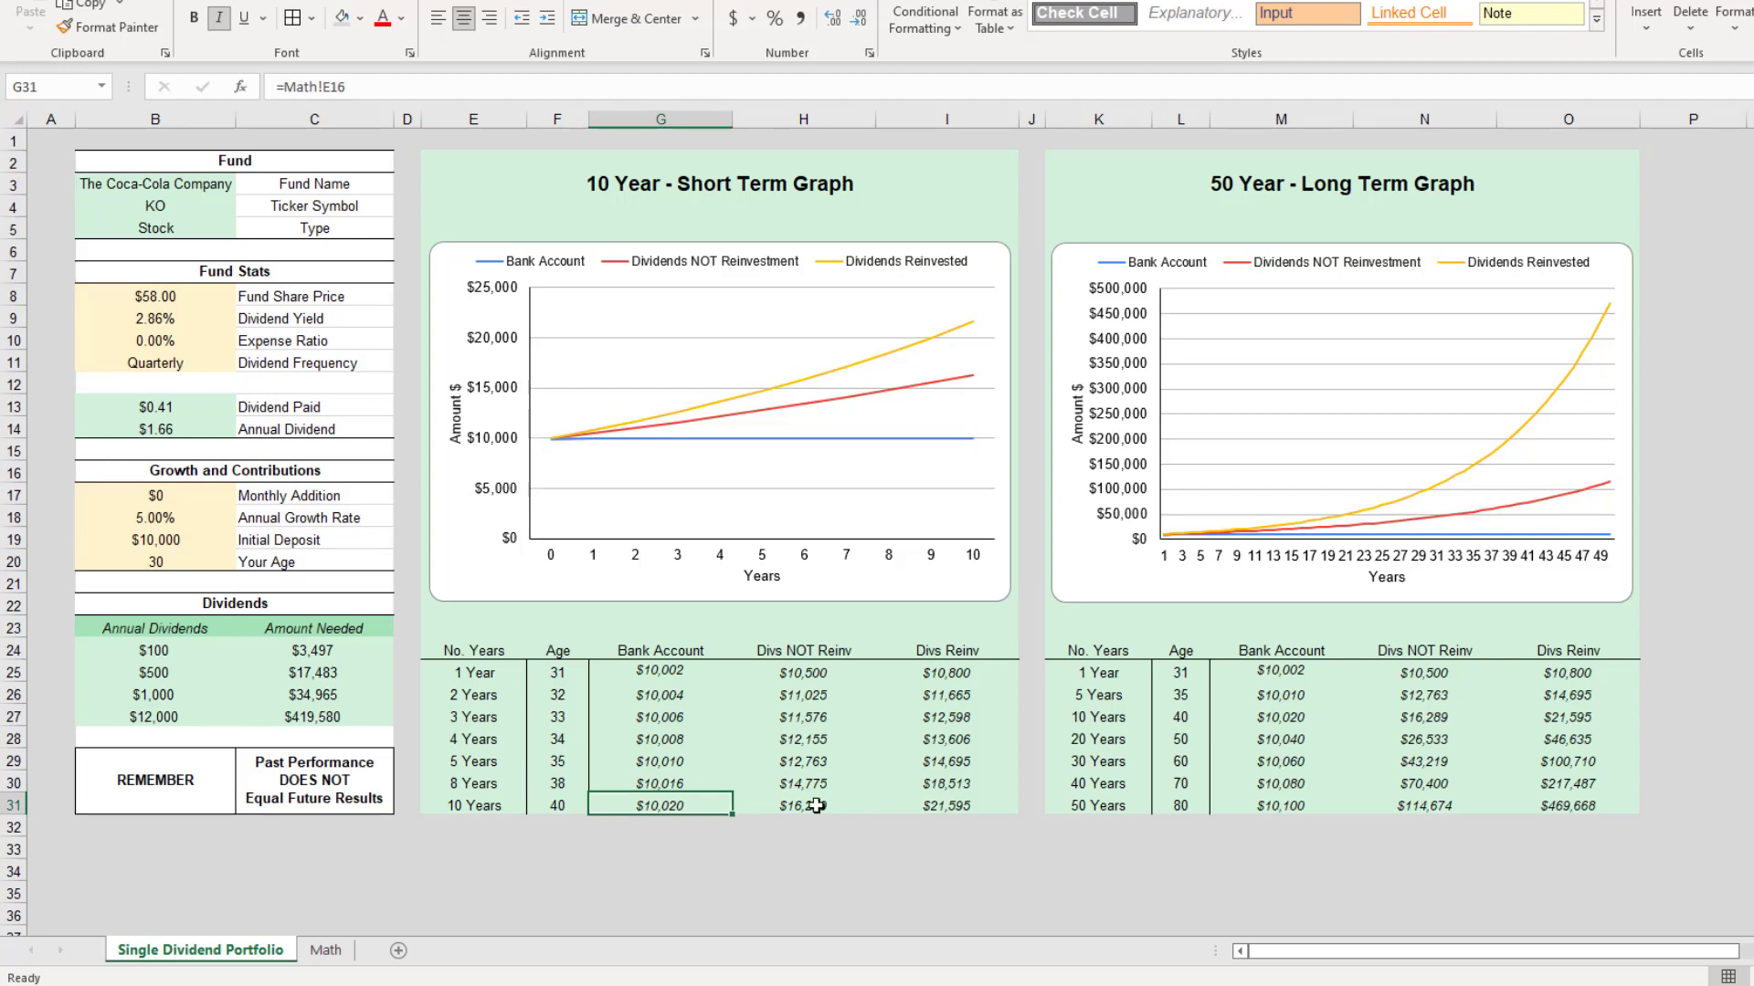
pyautogui.click(944, 804)
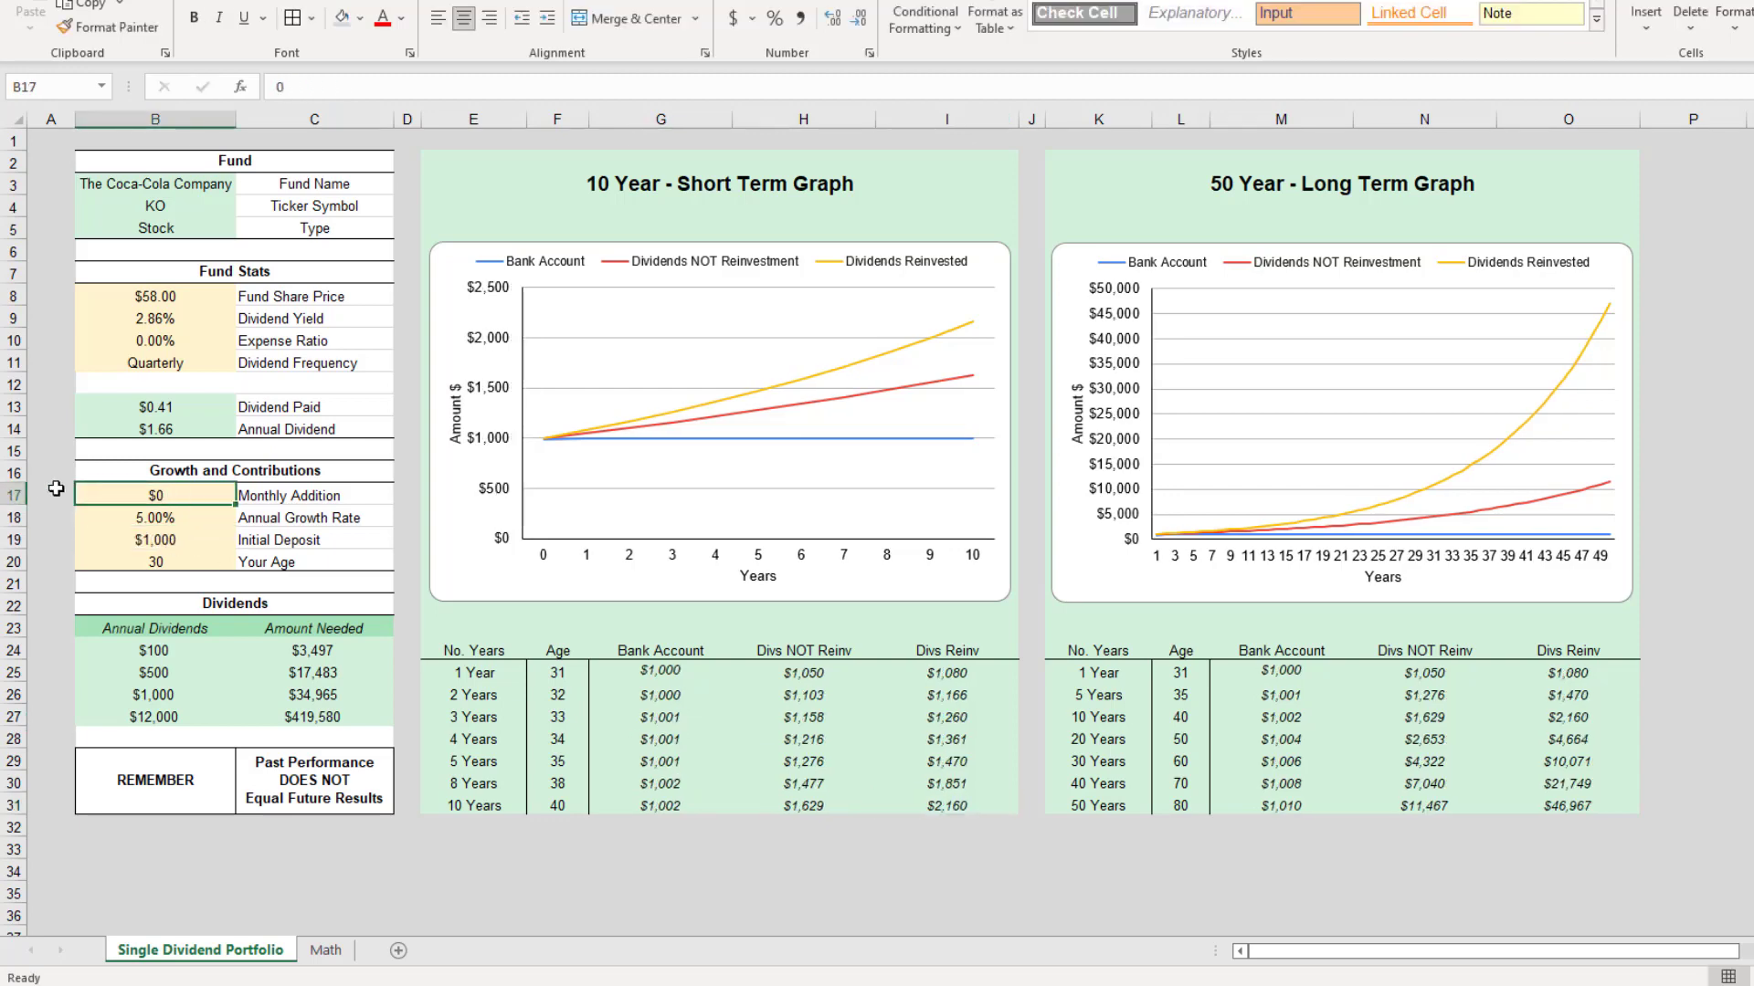
# - Add a $50 monthly contribution so the 10-year and 50-year projections recalculate, then note the $12,000 target
pyautogui.write('50')
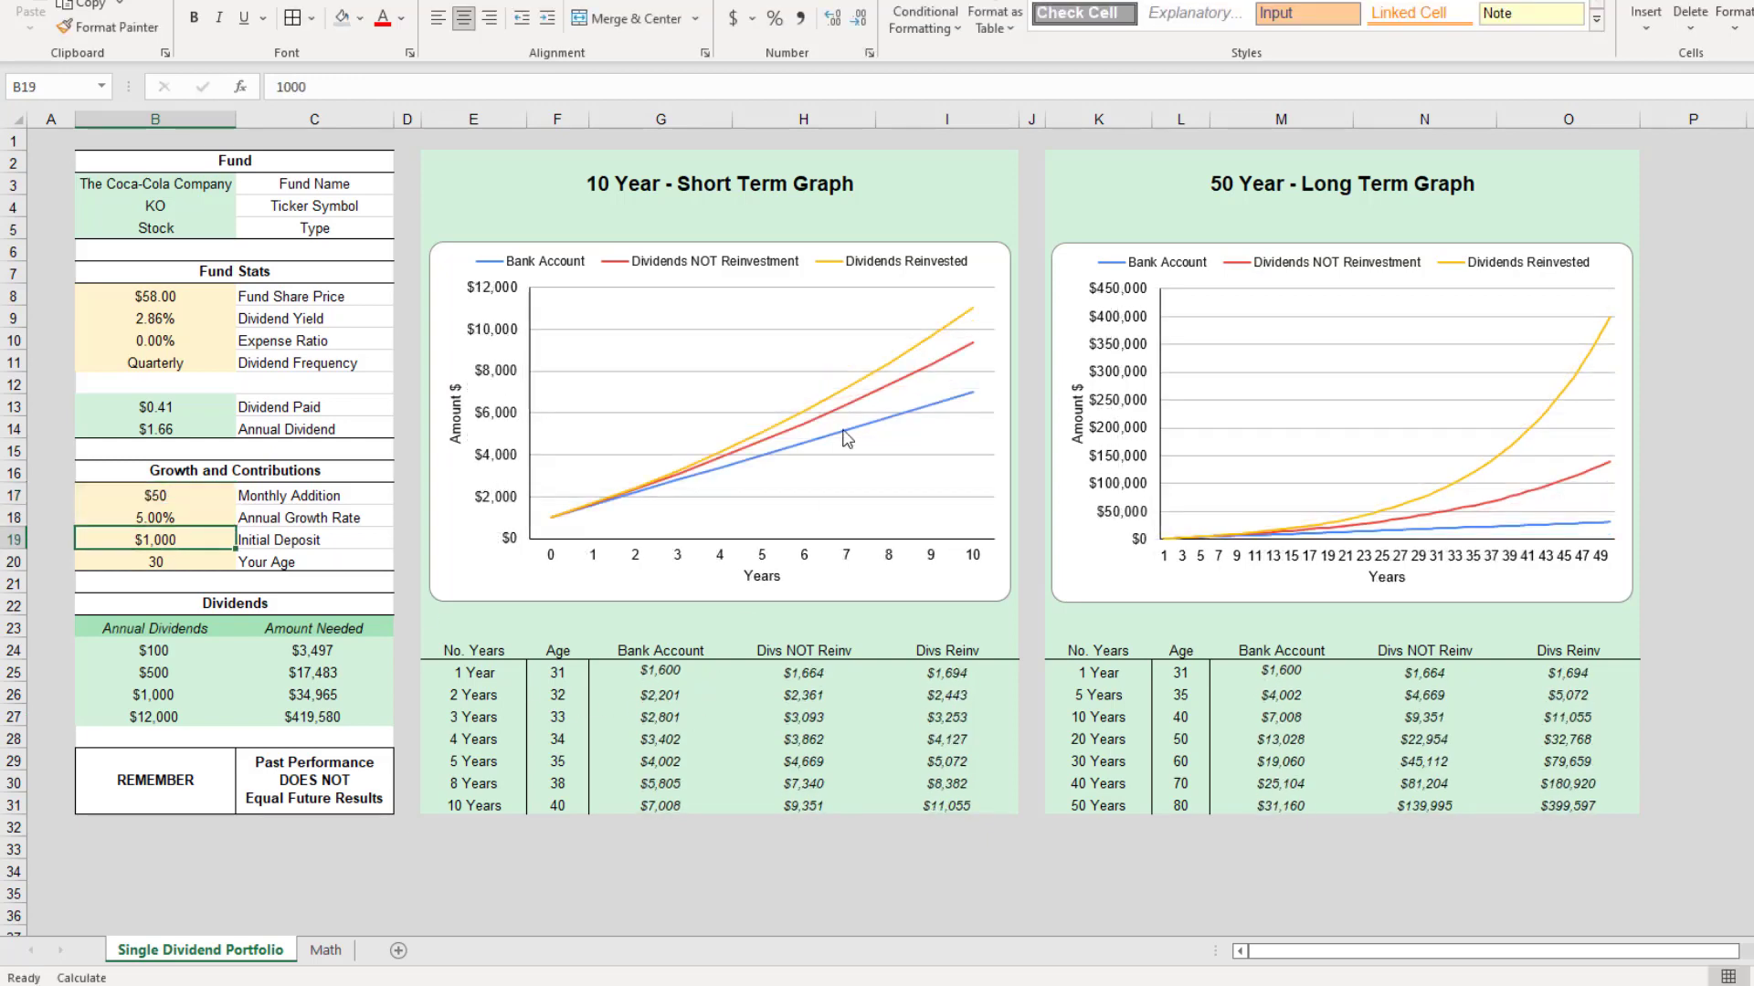
pyautogui.moveTo(948, 413)
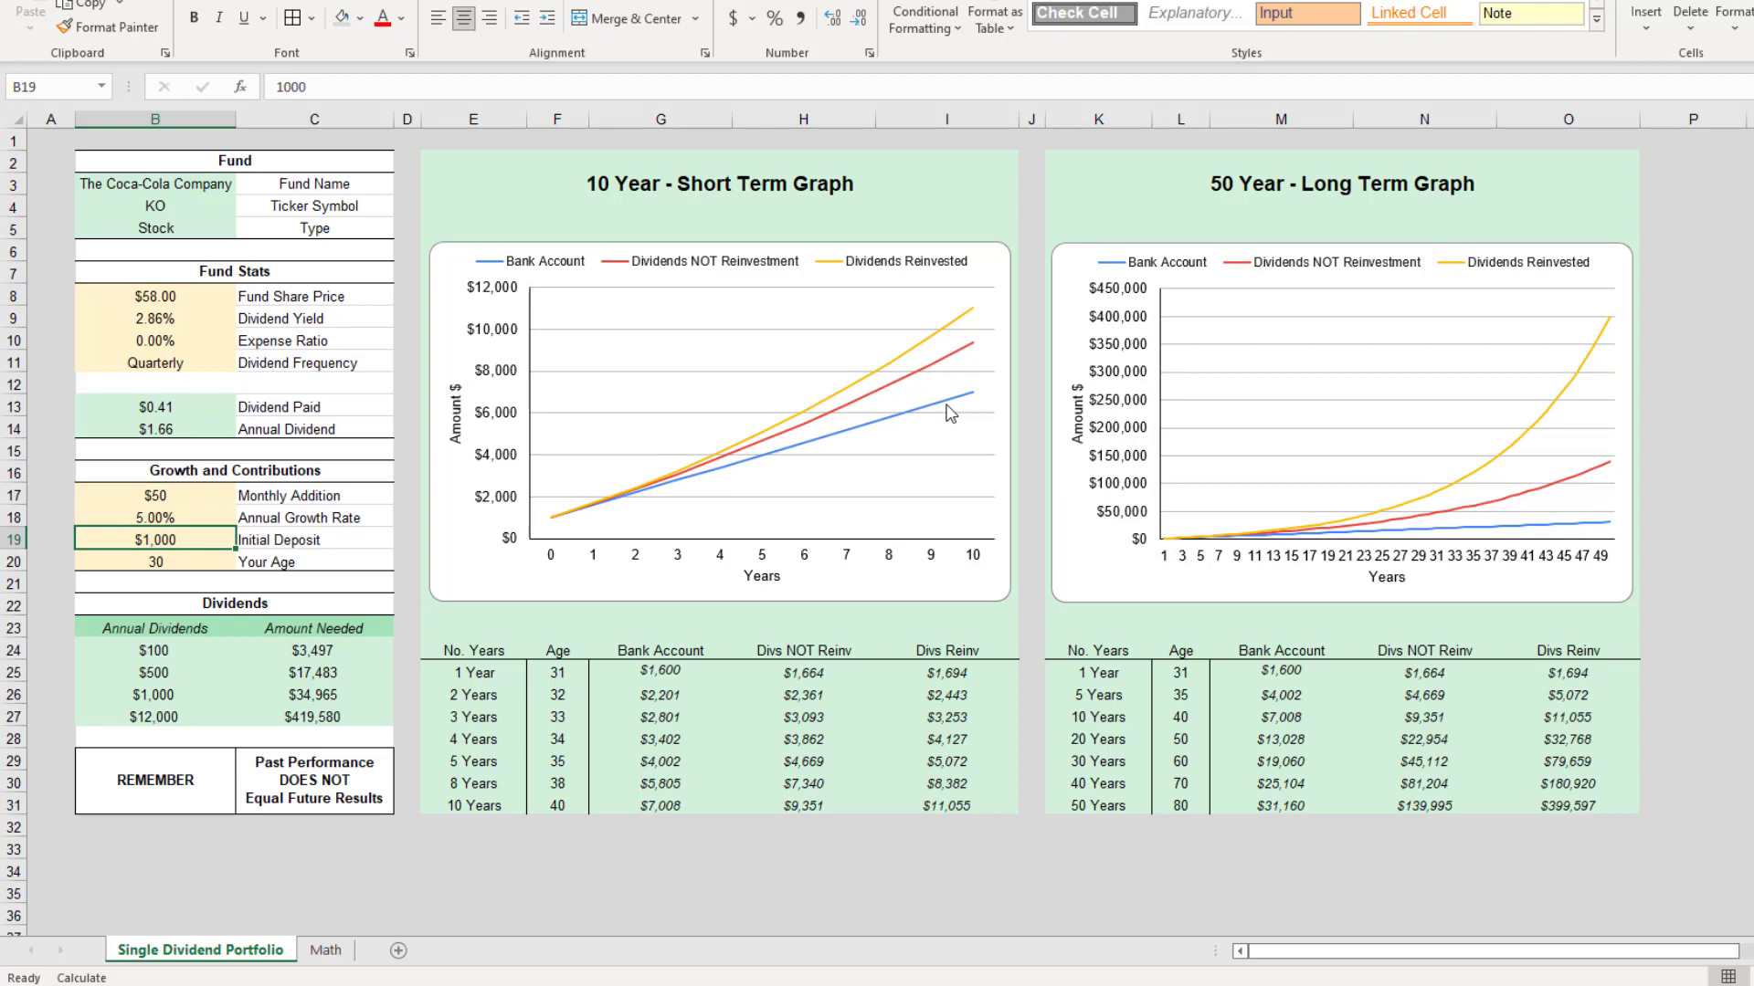
pyautogui.moveTo(956, 332)
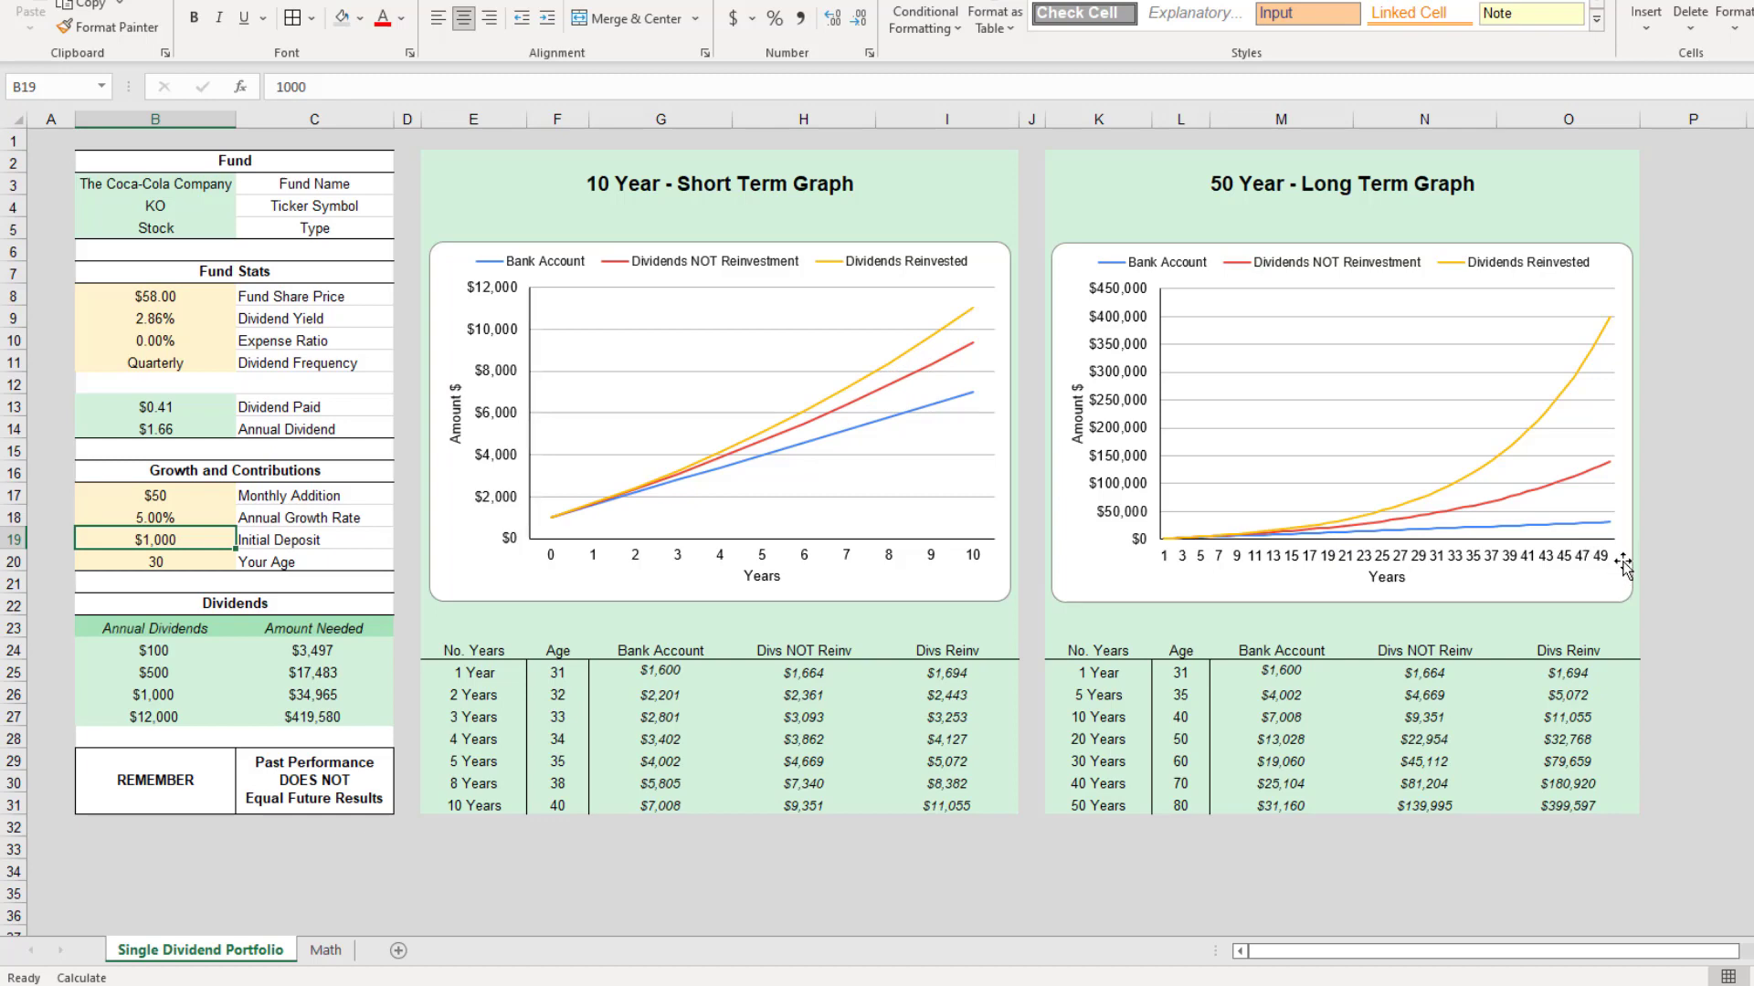
pyautogui.moveTo(1522, 448)
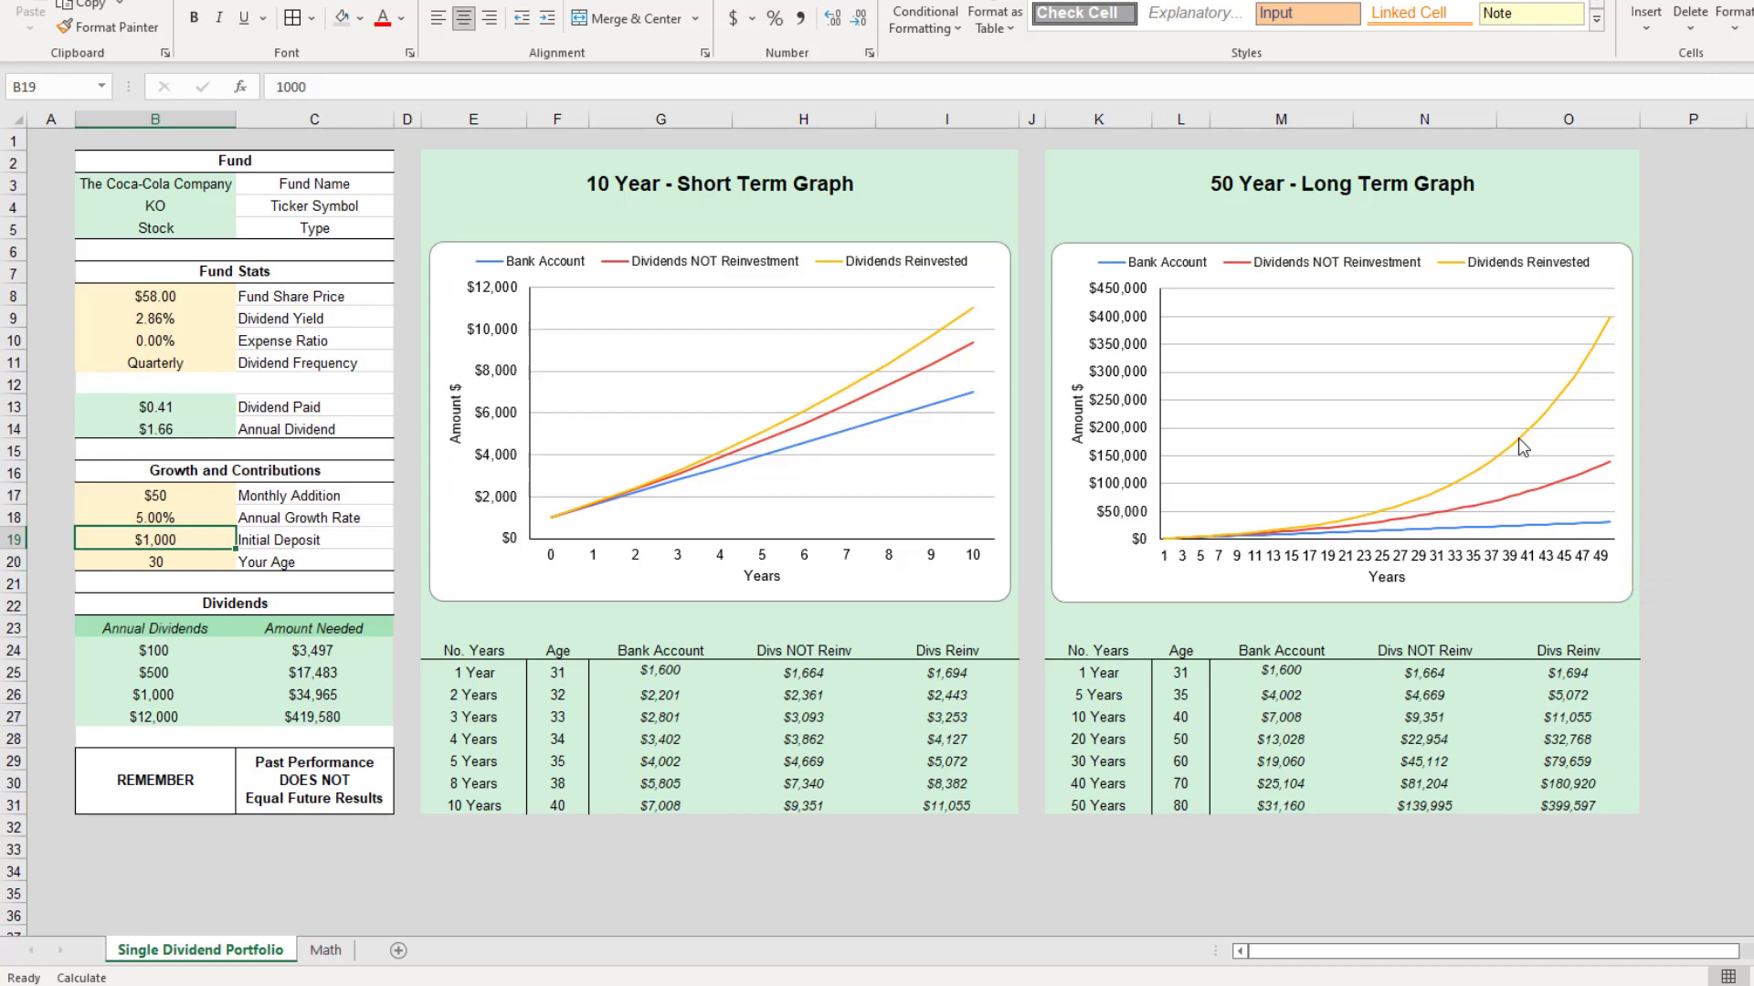
pyautogui.moveTo(1602, 350)
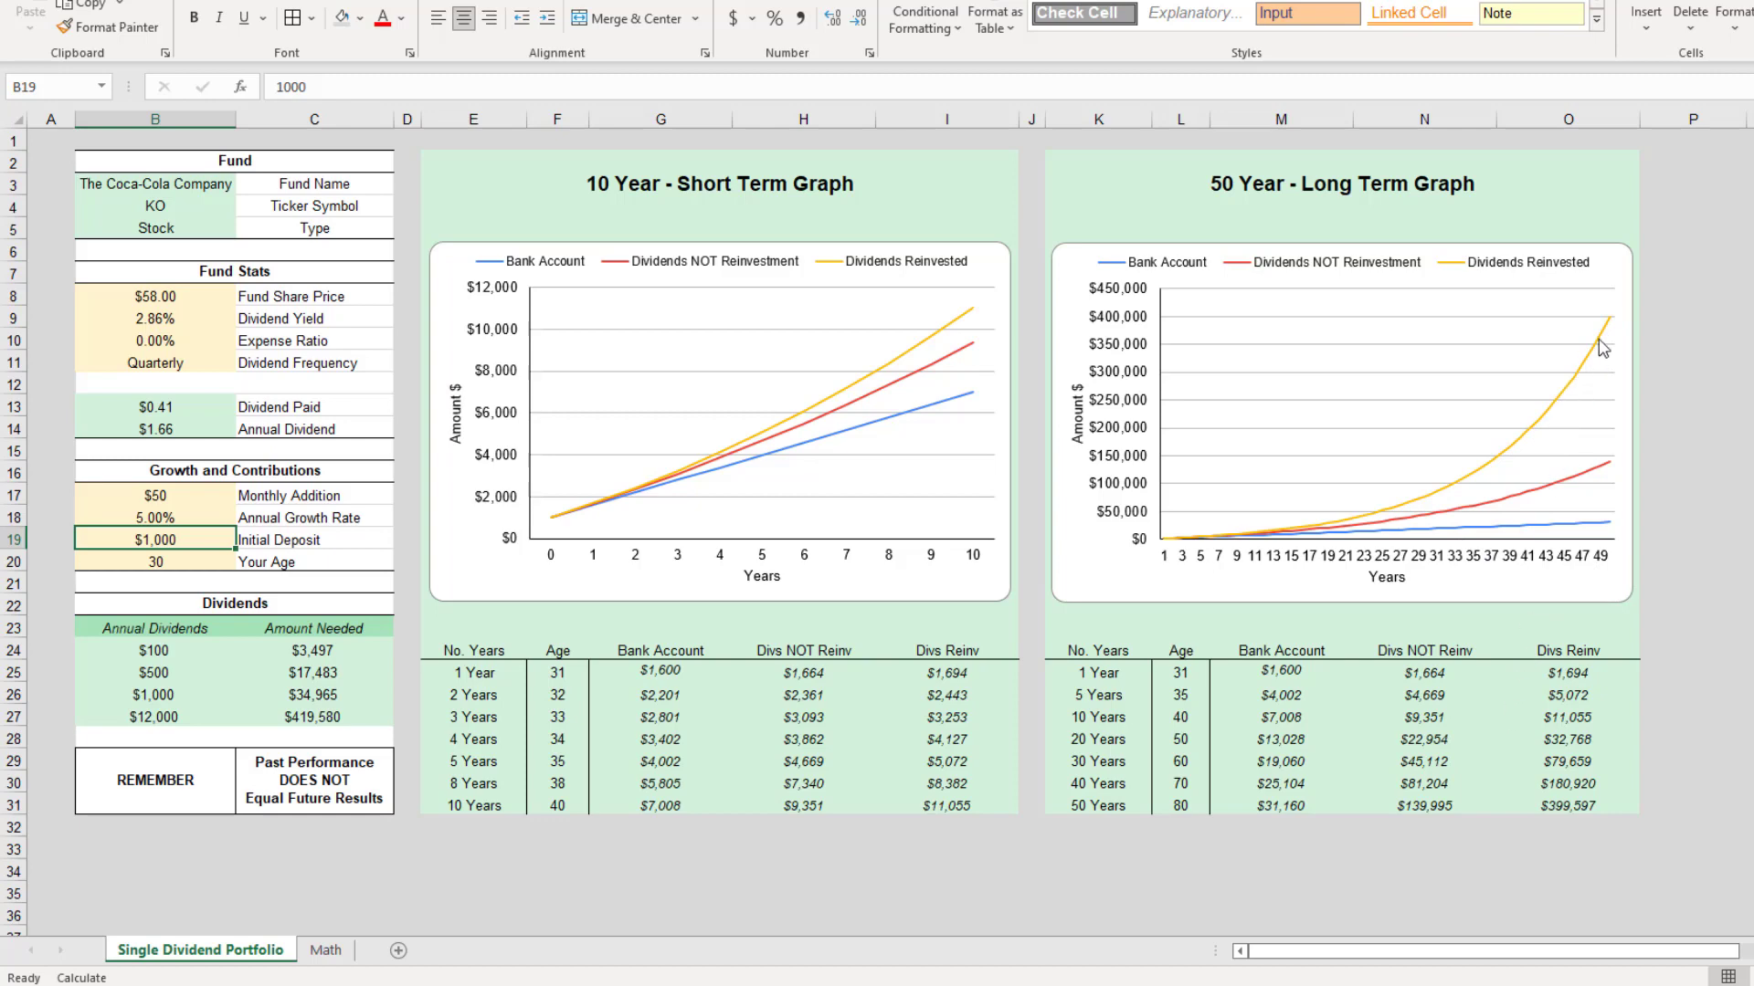
pyautogui.click(154, 716)
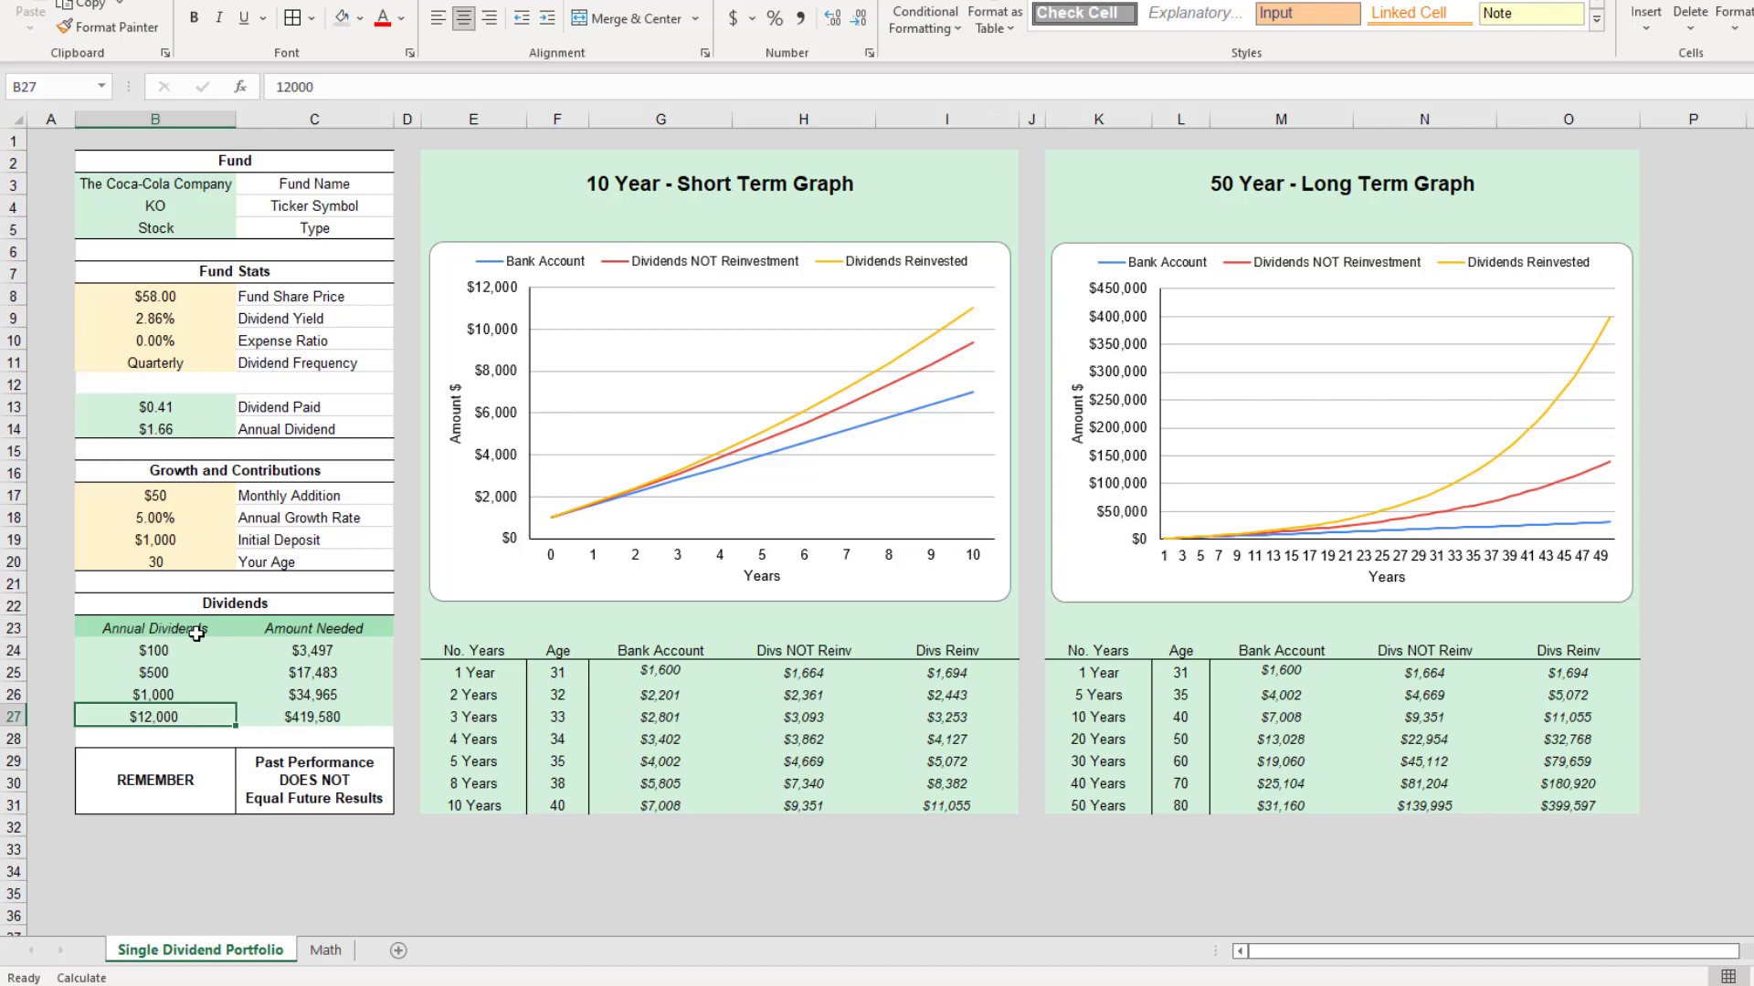
# - Review the Amount Needed formulas for the $100, $500, $1,000 and $12,000 annual dividend targets
pyautogui.click(153, 650)
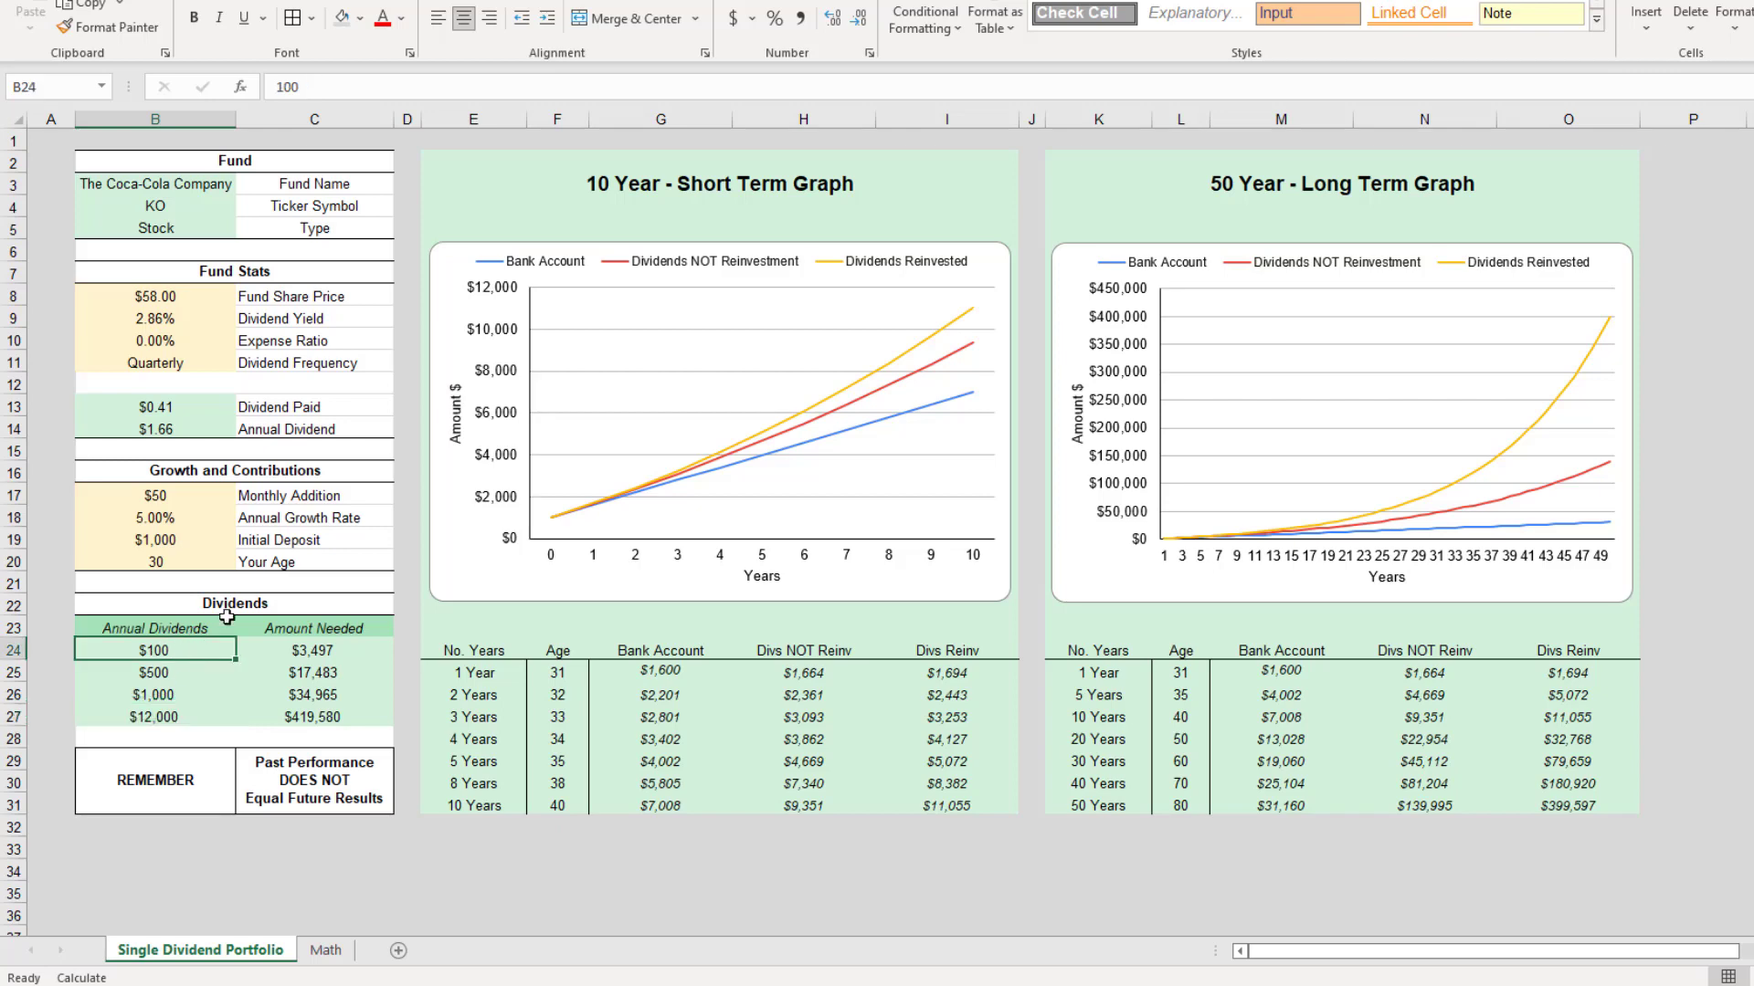
pyautogui.moveTo(261, 663)
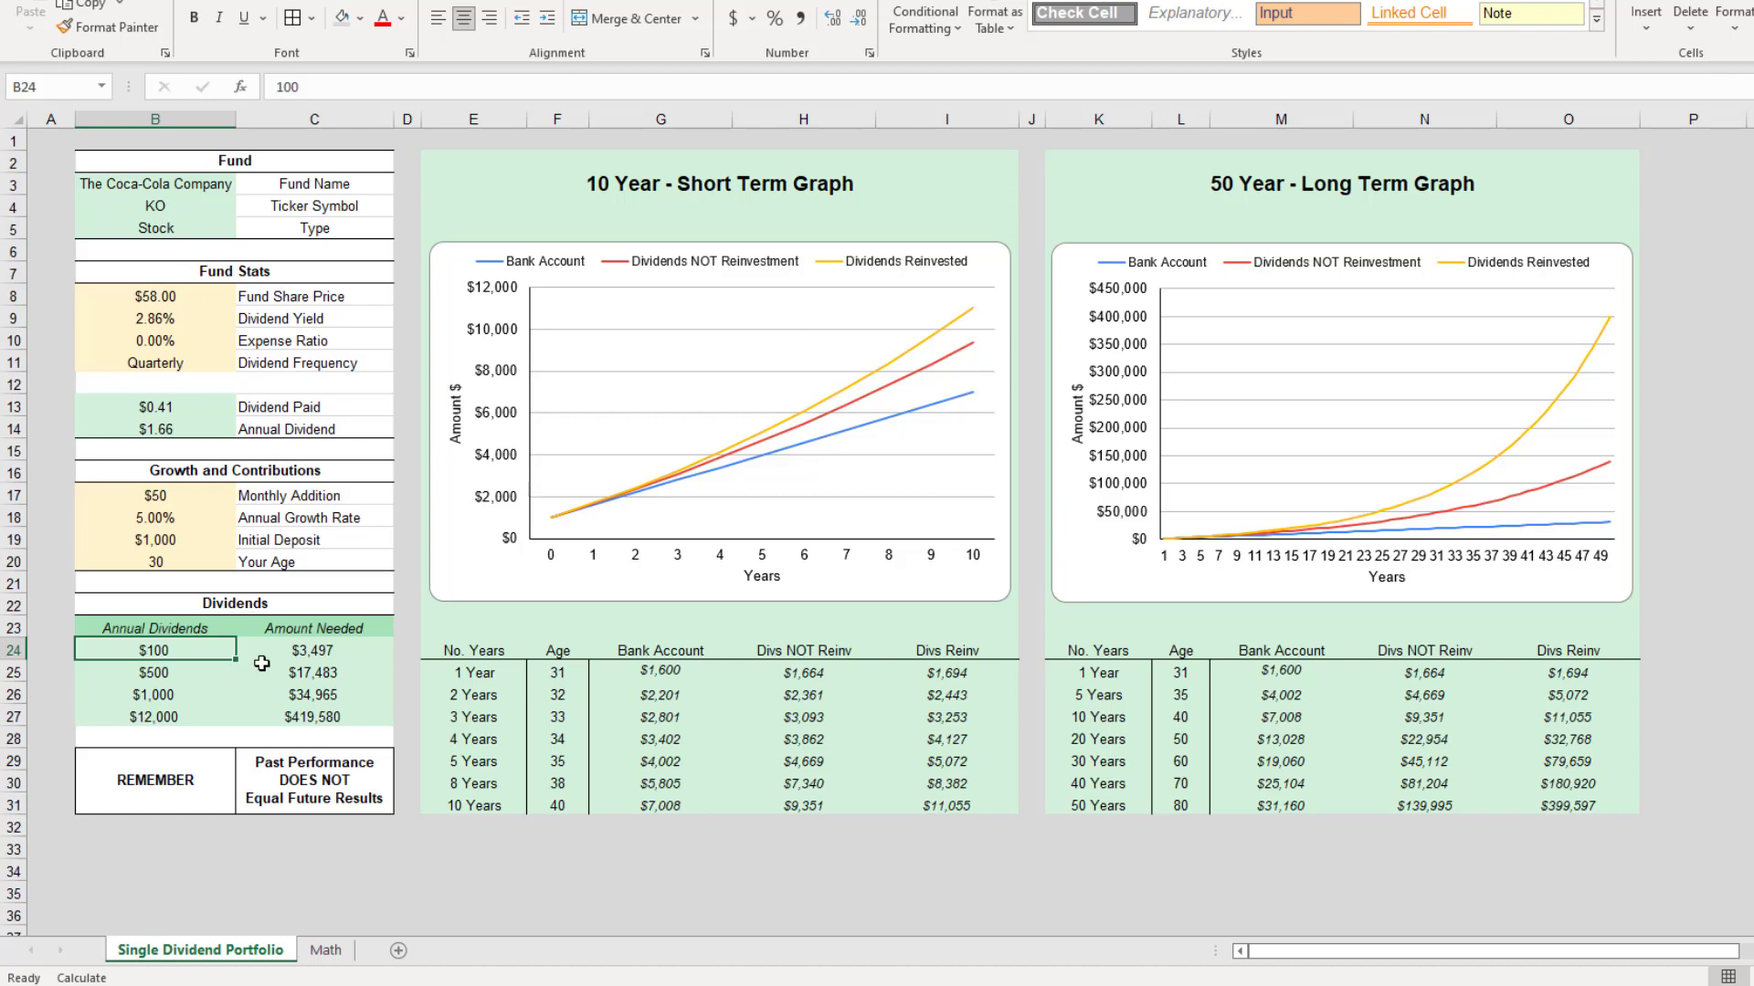
pyautogui.click(312, 648)
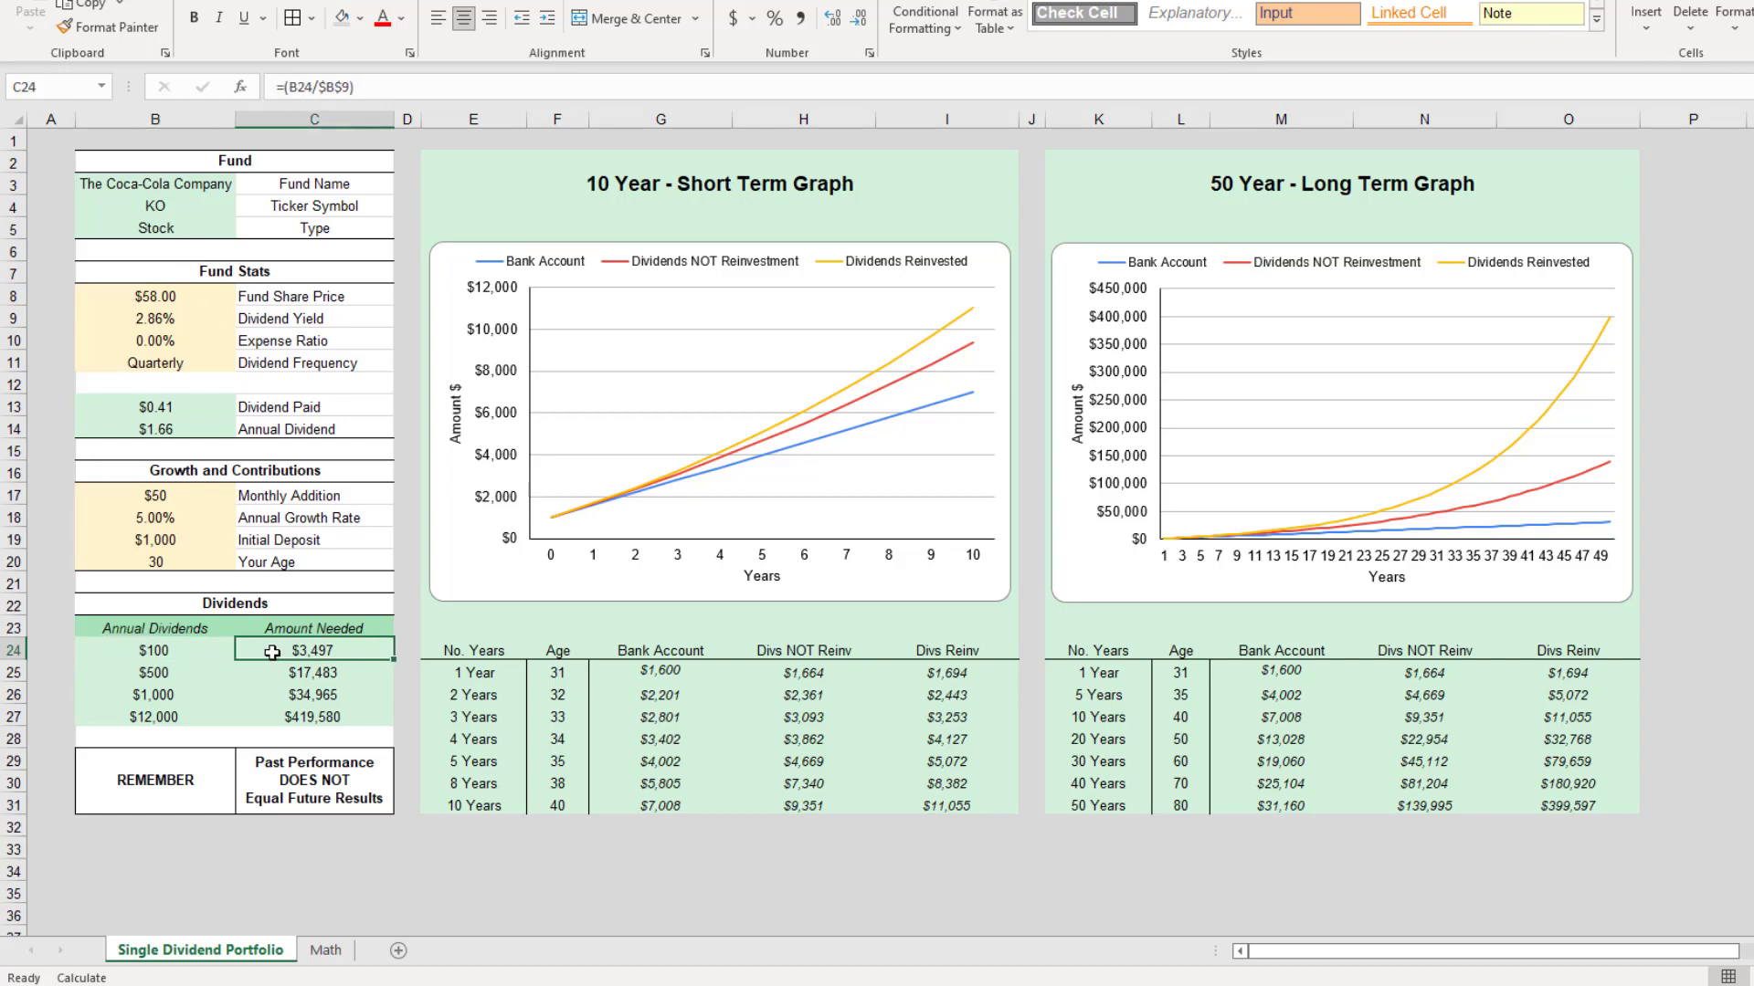
pyautogui.click(153, 672)
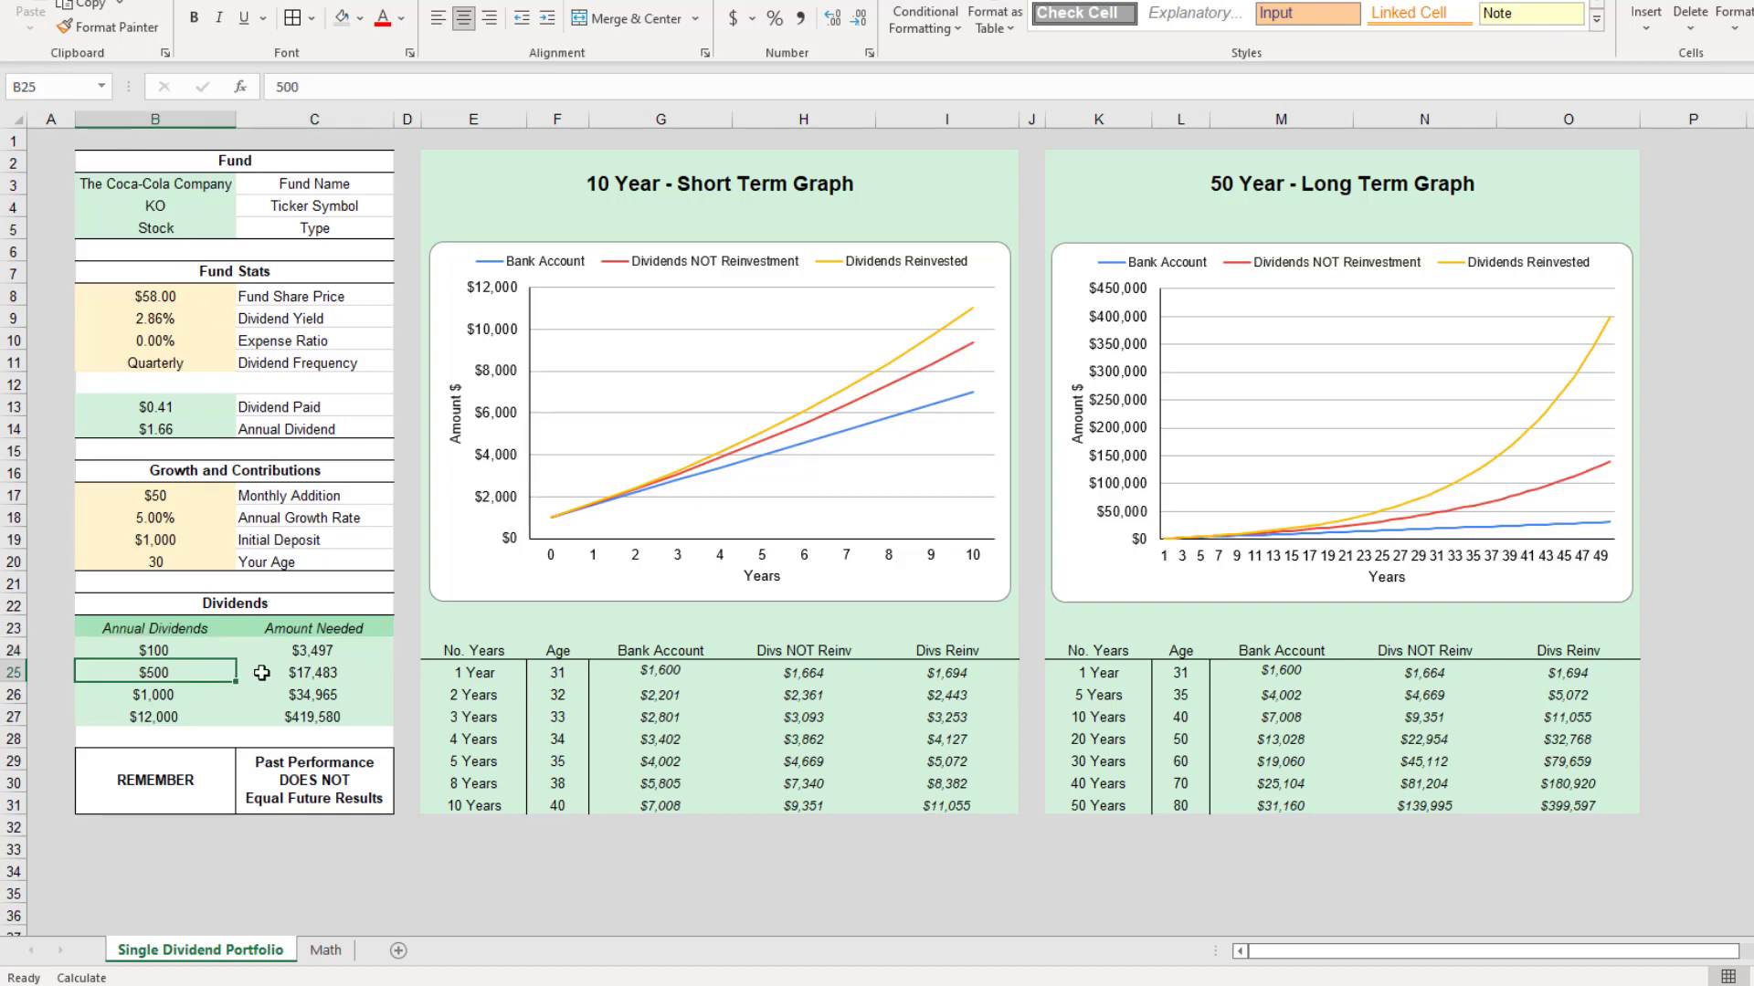
pyautogui.click(312, 674)
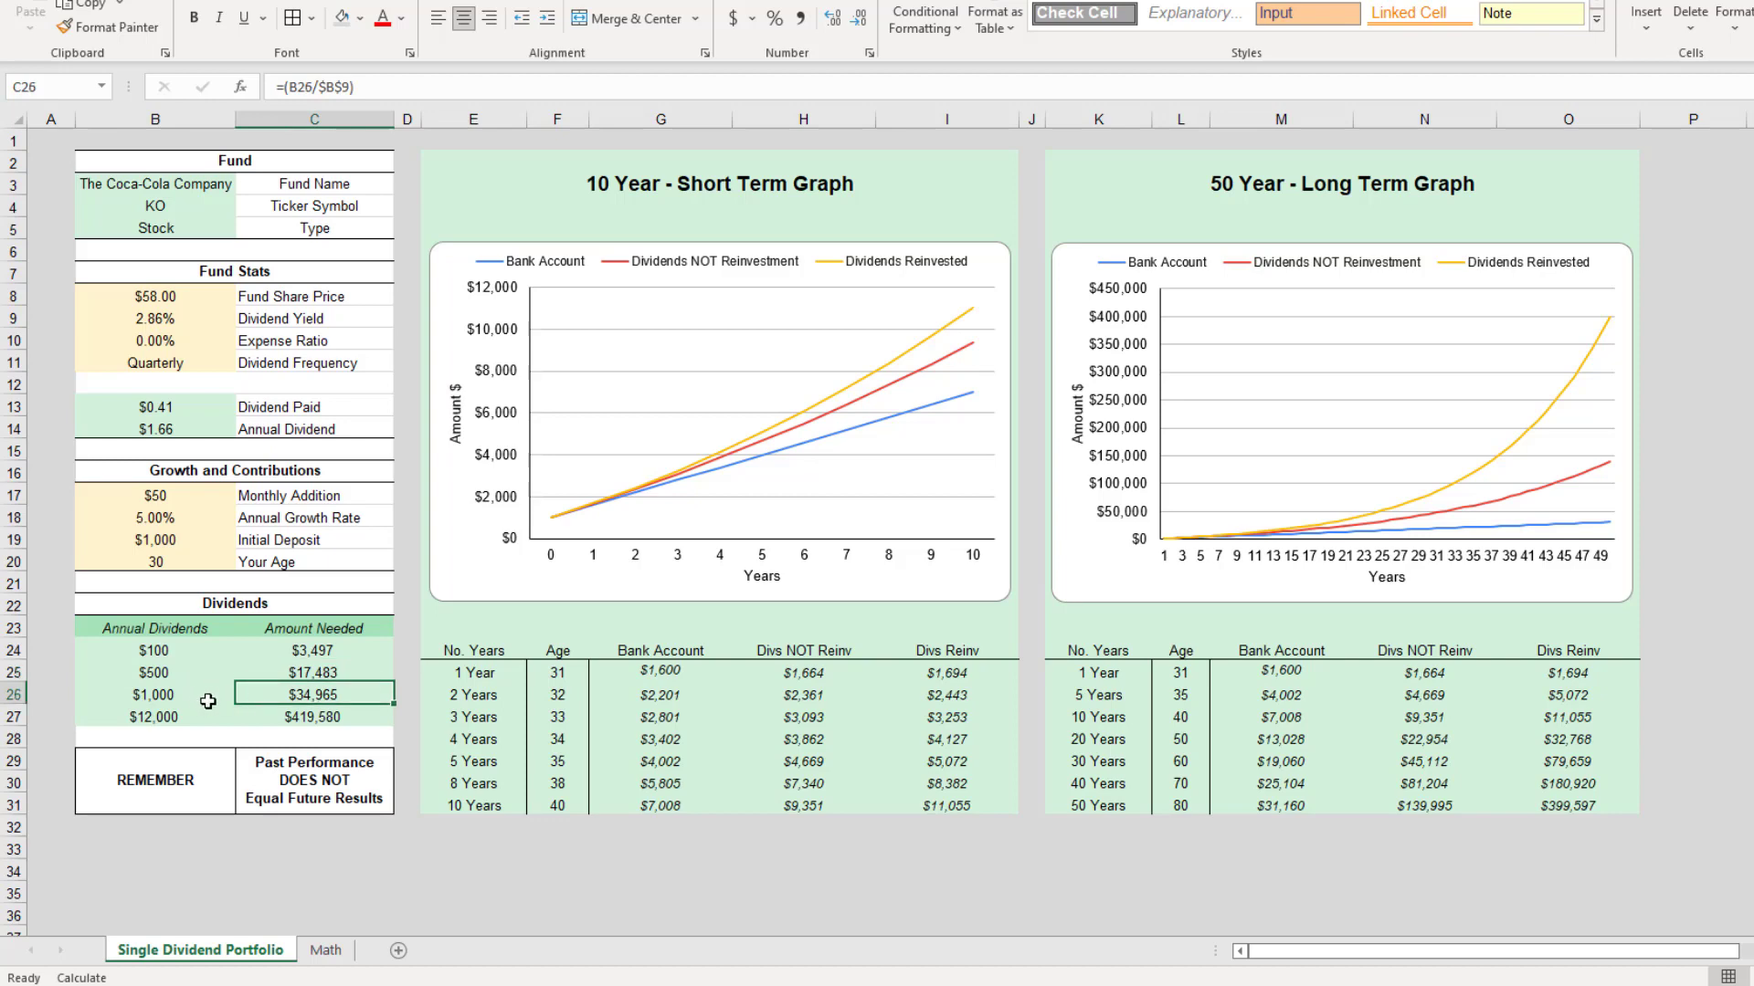
pyautogui.click(315, 716)
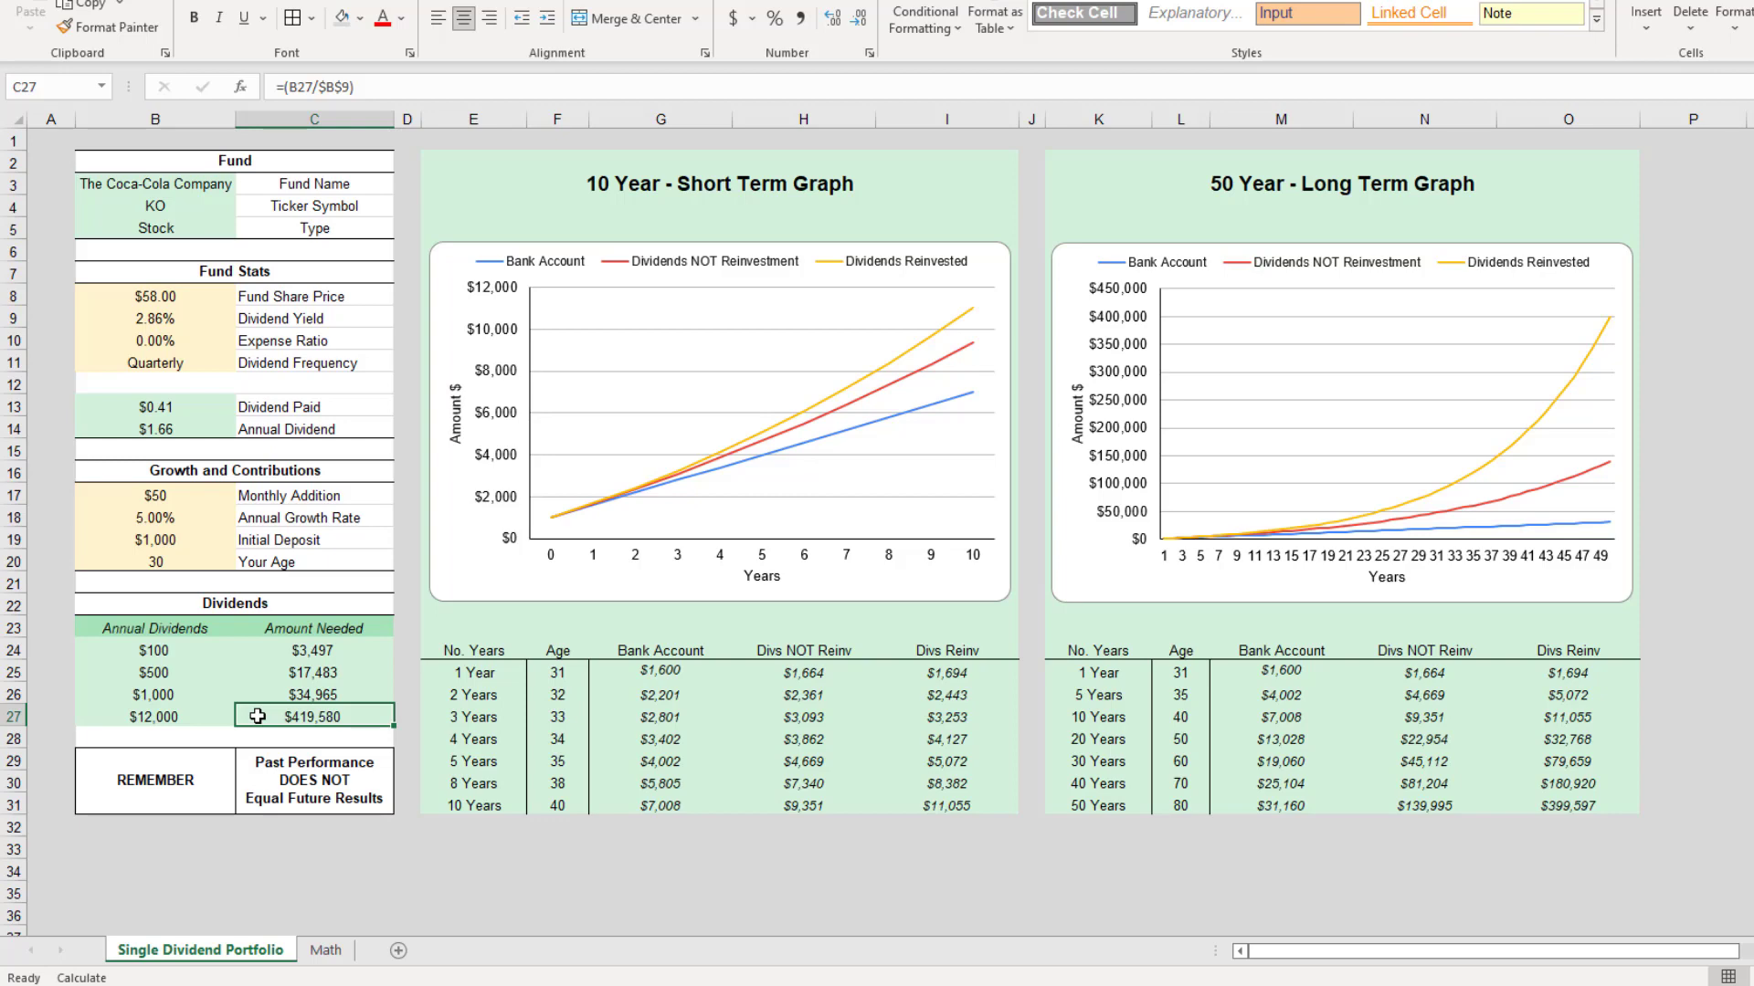
pyautogui.moveTo(947, 804)
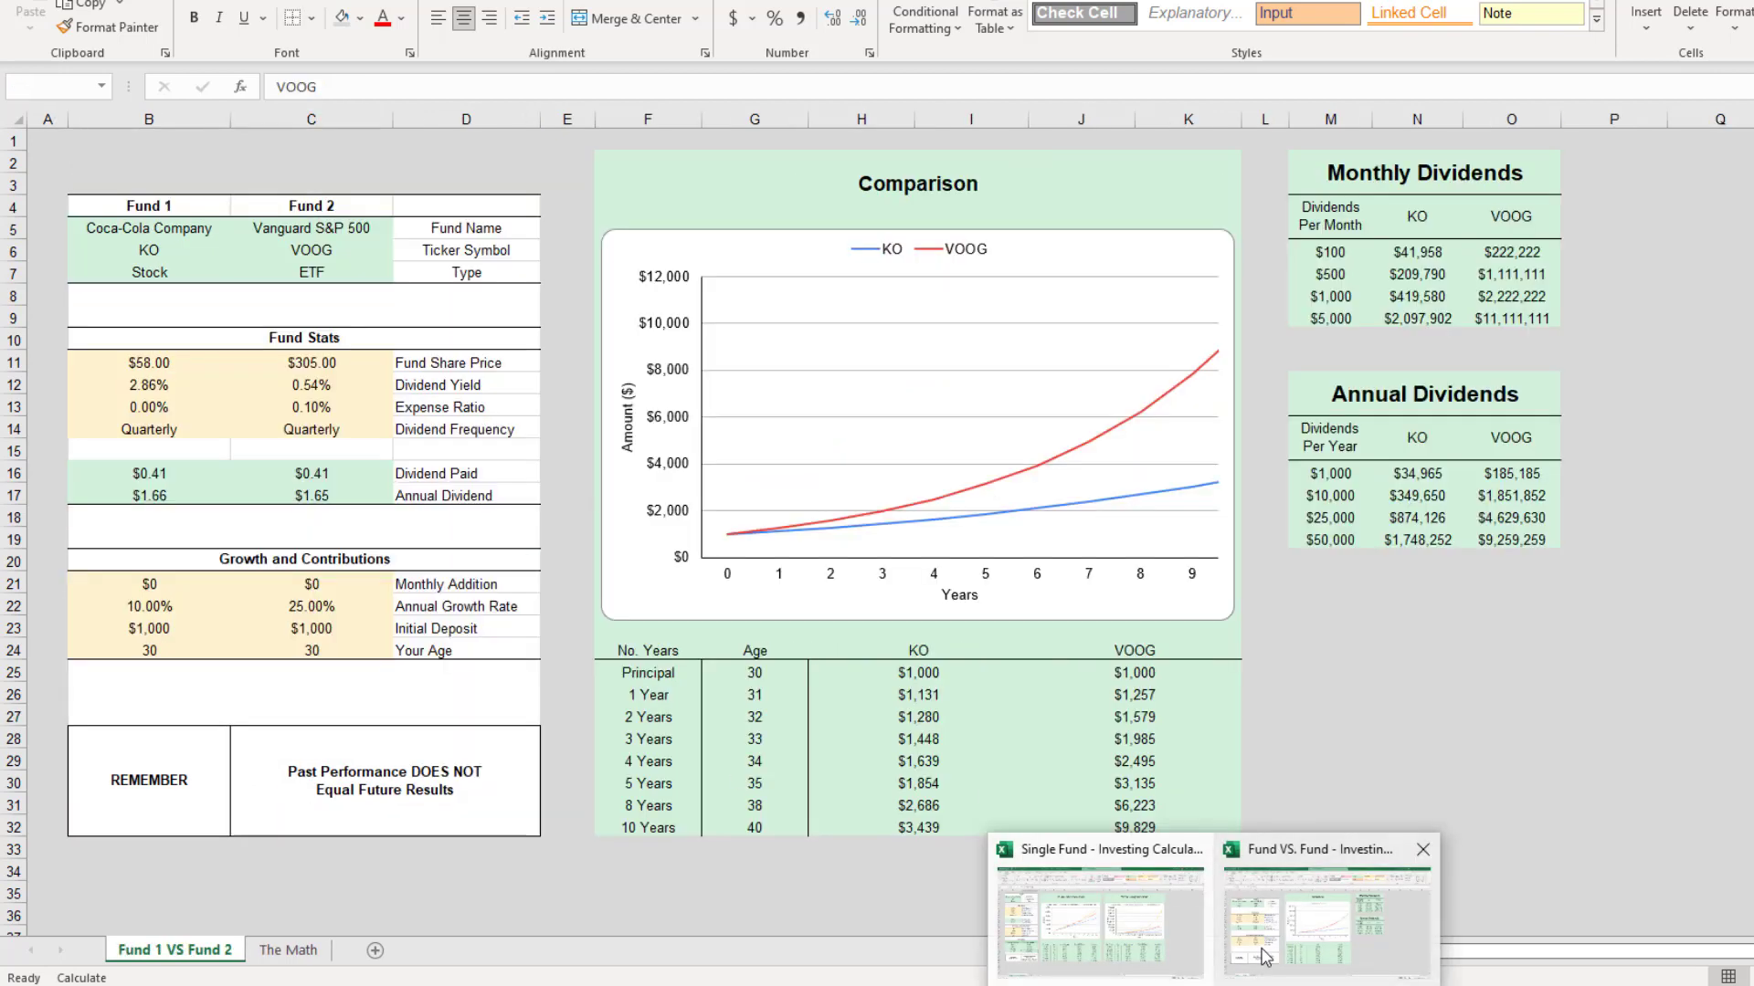
pyautogui.click(311, 251)
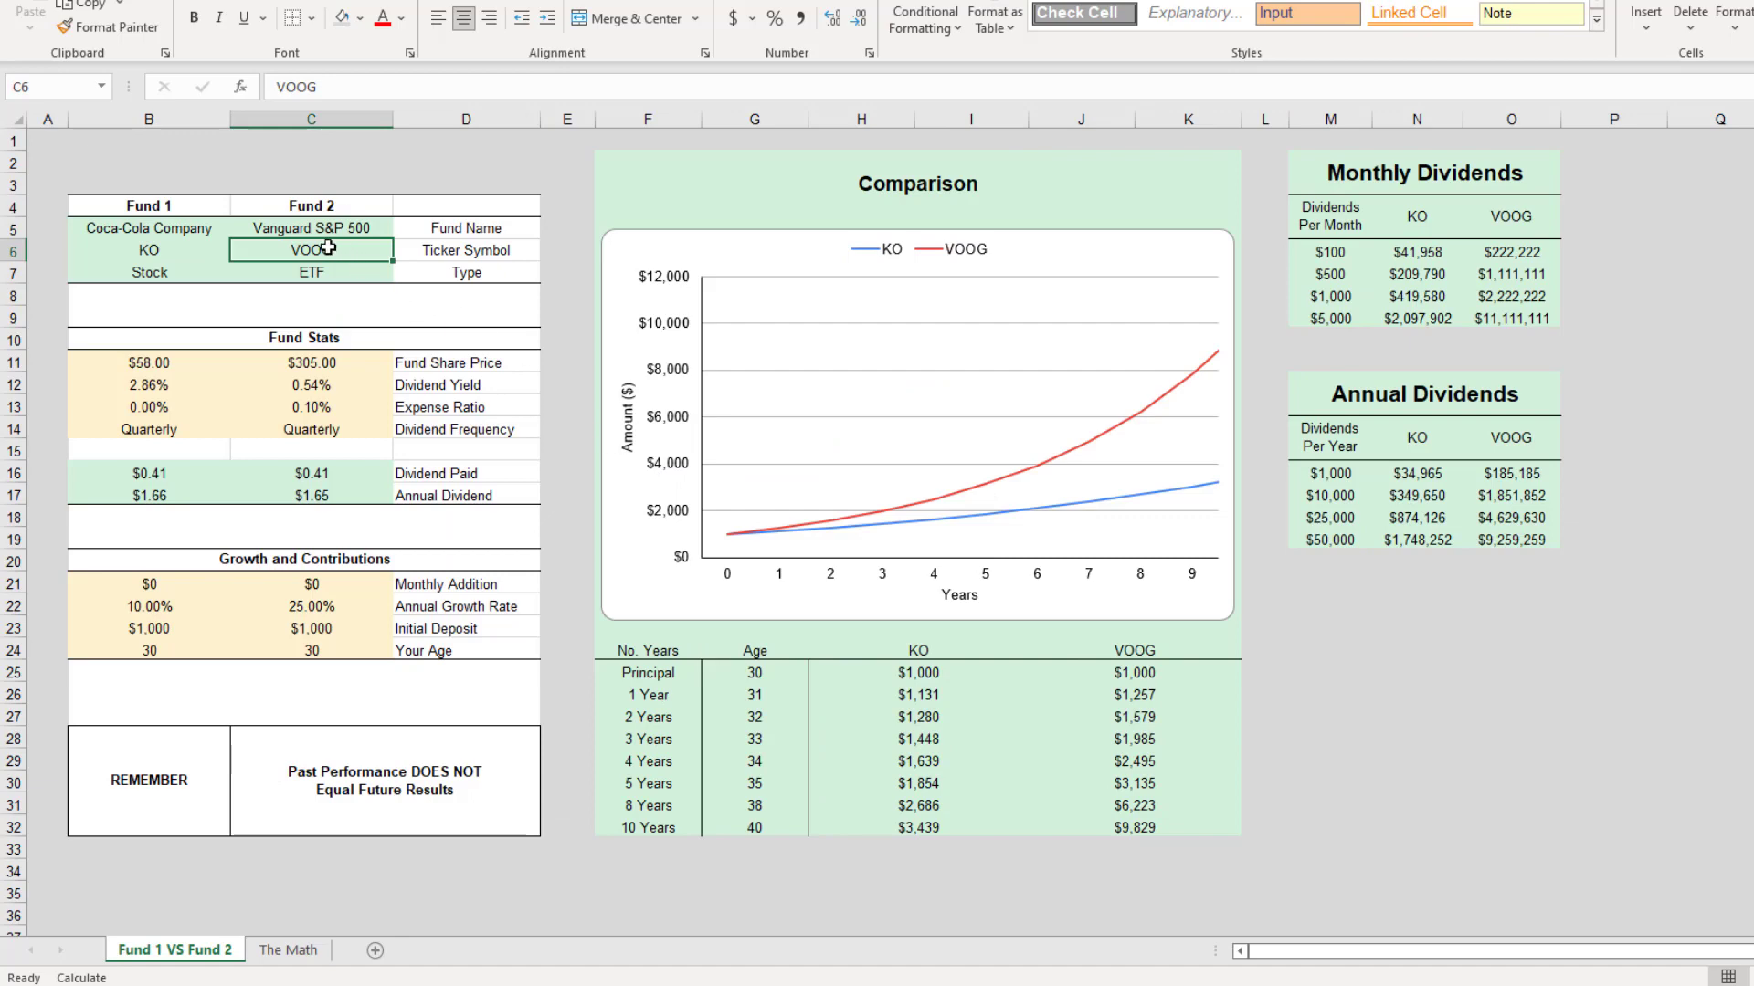
pyautogui.click(310, 361)
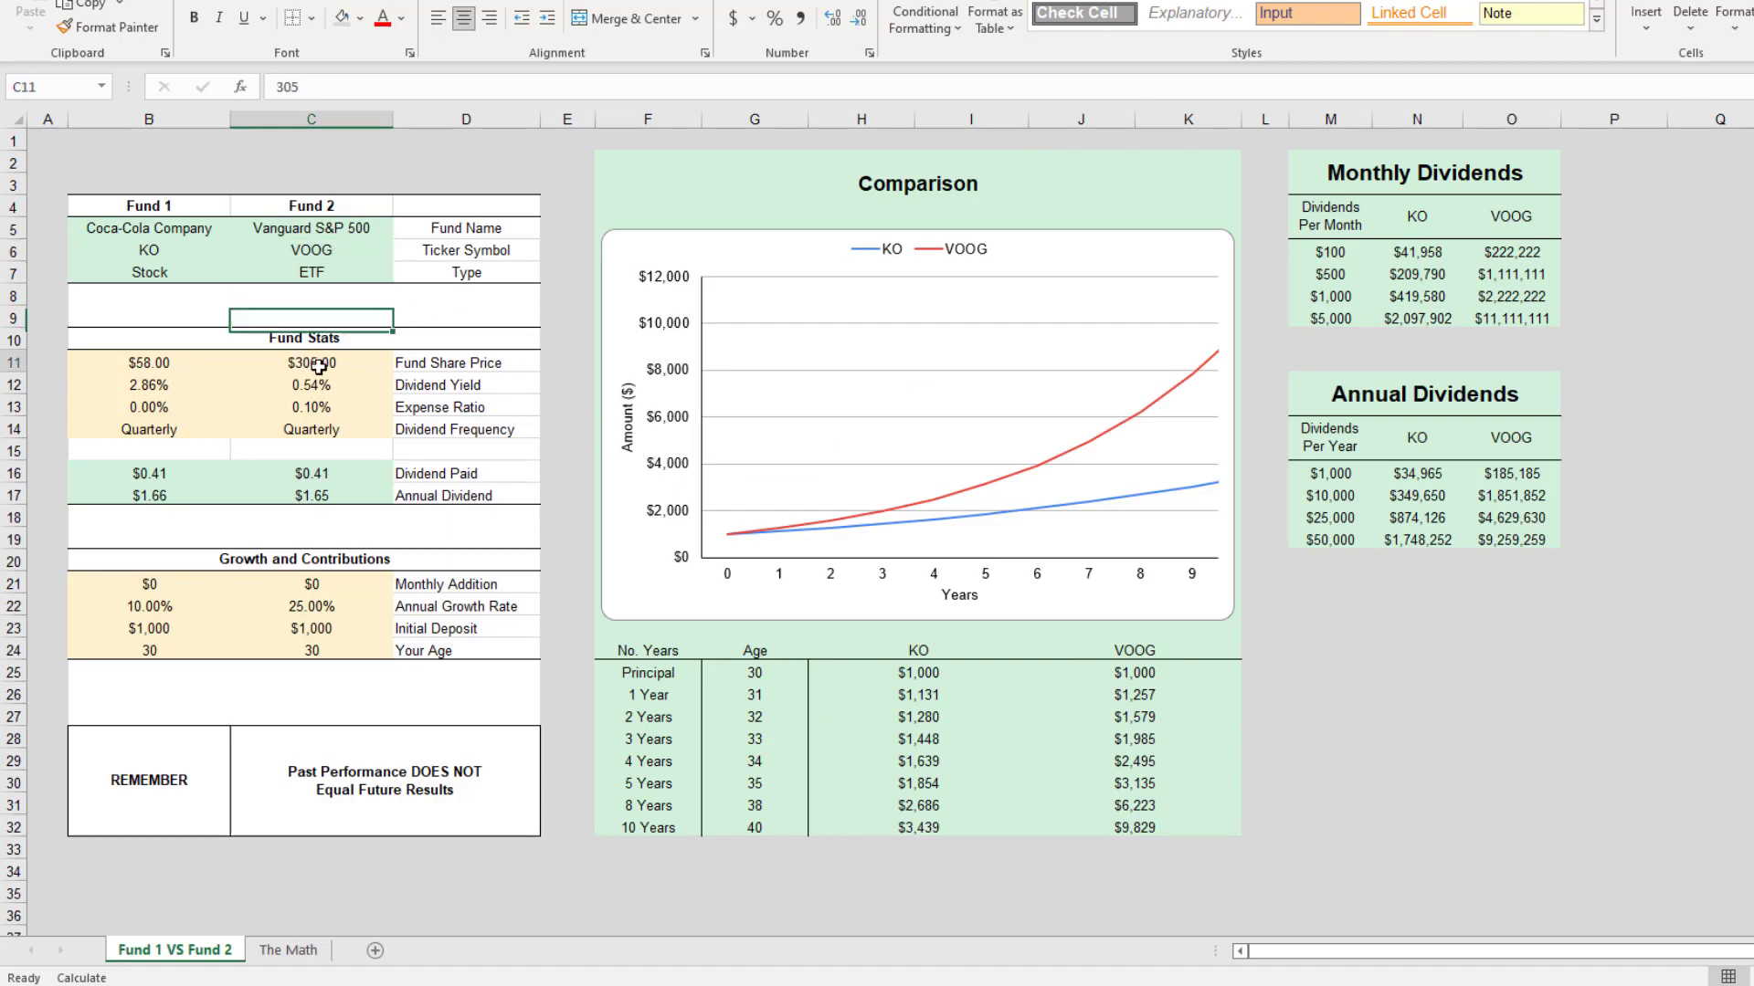
pyautogui.click(148, 362)
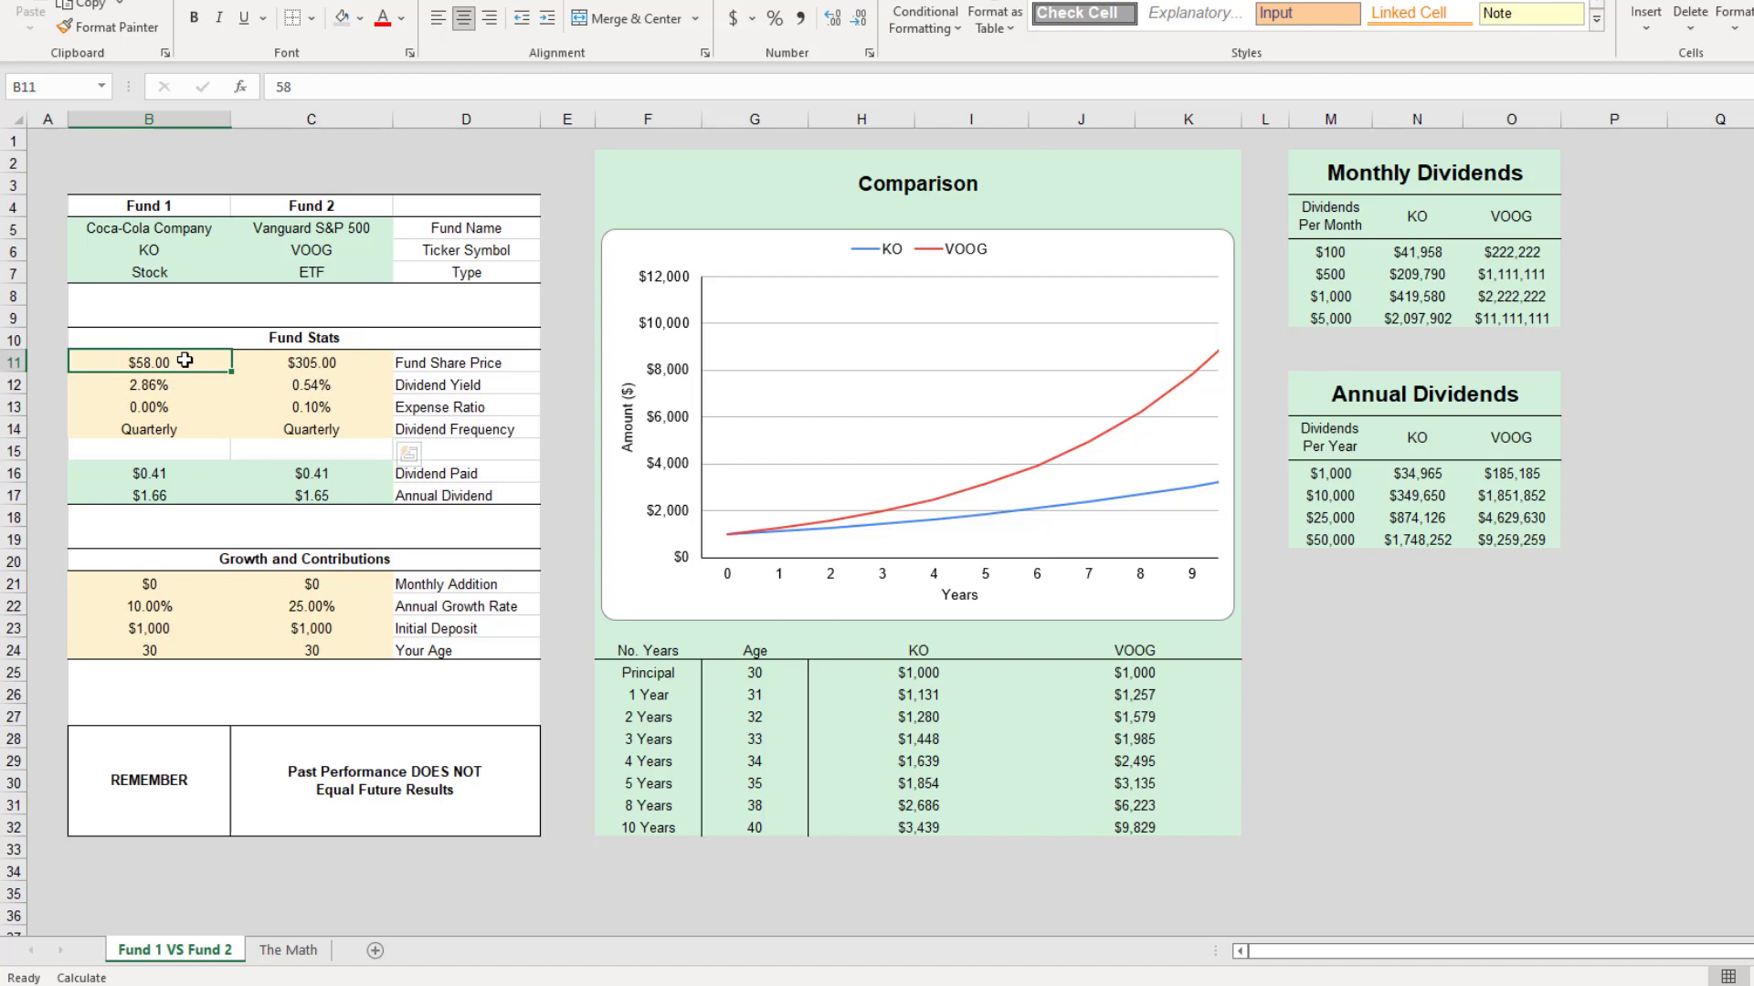
pyautogui.moveTo(148, 359); pyautogui.dragTo(148, 428)
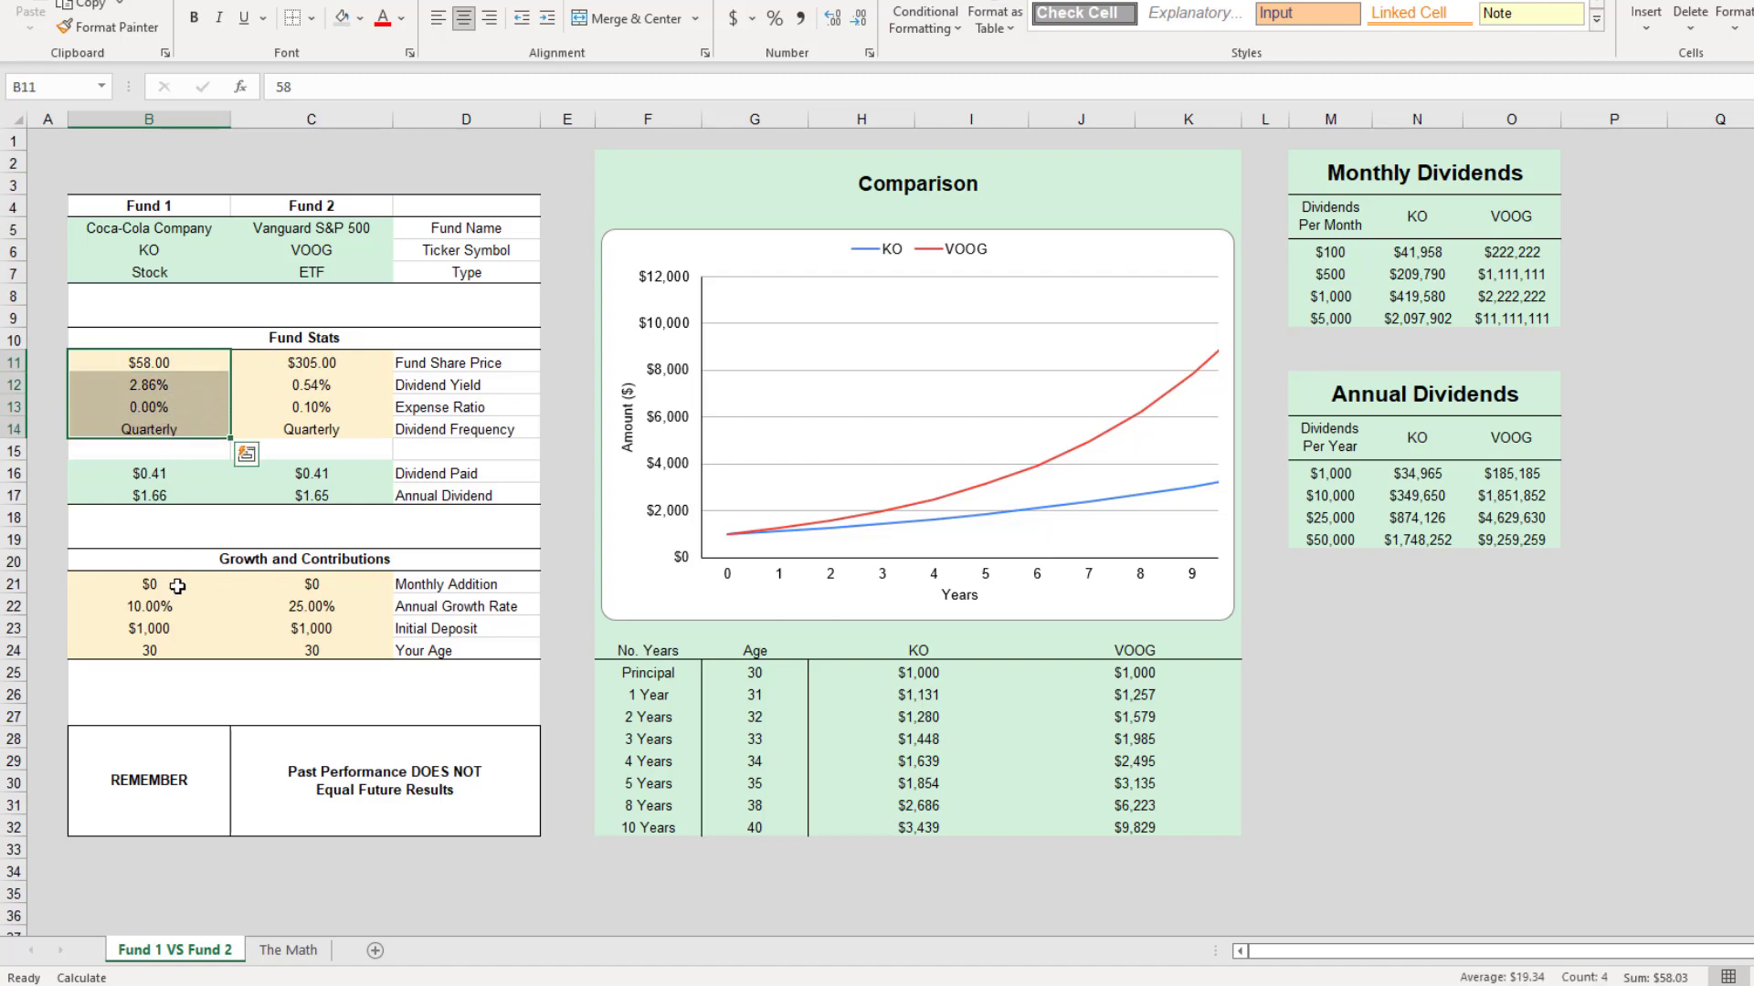
pyautogui.click(310, 626)
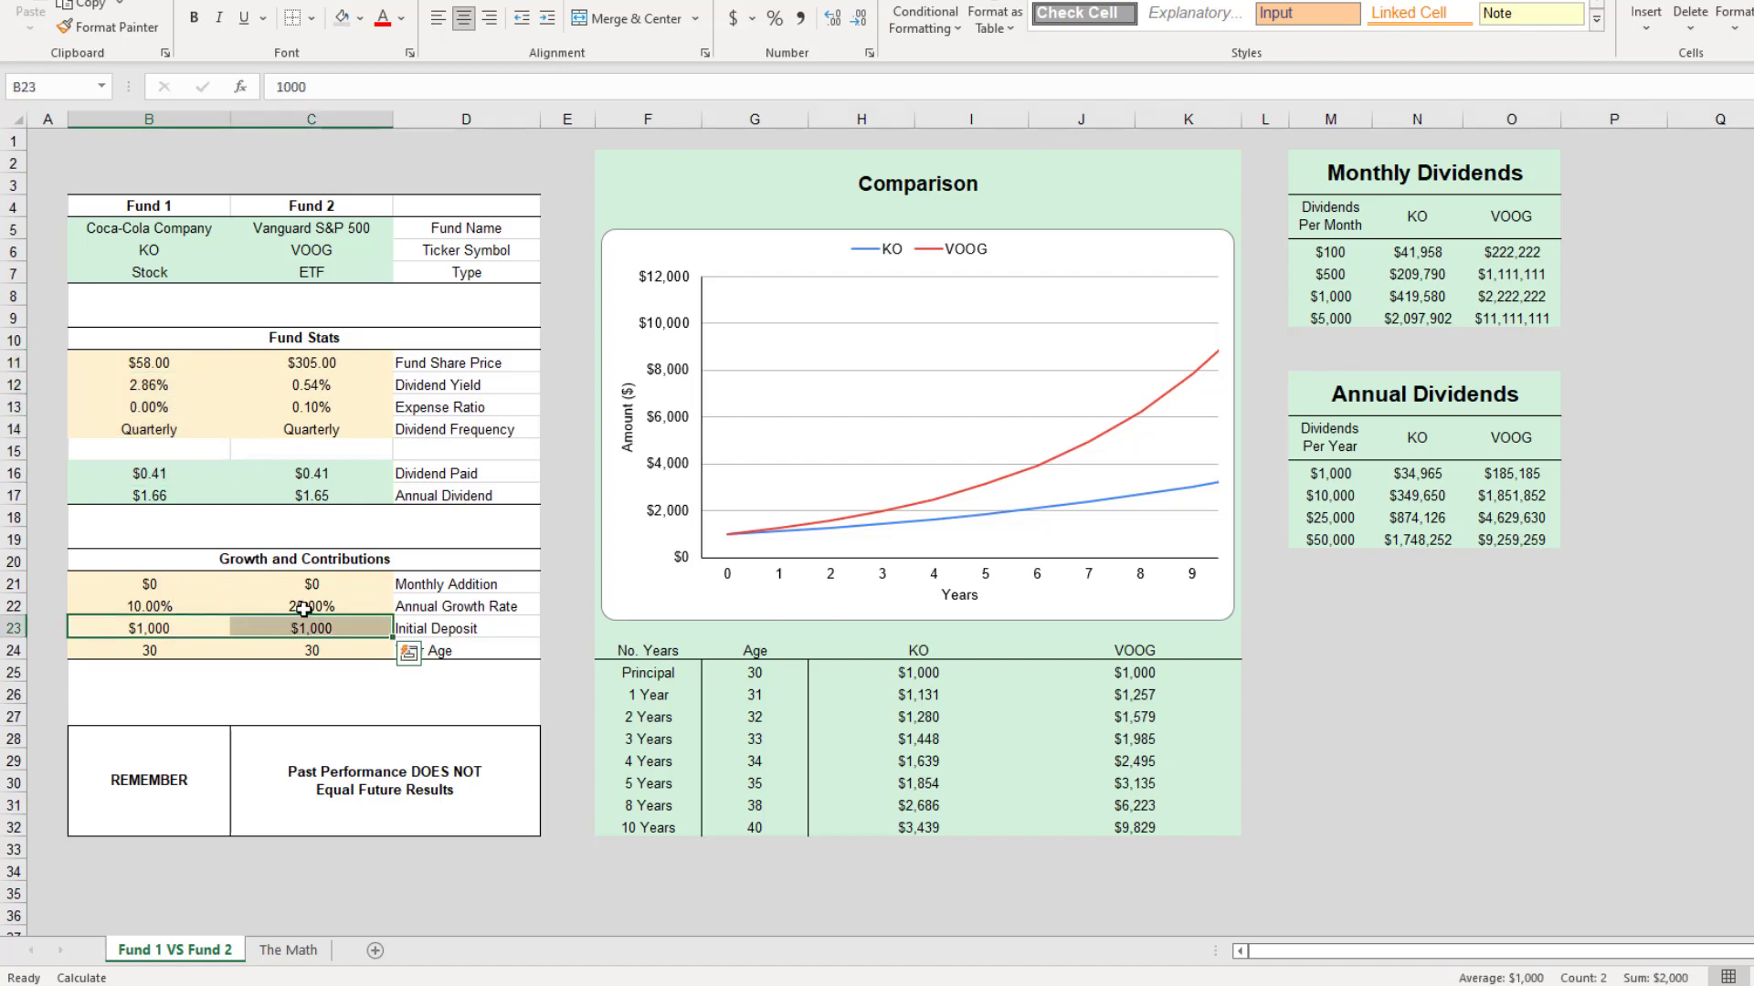
pyautogui.click(311, 607)
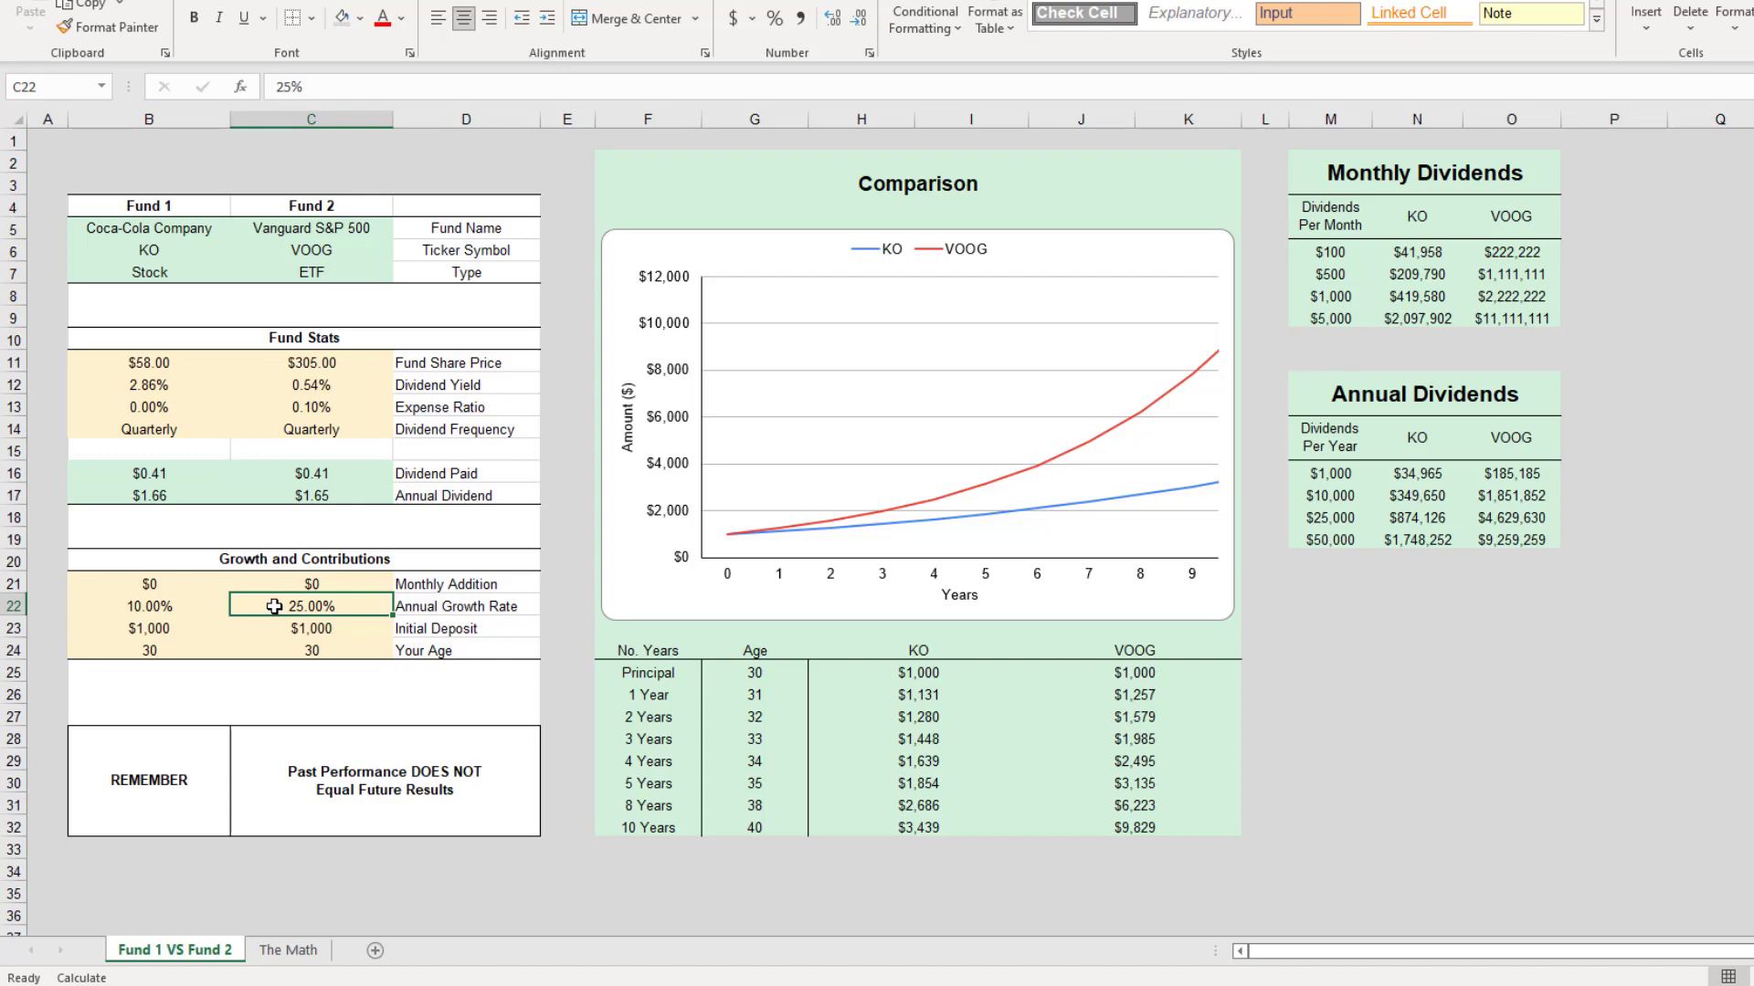
pyautogui.click(148, 605)
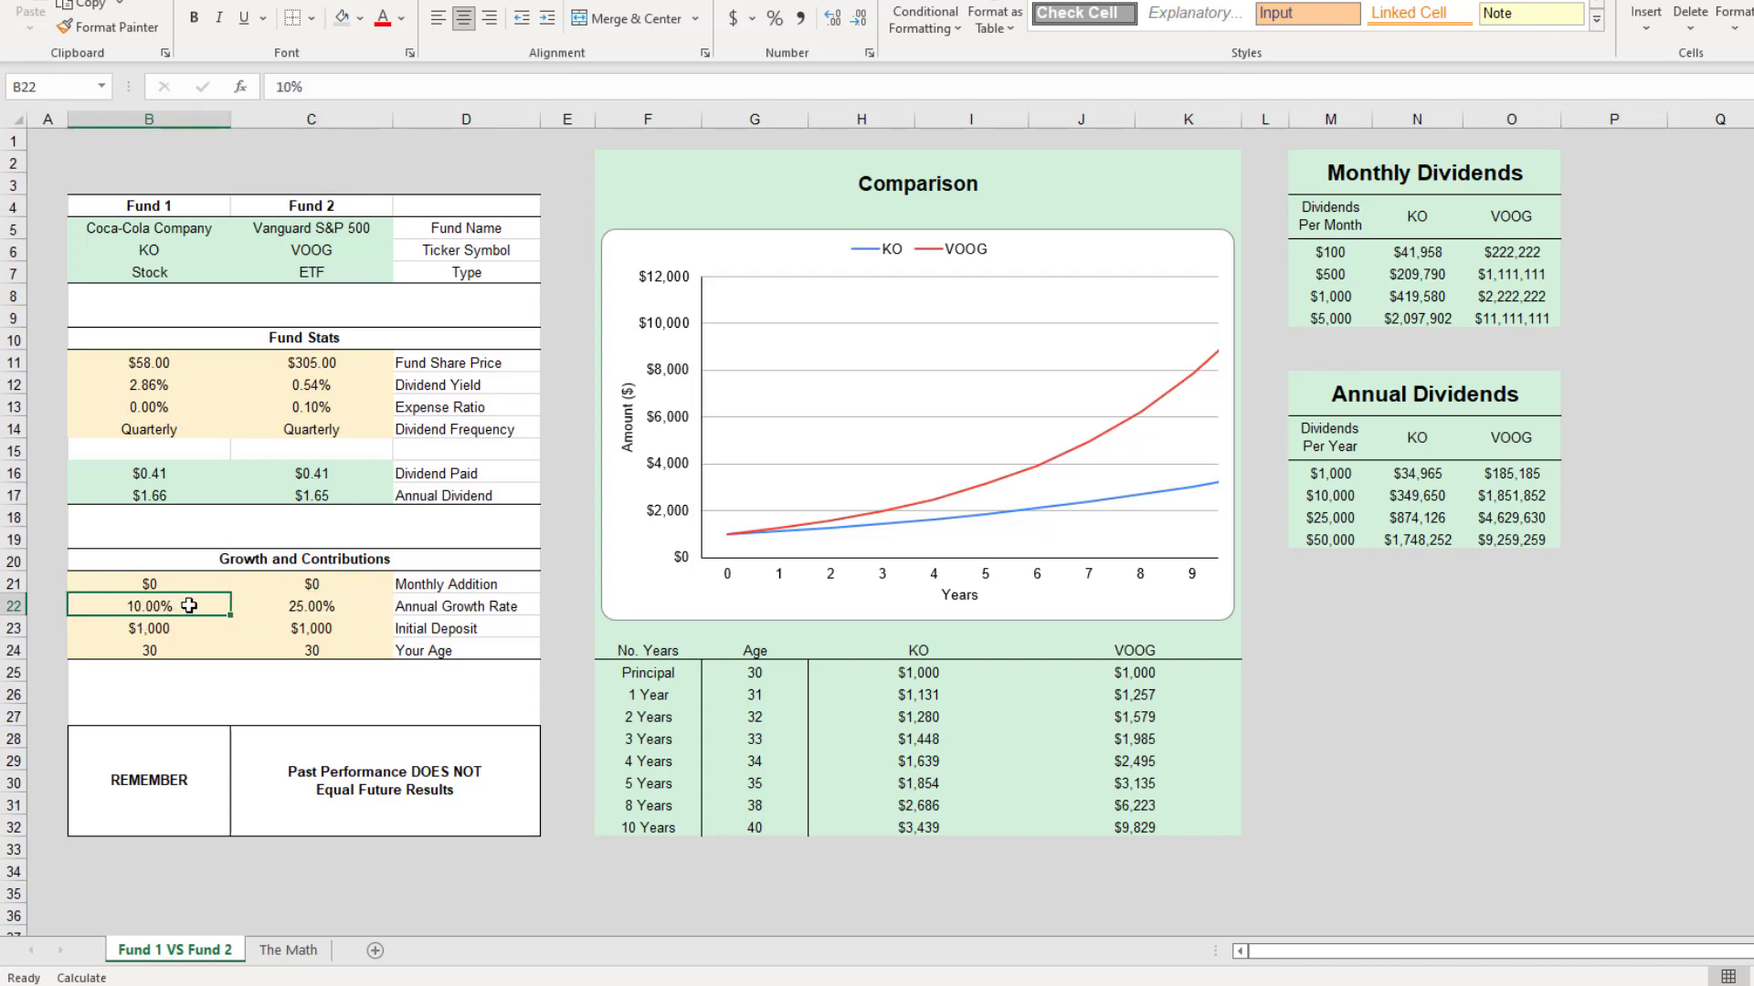
pyautogui.moveTo(798, 528)
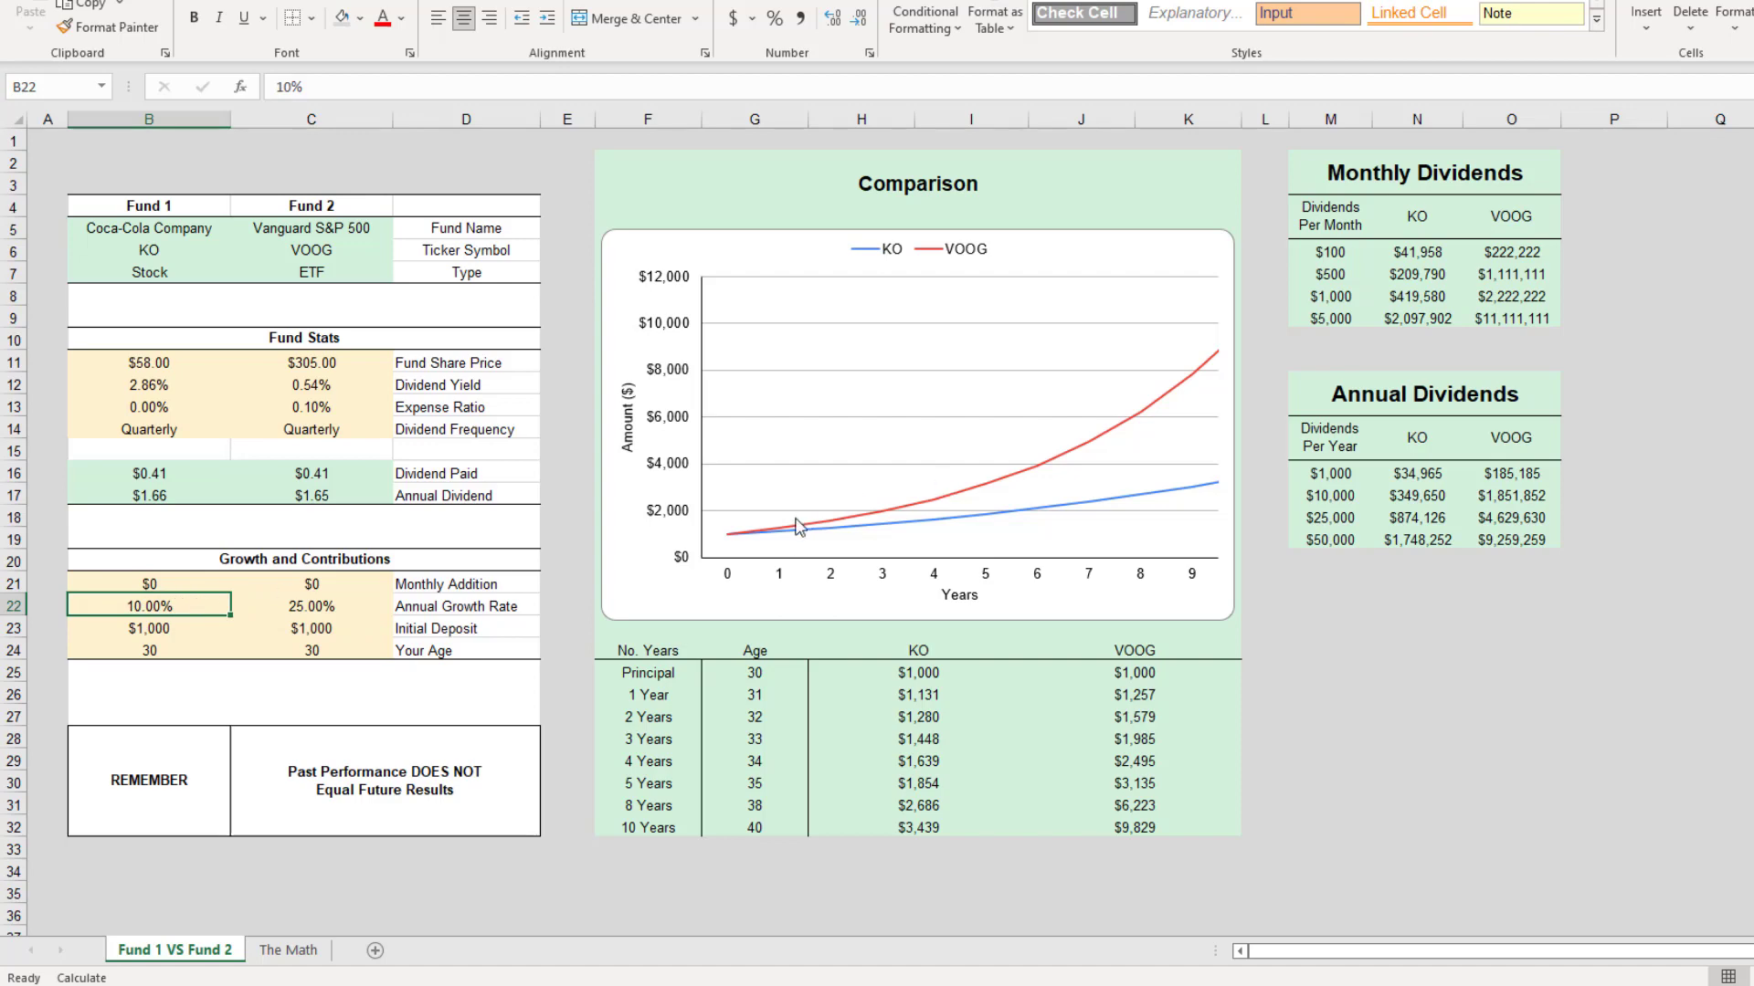
pyautogui.moveTo(1152, 406)
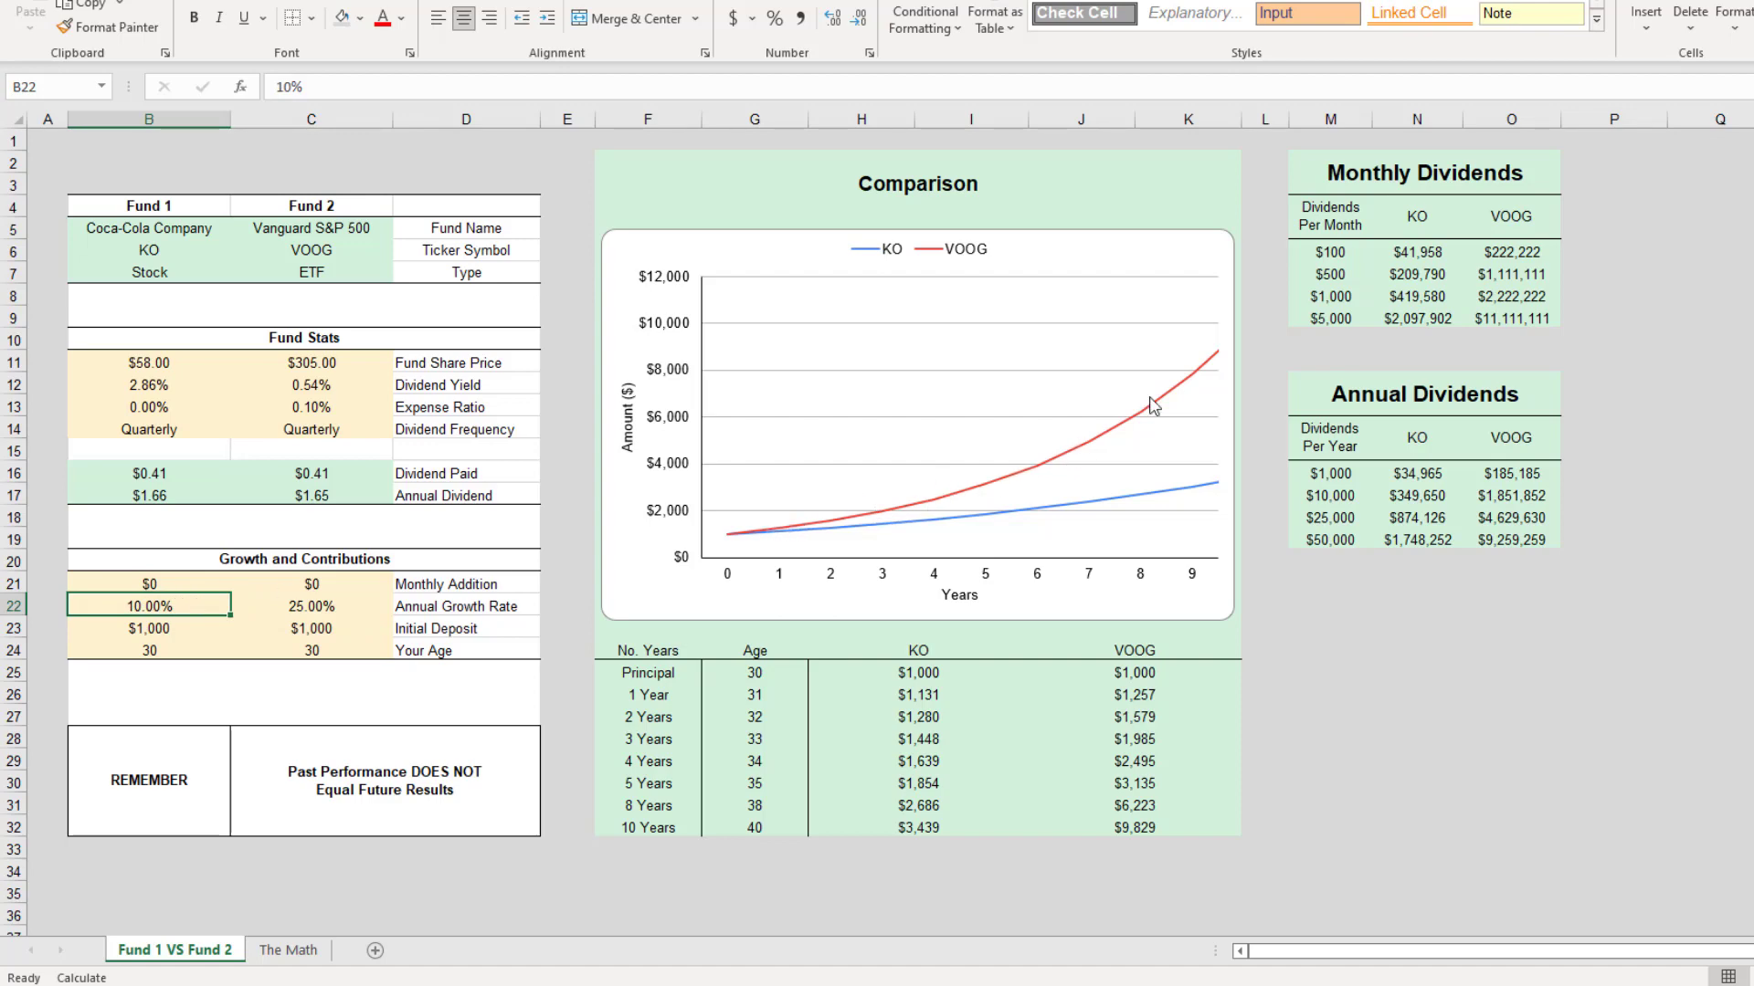
pyautogui.click(311, 206)
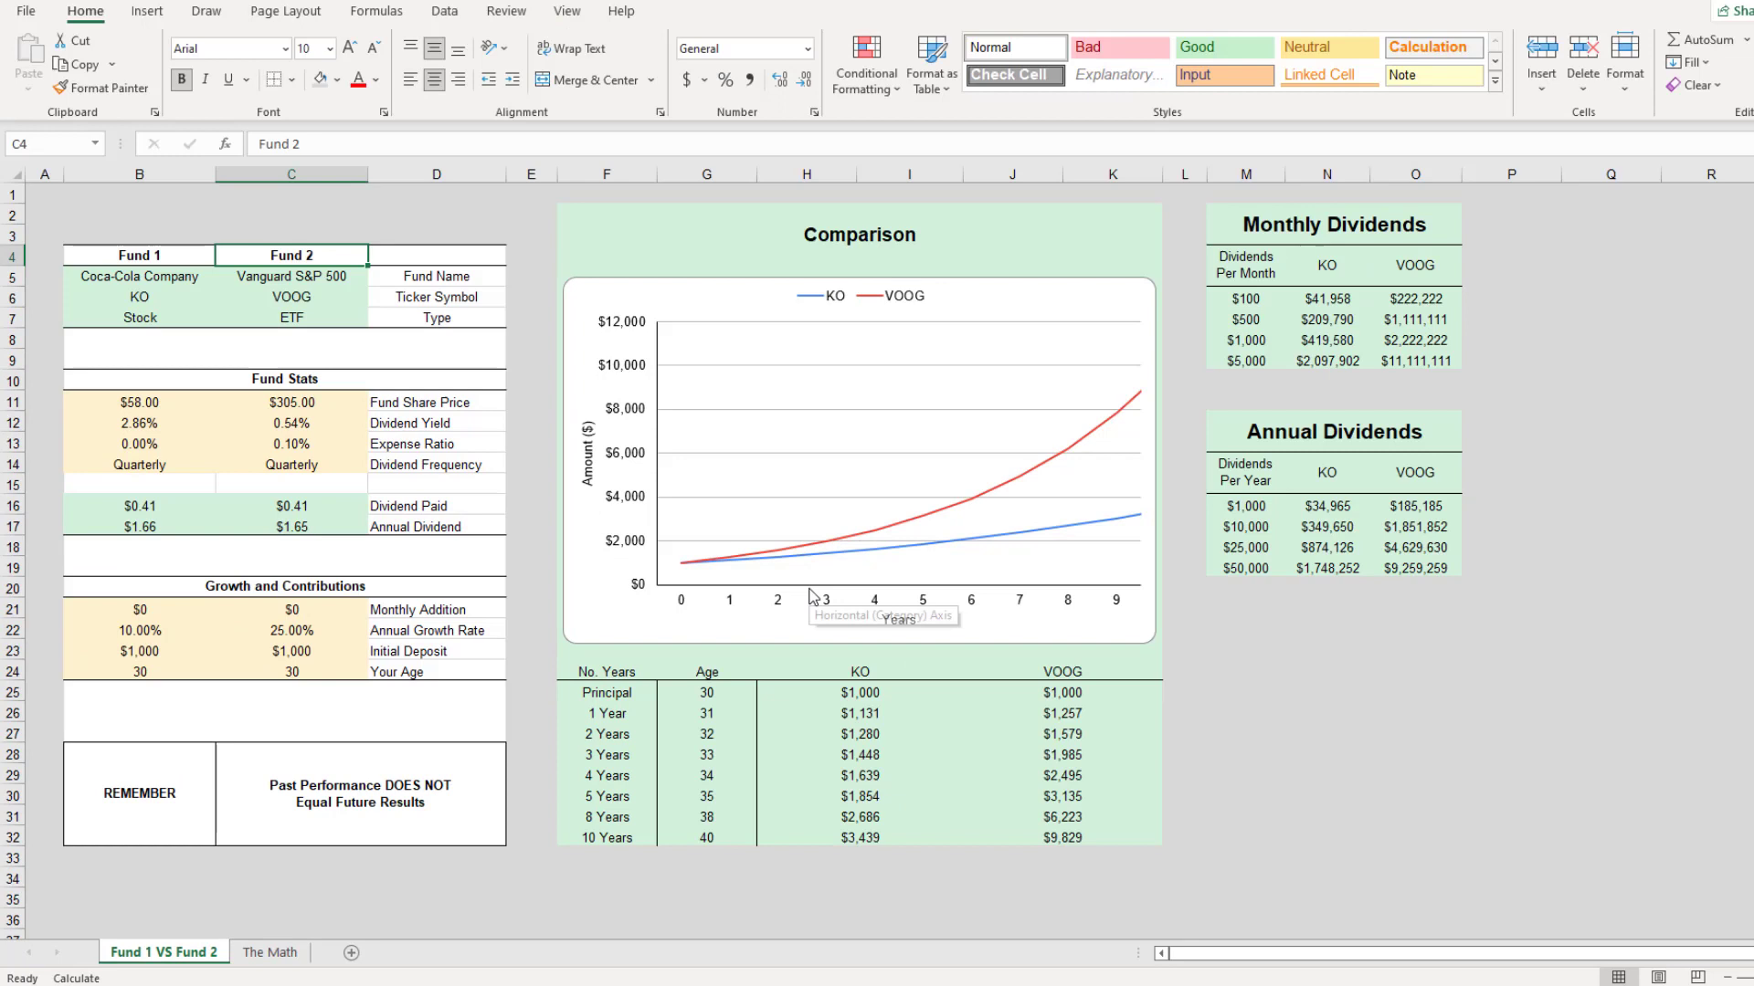
pyautogui.moveTo(849, 566)
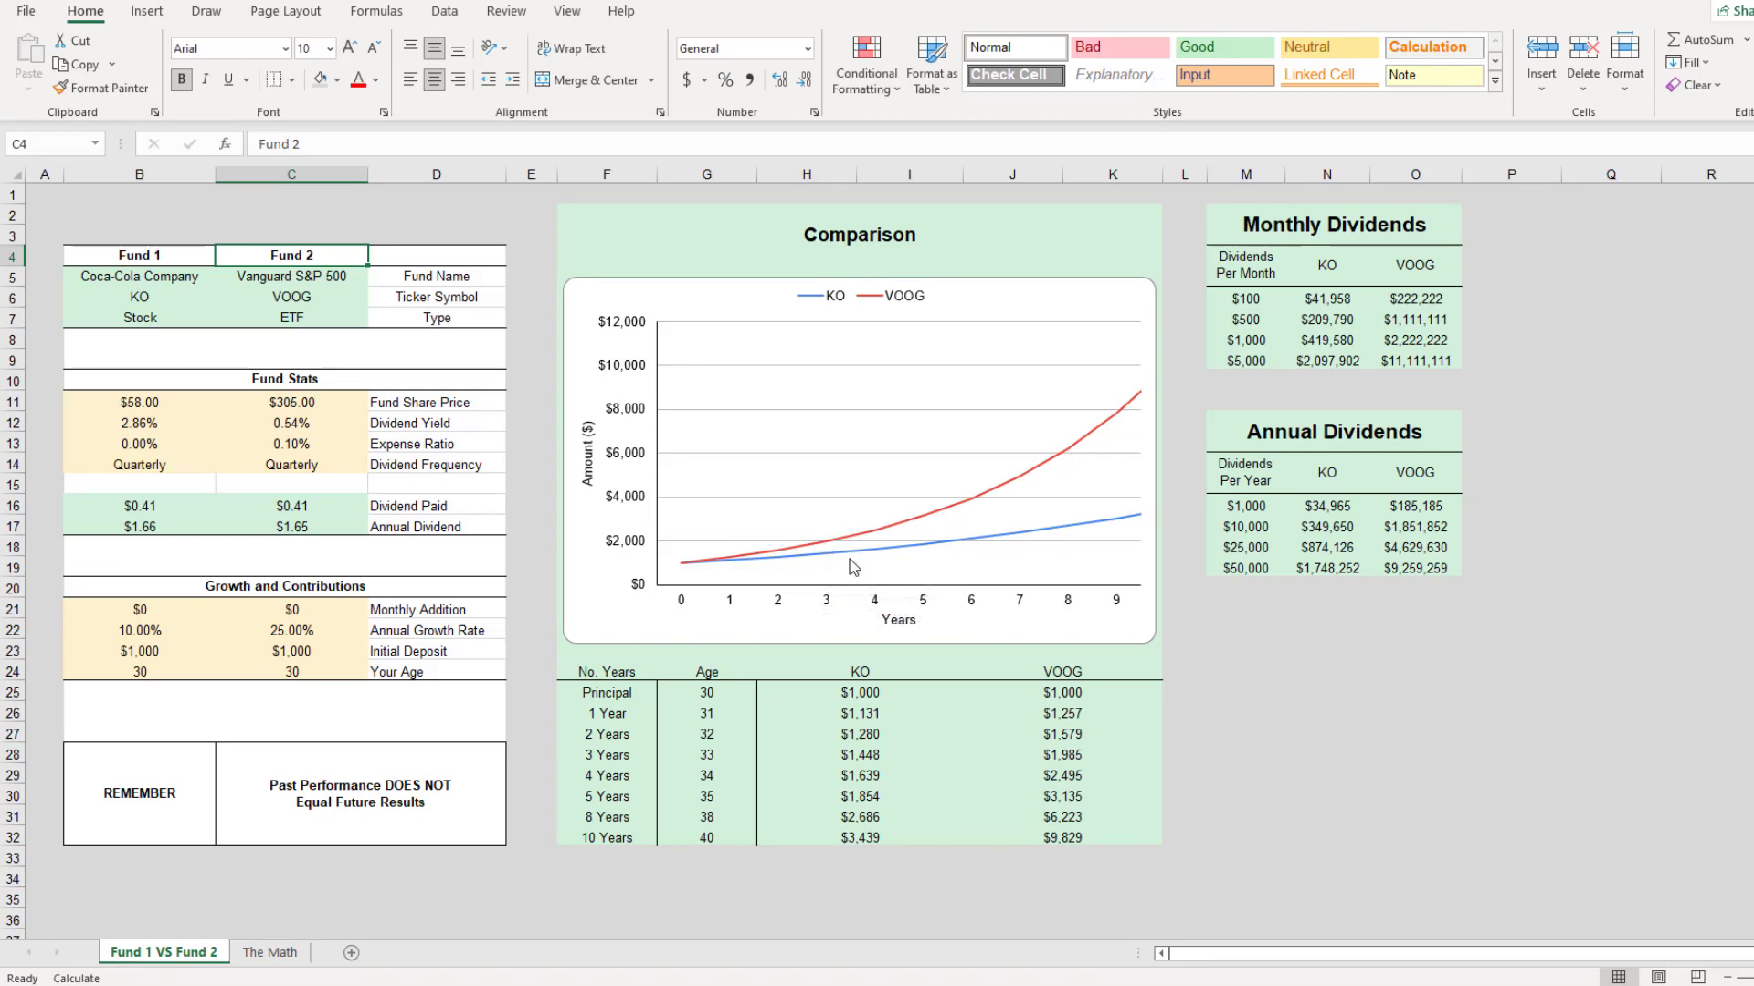
pyautogui.moveTo(828, 333)
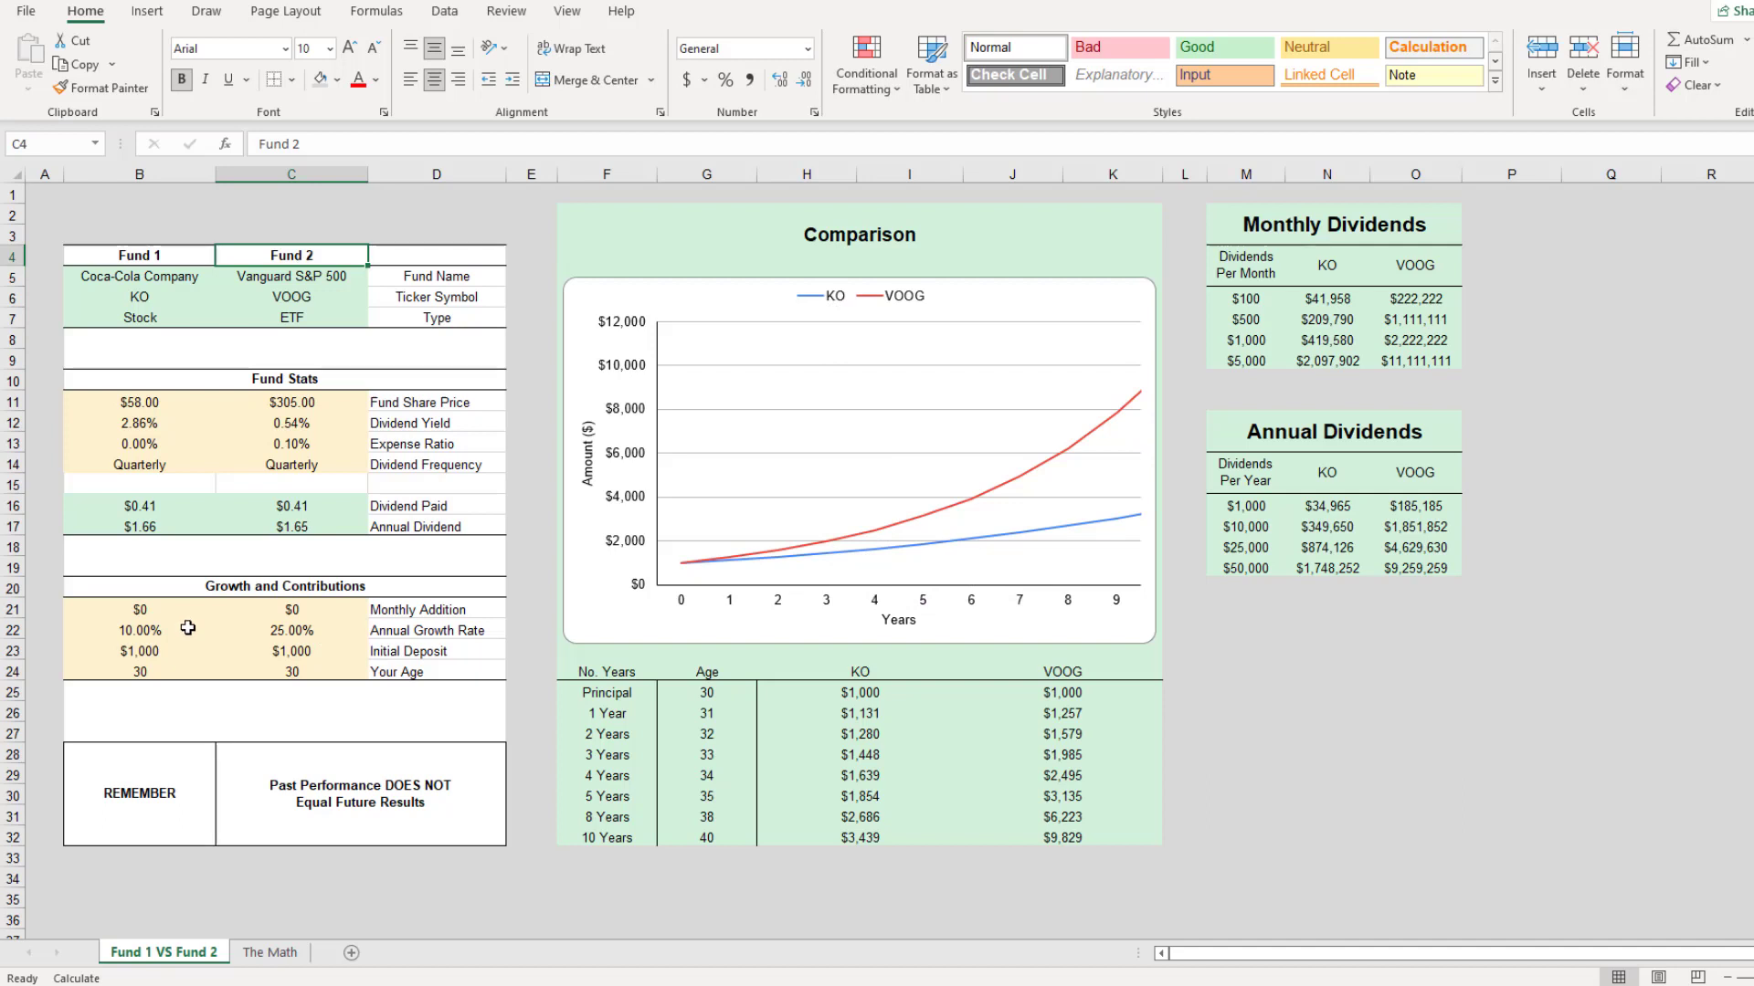
pyautogui.moveTo(899, 296)
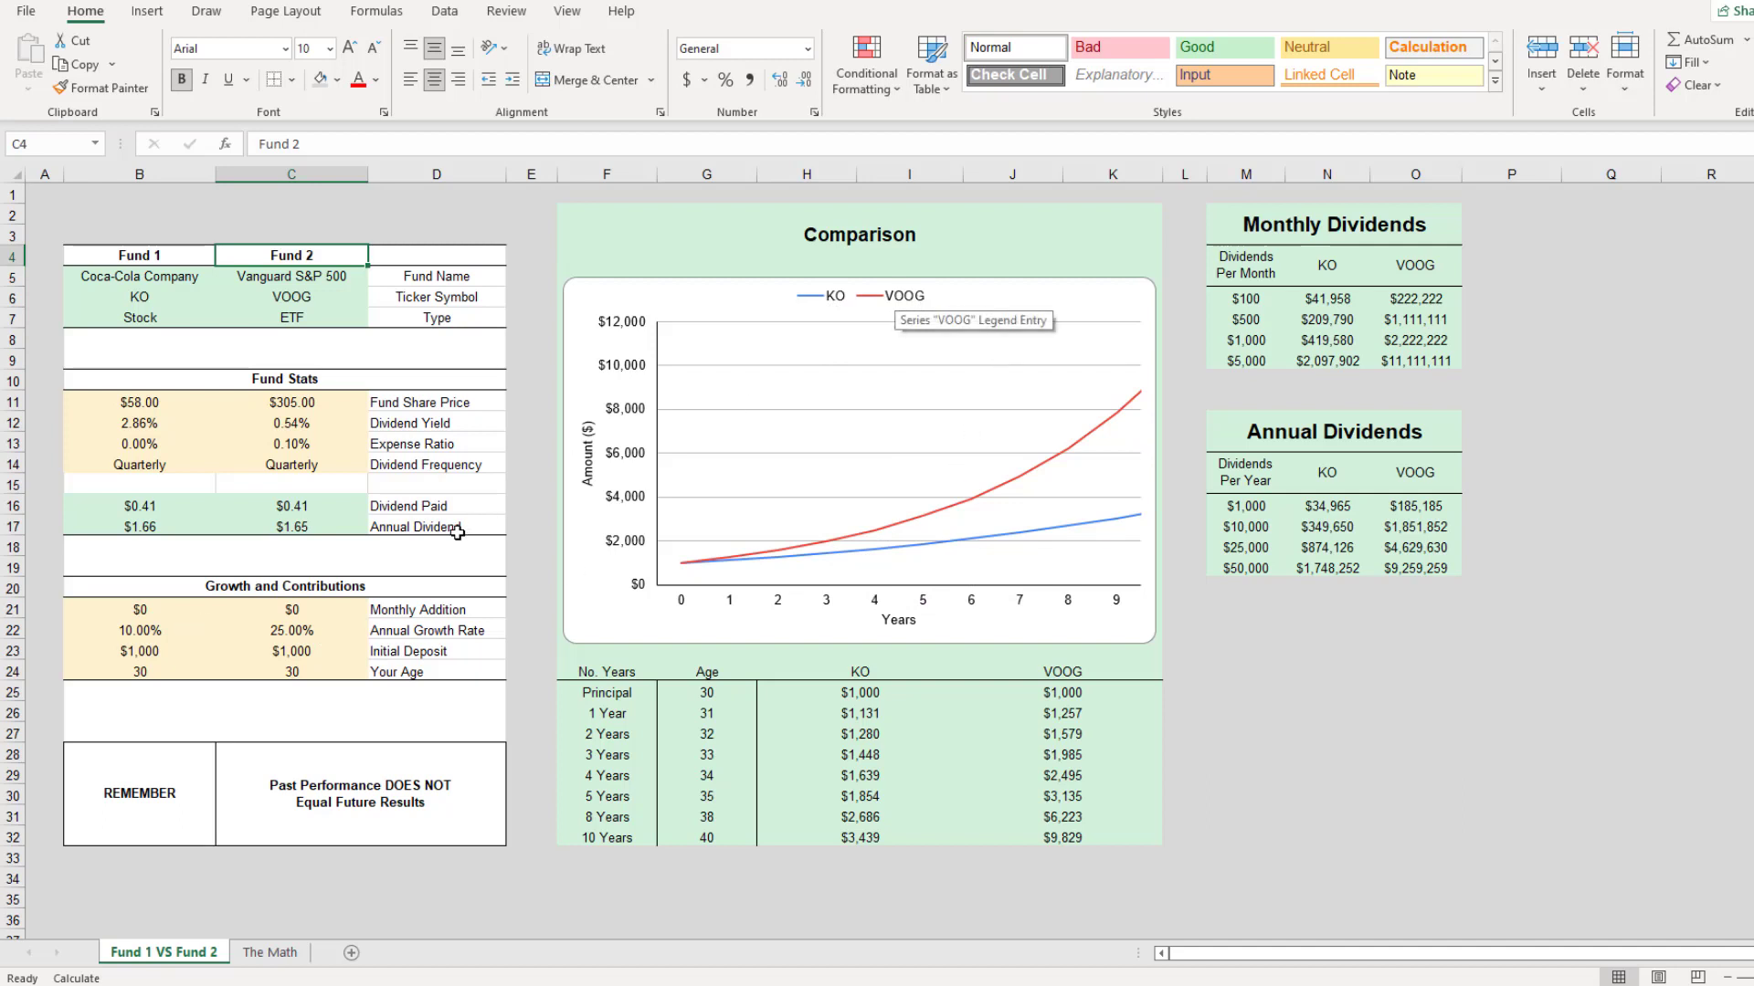
pyautogui.moveTo(1103, 455)
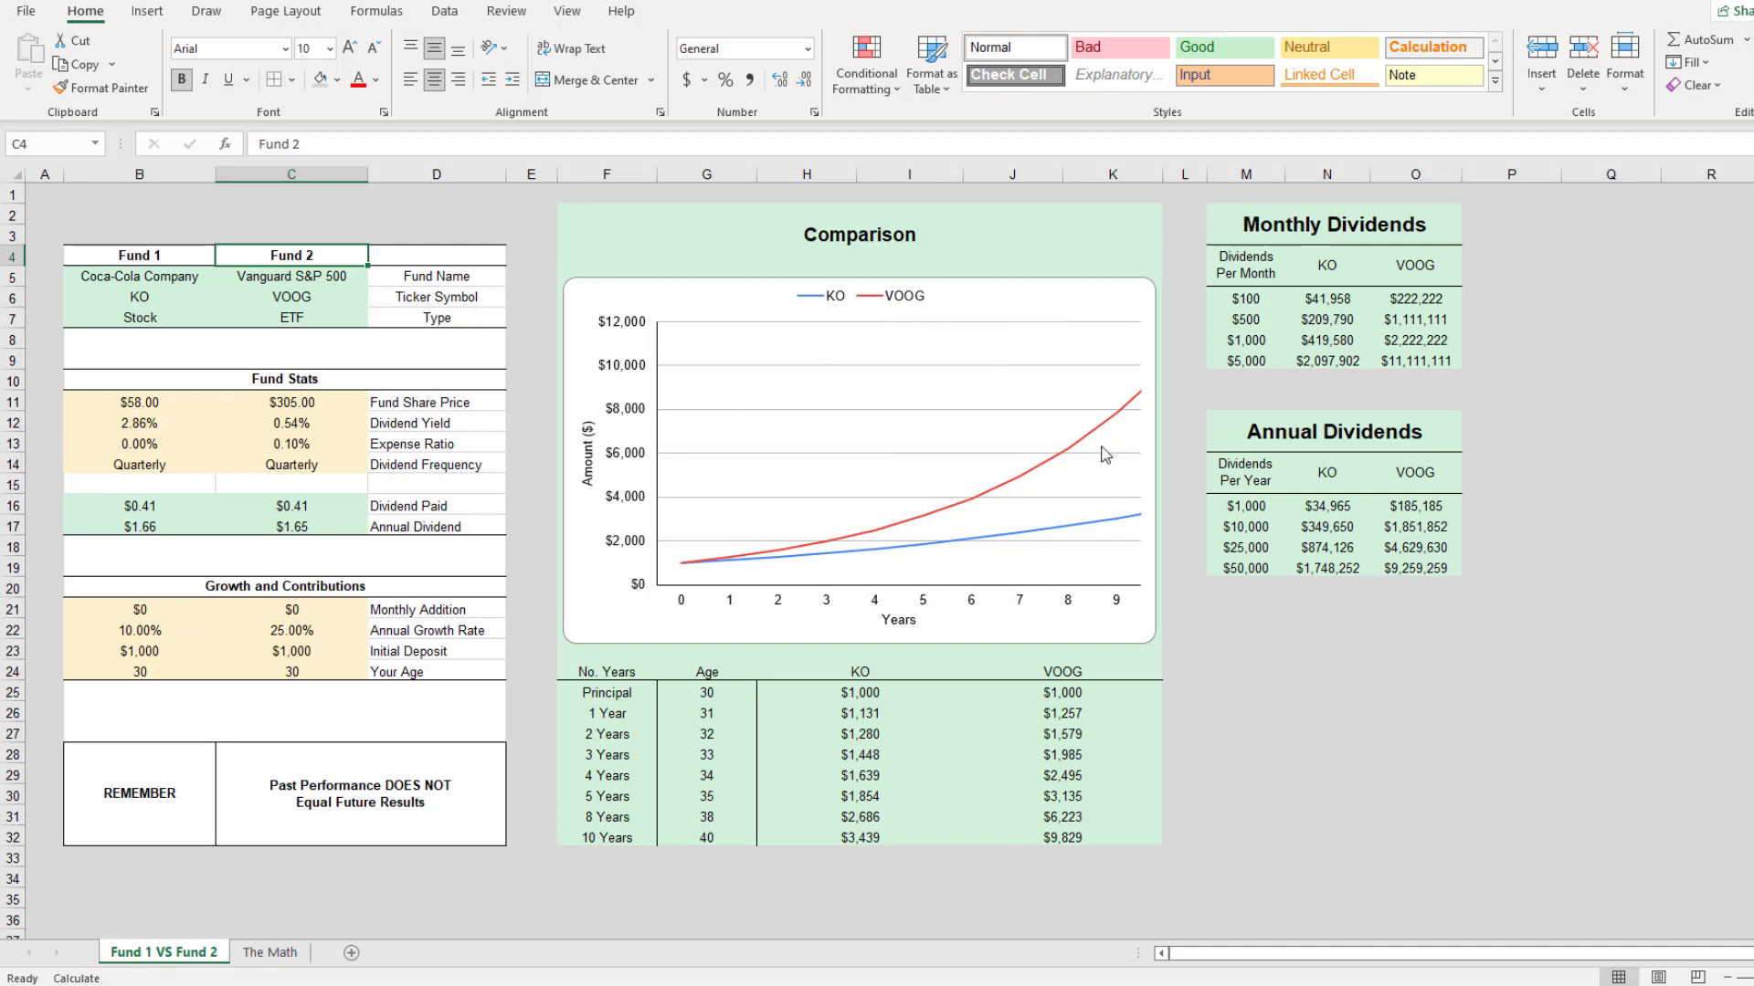
pyautogui.moveTo(1175, 456)
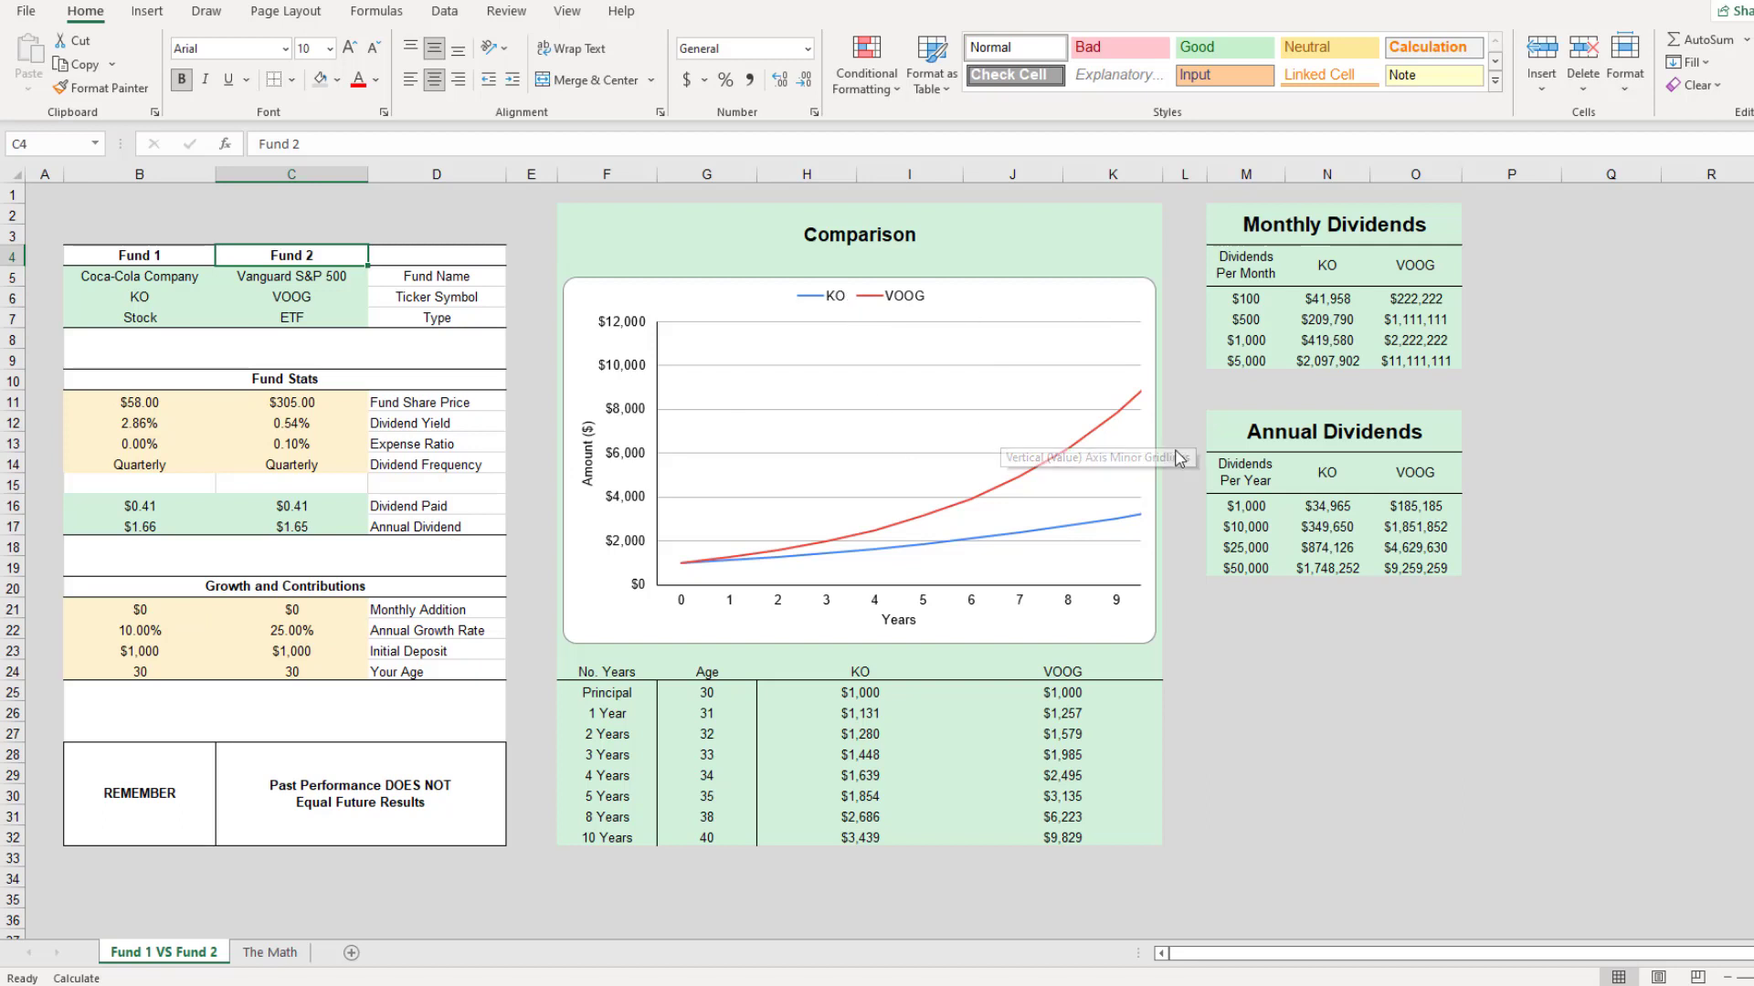
pyautogui.moveTo(1195, 436)
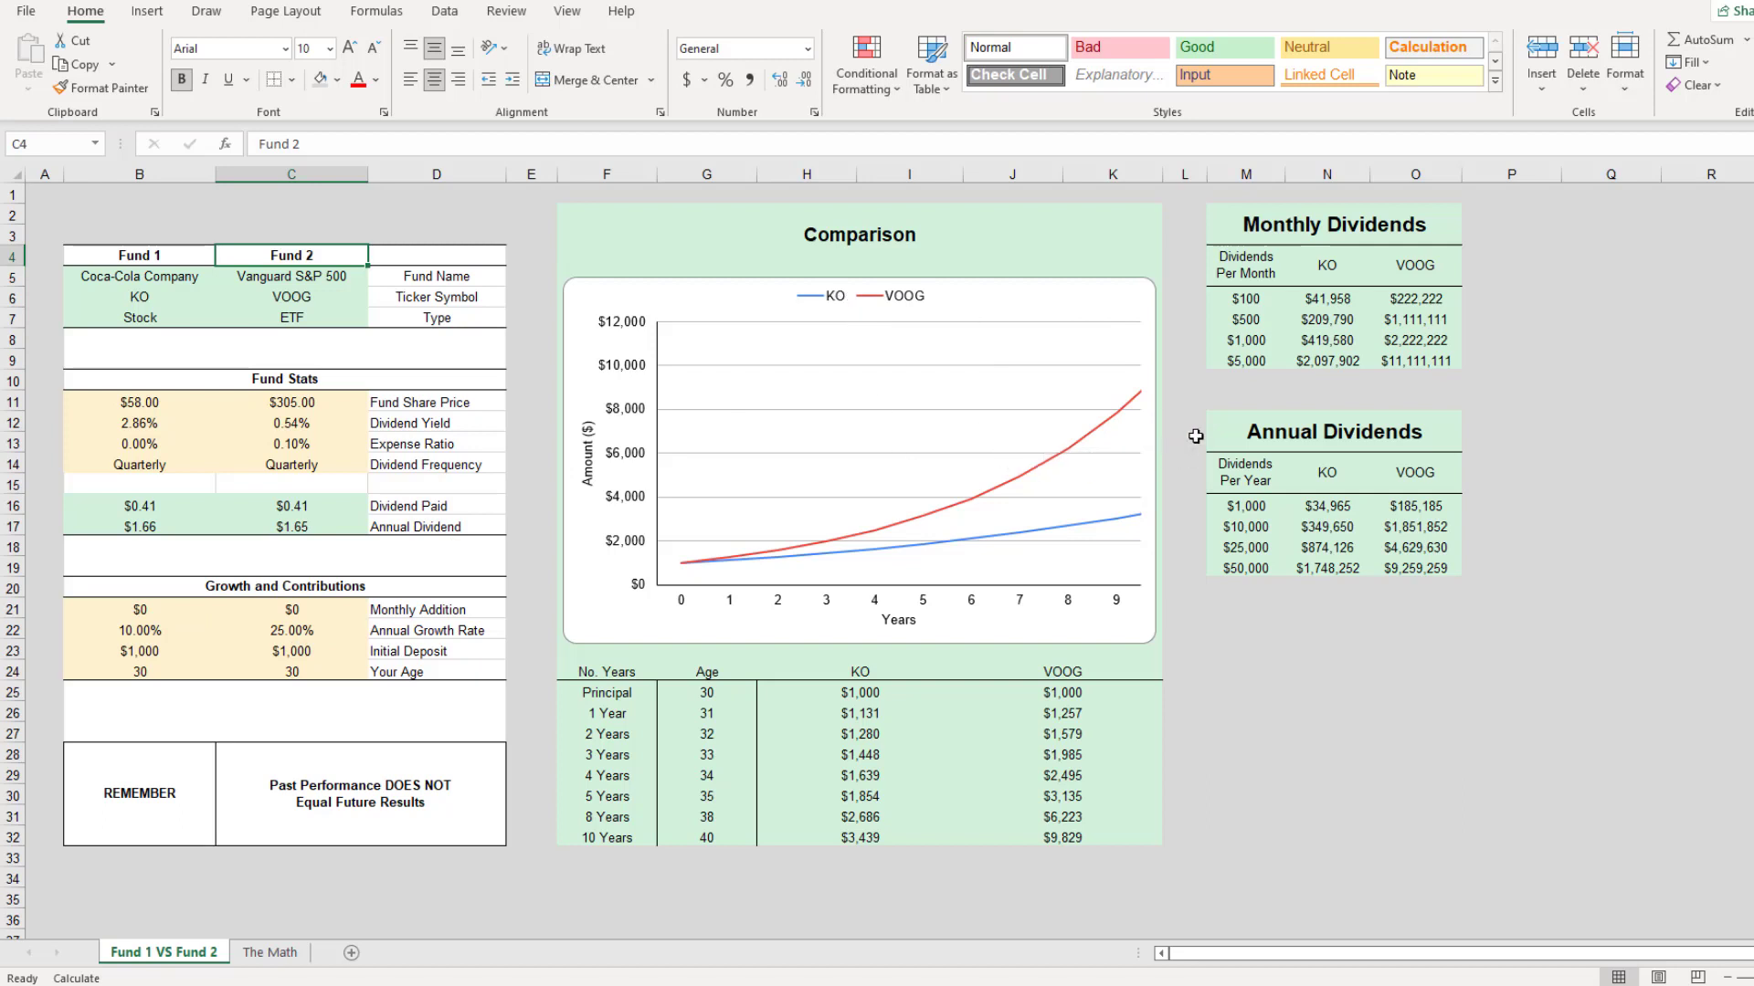
pyautogui.moveTo(1344, 408)
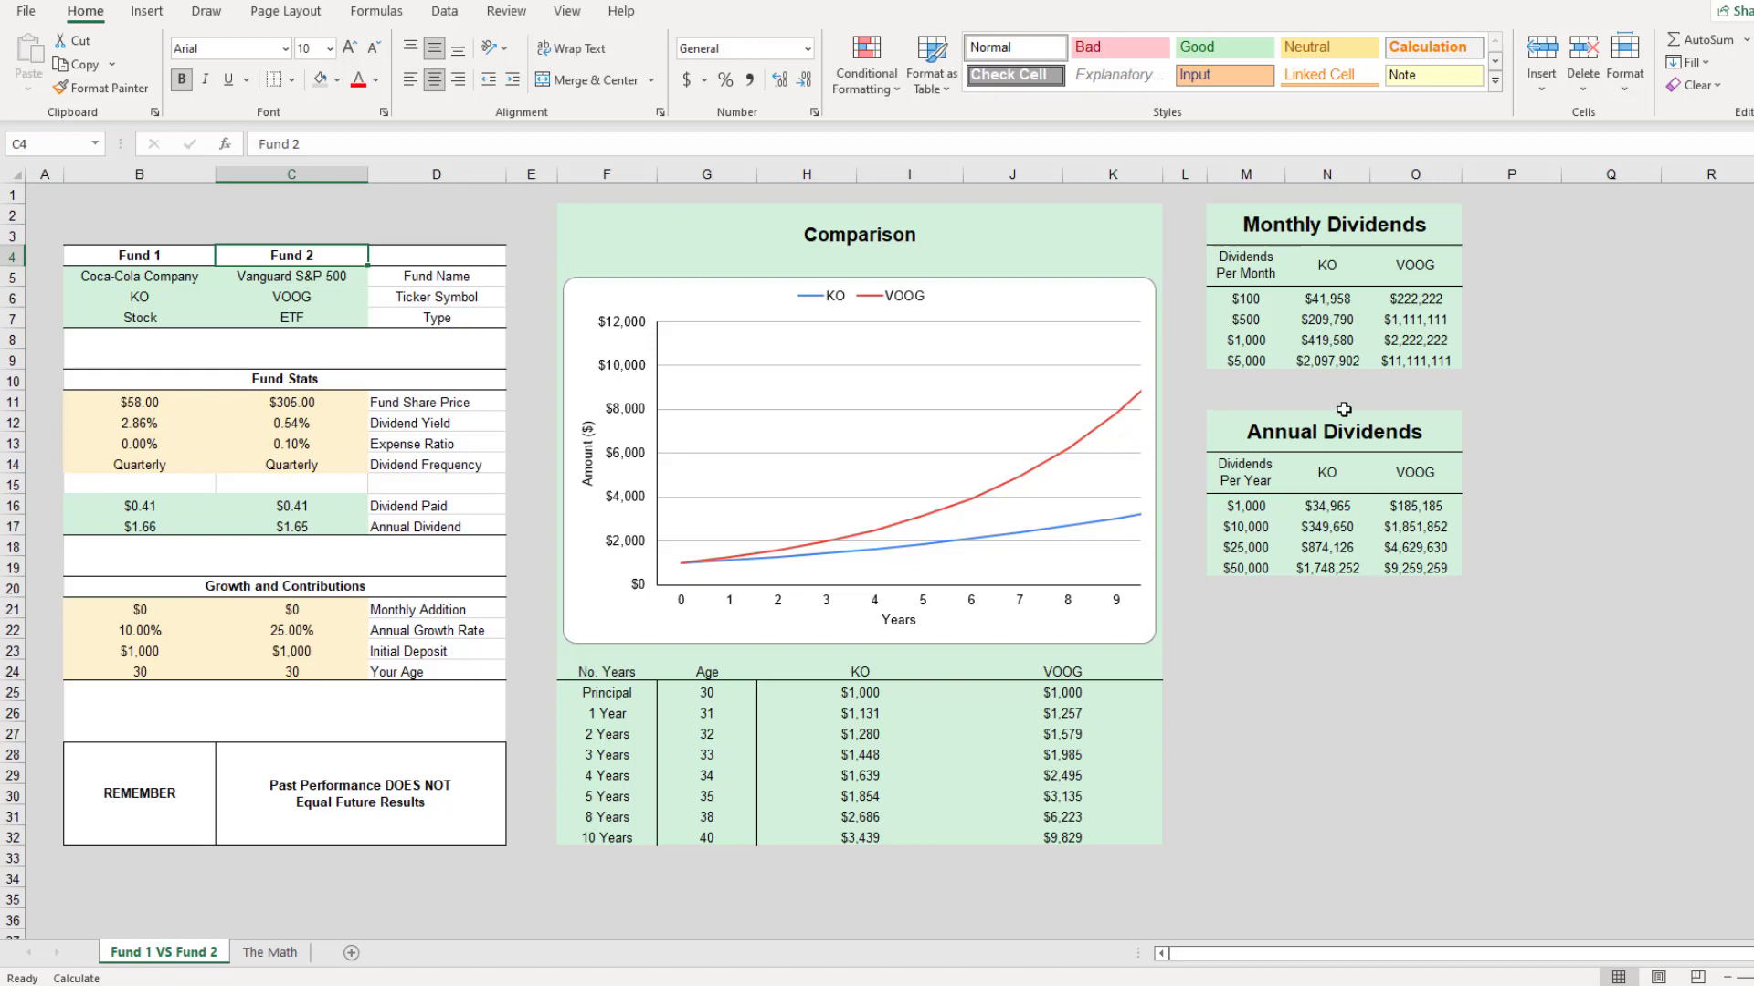
pyautogui.moveTo(1332, 215)
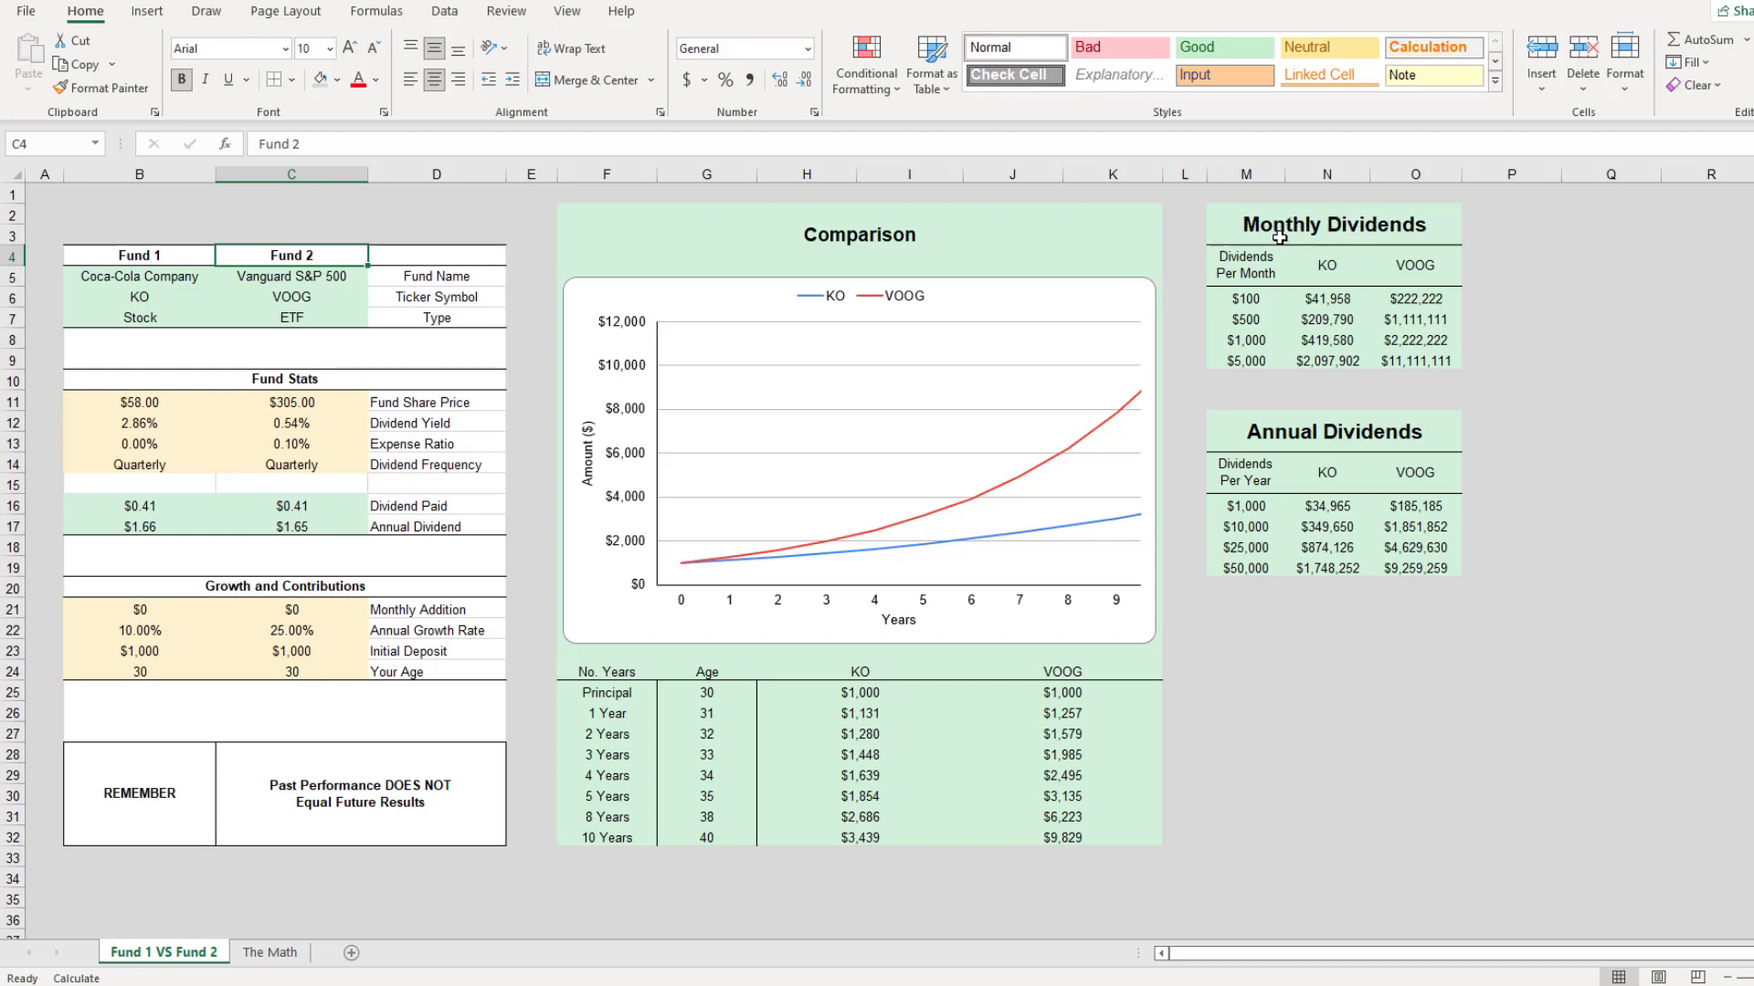
pyautogui.moveTo(1244, 304)
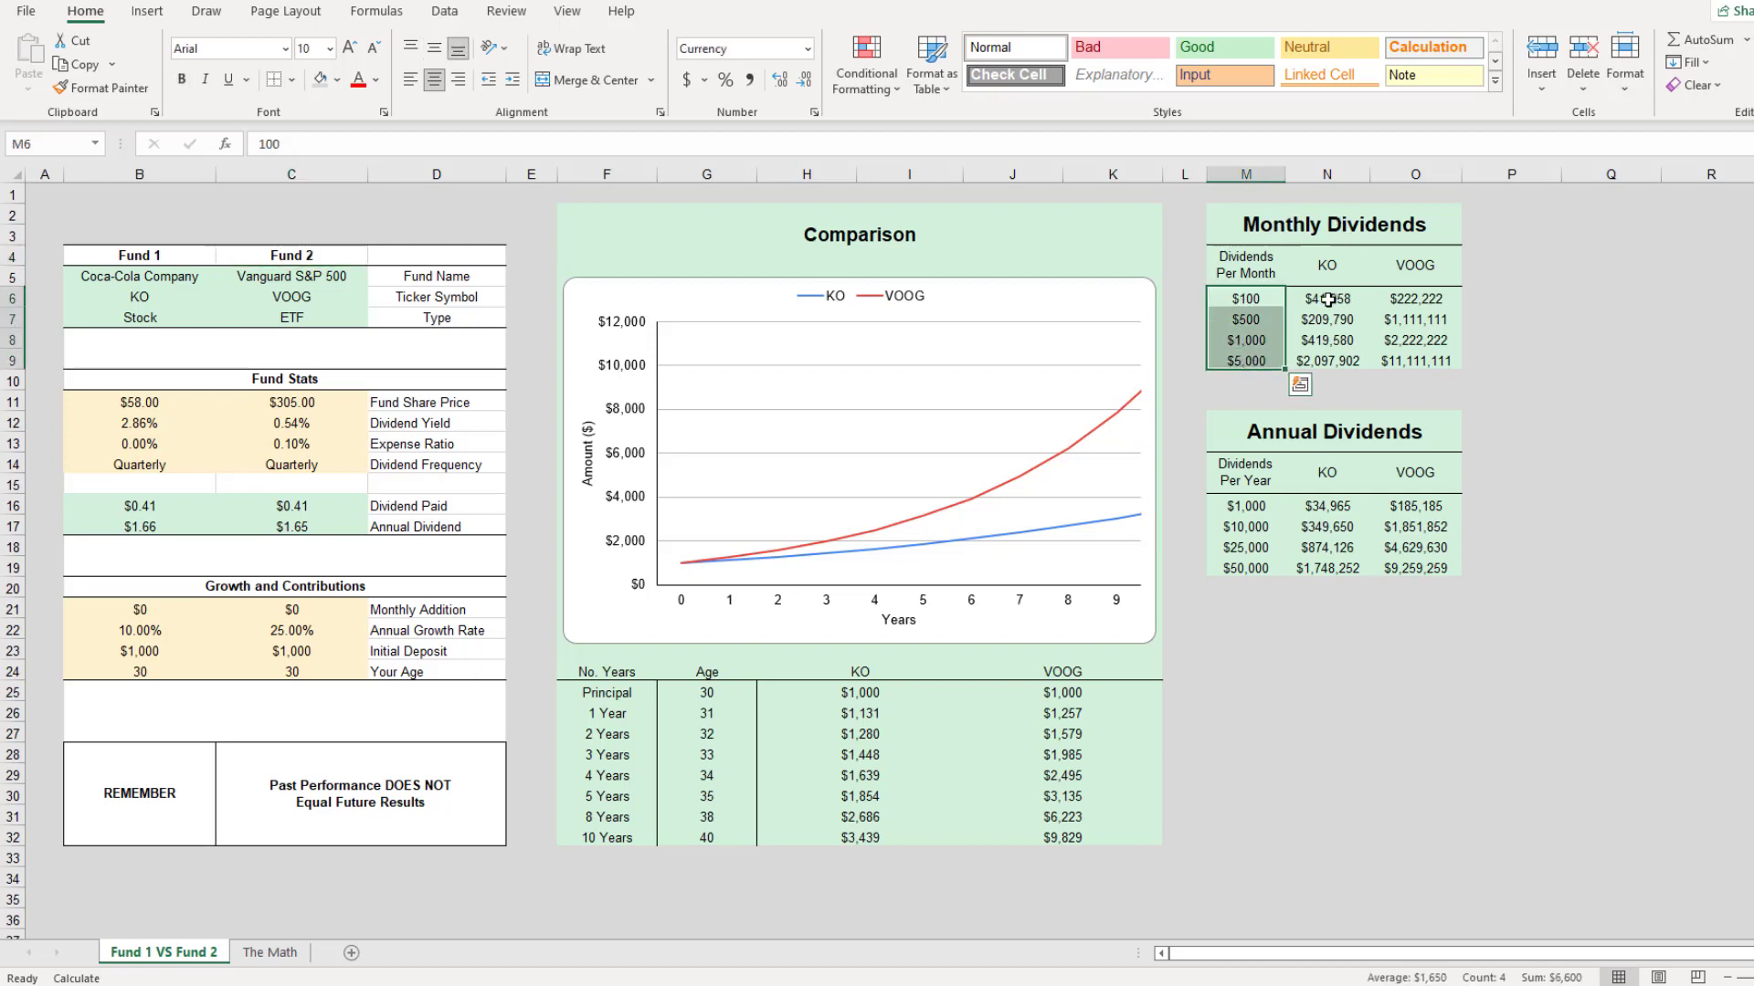
pyautogui.click(1414, 318)
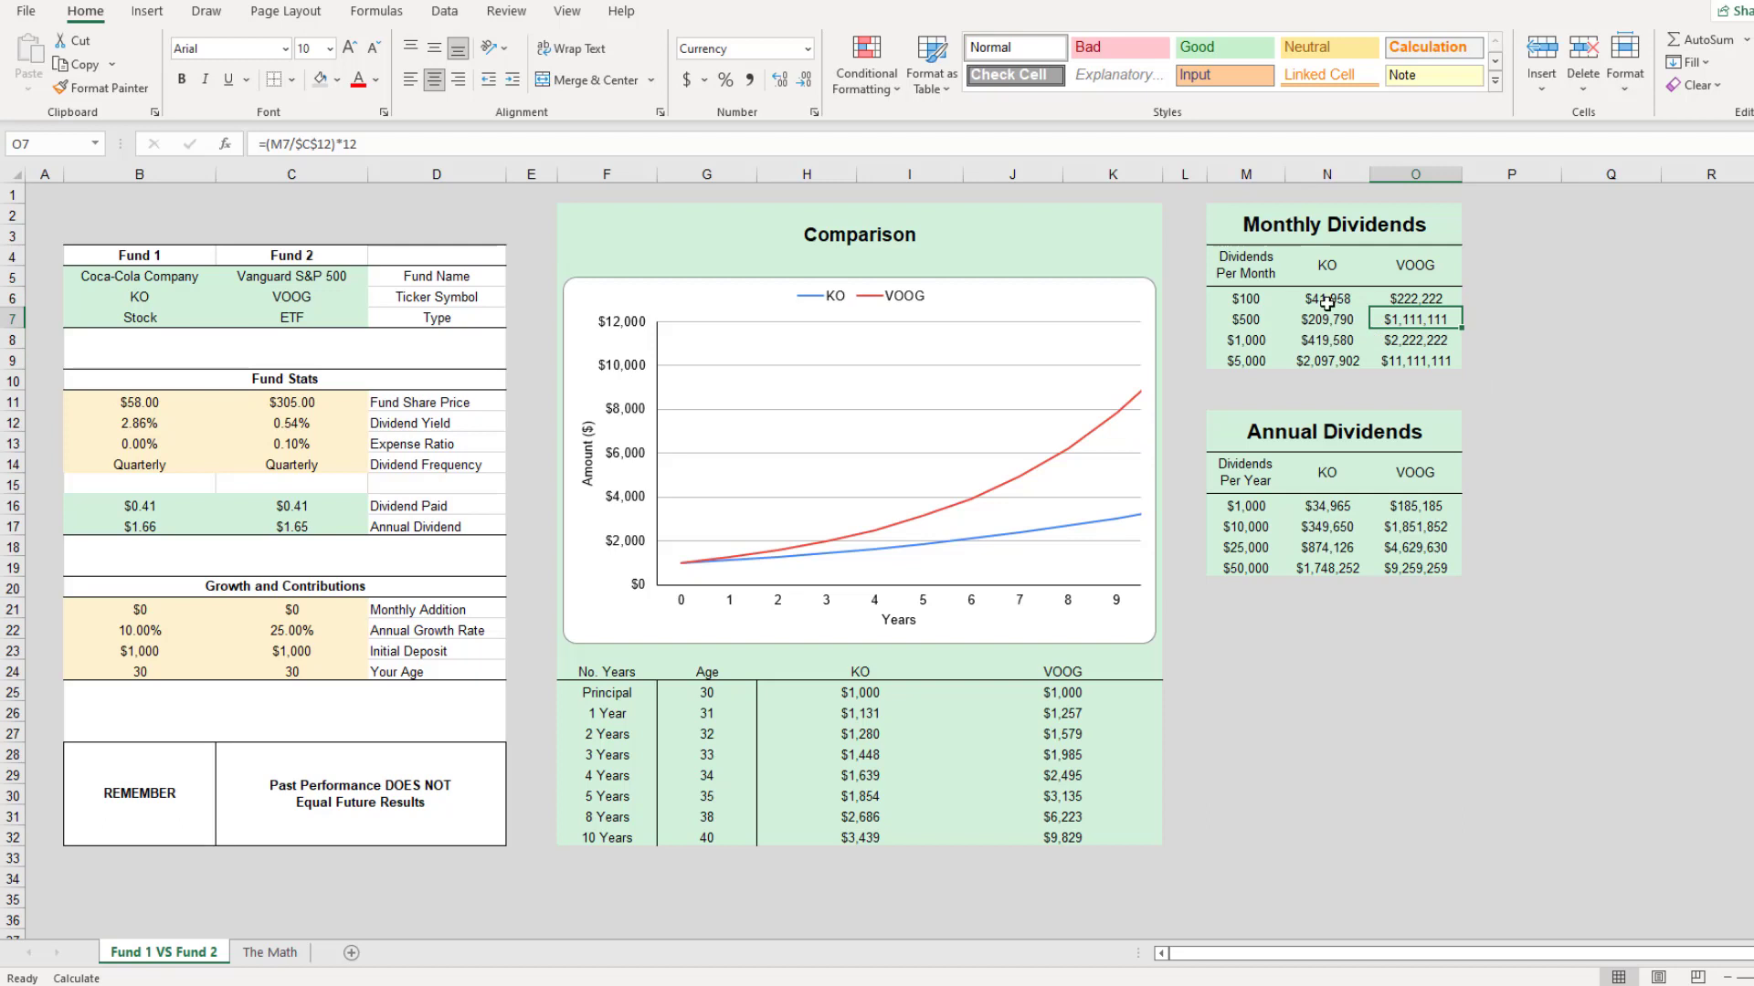
pyautogui.click(1244, 340)
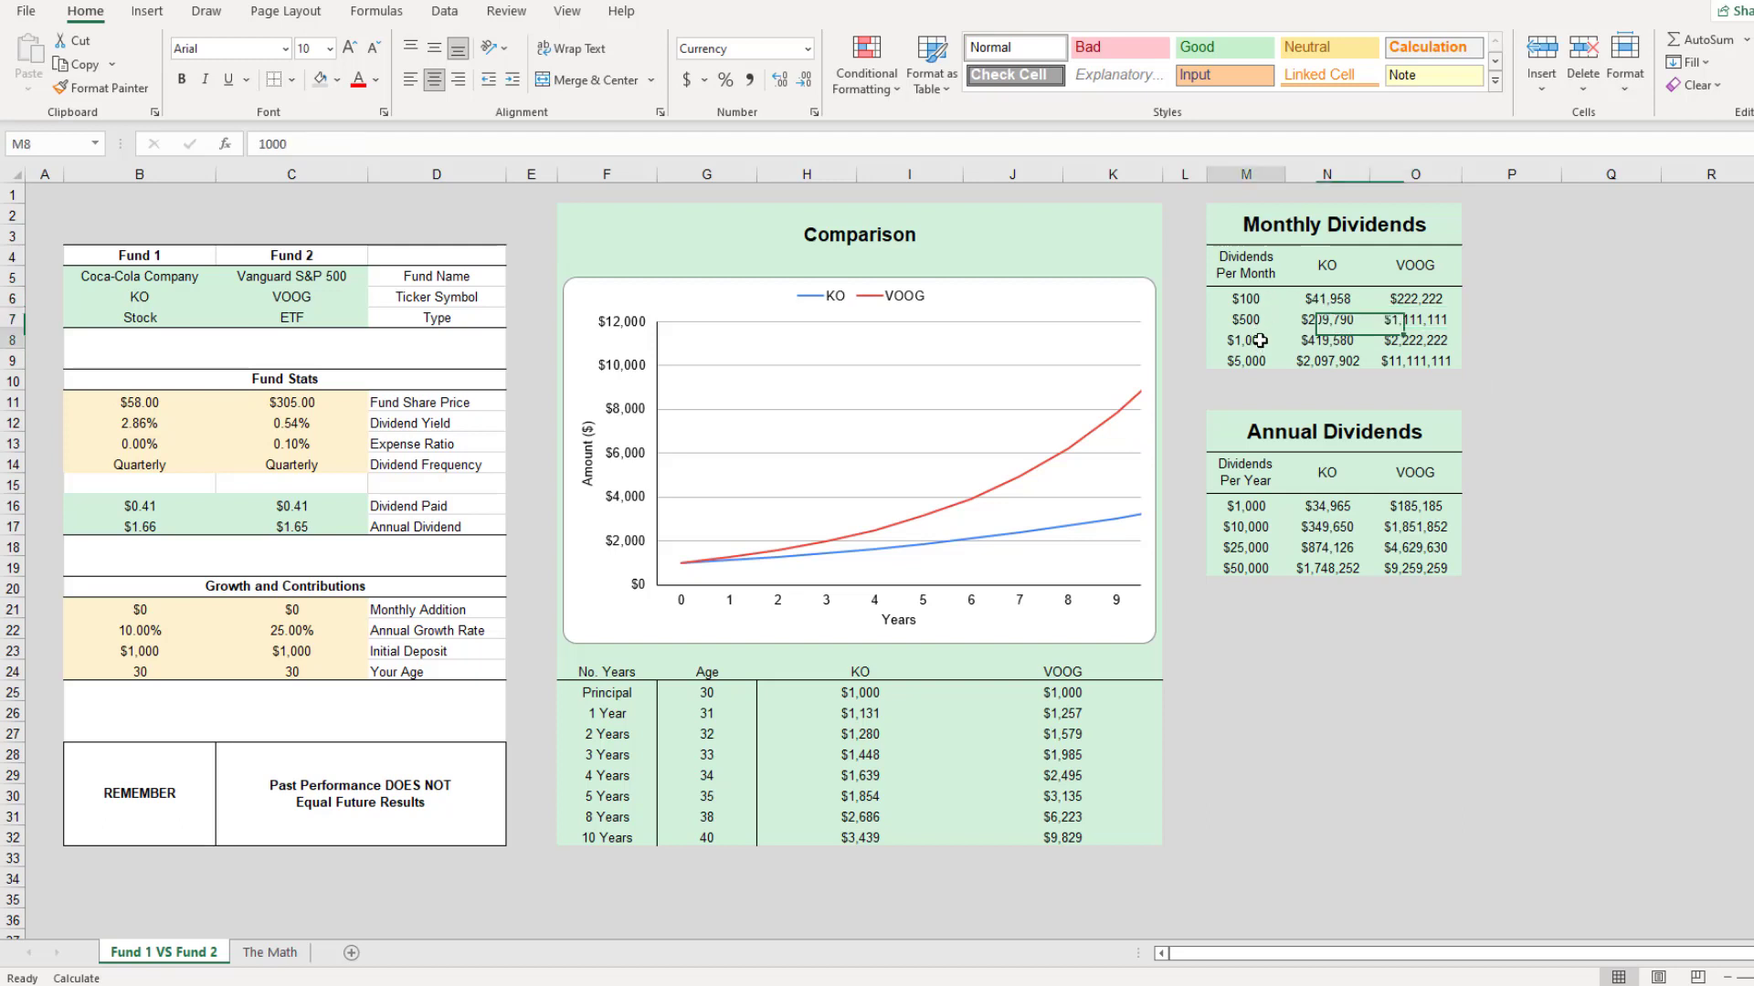
pyautogui.click(1244, 340)
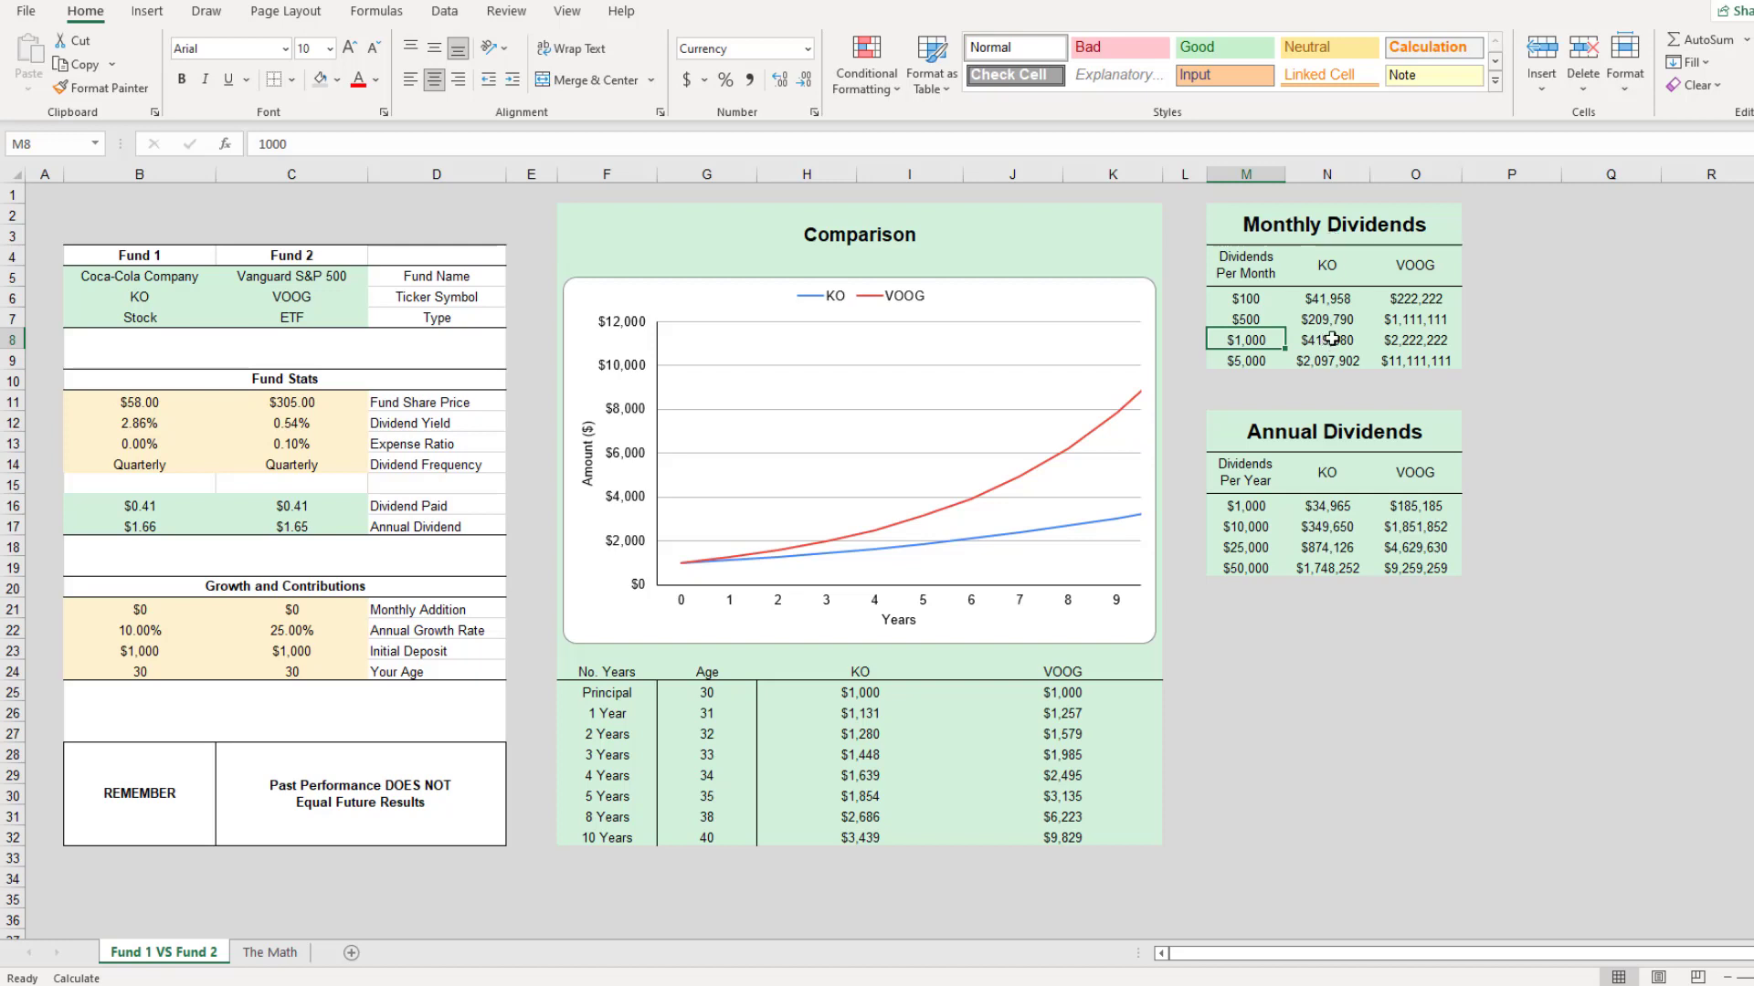
pyautogui.click(1414, 340)
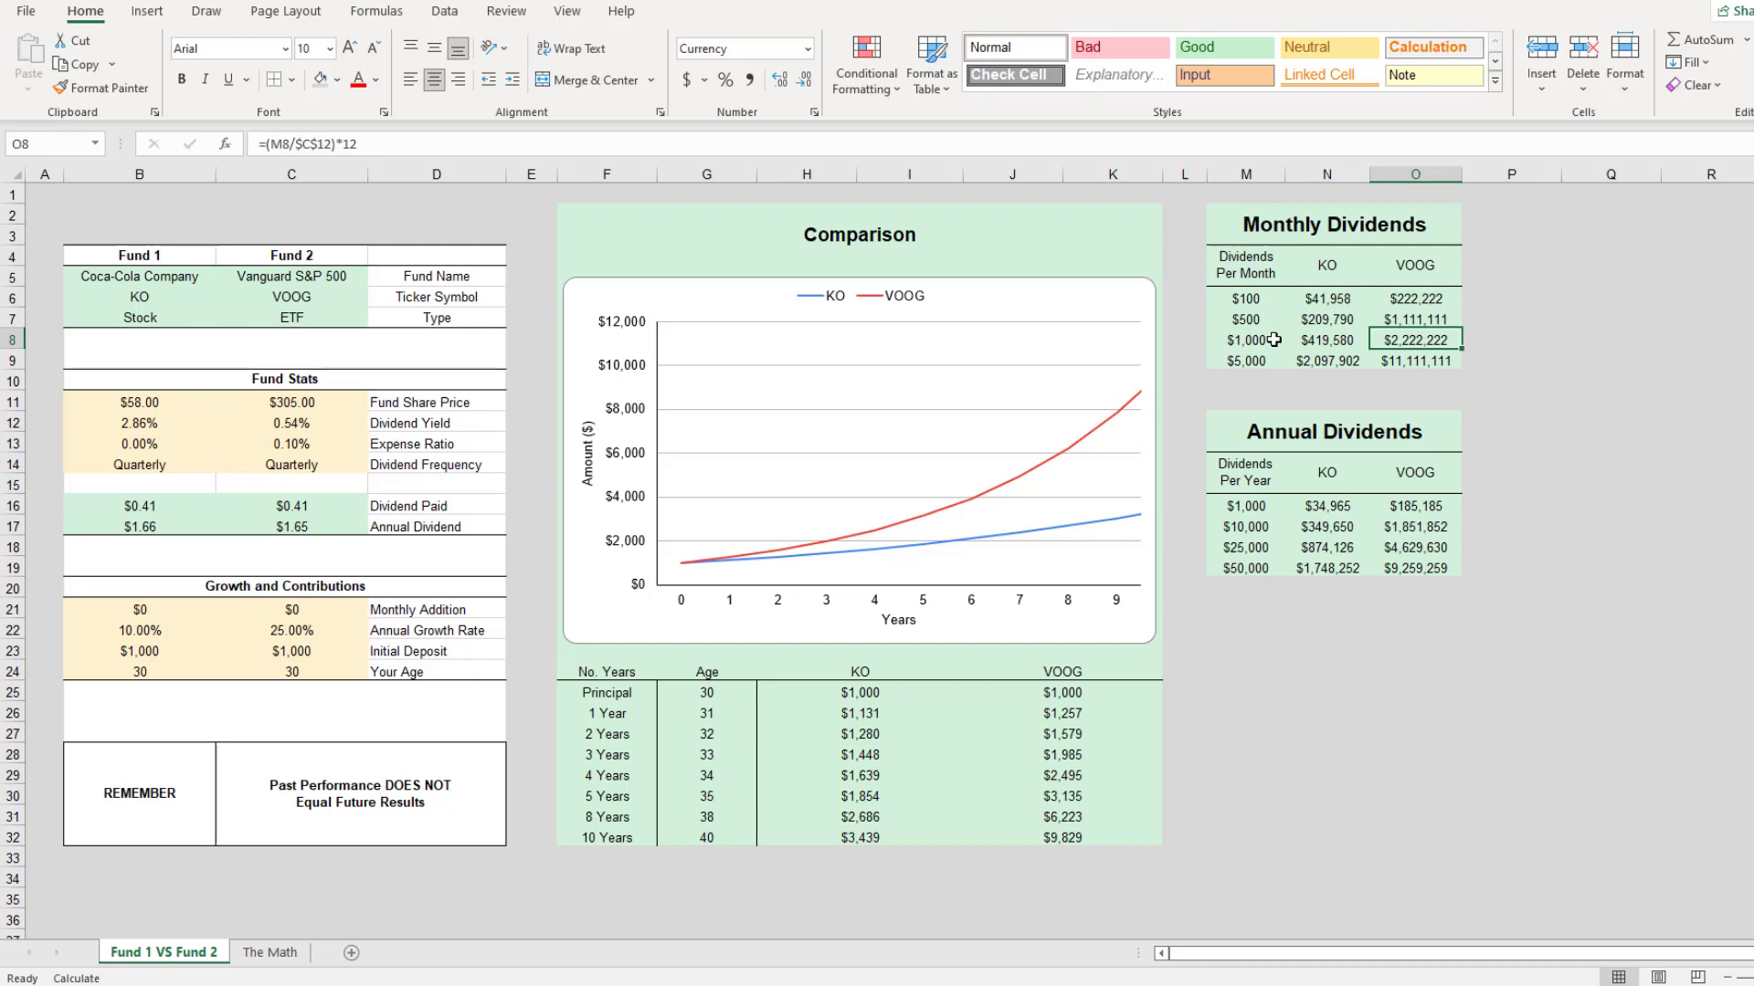
pyautogui.moveTo(1256, 564)
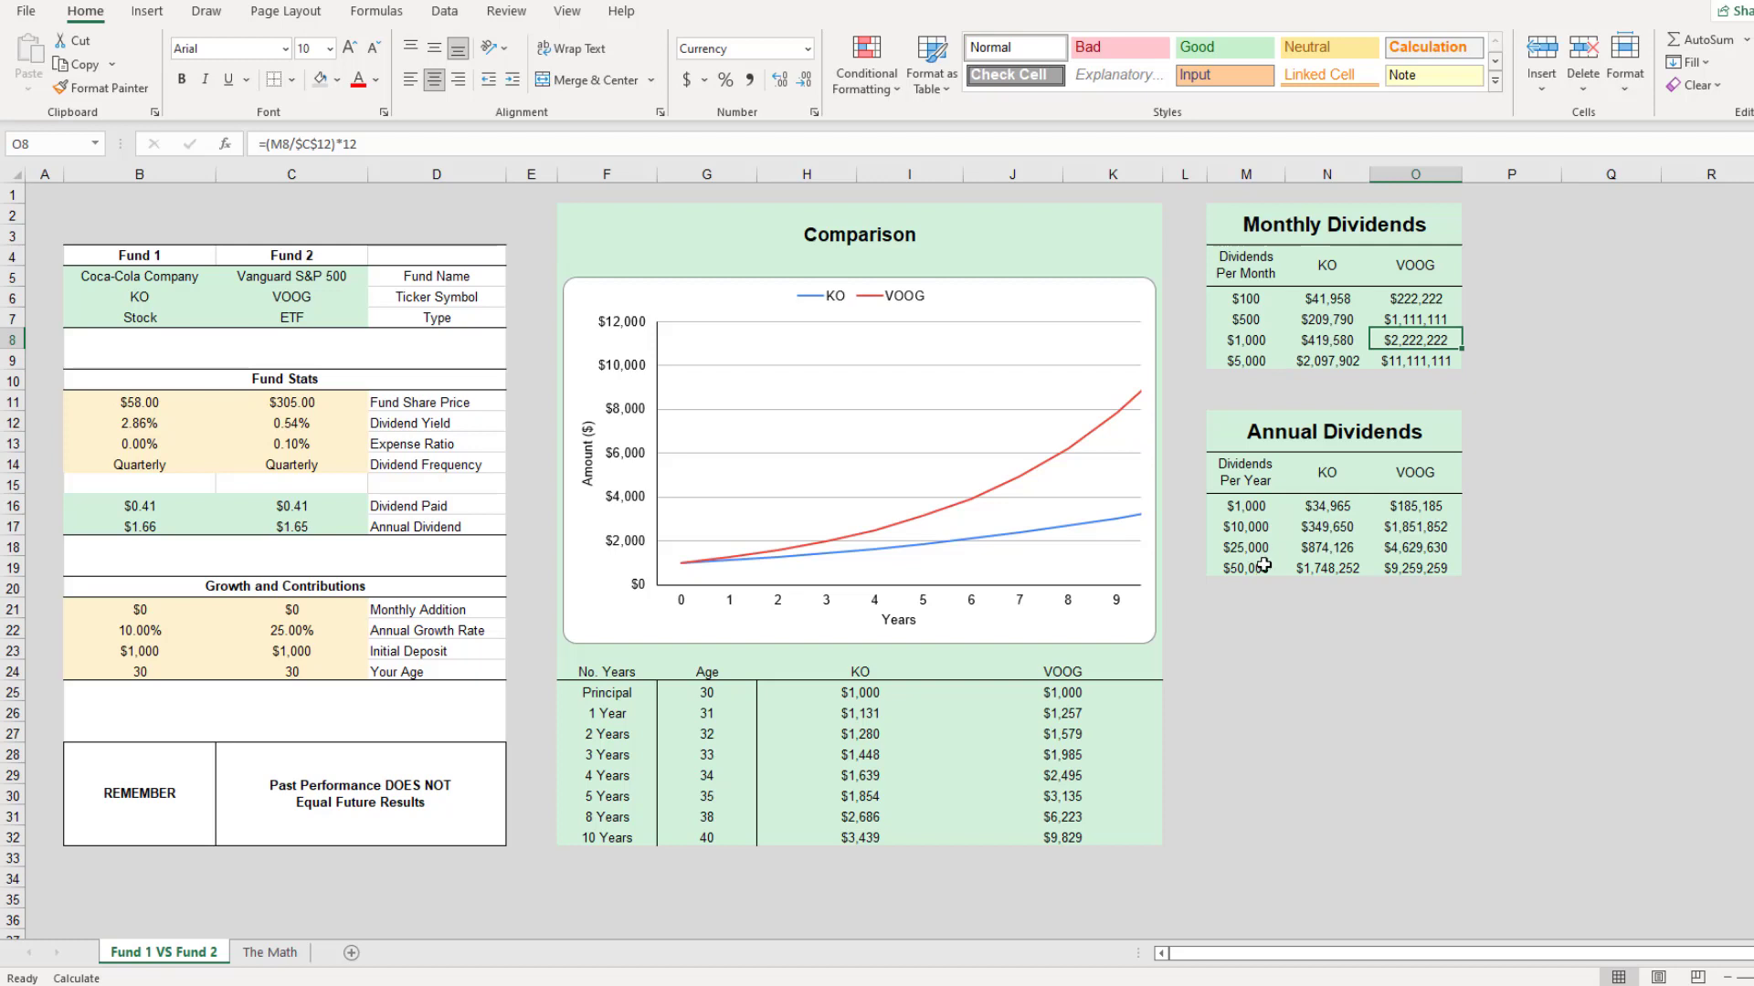
pyautogui.click(1244, 566)
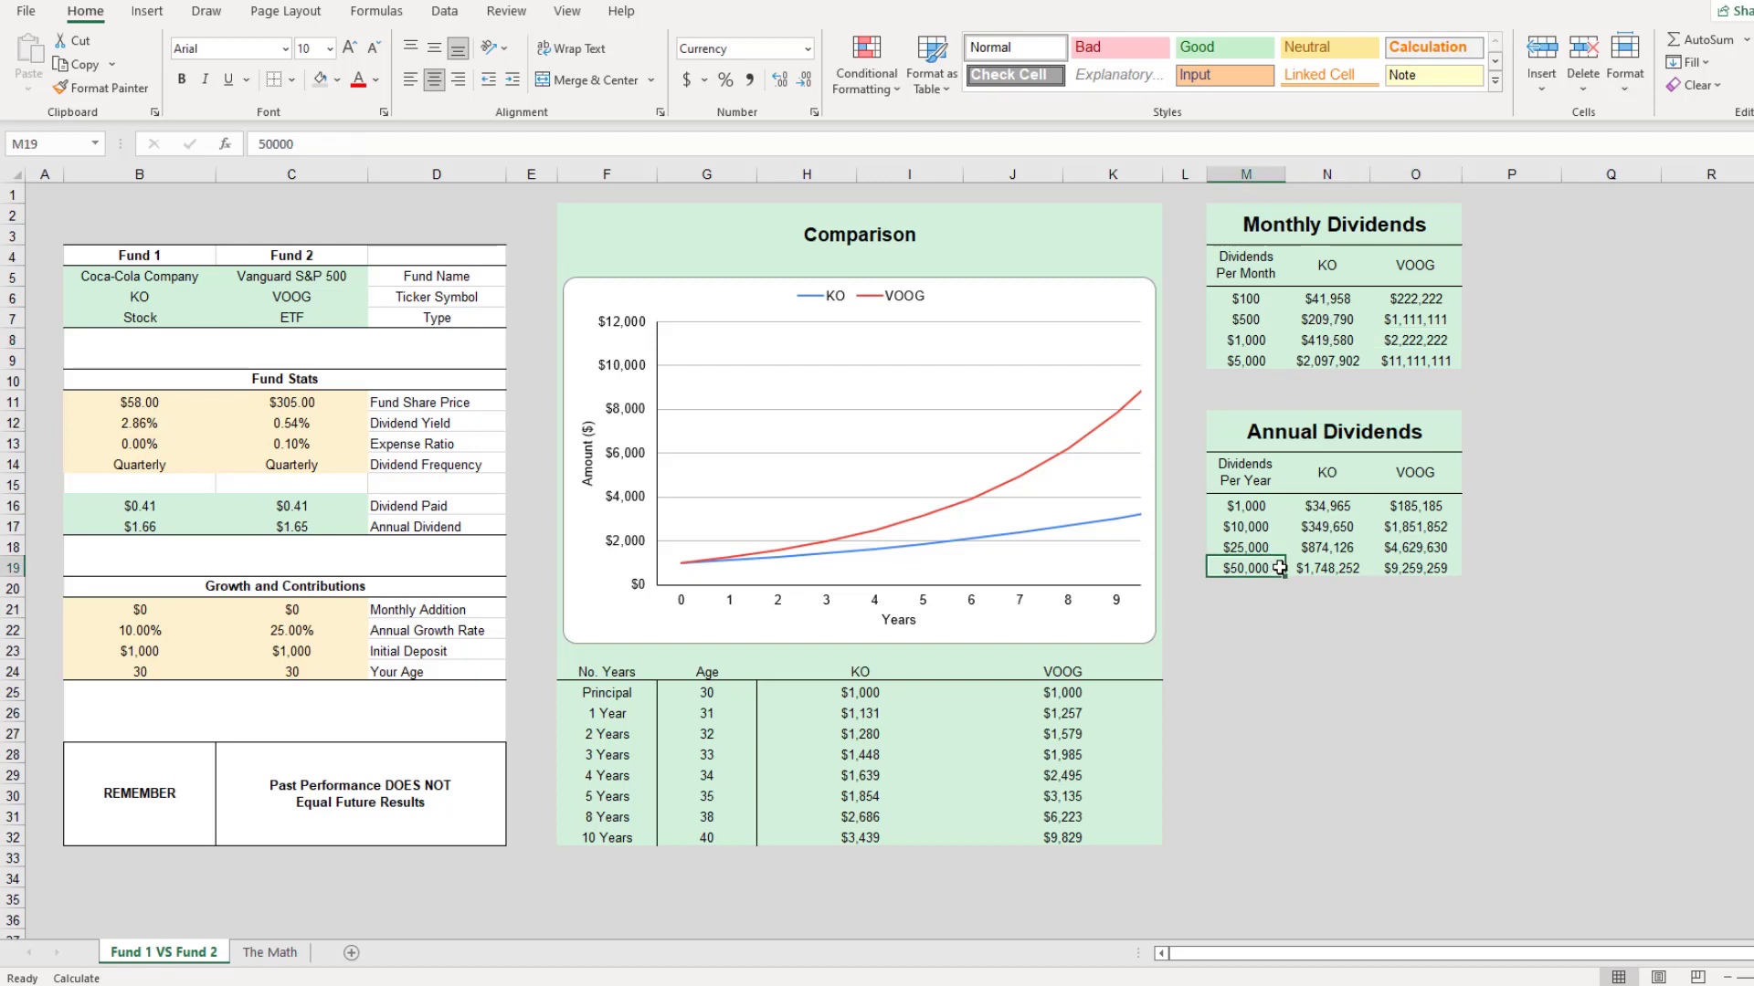
pyautogui.moveTo(1342, 575)
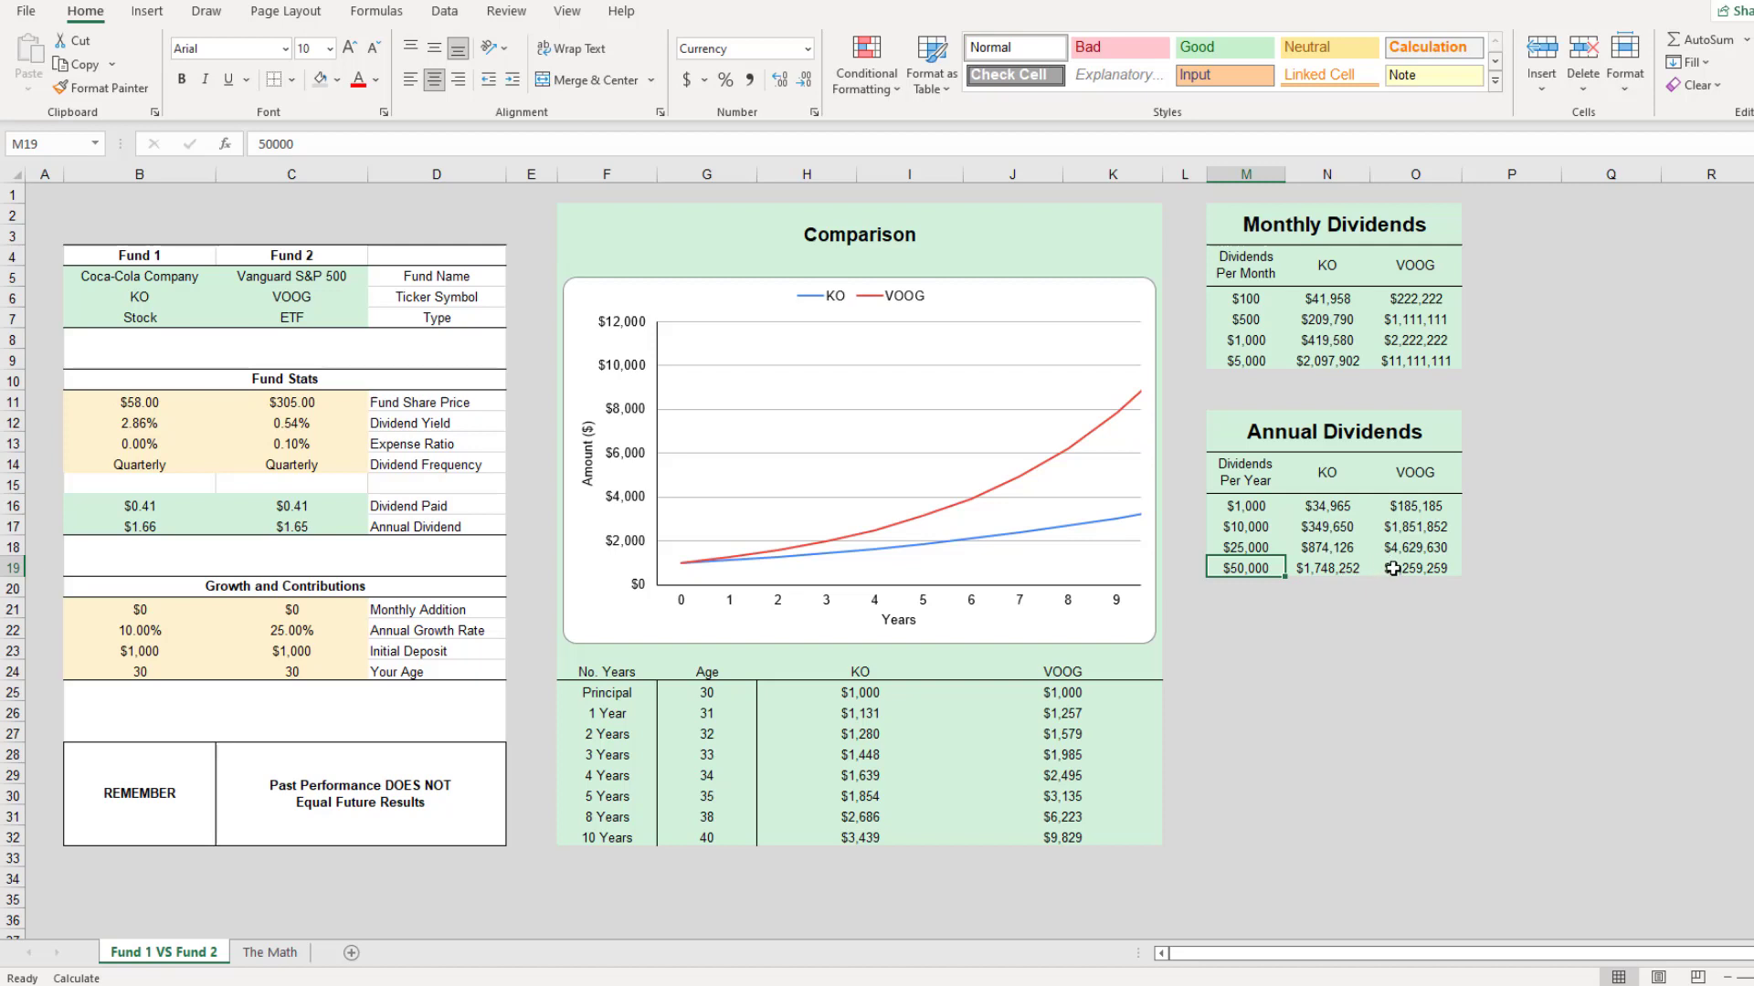
pyautogui.moveTo(1339, 568)
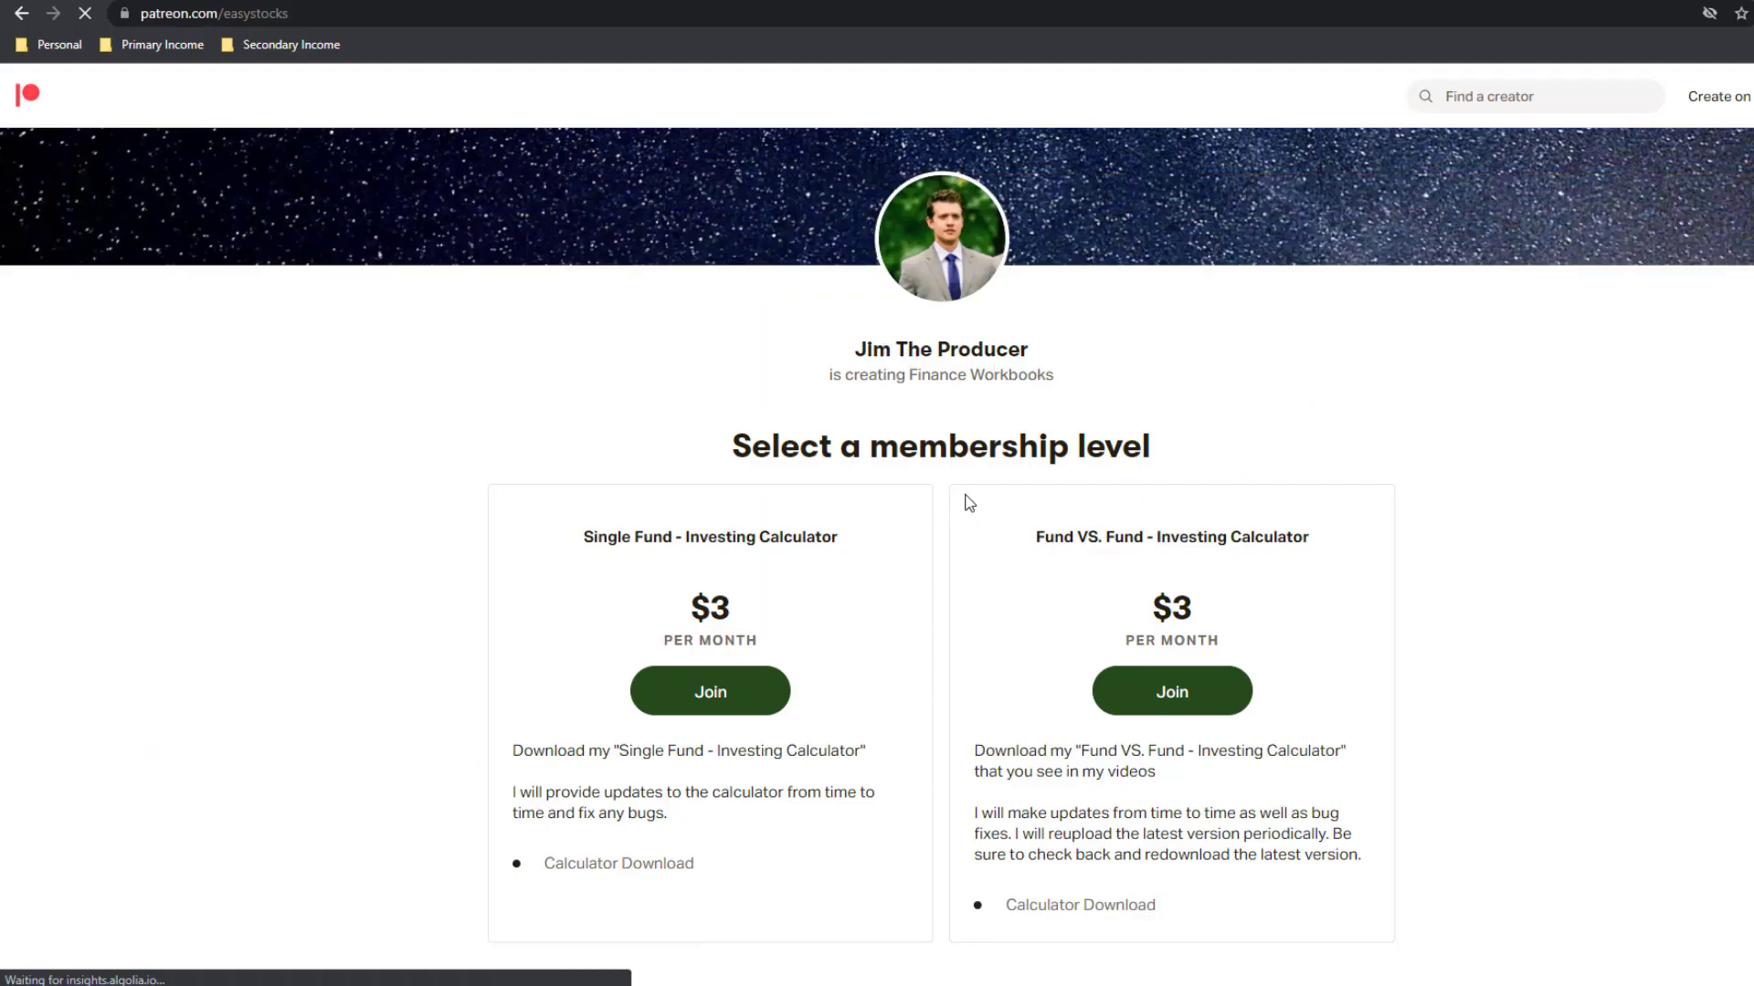
# - Scroll through the Patreon page's $3 calculator memberships and the free 401k calculator post
pyautogui.scroll(-3)
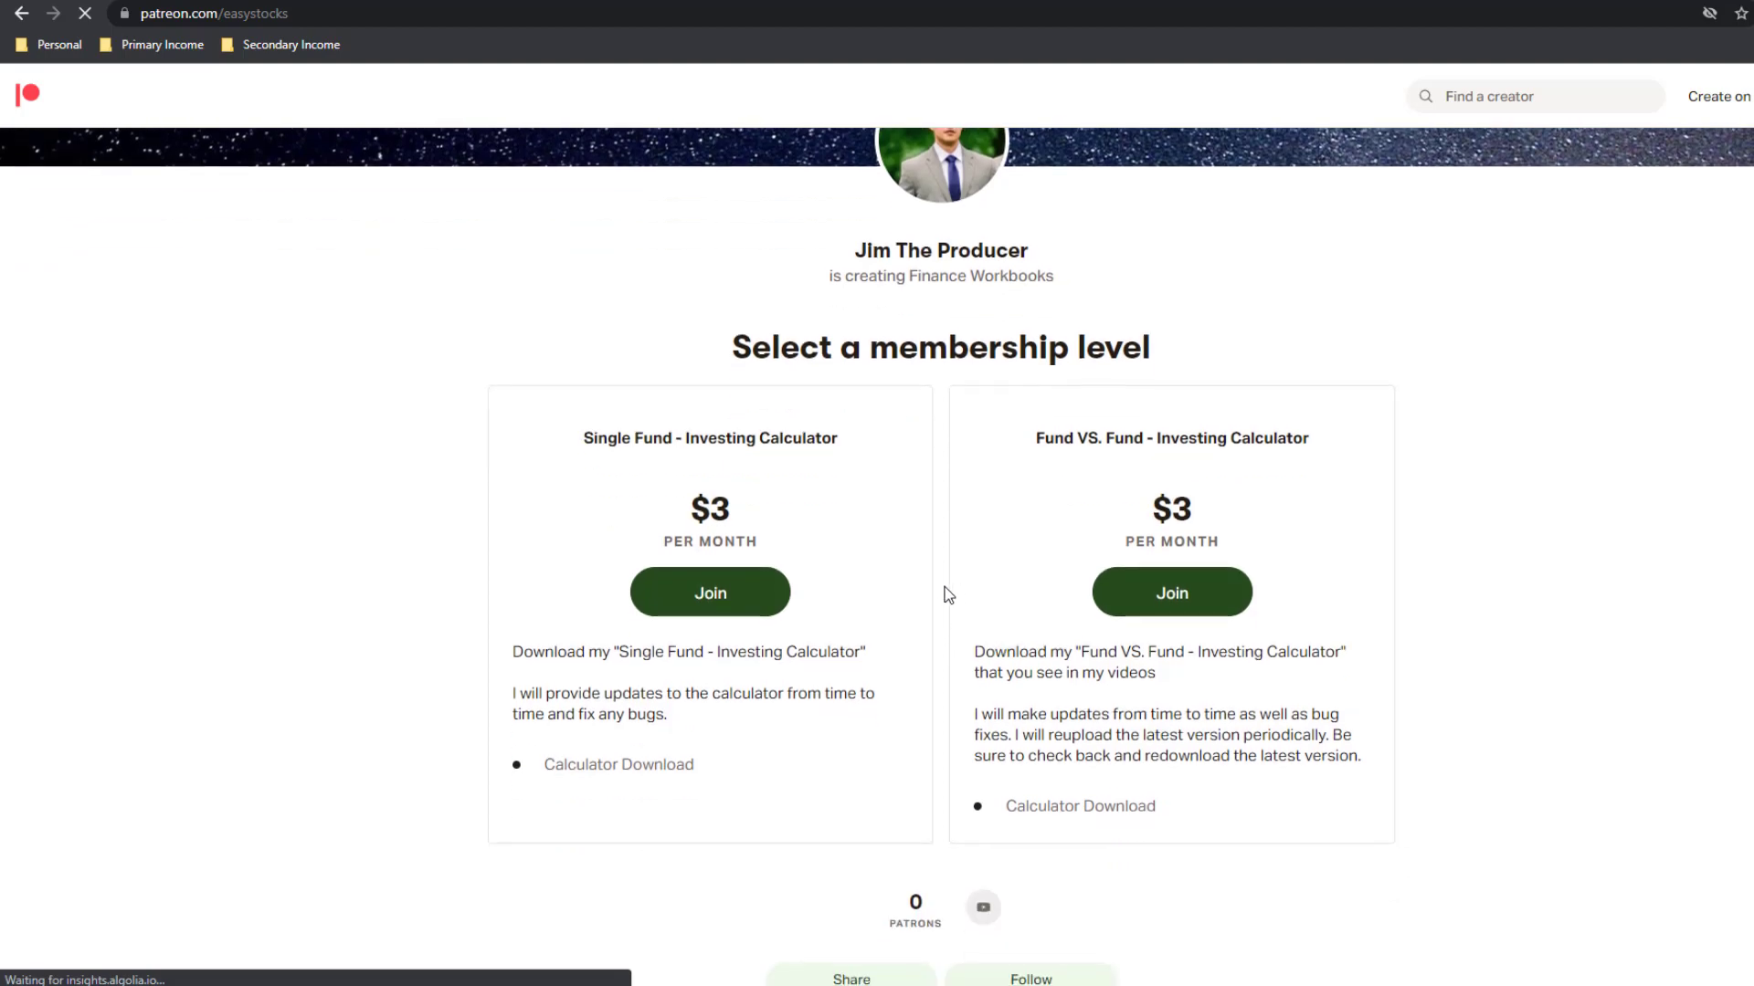
pyautogui.moveTo(1063, 431)
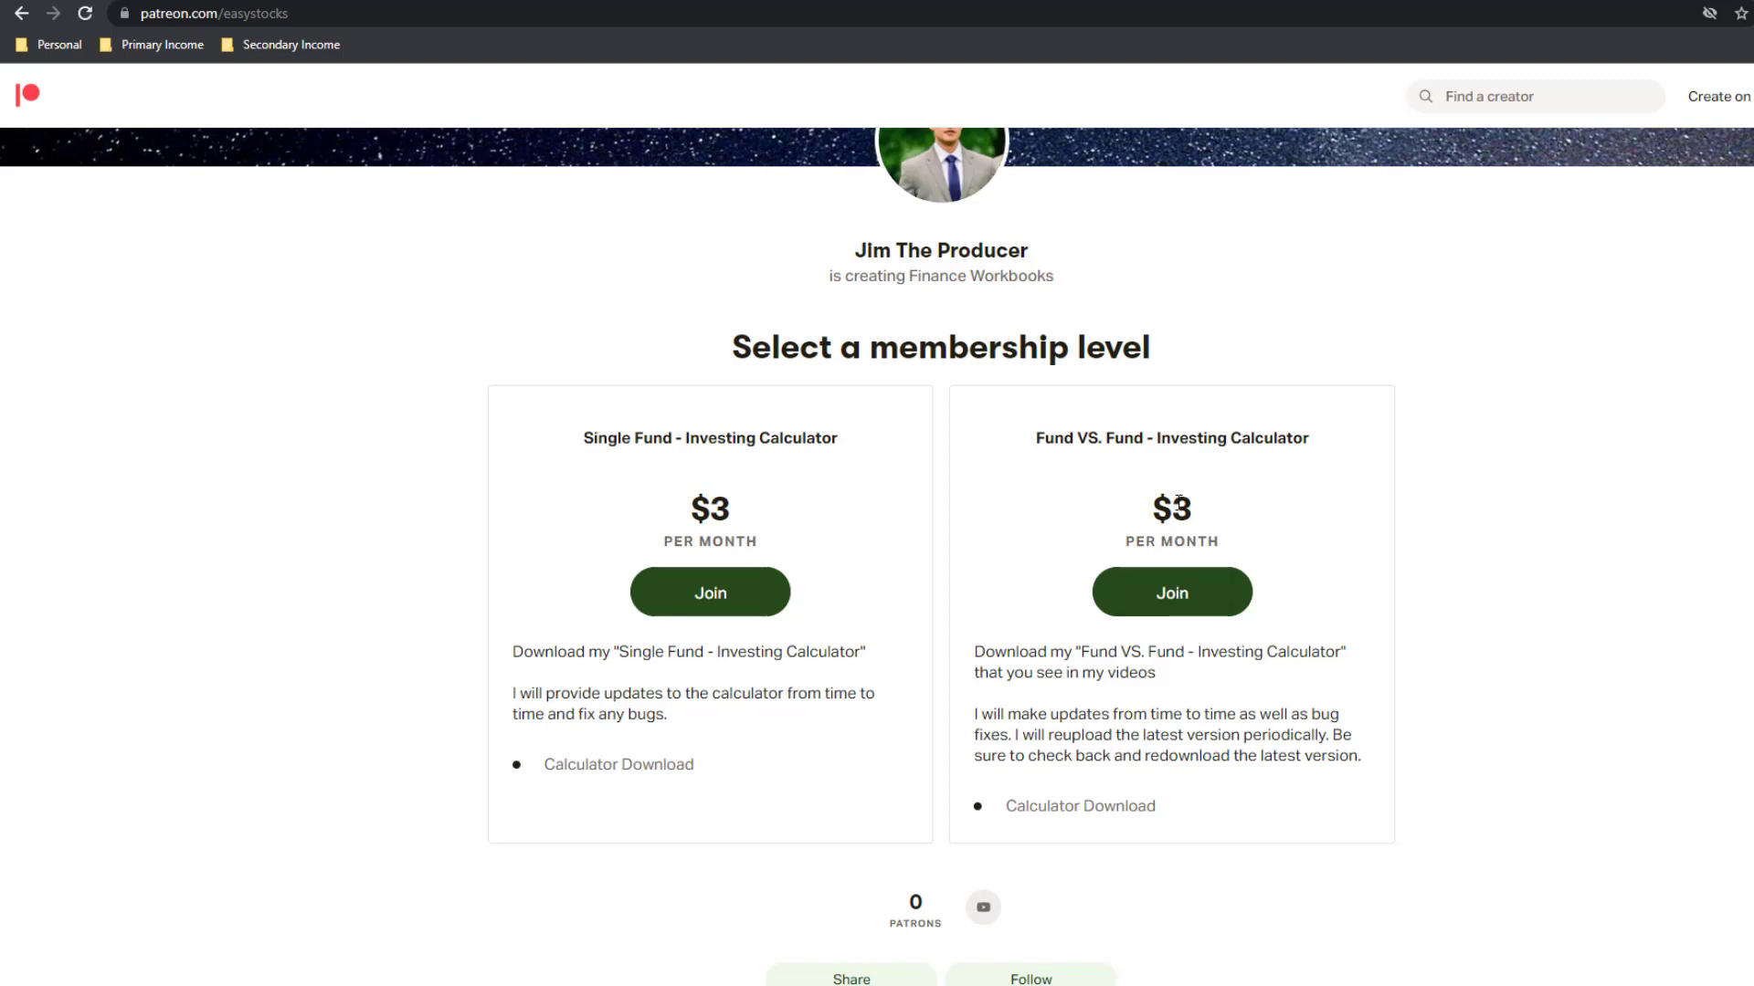
pyautogui.moveTo(1169, 495)
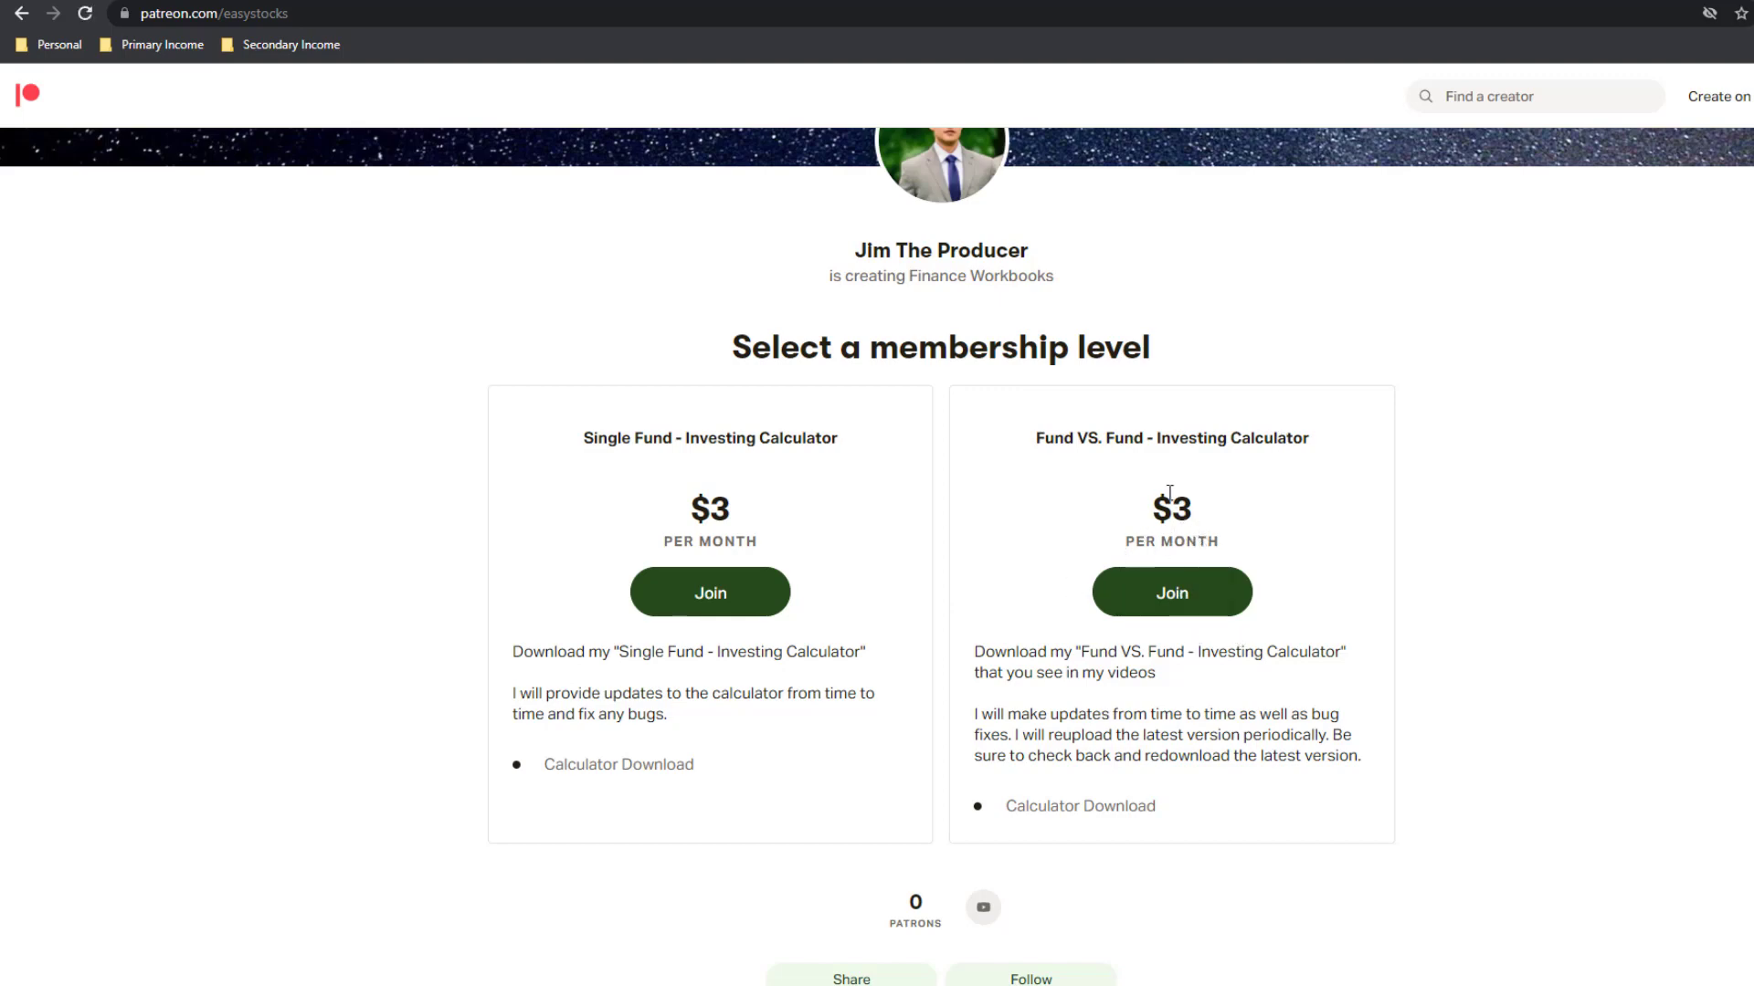
pyautogui.moveTo(1197, 513)
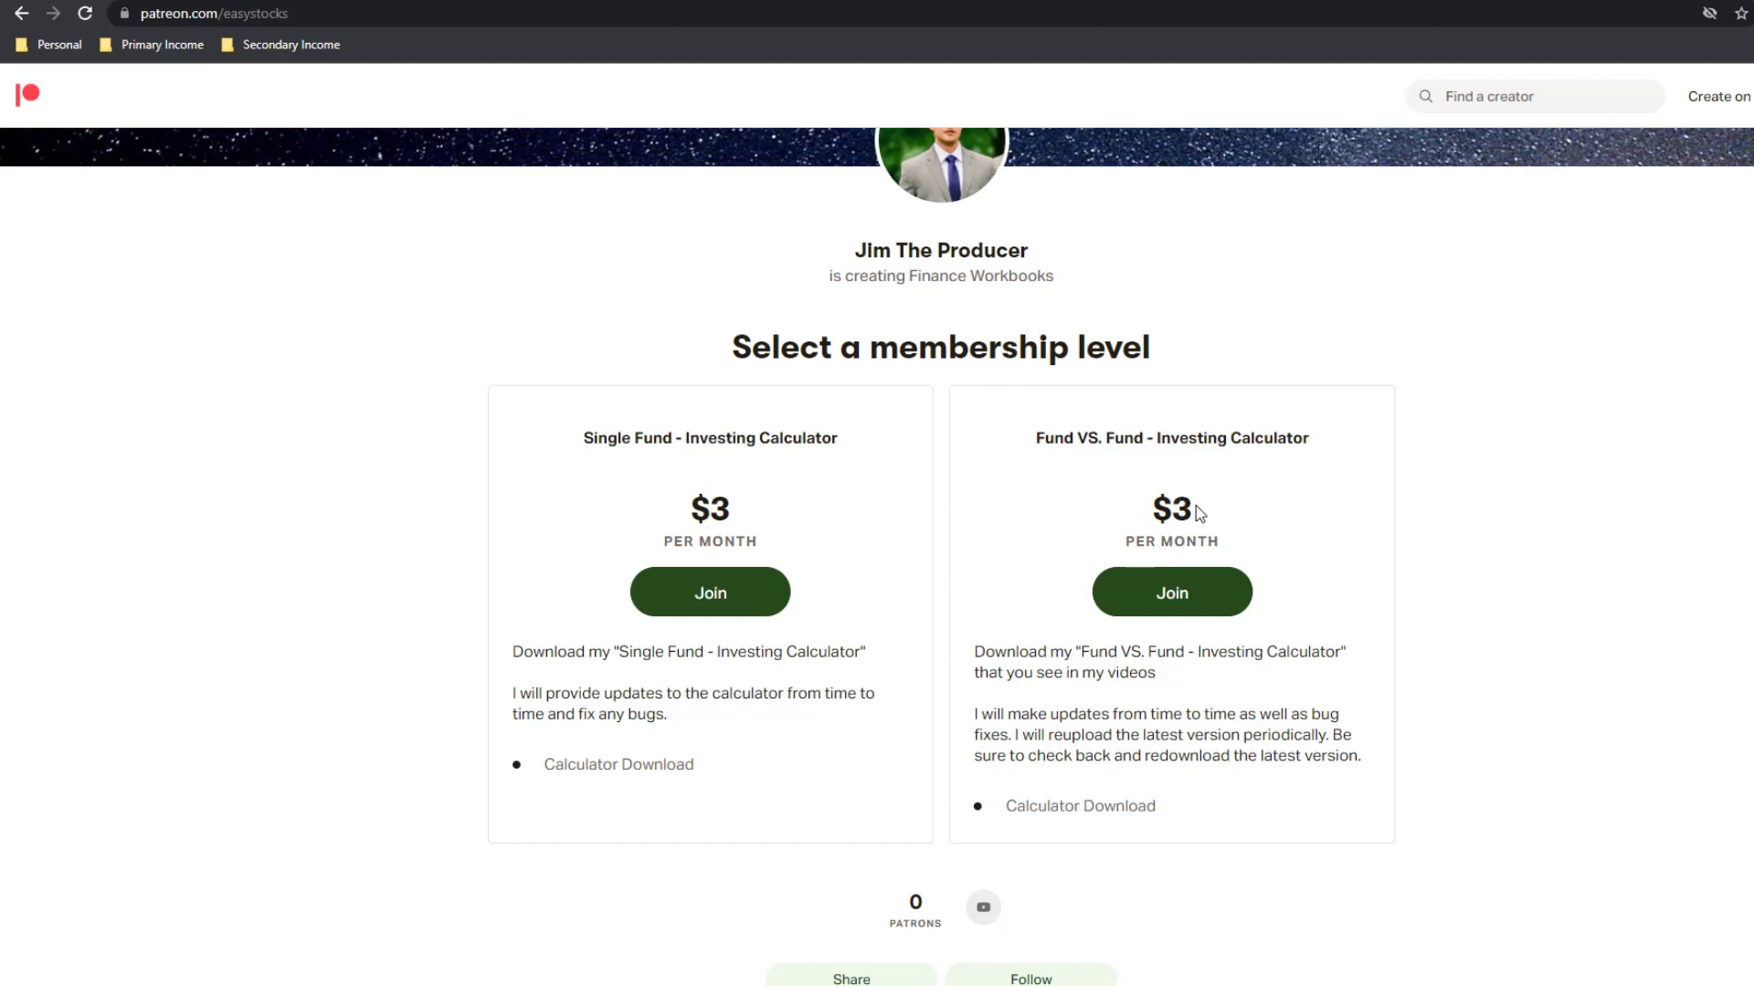
pyautogui.moveTo(1154, 522)
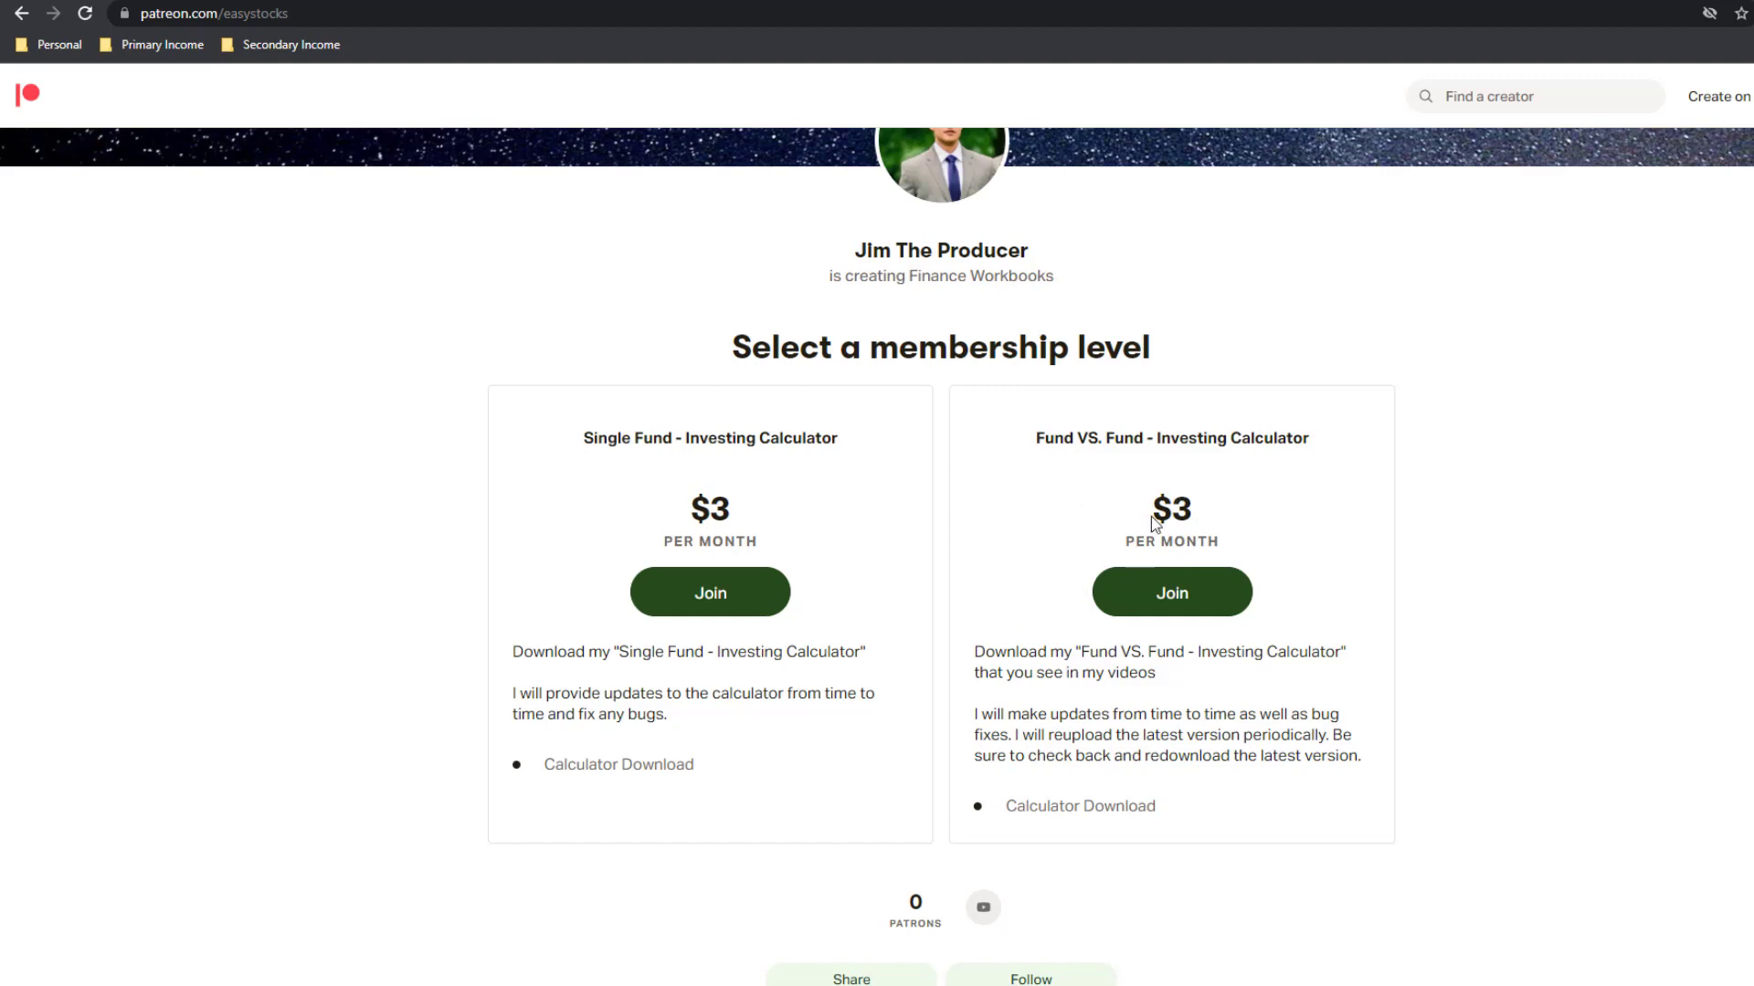
pyautogui.moveTo(1123, 725)
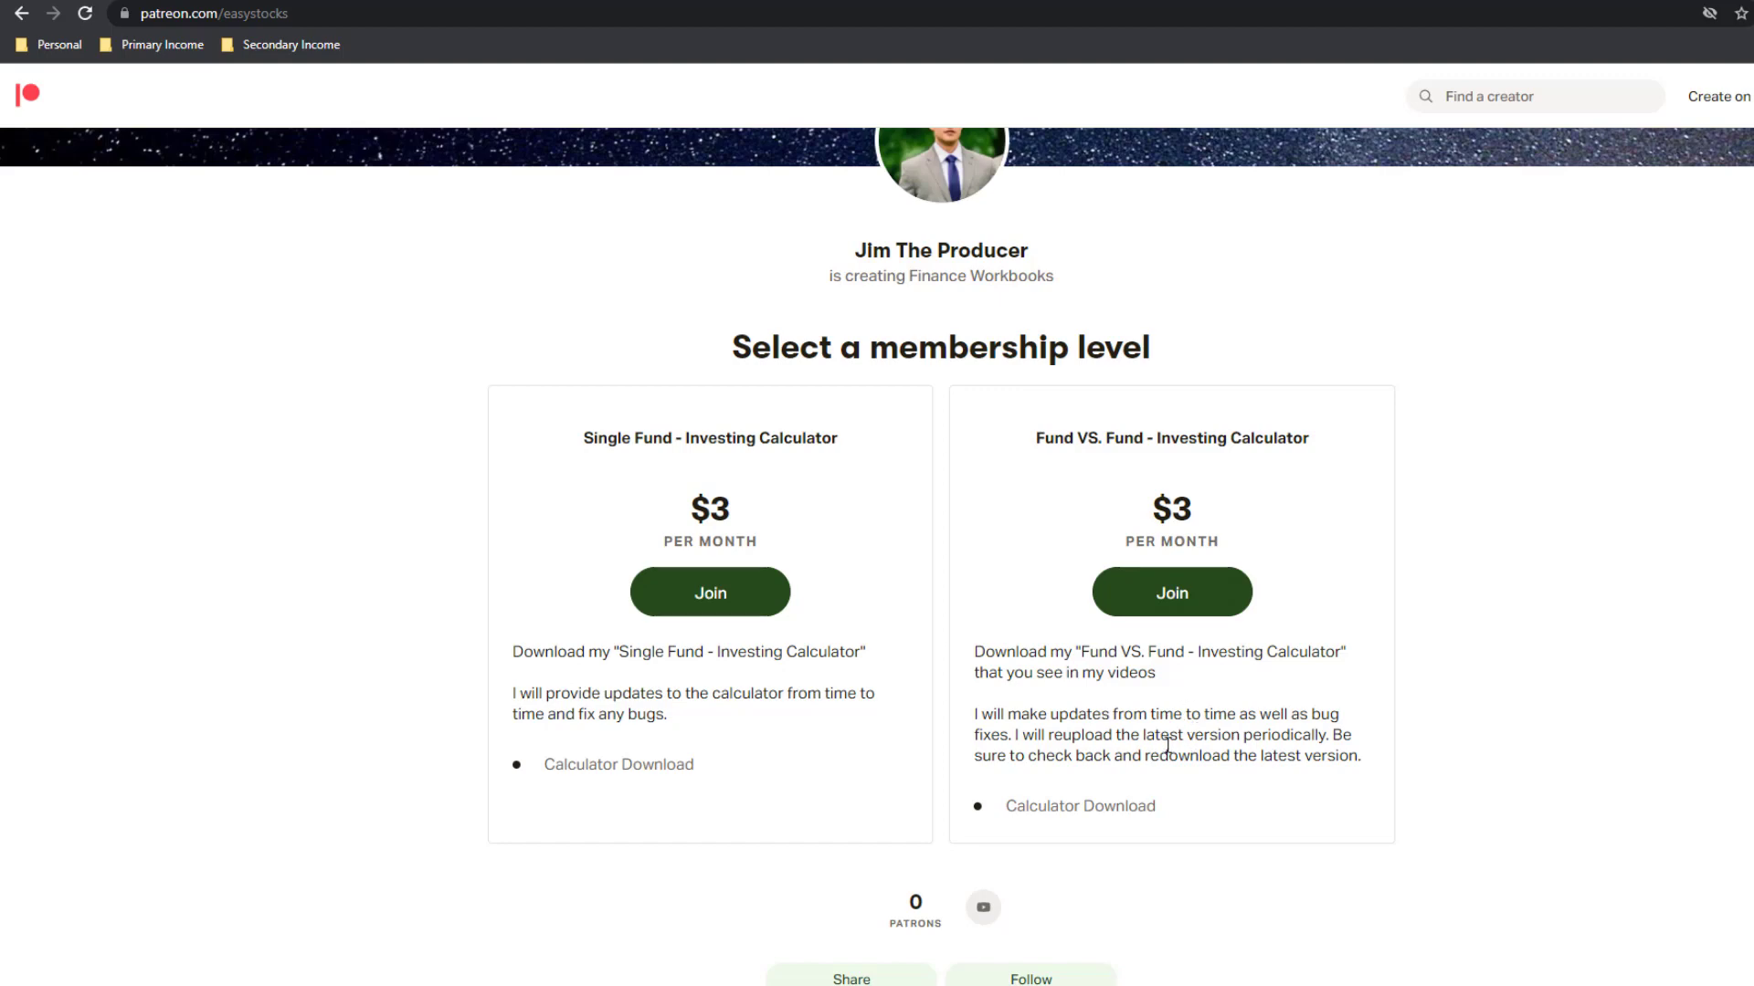
pyautogui.moveTo(1202, 705)
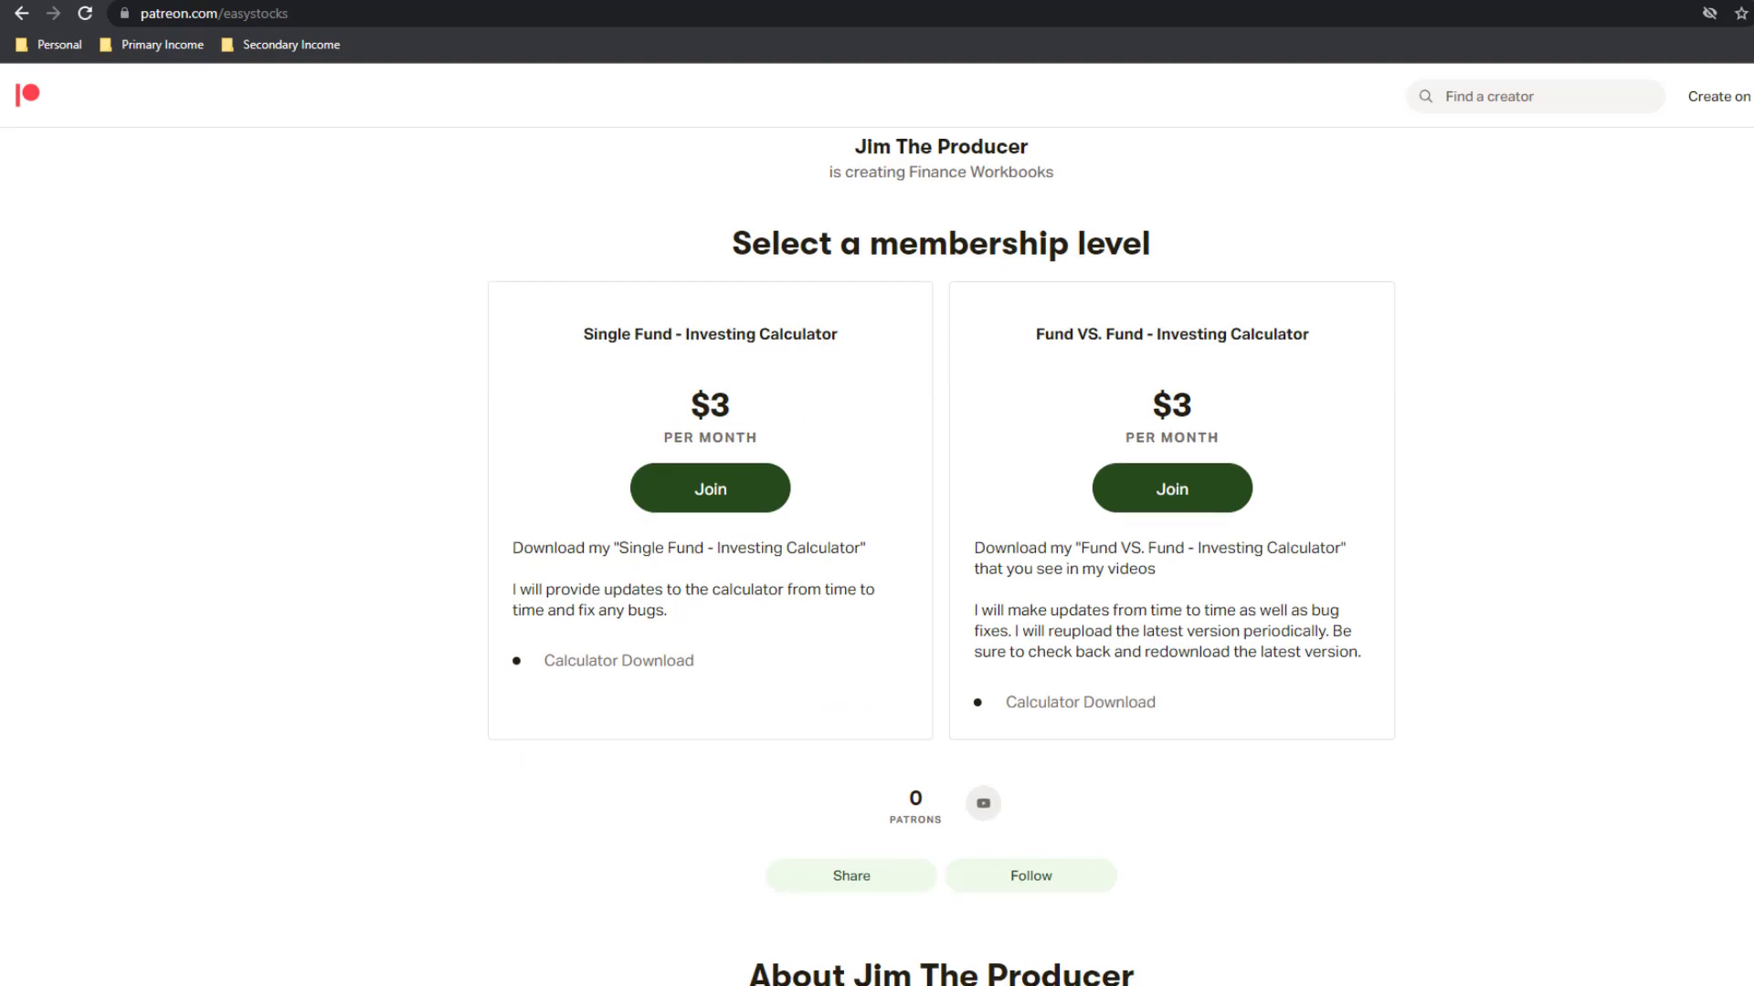
pyautogui.scroll(-3)
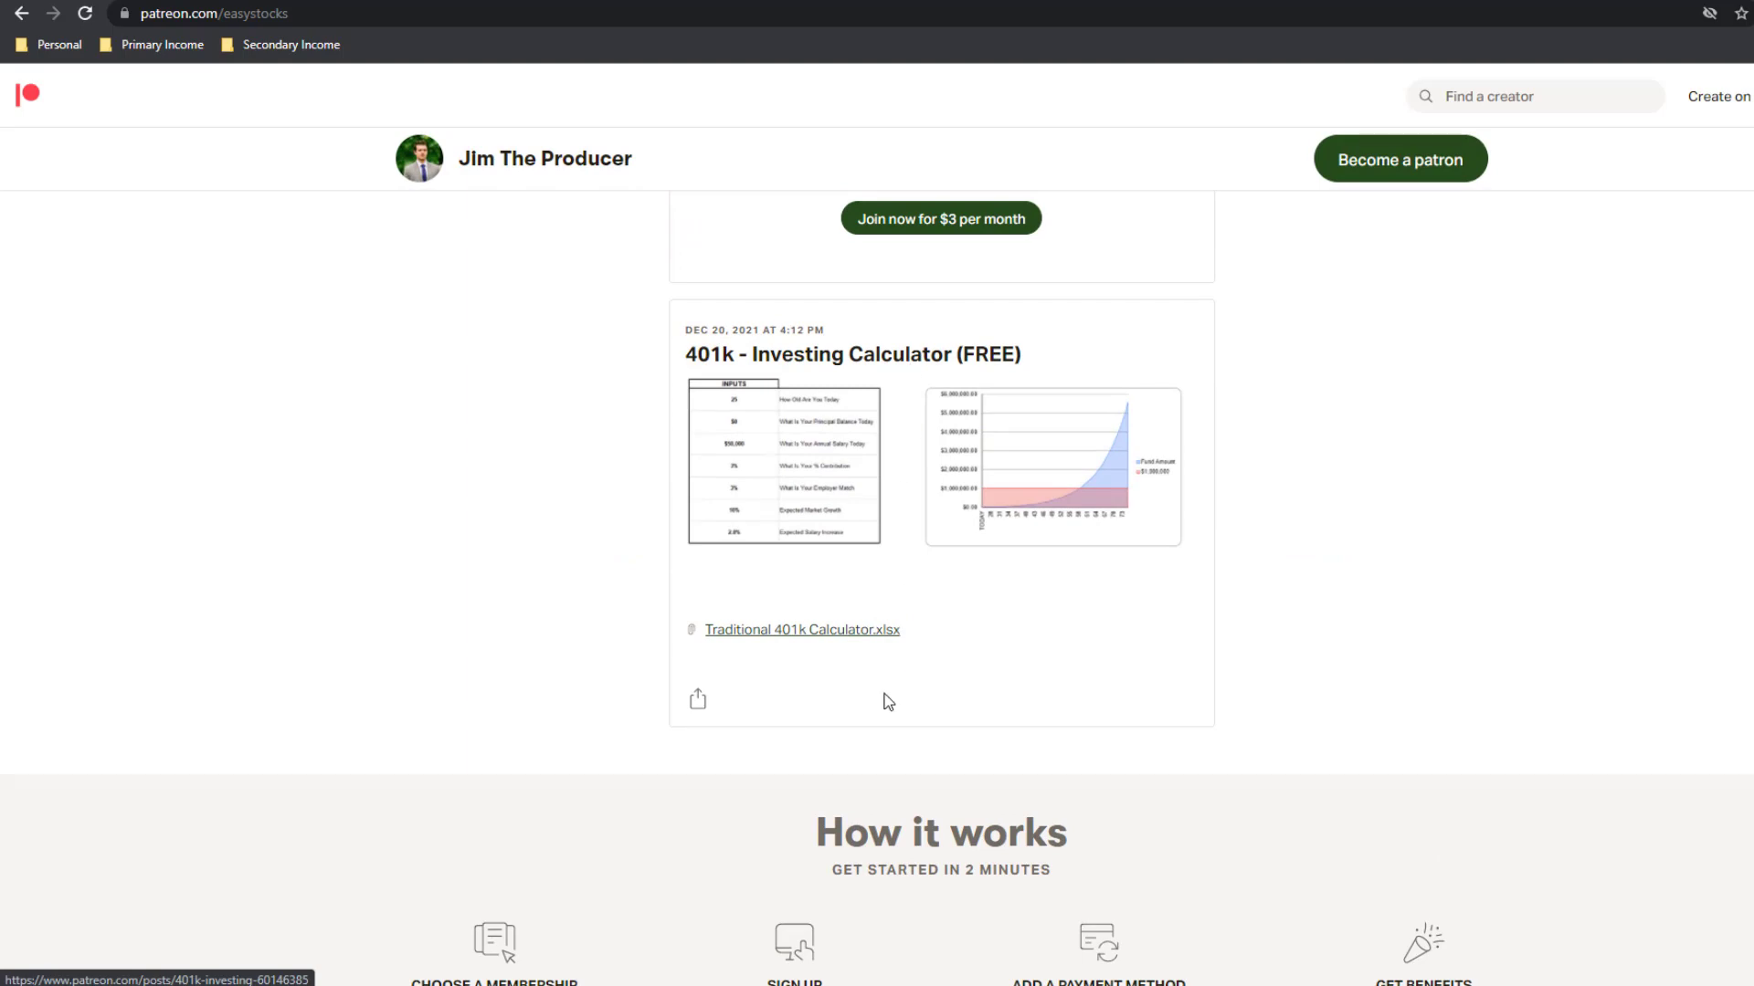
pyautogui.moveTo(1114, 951)
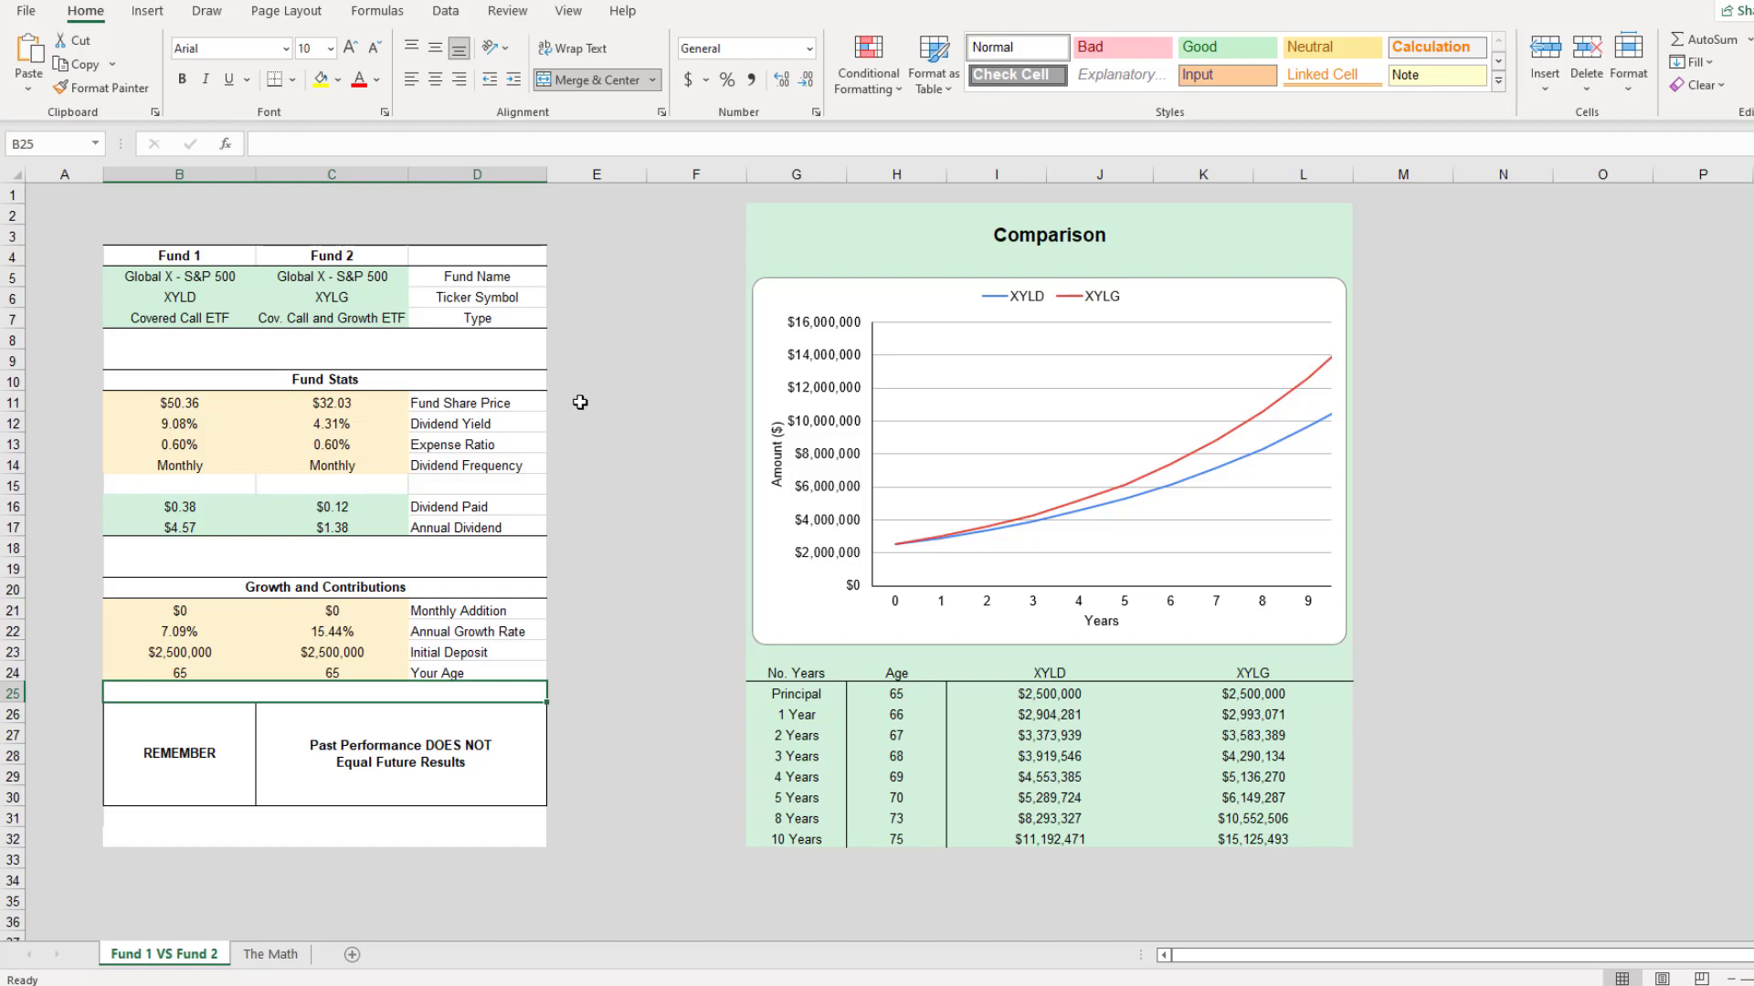
pyautogui.moveTo(594, 407)
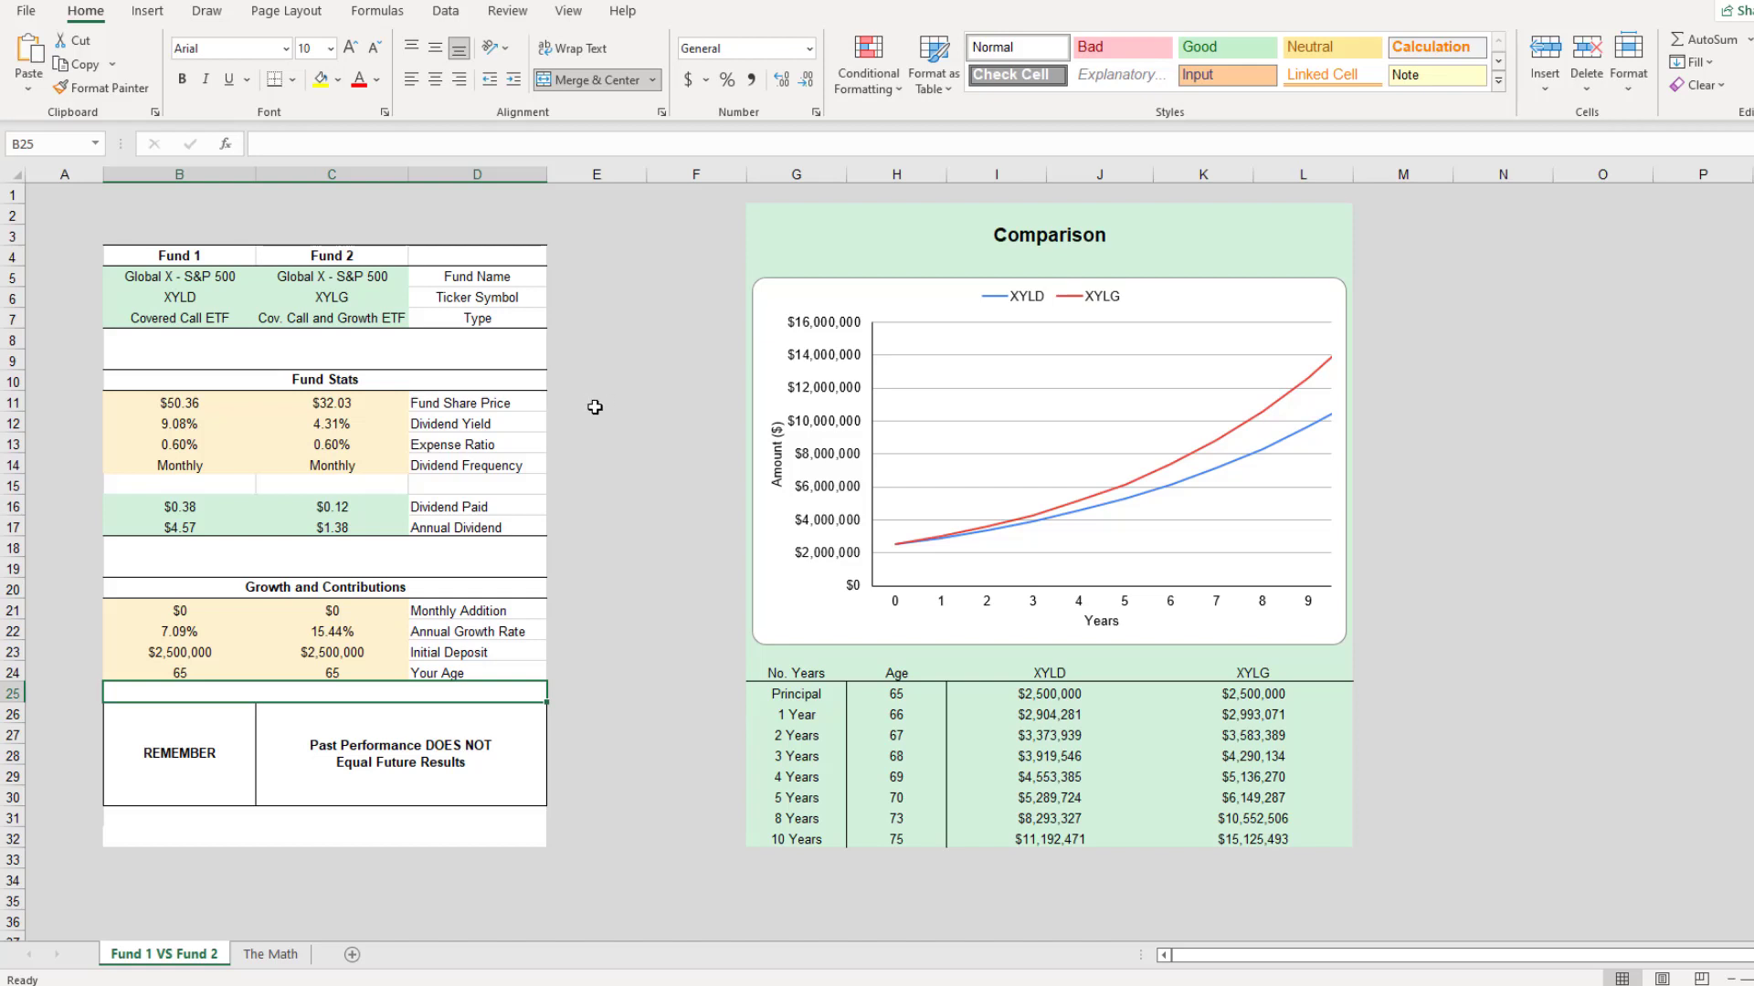